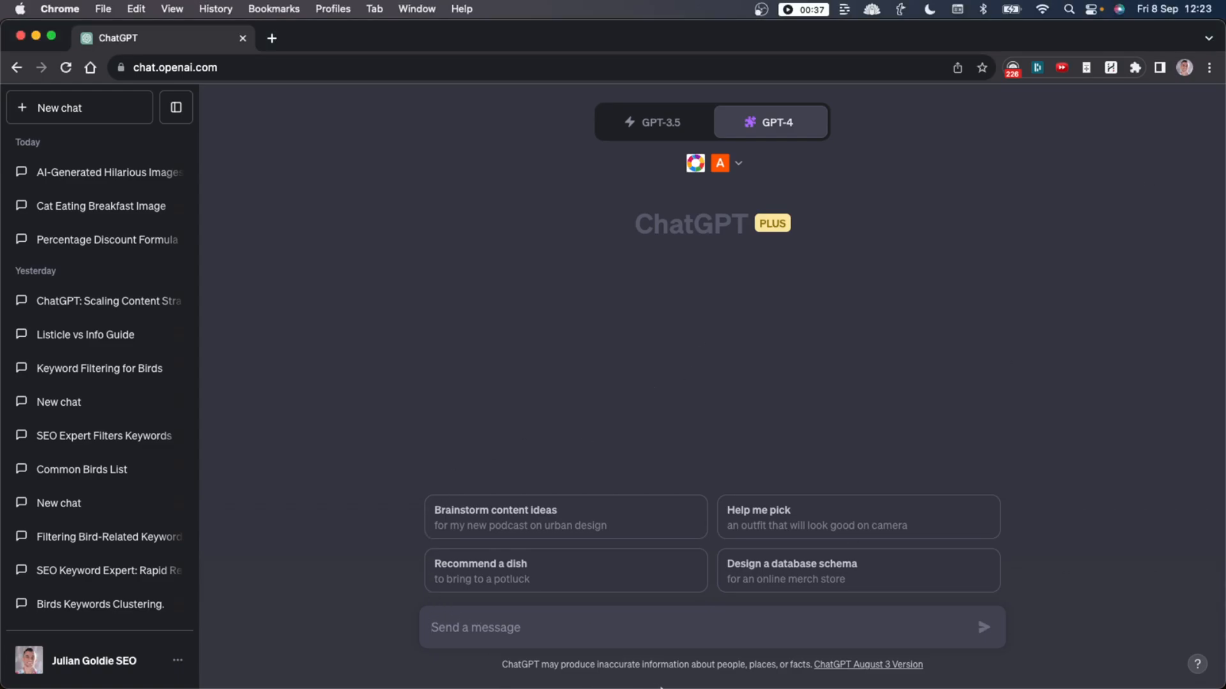
pyautogui.moveTo(599, 613)
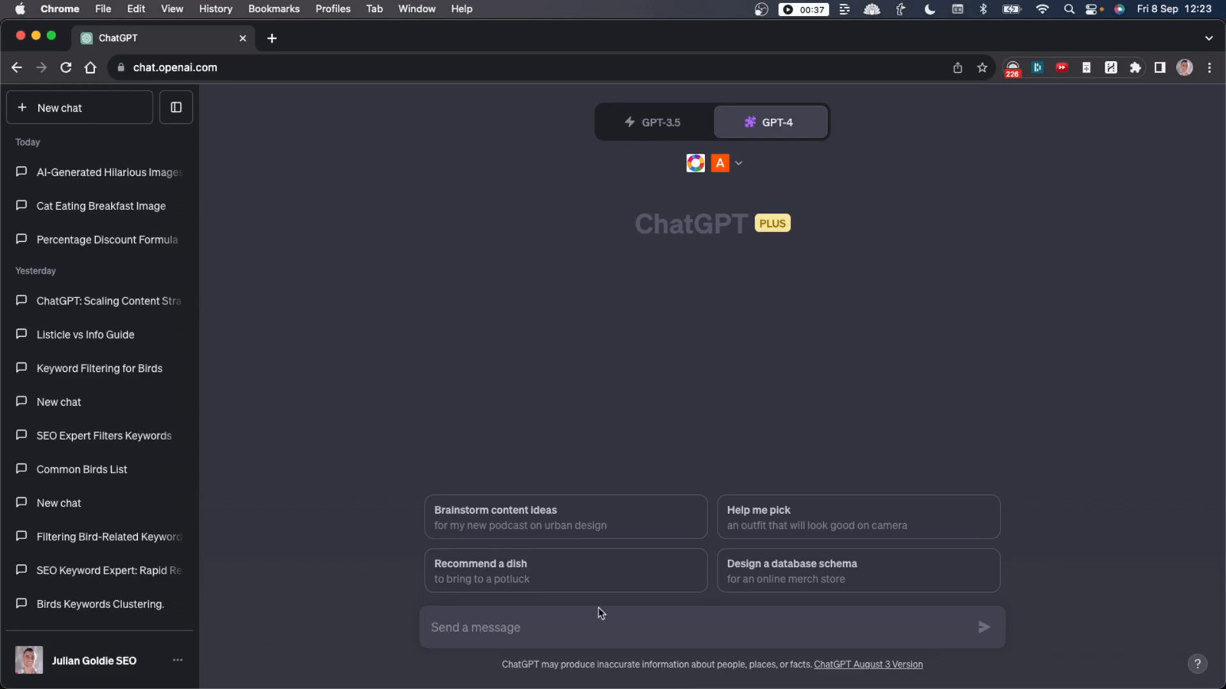
pyautogui.moveTo(612, 446)
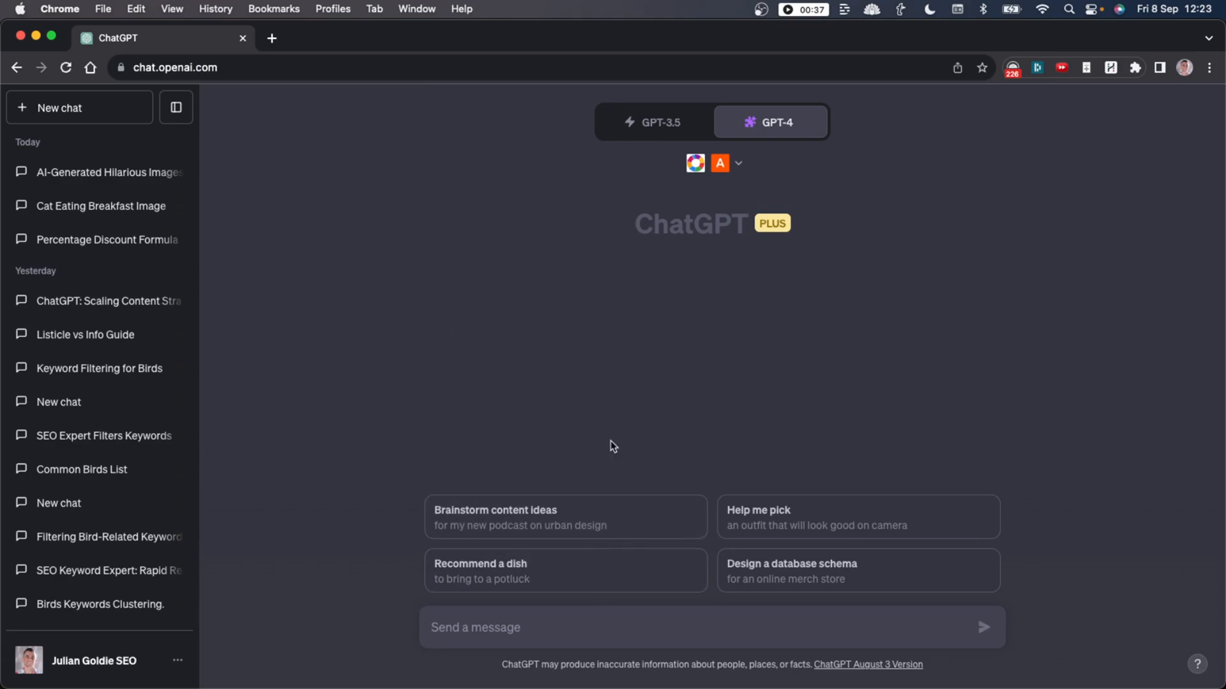
pyautogui.moveTo(435, 358)
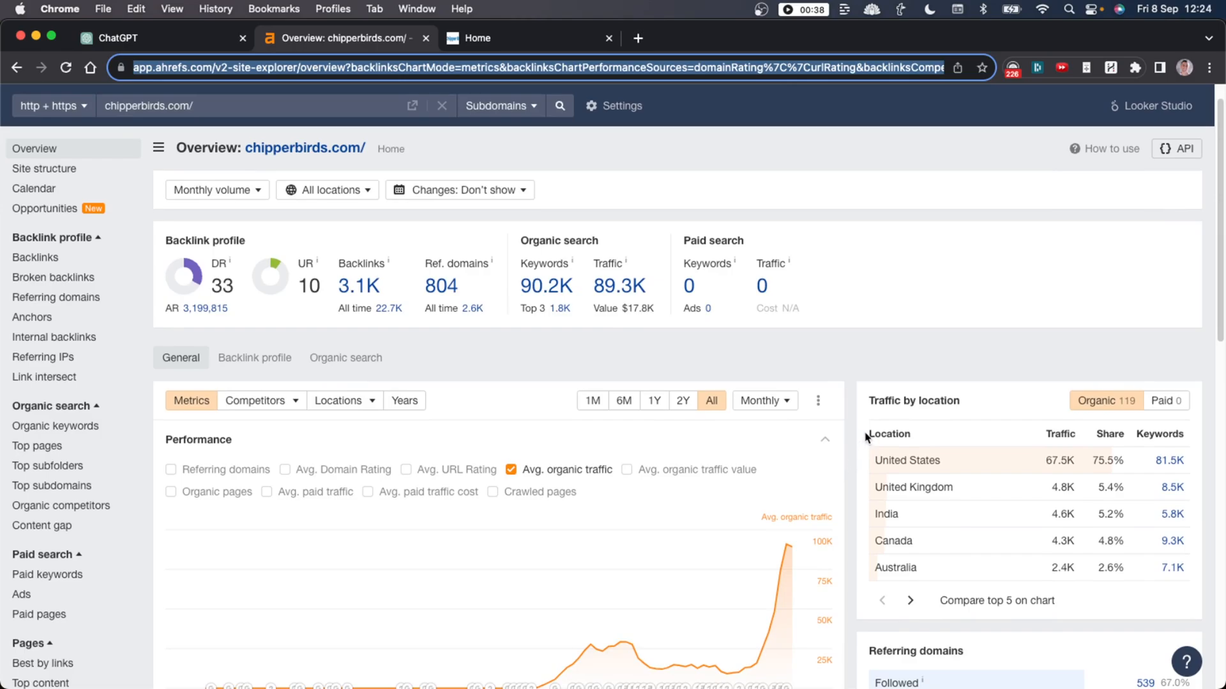
# Scroll the Ahrefs overview of chipperbirds.com, showing about 89K organic traffic.
pyautogui.scroll(-3)
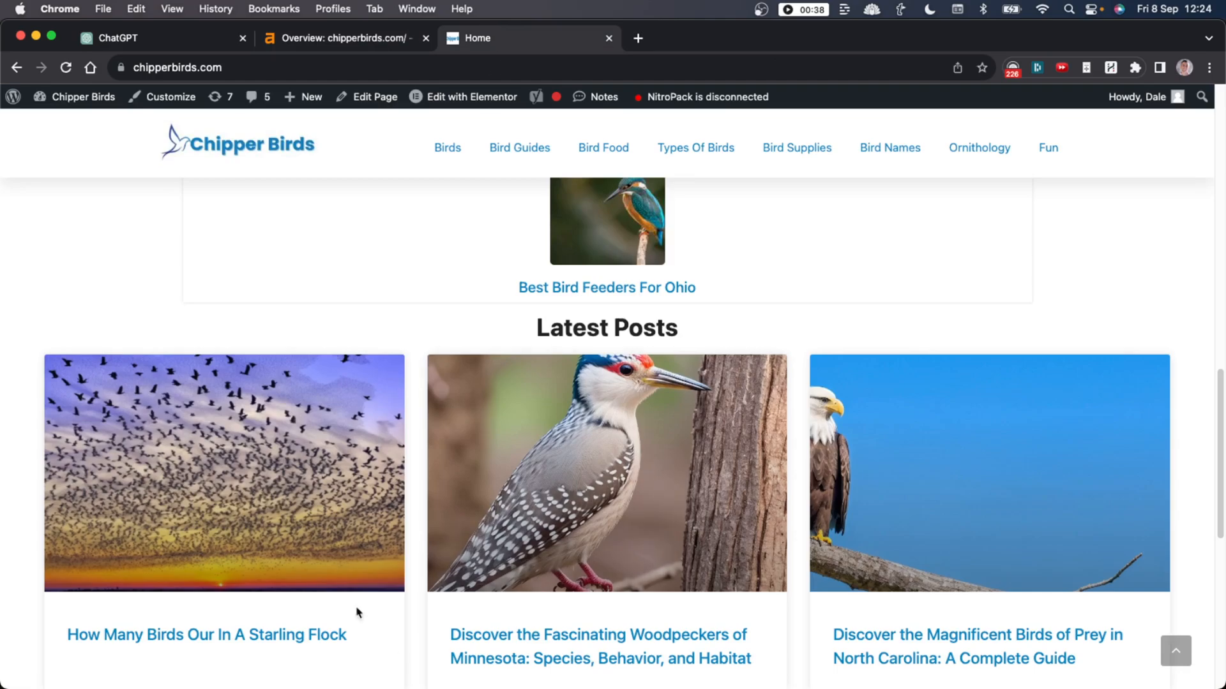
# Read the Chipper Birds starling flock article, then return to the empty ChatGPT chat.
pyautogui.click(224, 472)
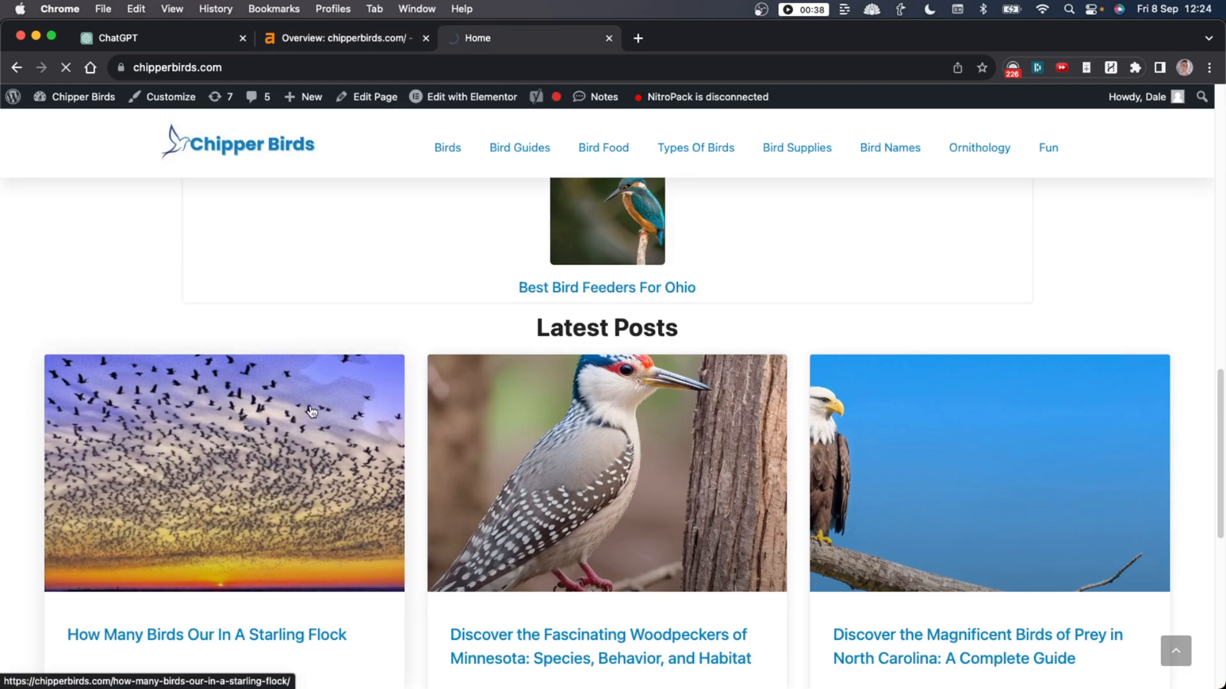
pyautogui.click(206, 634)
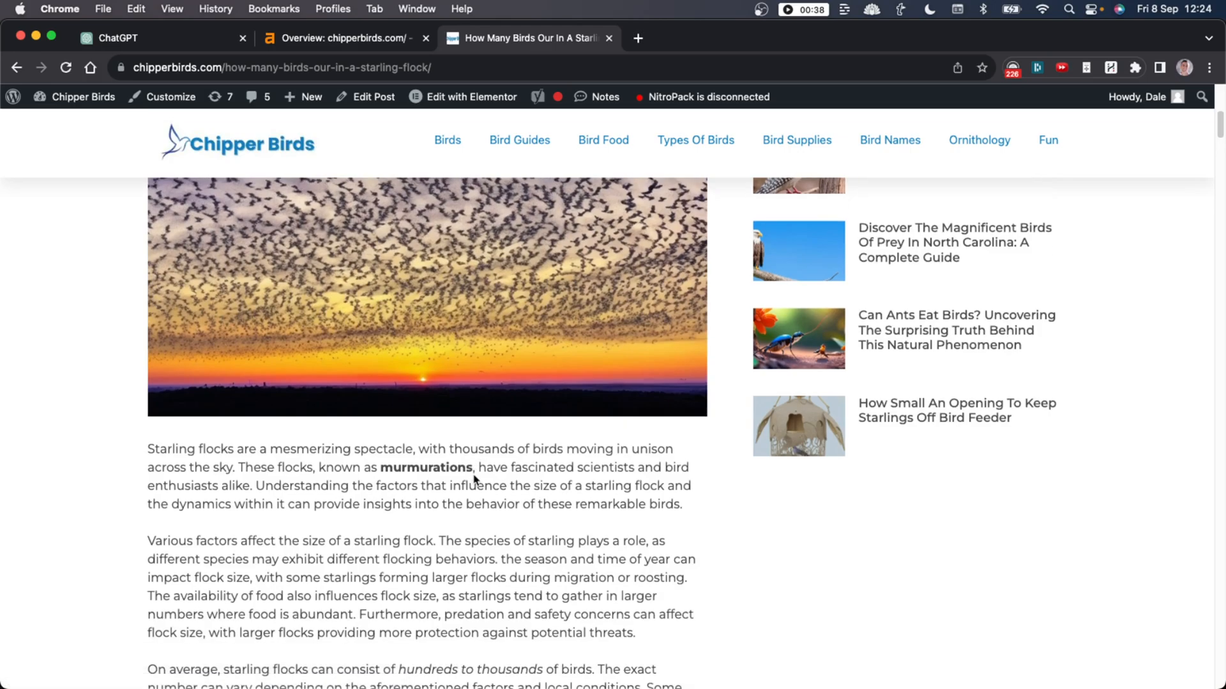
pyautogui.moveTo(393, 537)
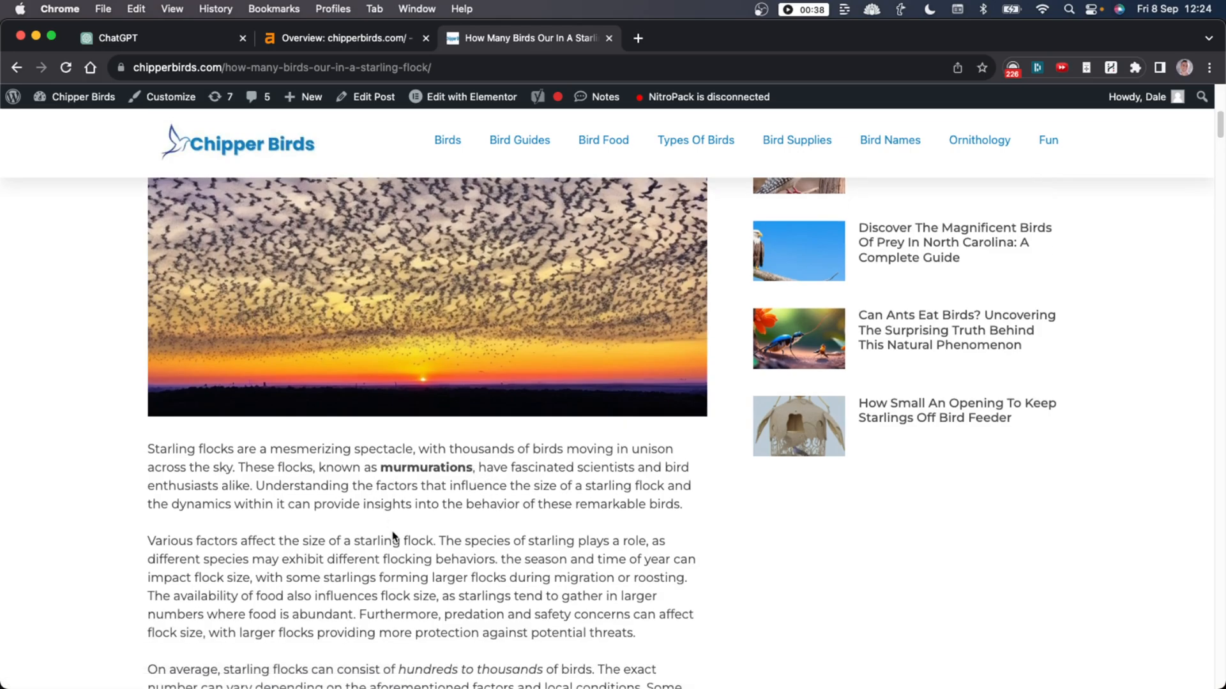
pyautogui.scroll(-3)
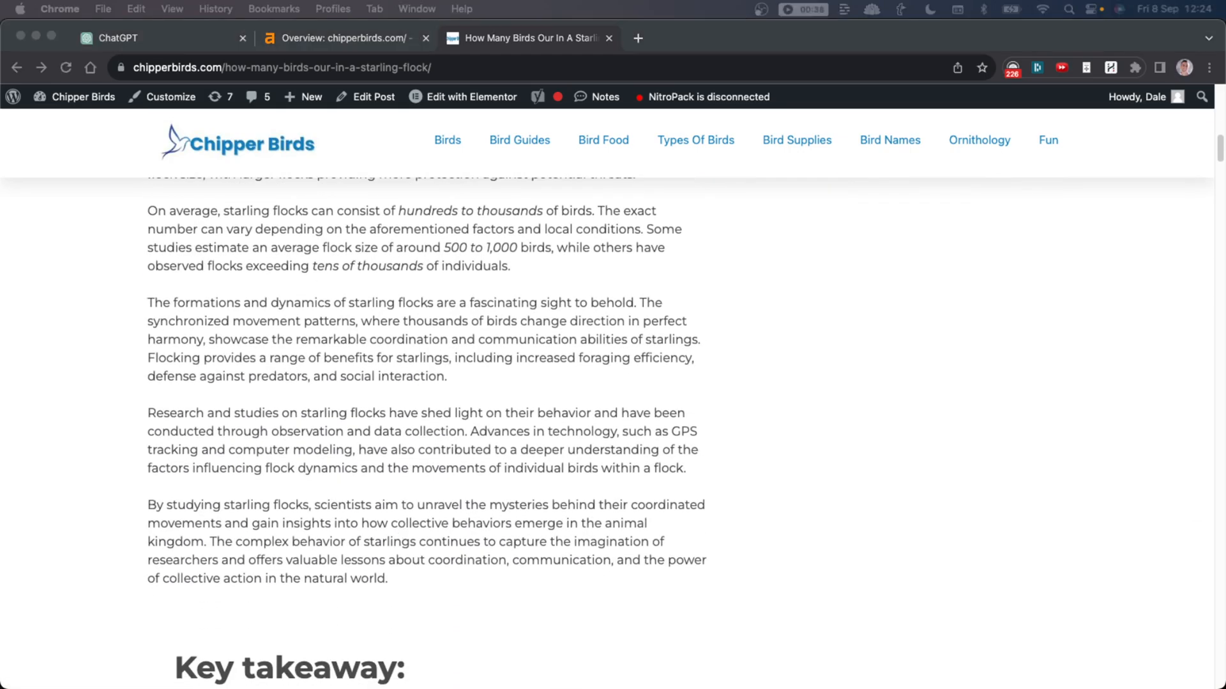
pyautogui.scroll(3)
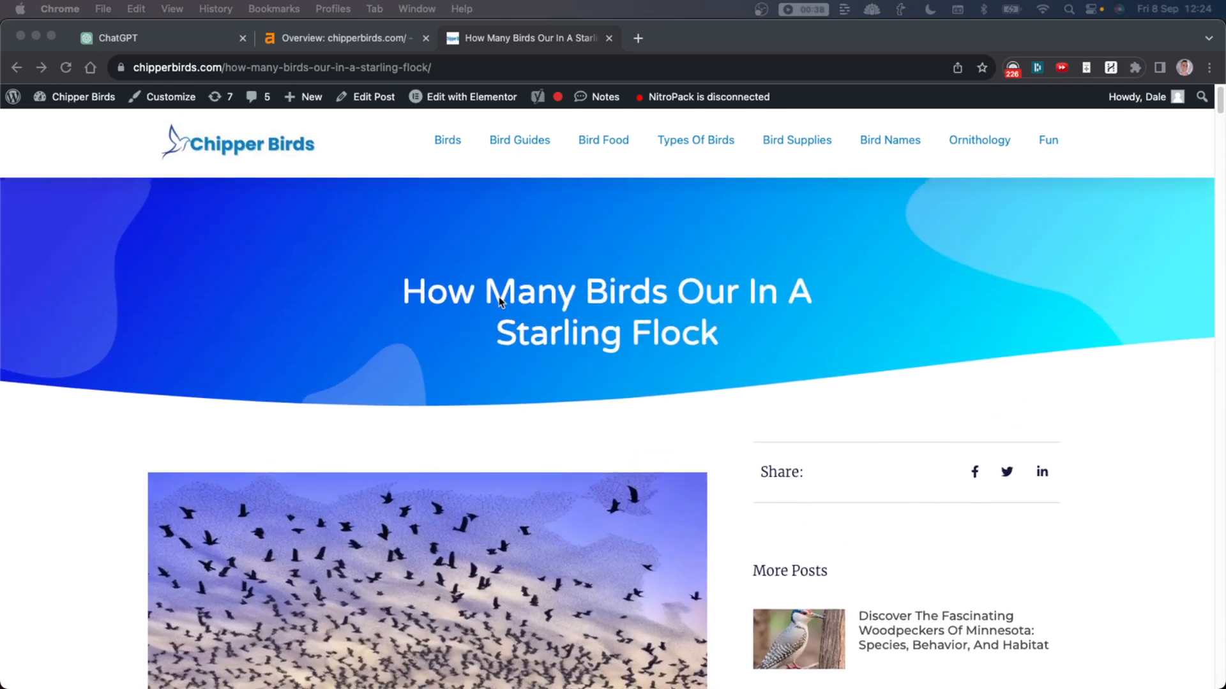
pyautogui.click(529, 38)
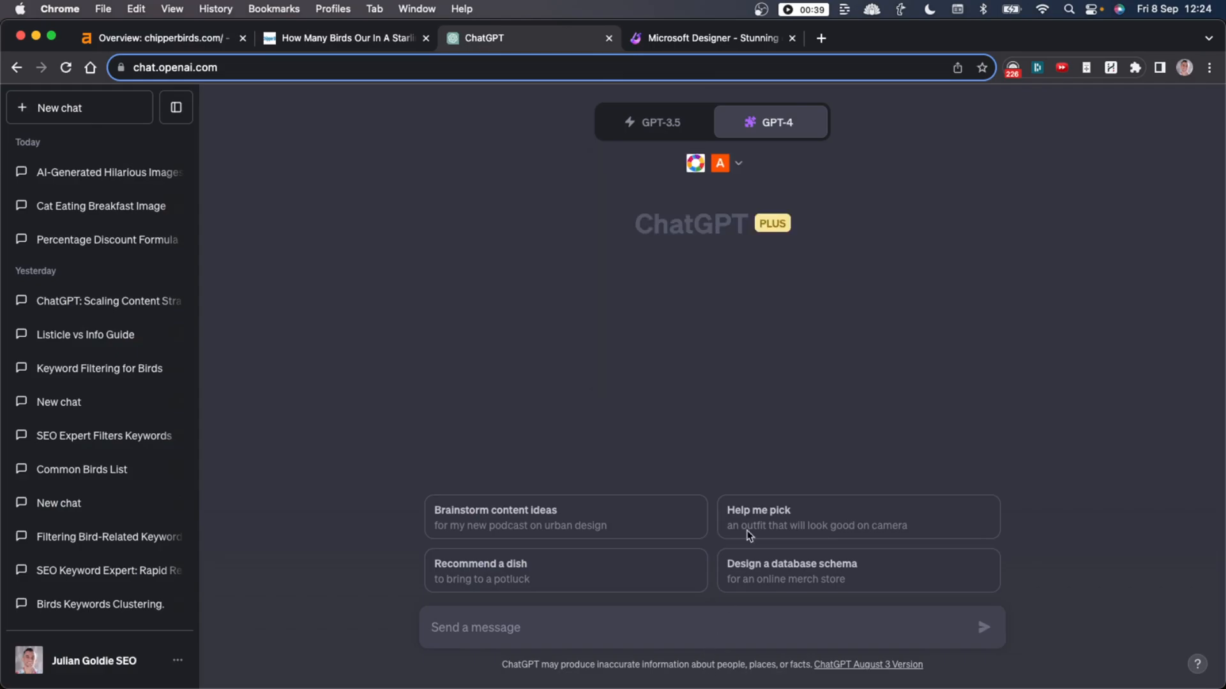
pyautogui.moveTo(793, 162)
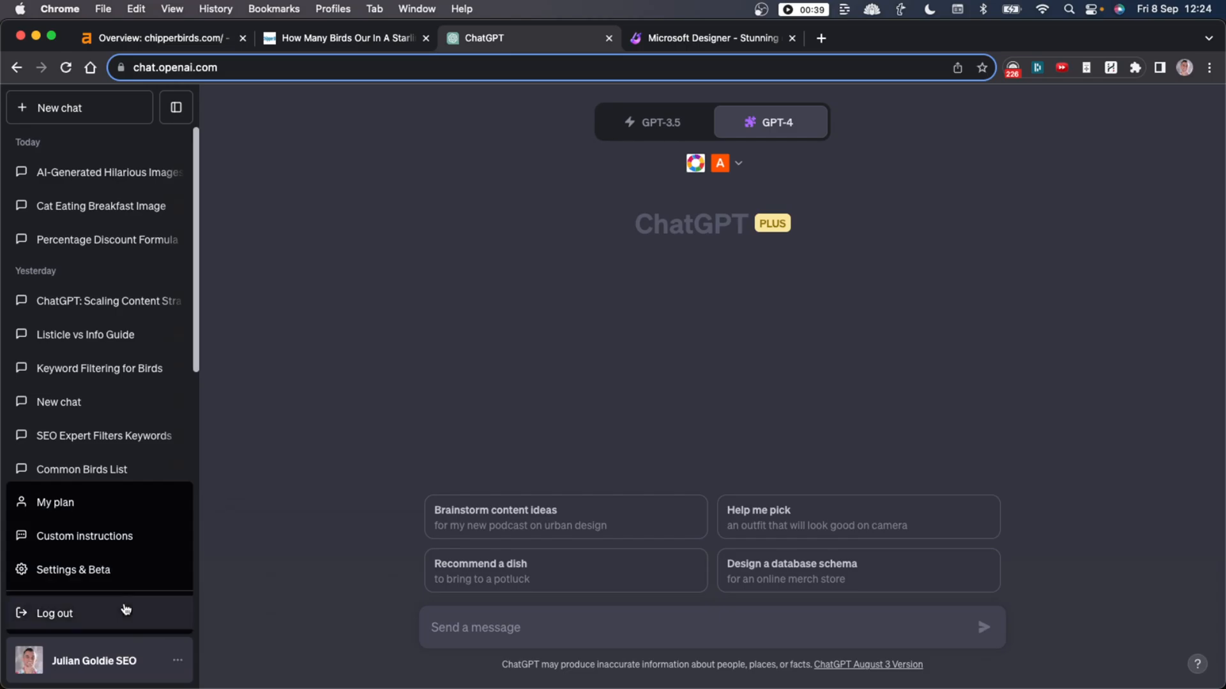
pyautogui.click(74, 569)
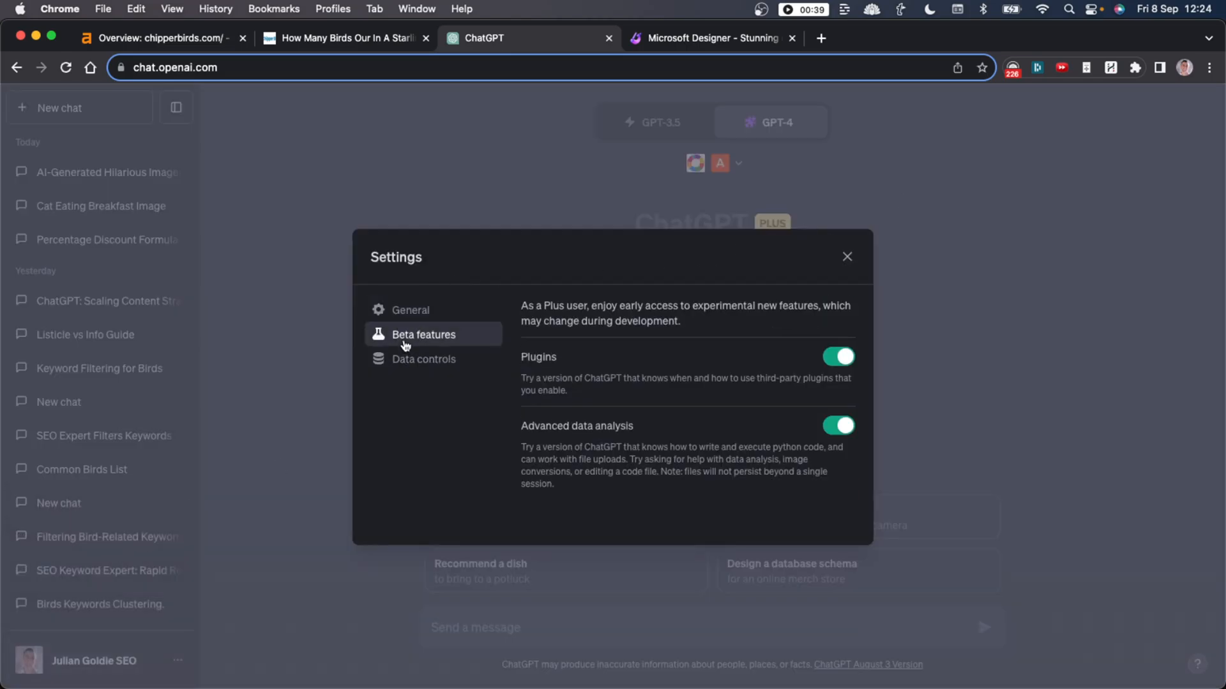
pyautogui.moveTo(804, 369)
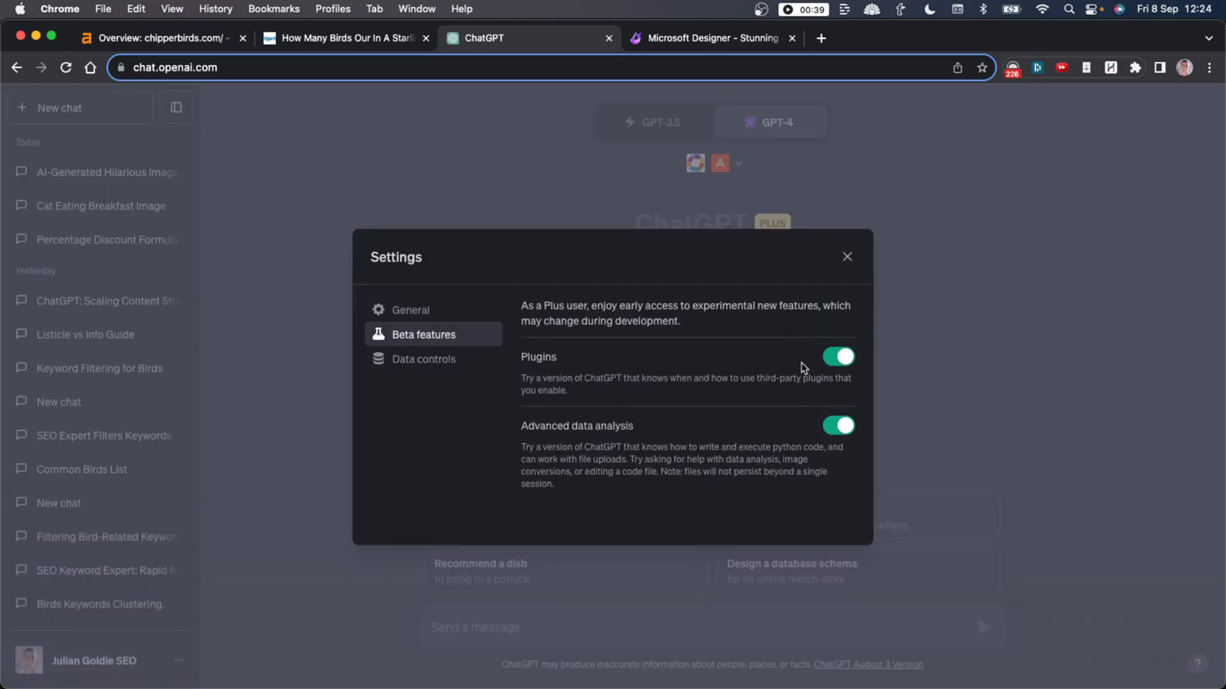
pyautogui.click(846, 256)
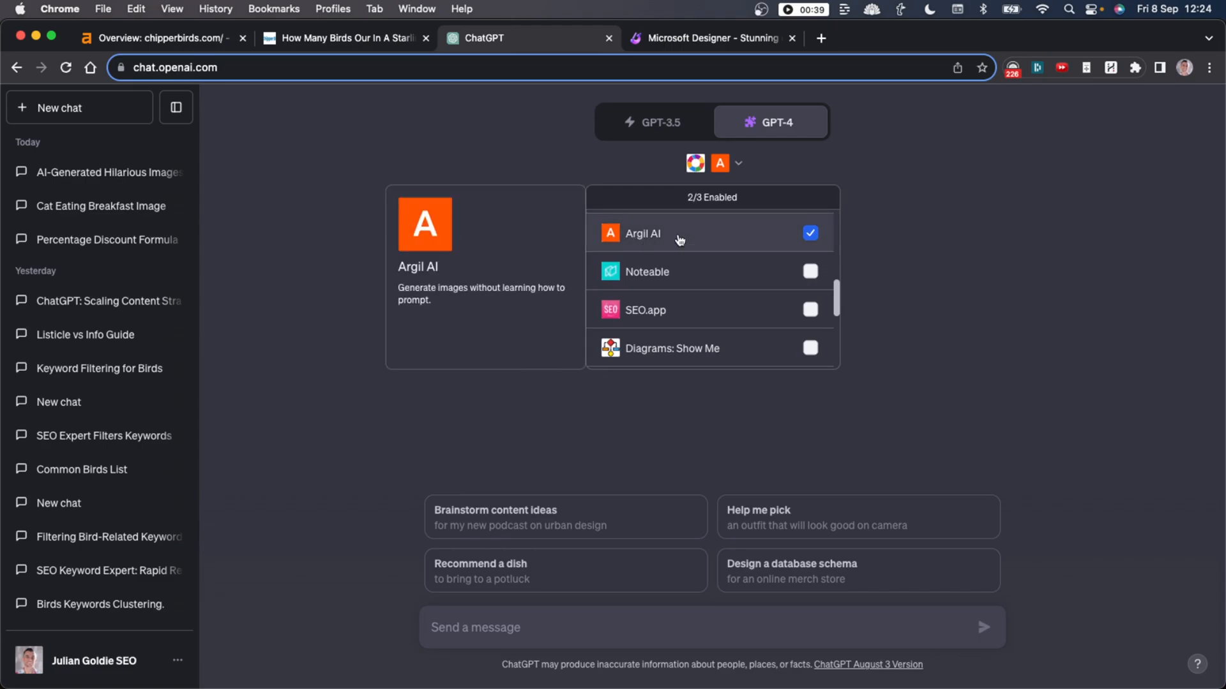
pyautogui.moveTo(695, 229)
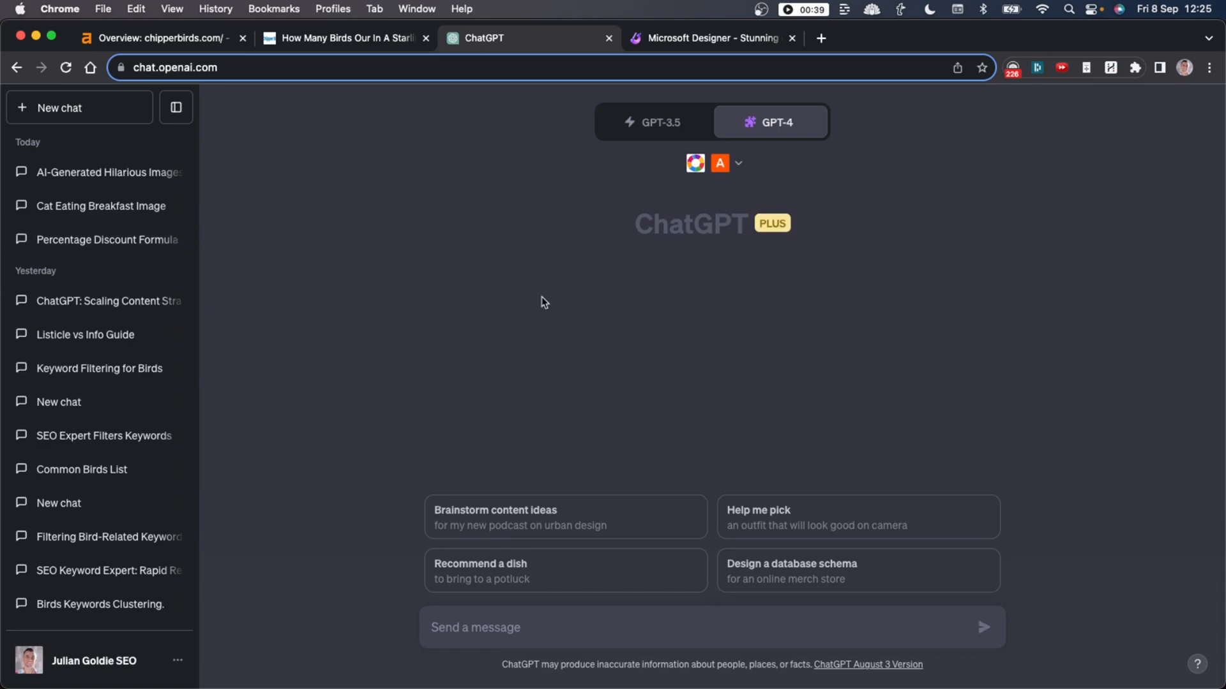
# Enable GPT-4 plugins mode and verify Argil AI is installed by searching 'argil' in the store.
pyautogui.click(774, 122)
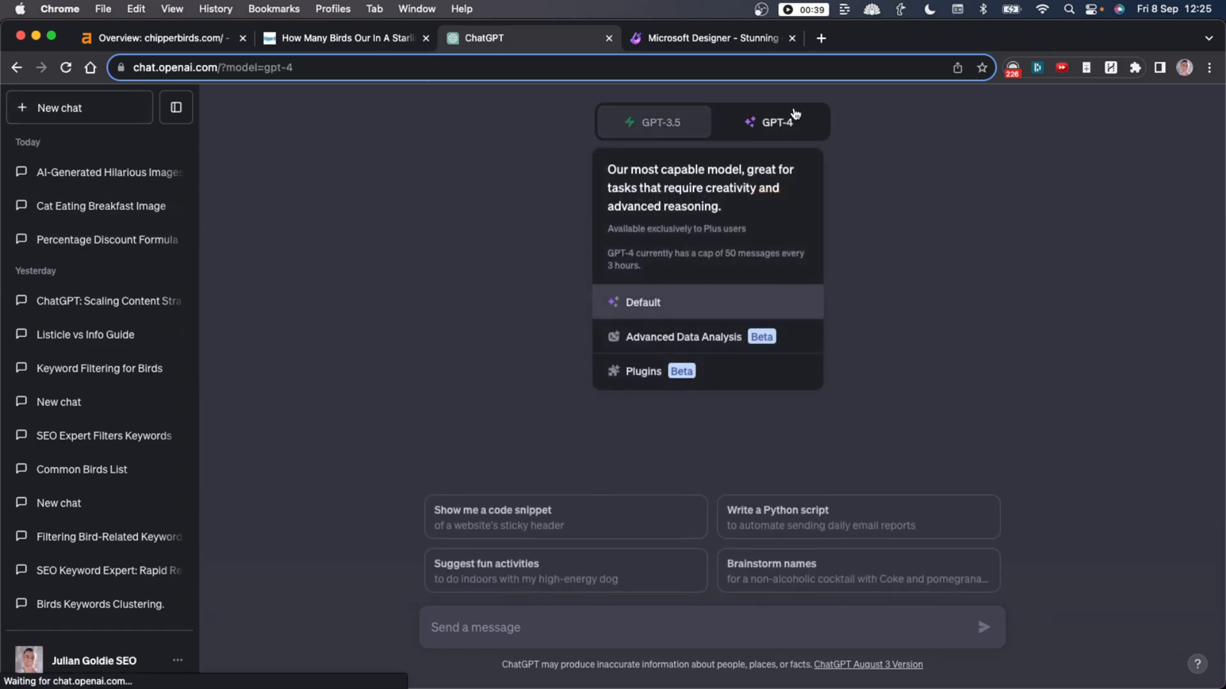
pyautogui.click(776, 122)
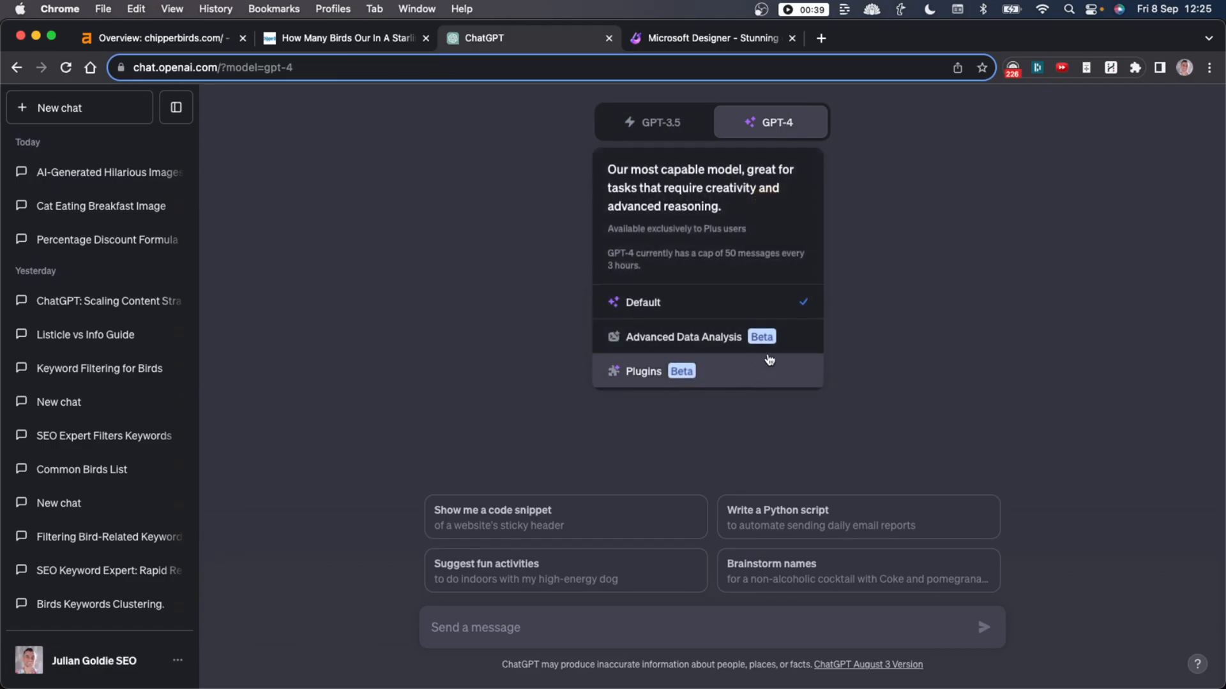
pyautogui.click(643, 371)
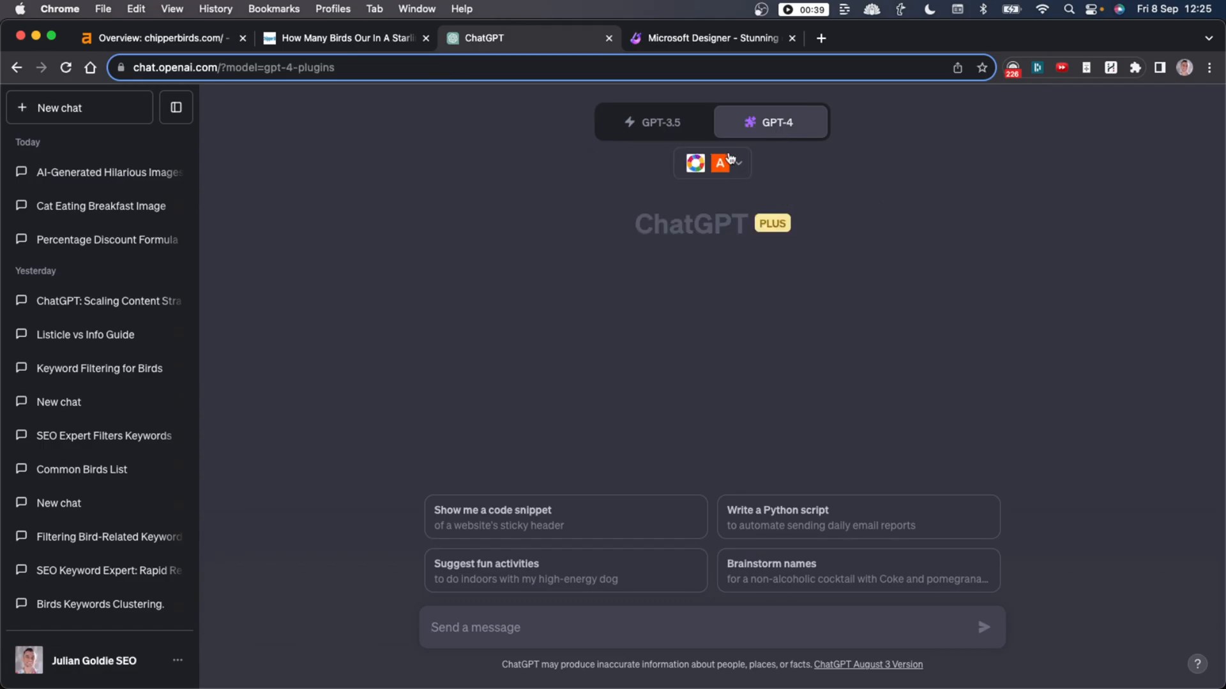
pyautogui.click(735, 163)
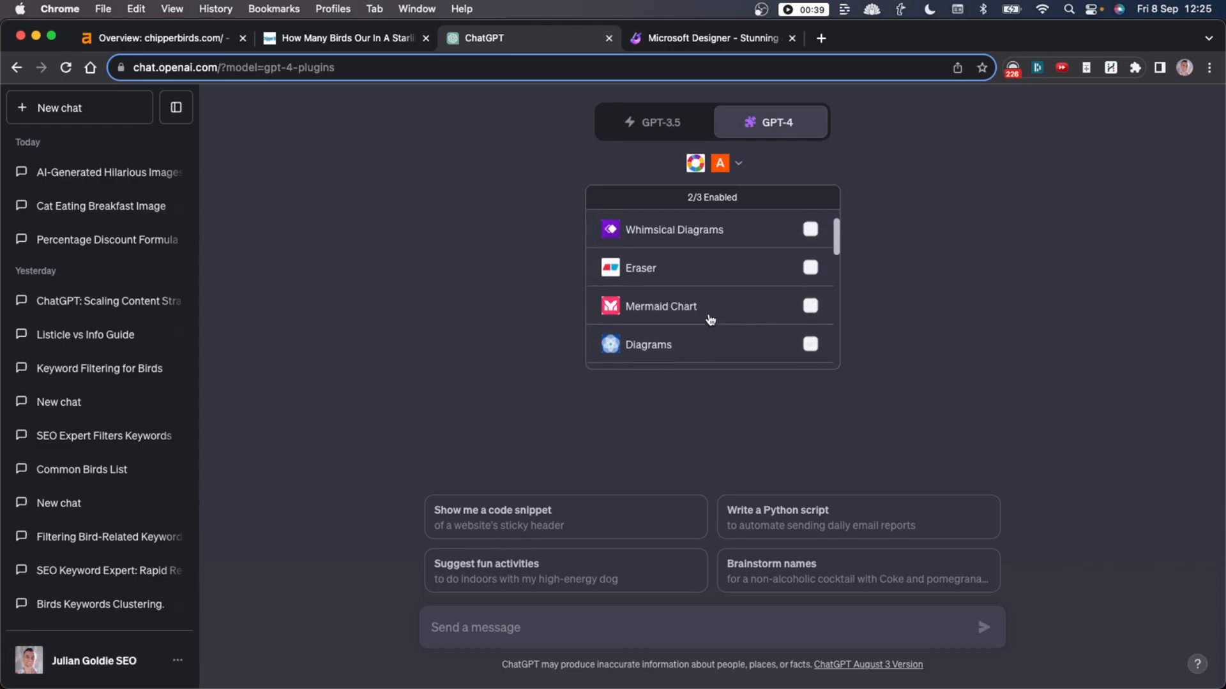
pyautogui.scroll(-3)
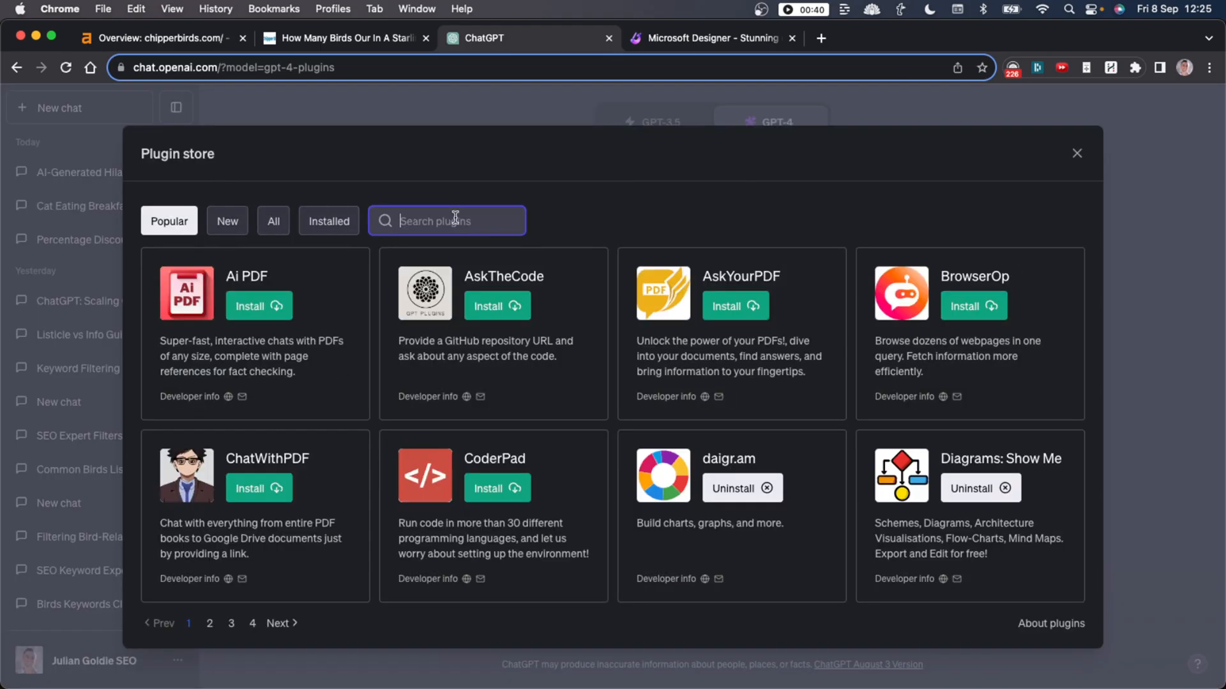
pyautogui.write('argil')
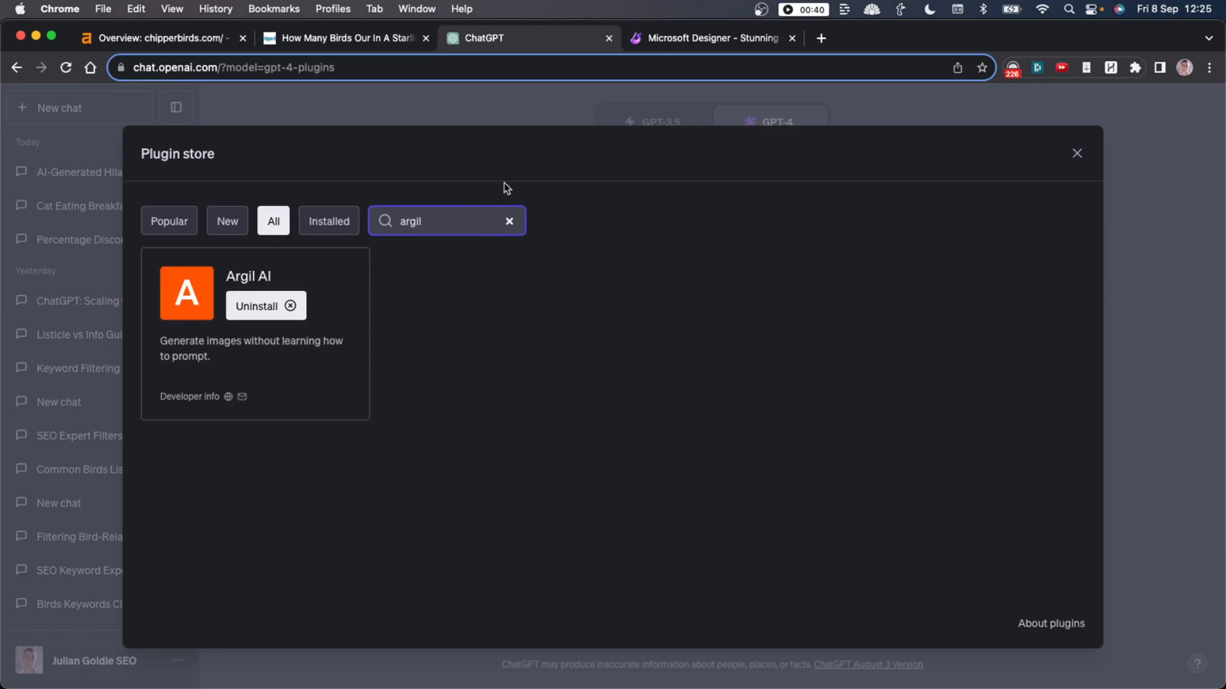
pyautogui.moveTo(586, 227)
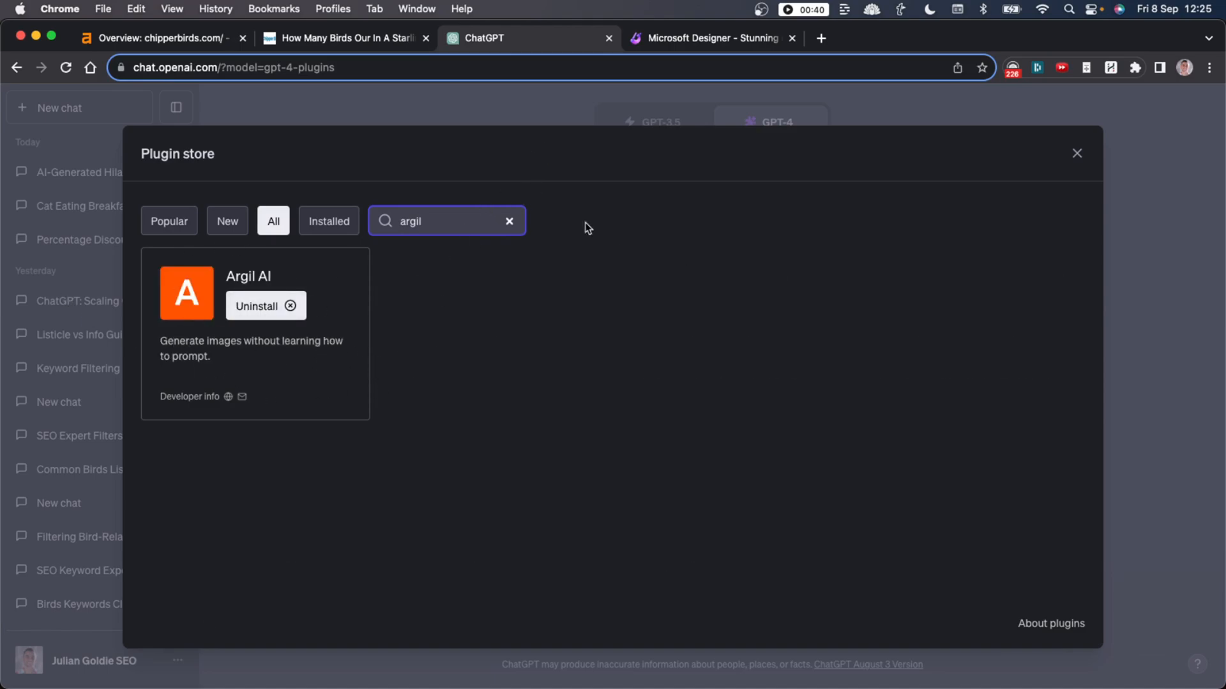
pyautogui.click(1076, 153)
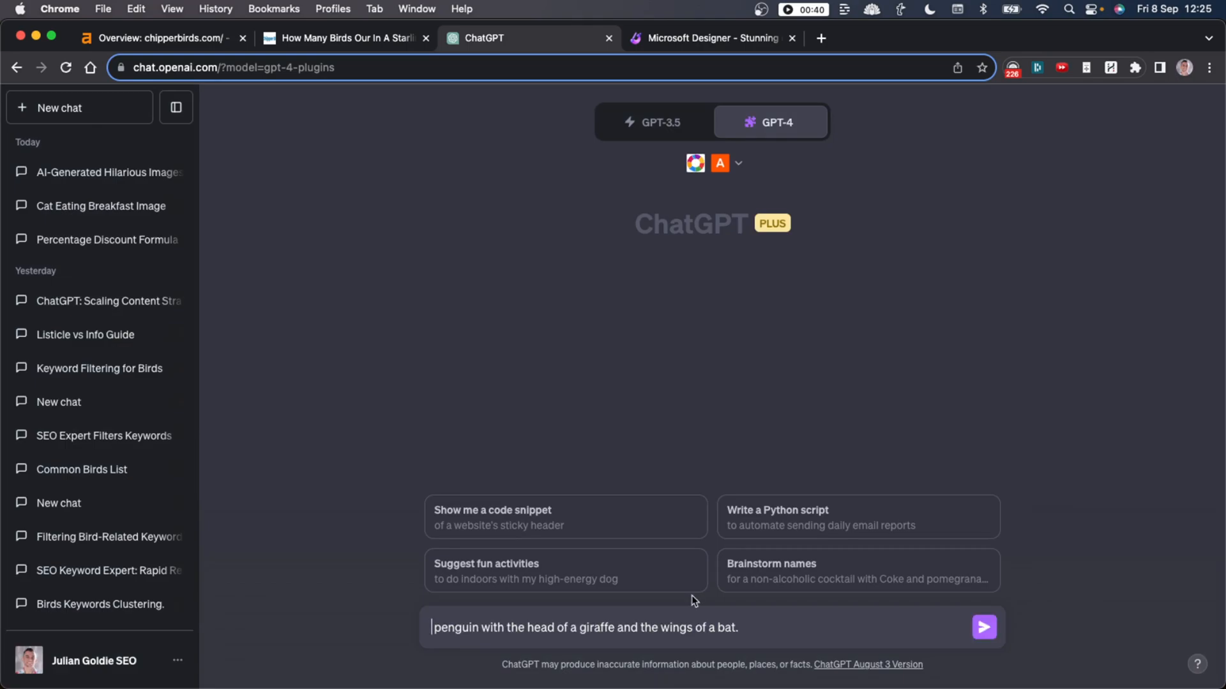
# Send 'Create an image of' a penguin with a giraffe's head and bat's wings.
pyautogui.write('Create an image of')
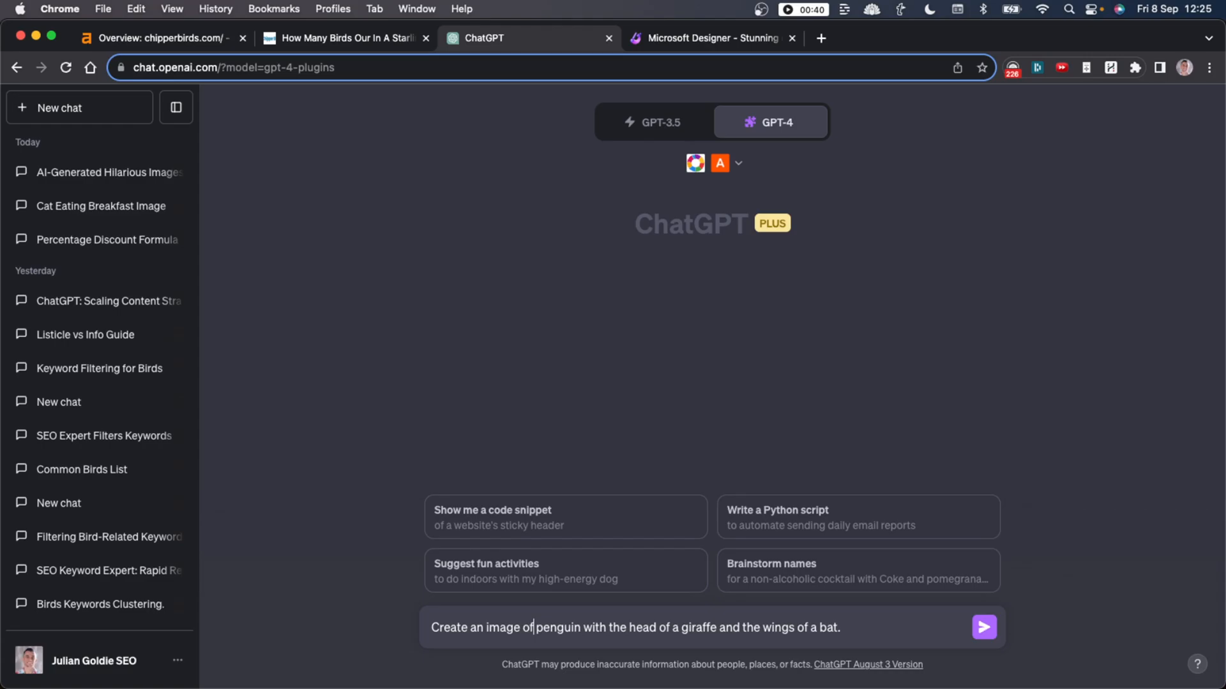
pyautogui.click(983, 626)
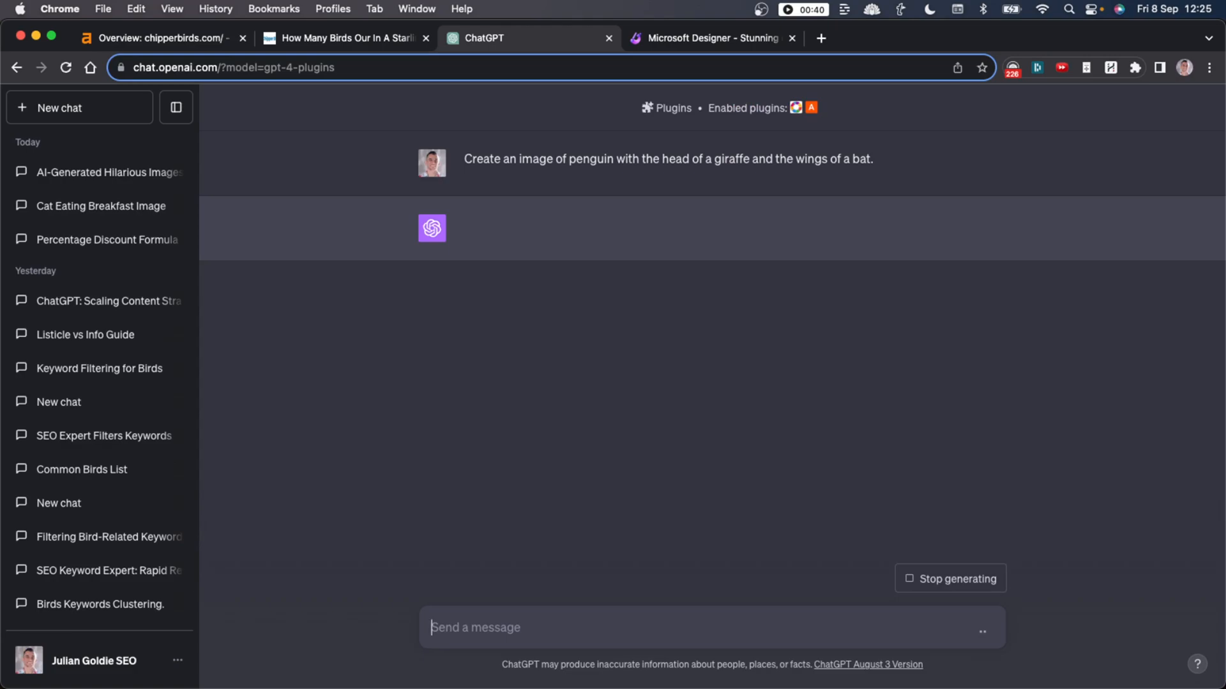
pyautogui.moveTo(623, 270)
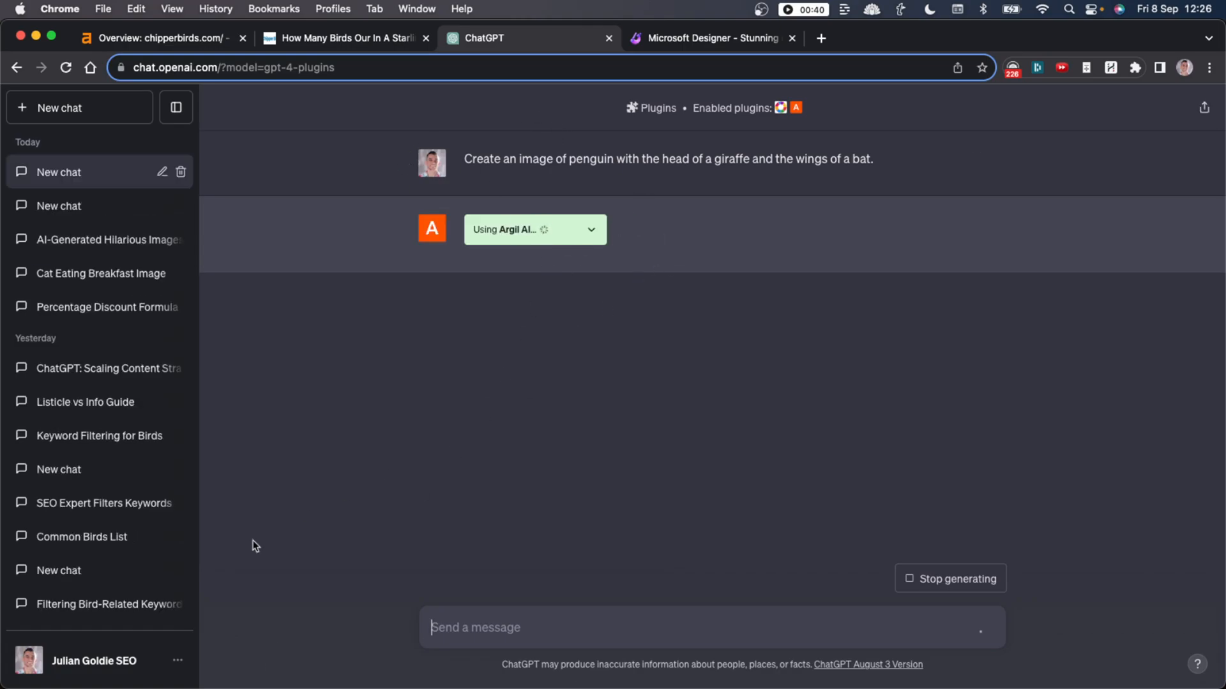
pyautogui.moveTo(479, 414)
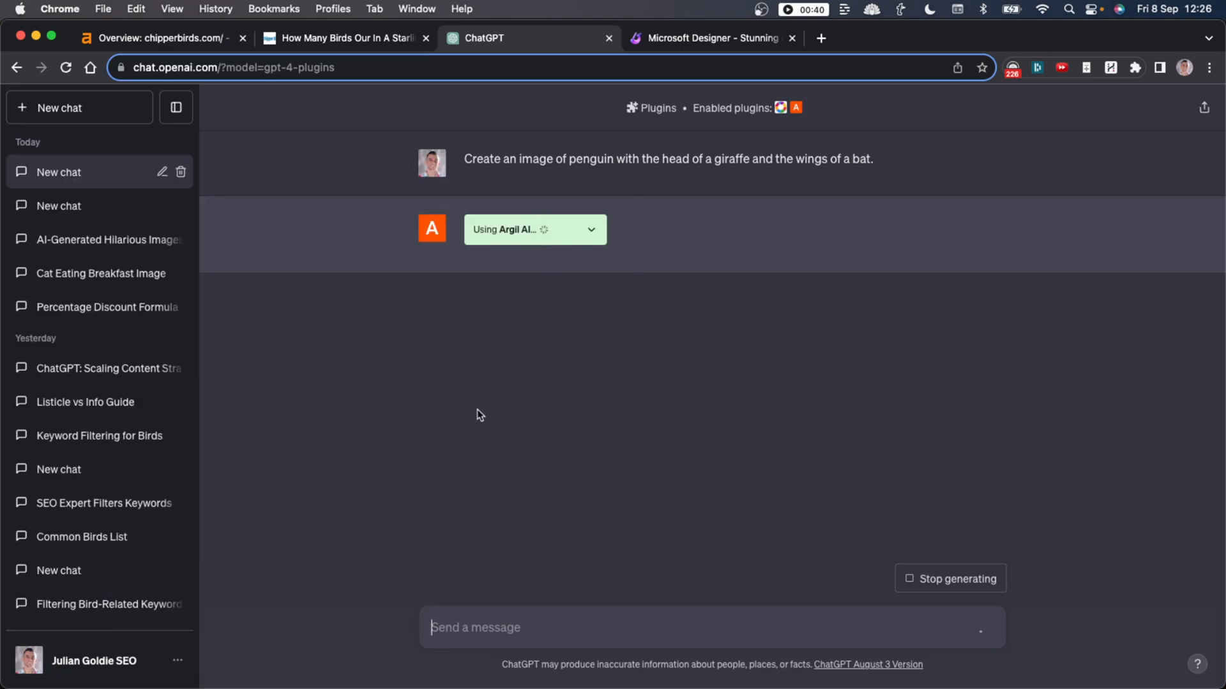
pyautogui.moveTo(576, 268)
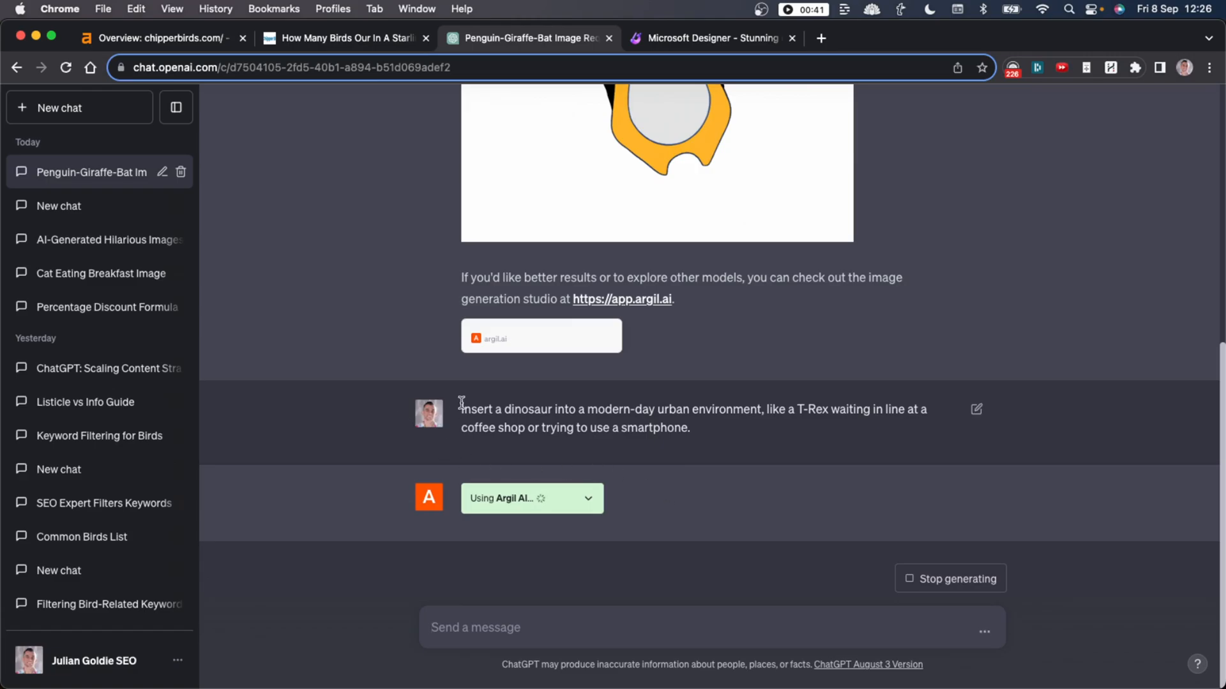
# Select the T-Rex coffee shop prompt wording to copy it.
pyautogui.moveTo(460, 408); pyautogui.dragTo(689, 428)
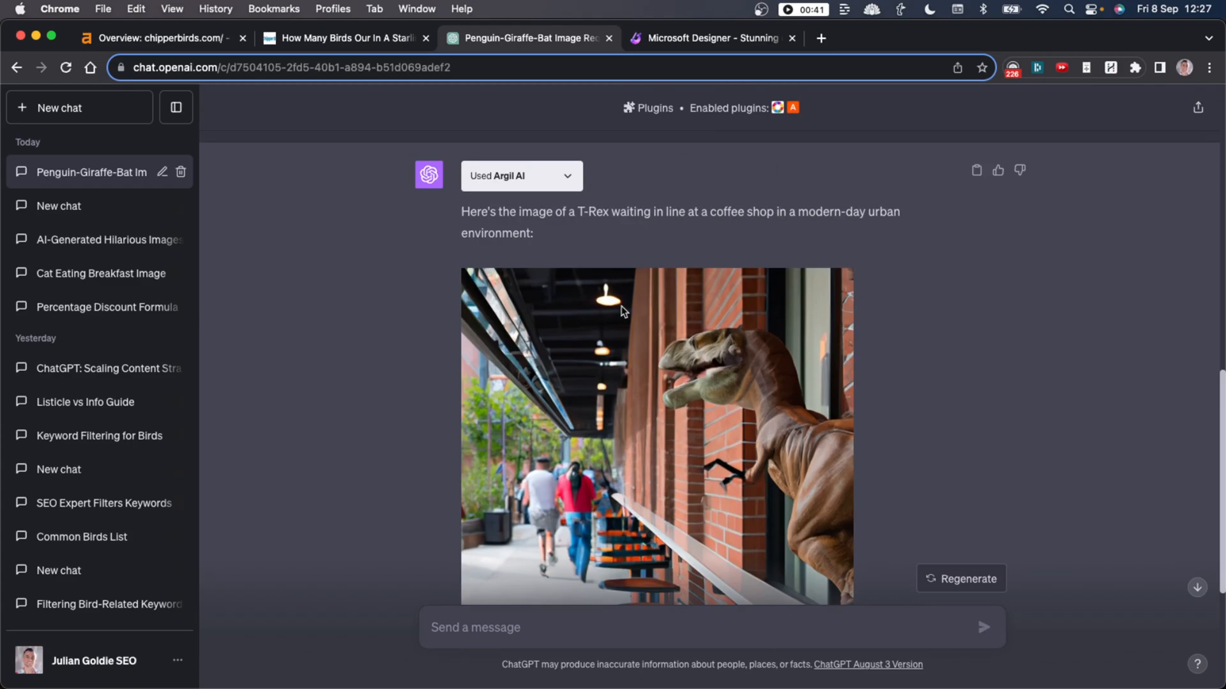
pyautogui.moveTo(875, 359)
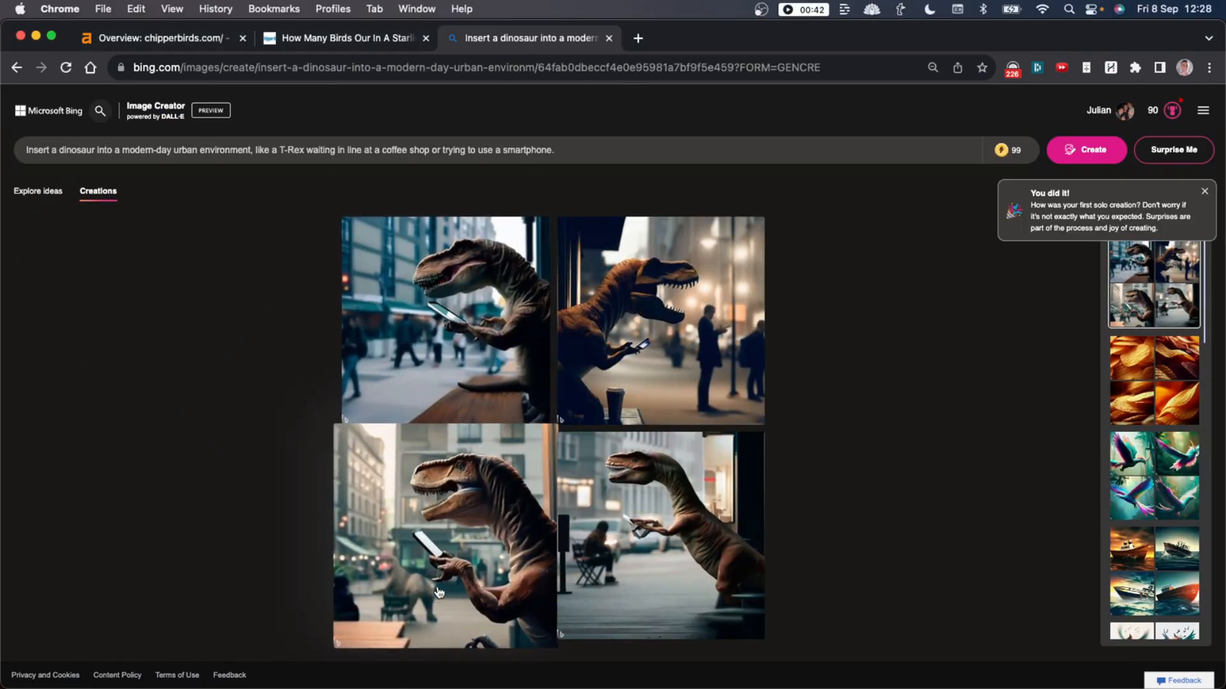
# Step through Bing Image Creator's four generated T-Rex images one by one.
pyautogui.click(444, 536)
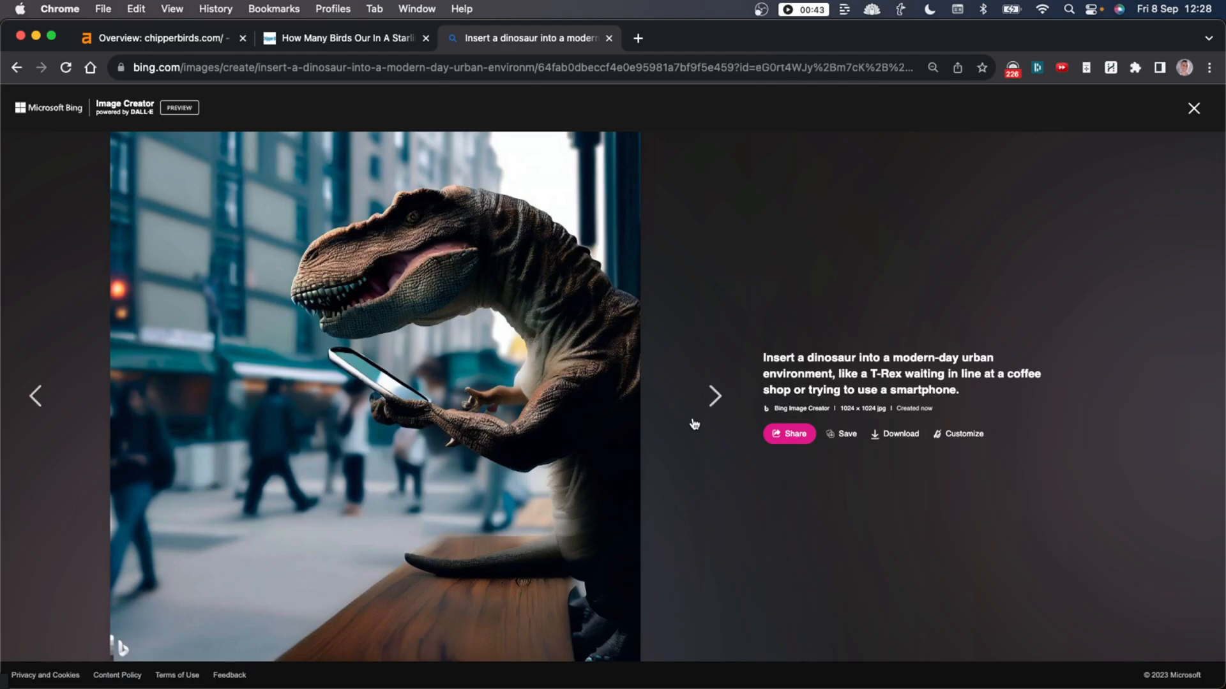
pyautogui.click(713, 397)
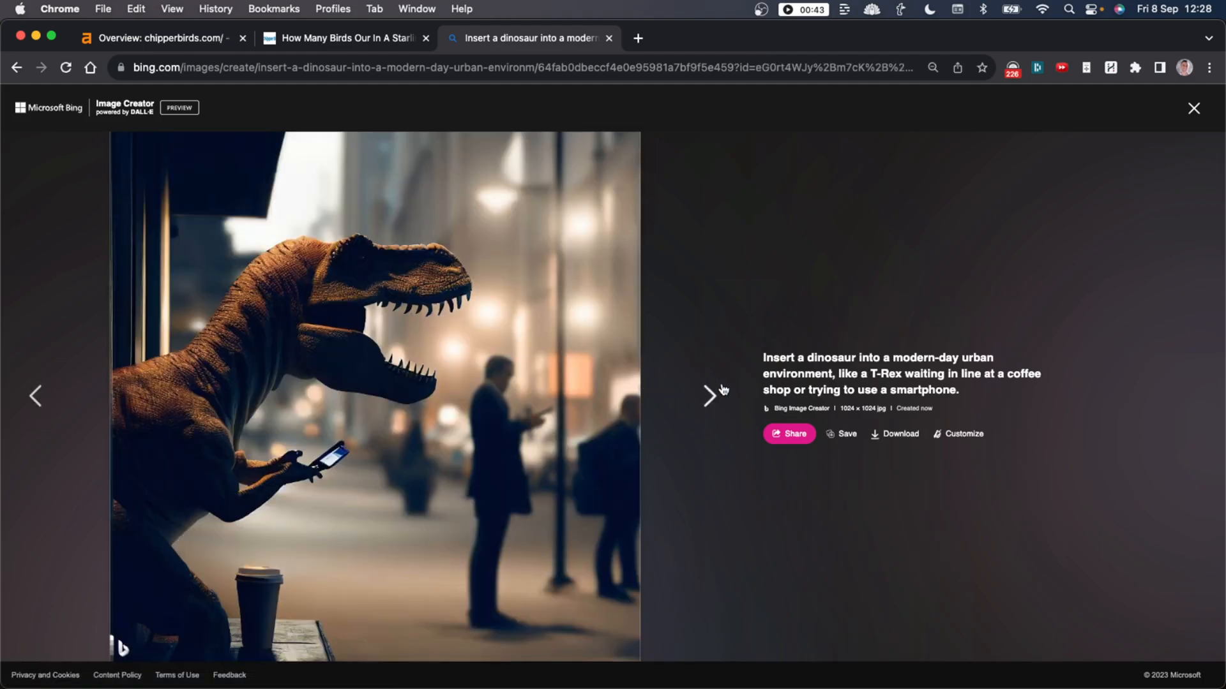
pyautogui.click(710, 397)
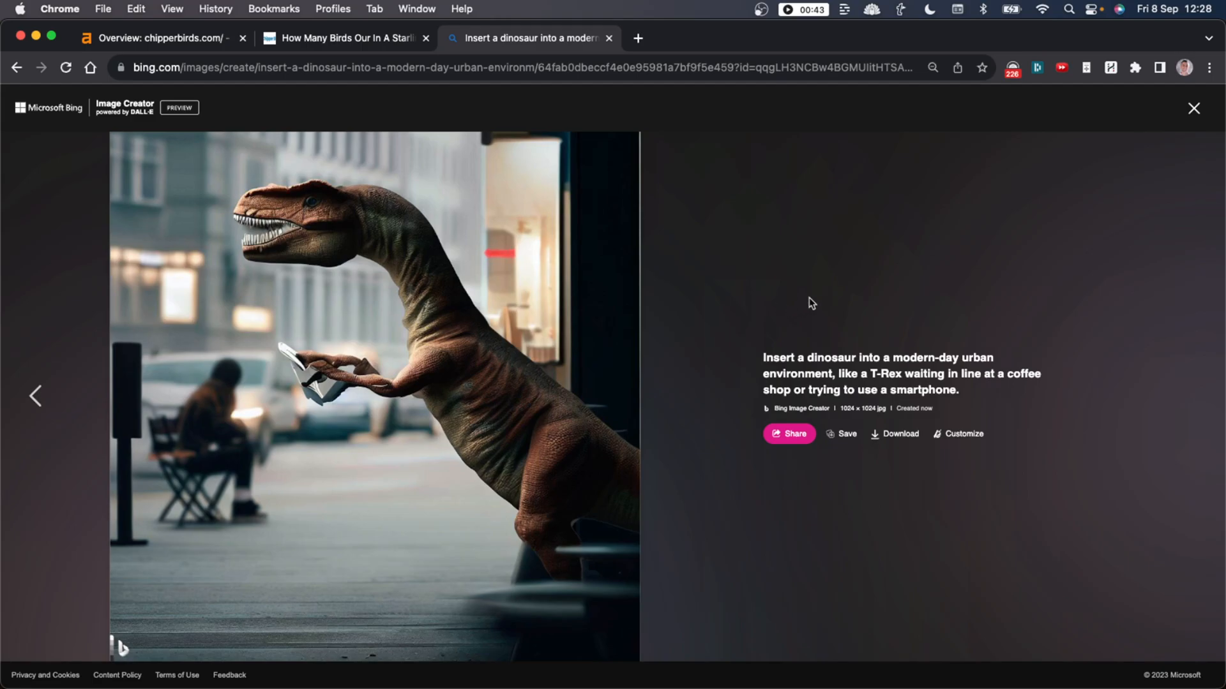
pyautogui.click(34, 396)
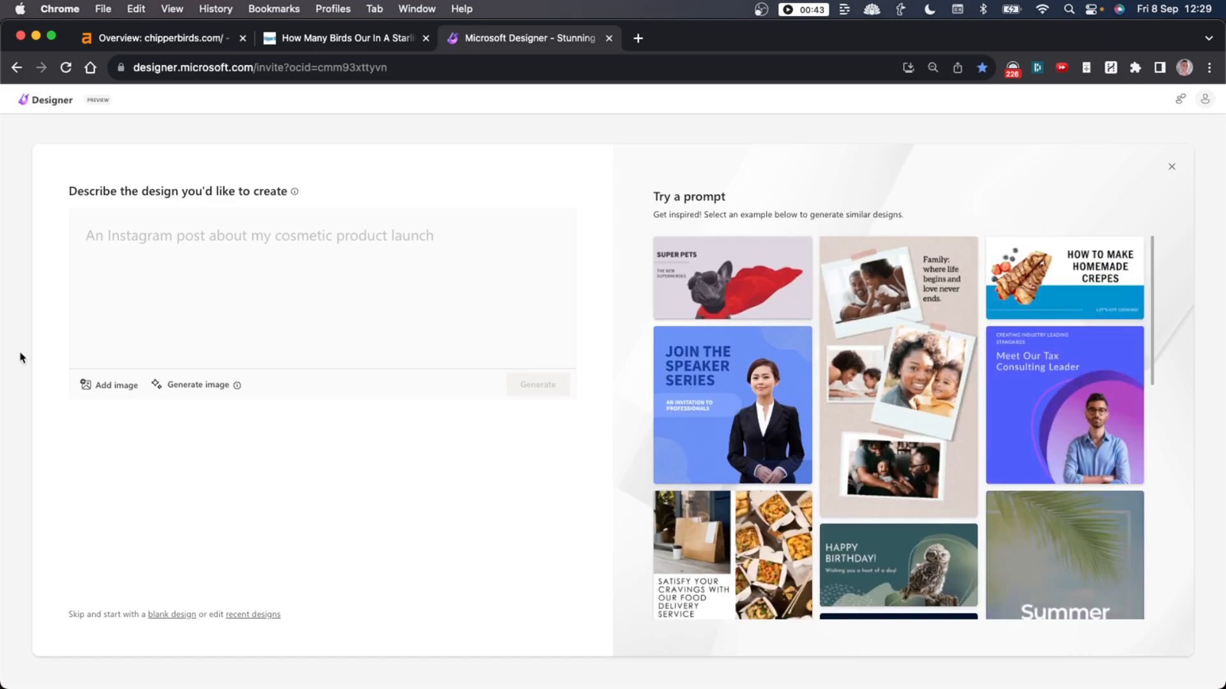
# Generate designs from the pasted T-Rex prompt and customize the 'T-Rex in the City' design.
pyautogui.write('Insert a dinosaur into a modern-day urban environment, like a T-Rex waiting in line at a coffee shop or trying to use a smartphone.')
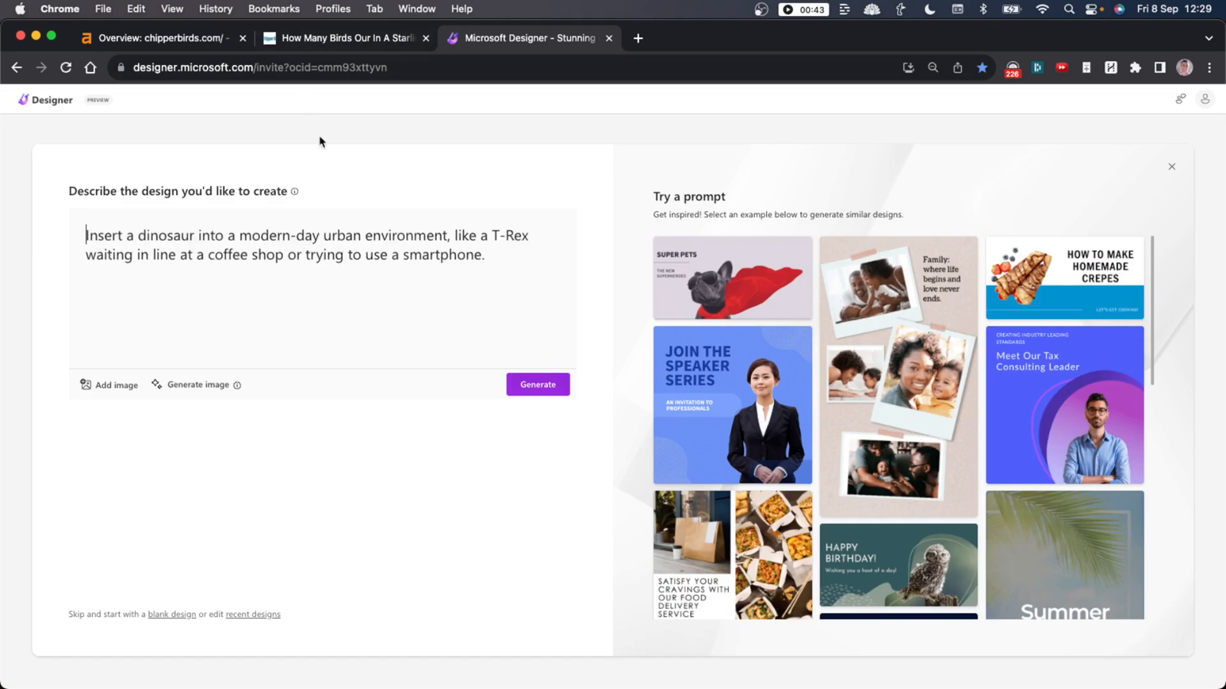
pyautogui.click(537, 383)
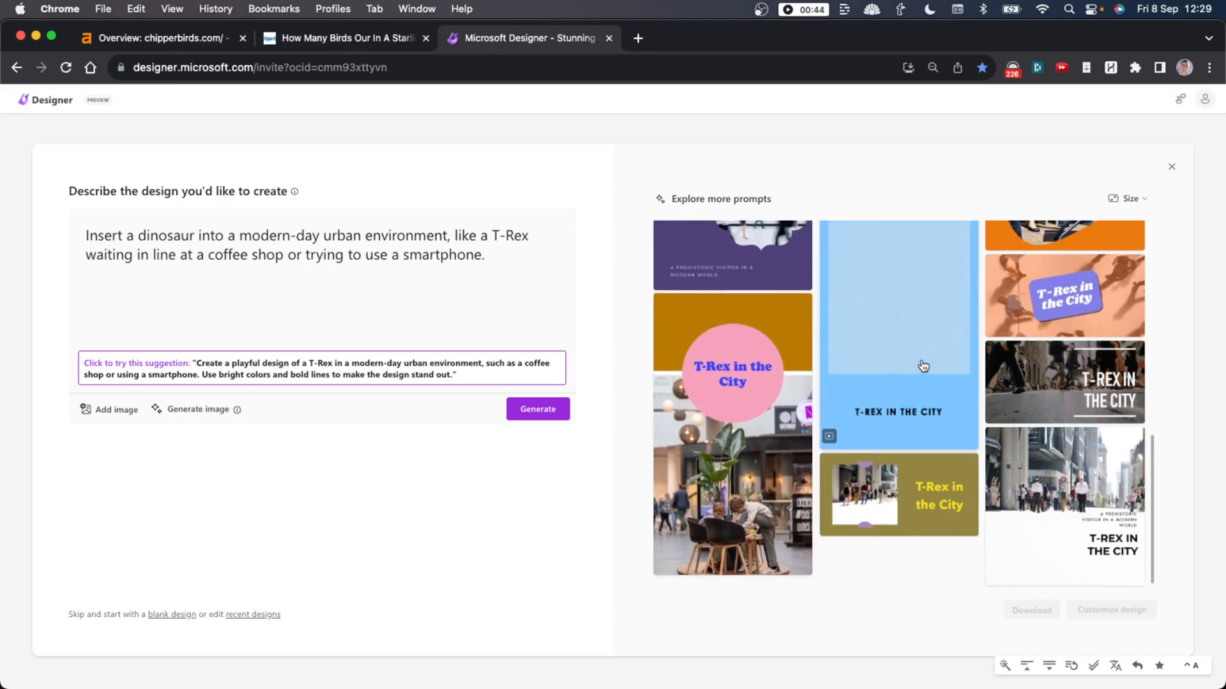
pyautogui.scroll(-3)
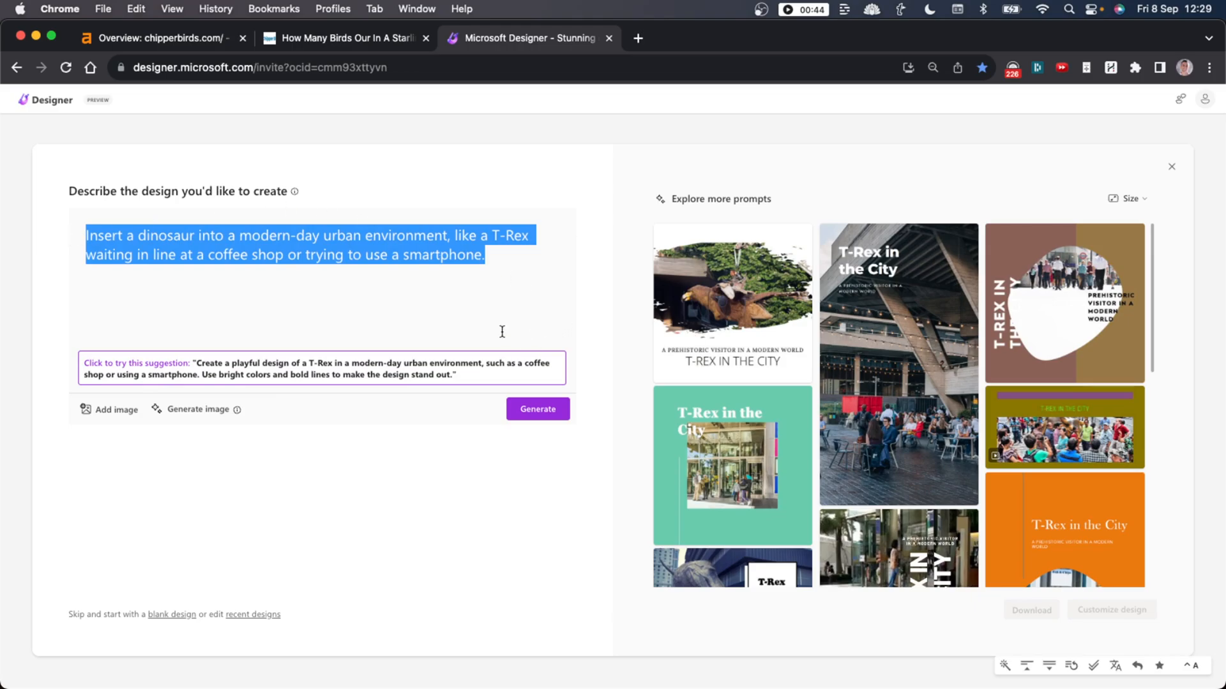
pyautogui.click(898, 363)
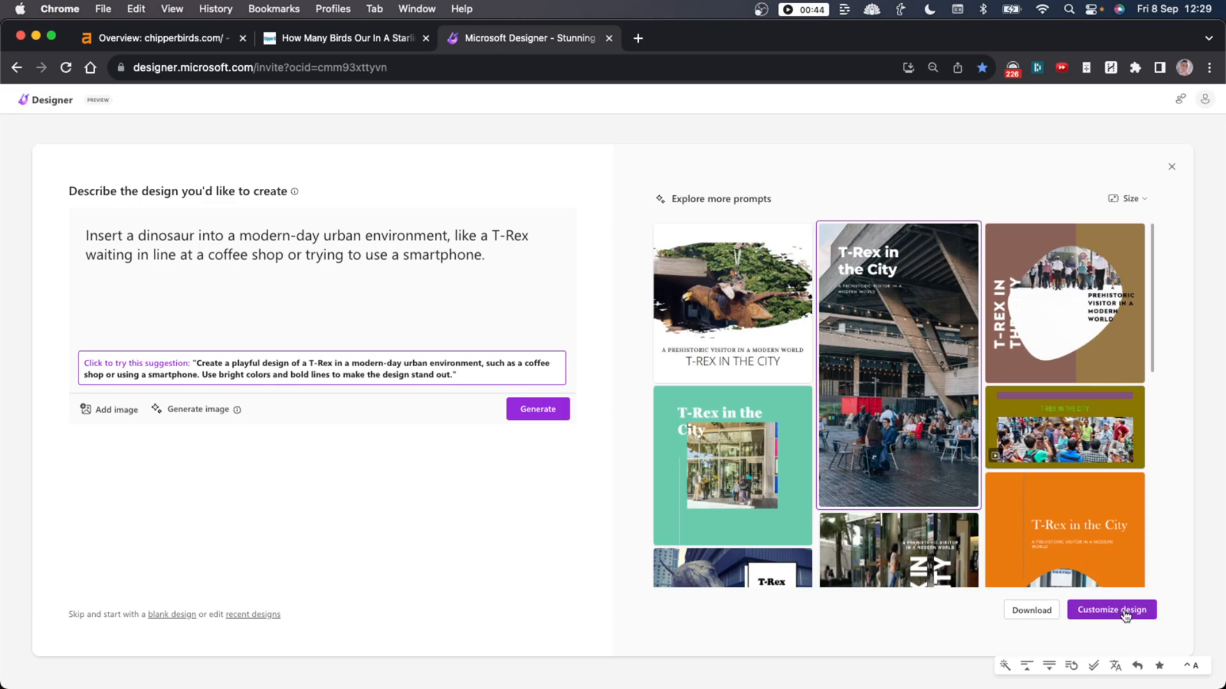
pyautogui.click(1110, 610)
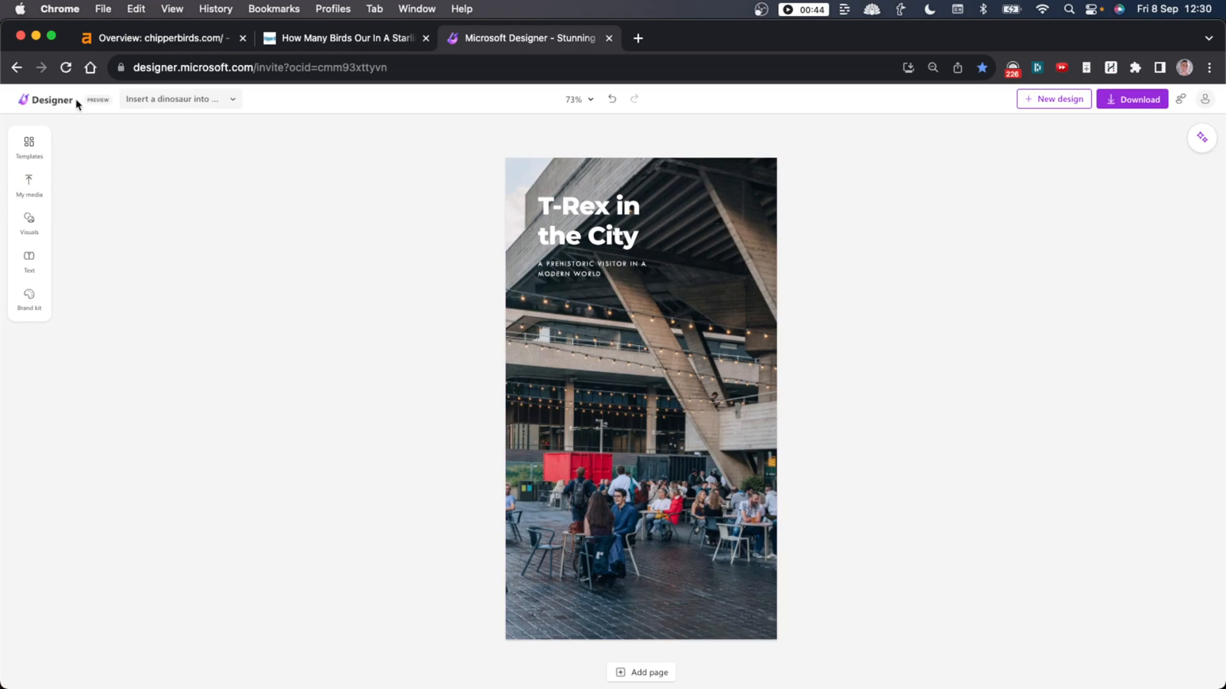
# Open the Majestic Eagle design from My designs and show its Designer Ideas layouts.
pyautogui.click(46, 100)
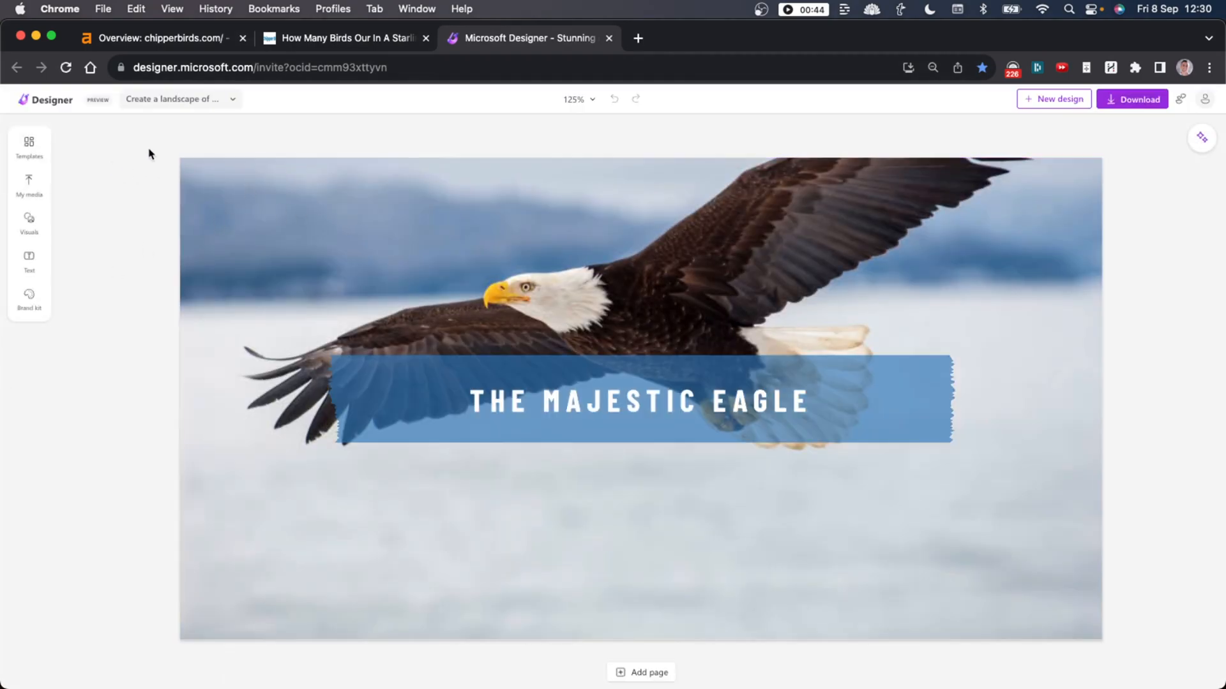
pyautogui.click(637, 400)
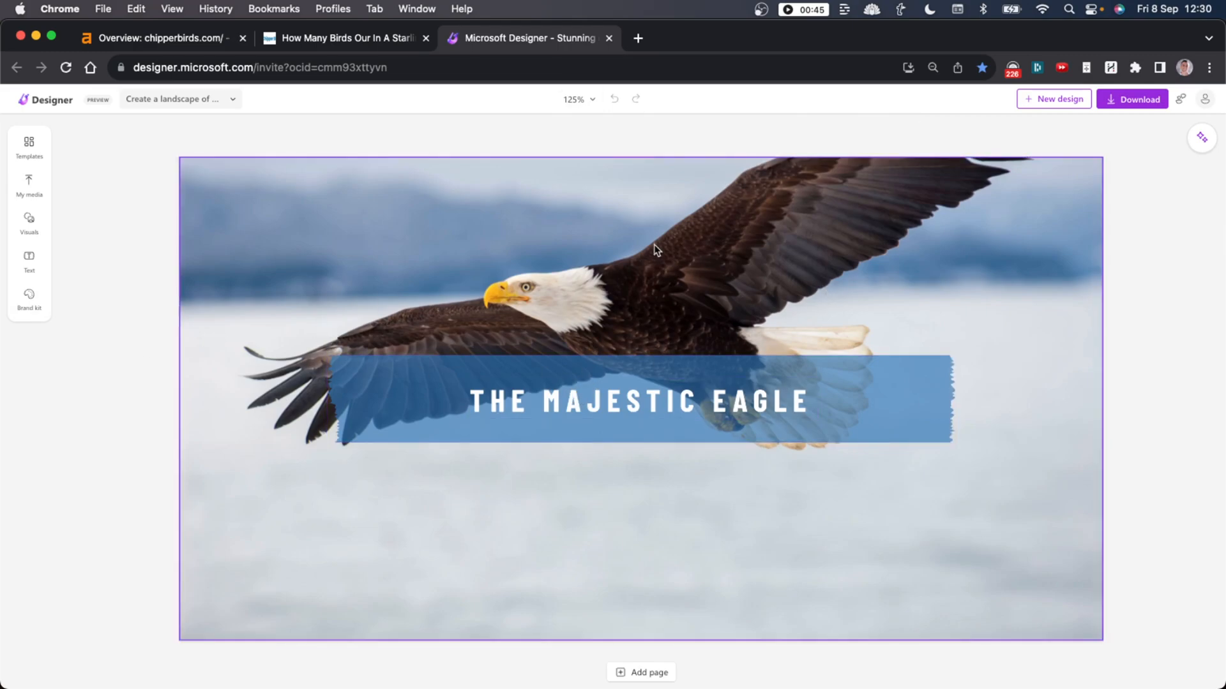
pyautogui.click(637, 401)
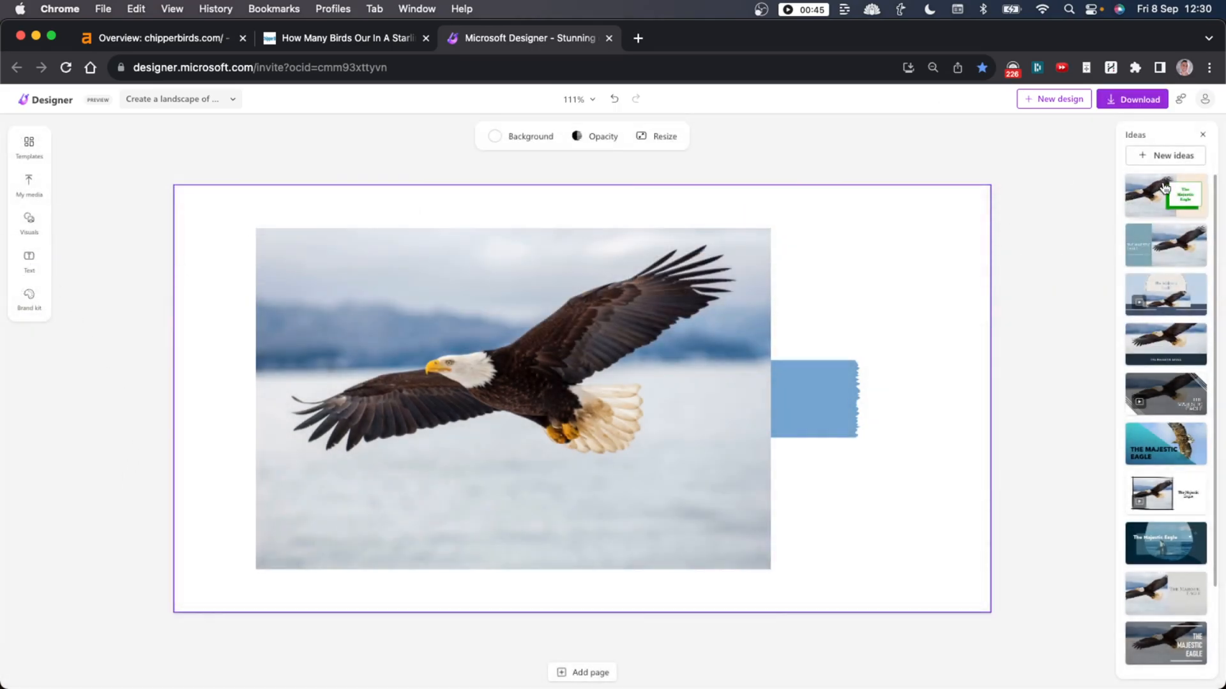
# Try split image-and-title and bold-title layouts on the eagle, then browse templates.
pyautogui.click(1164, 246)
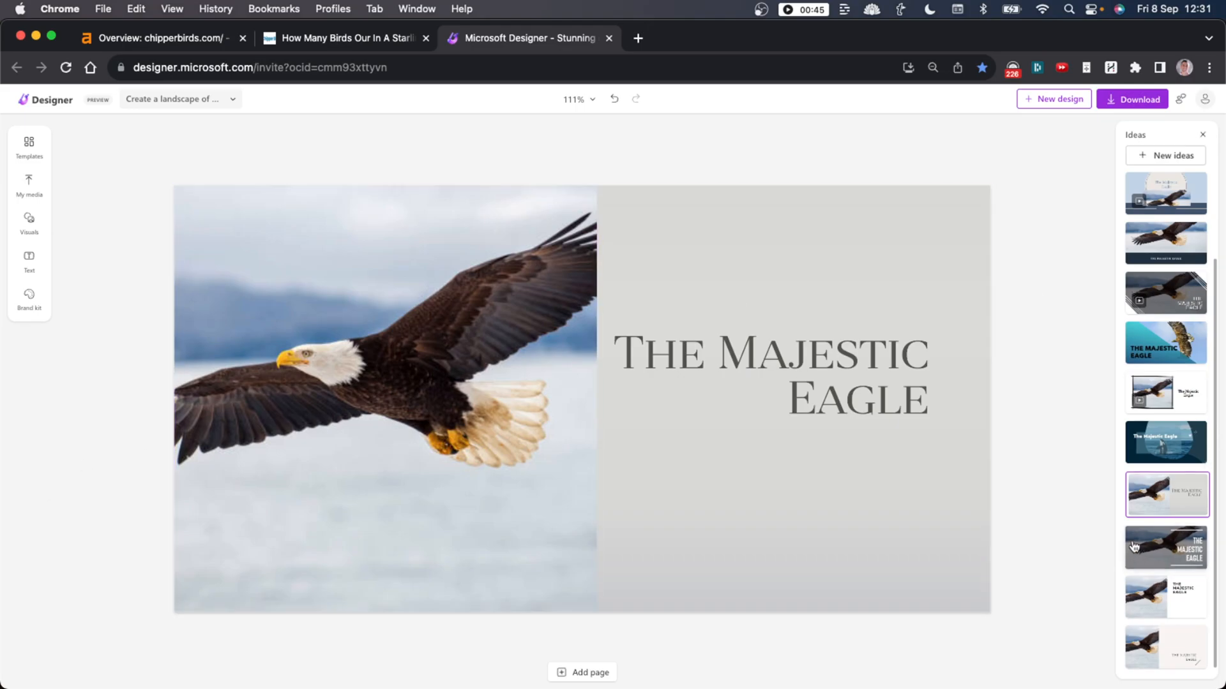
pyautogui.click(1164, 544)
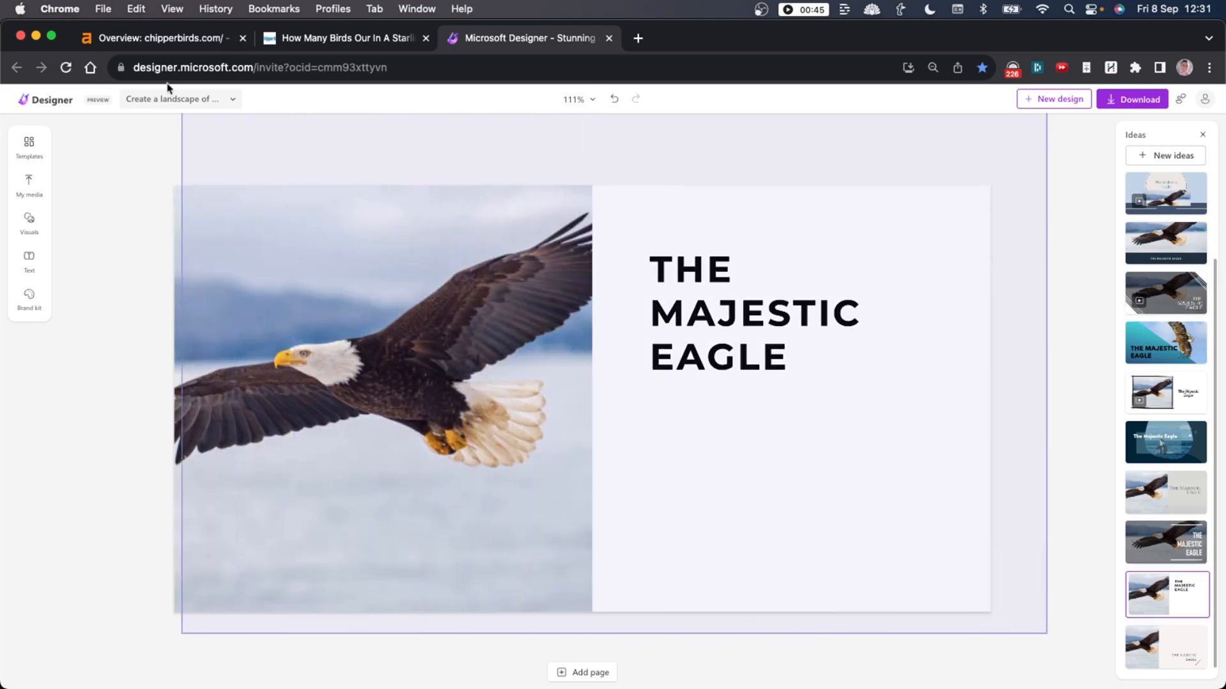
pyautogui.click(29, 146)
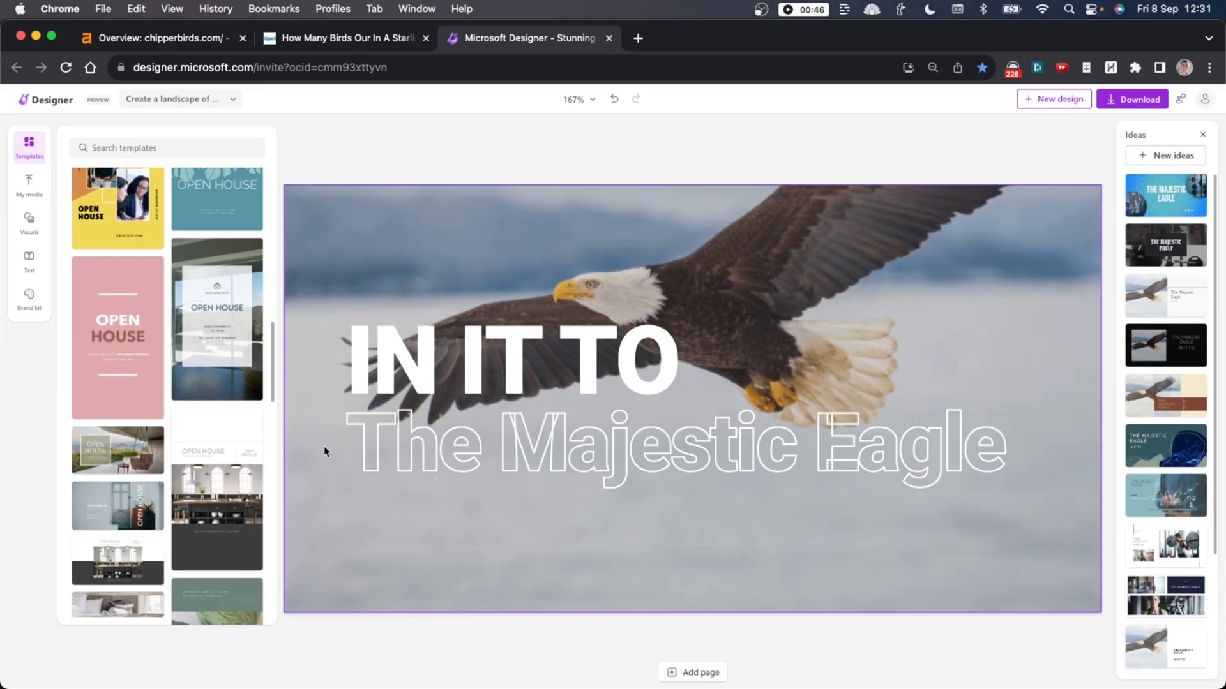
pyautogui.scroll(-3)
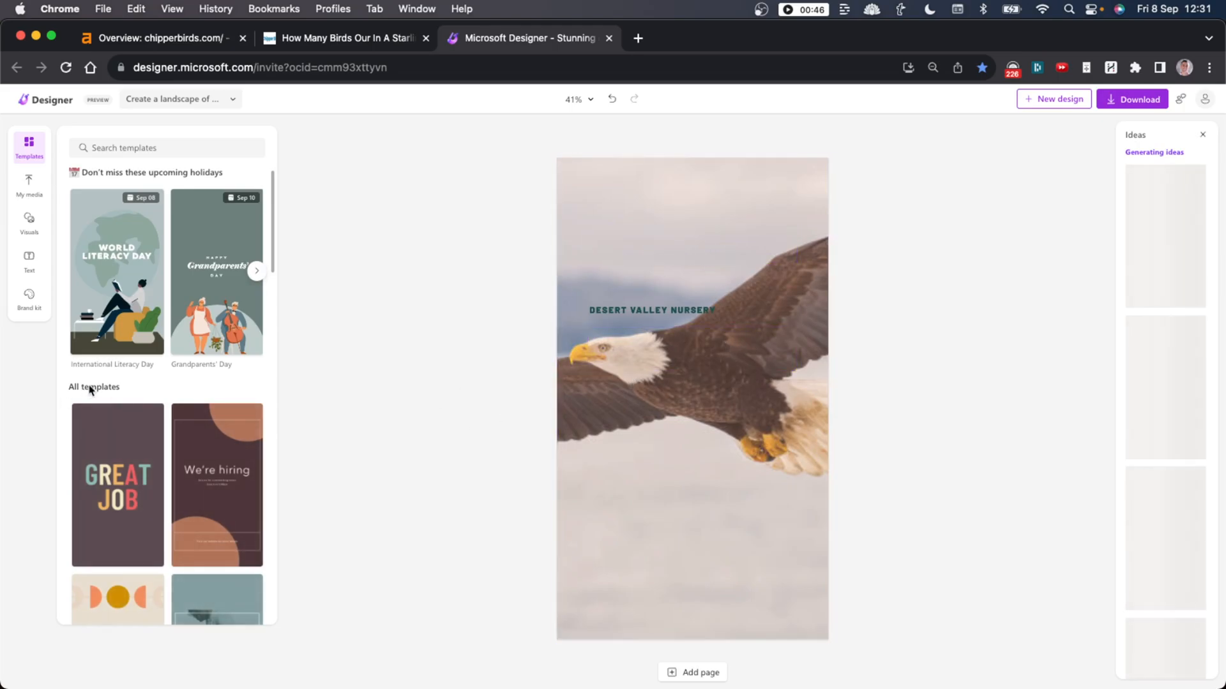
# Open the hen-with-chicks design and select its MOTHER AND CHILD title.
pyautogui.click(117, 328)
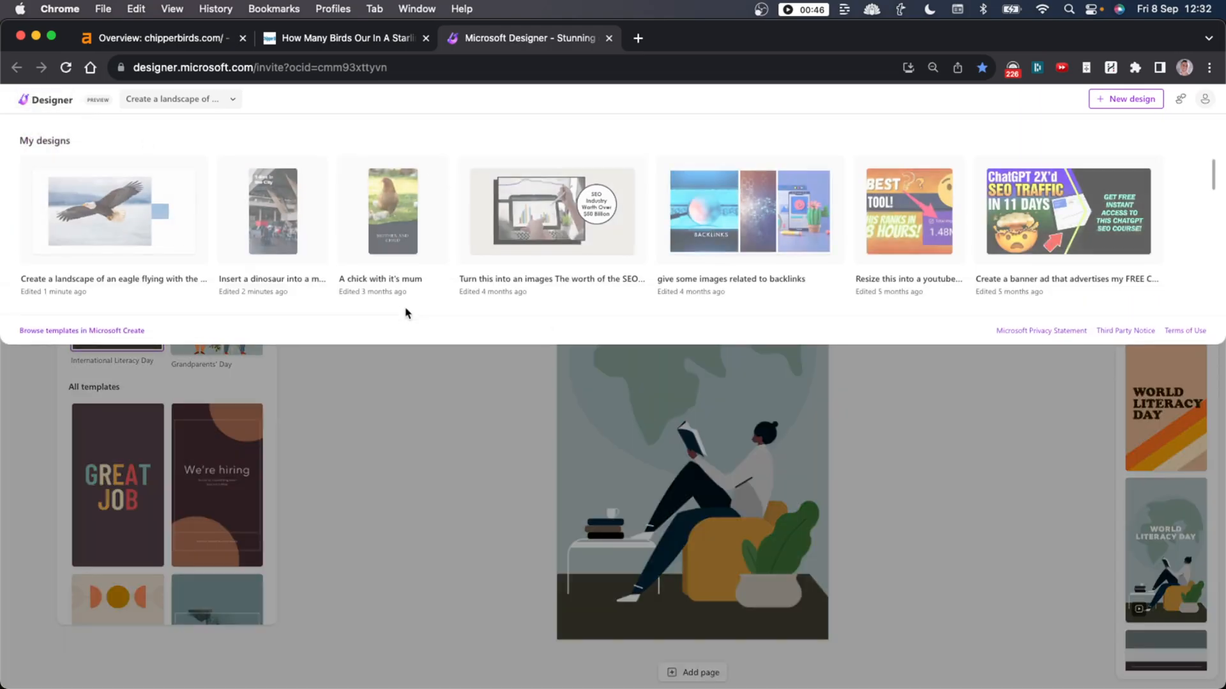
pyautogui.click(391, 211)
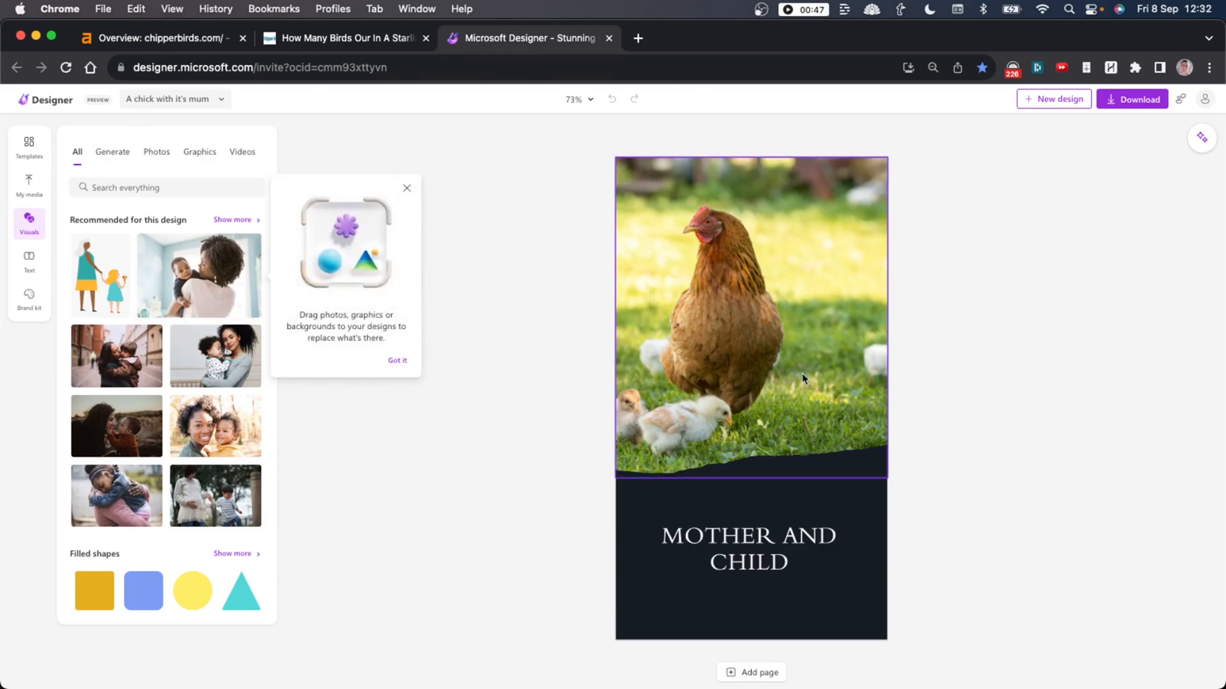
pyautogui.click(747, 549)
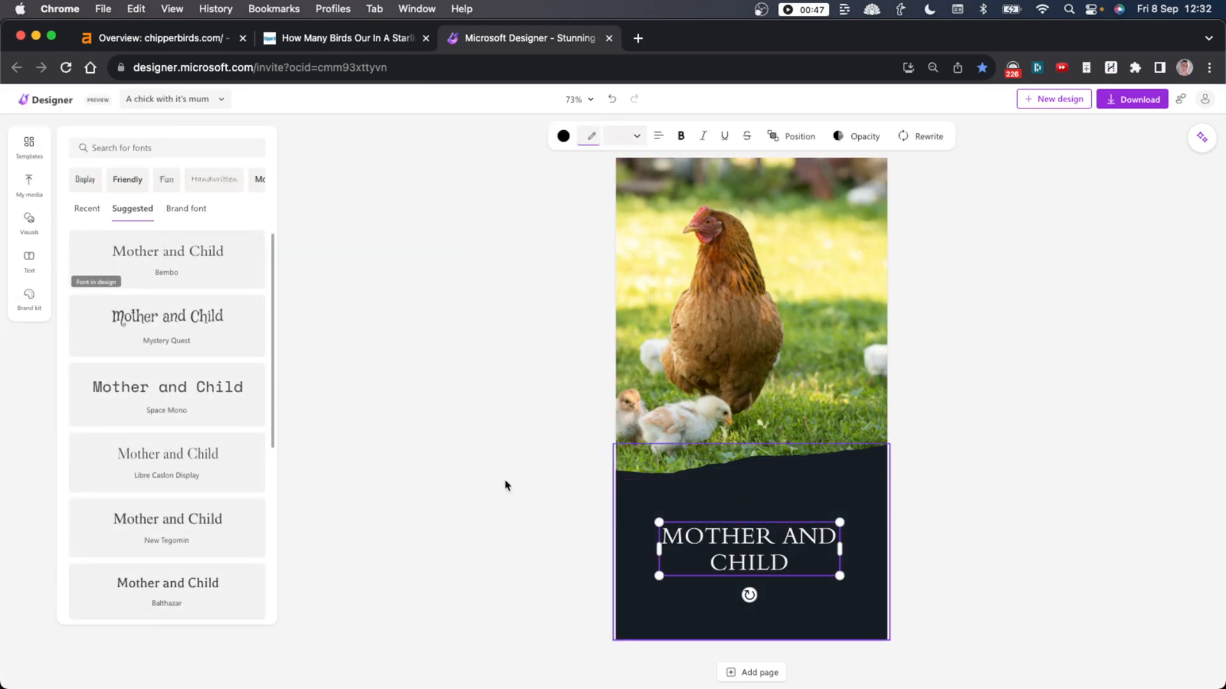
pyautogui.click(29, 223)
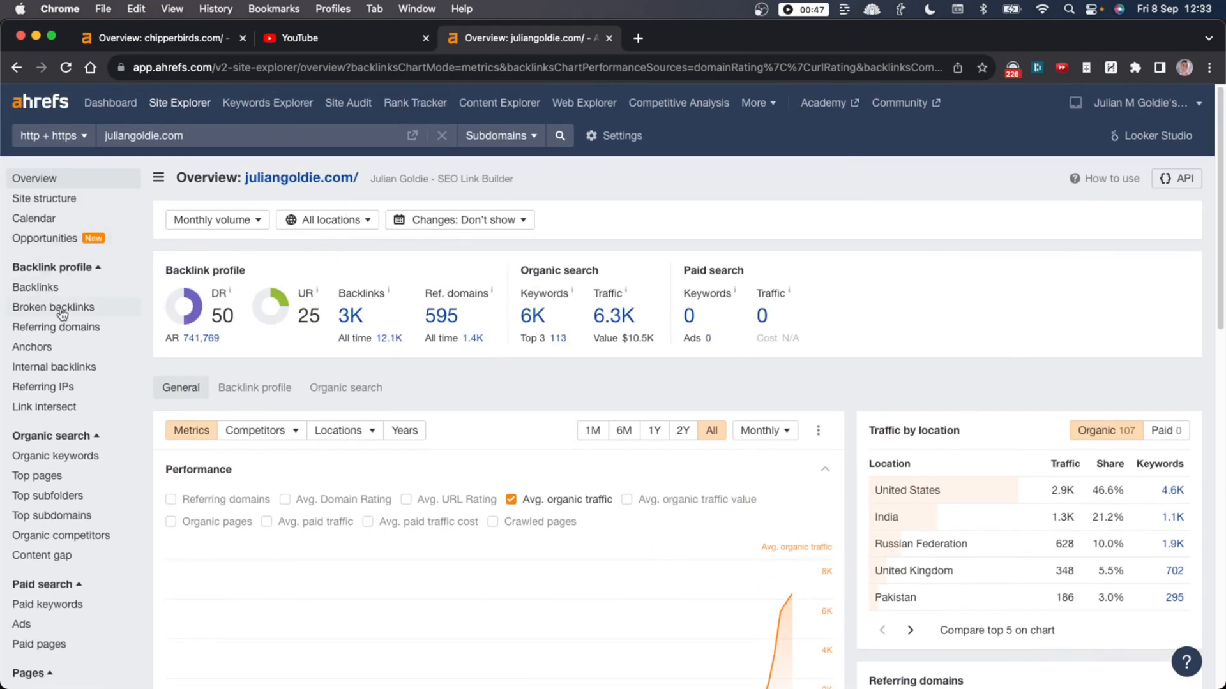
# View juliangoldie.com's 636 backlink groups, then its 4,570 organic keywords.
pyautogui.click(35, 287)
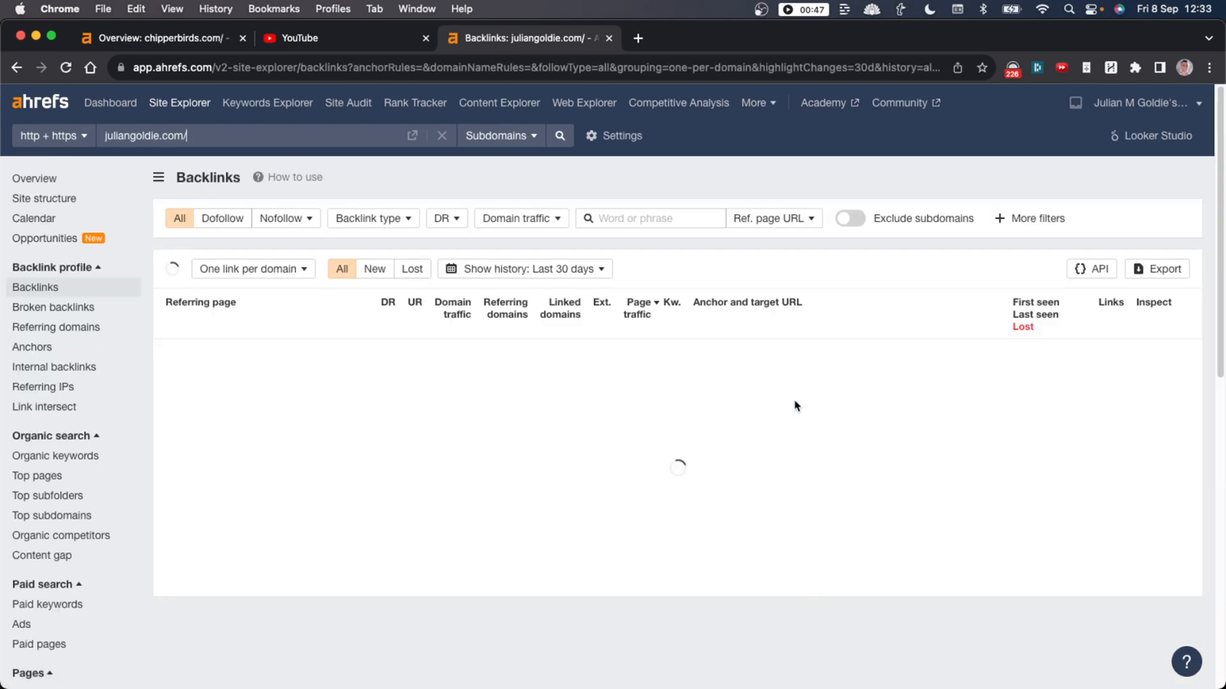
pyautogui.moveTo(689, 457)
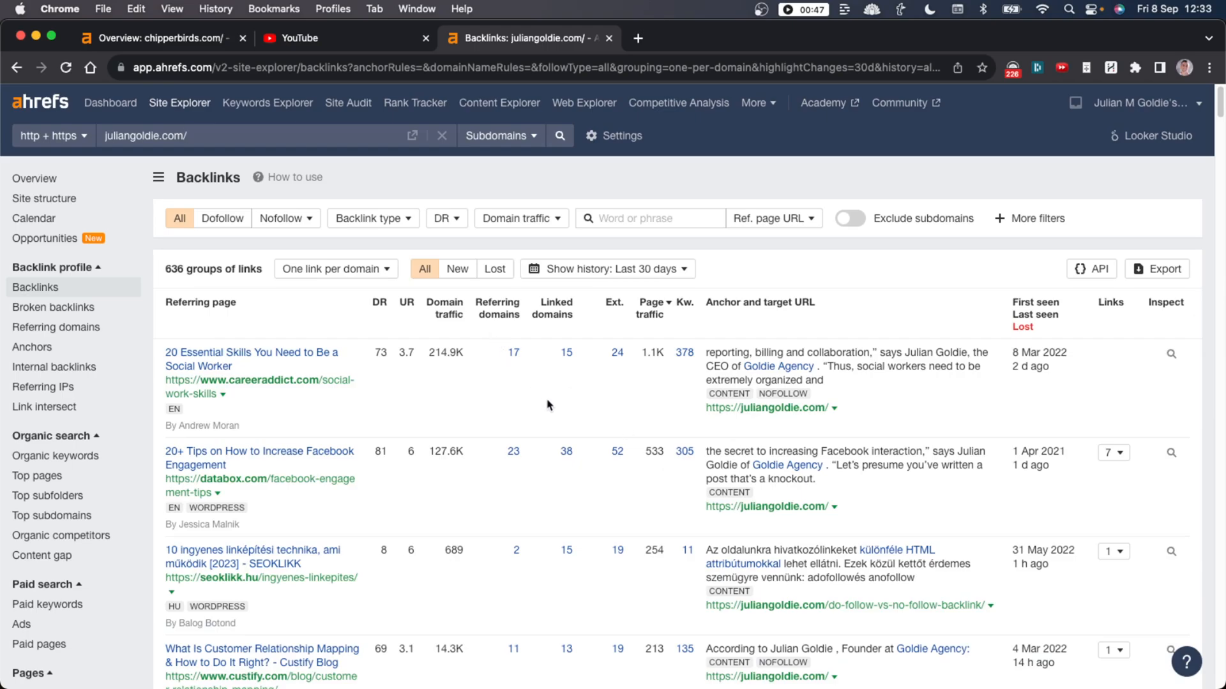
pyautogui.moveTo(35, 178)
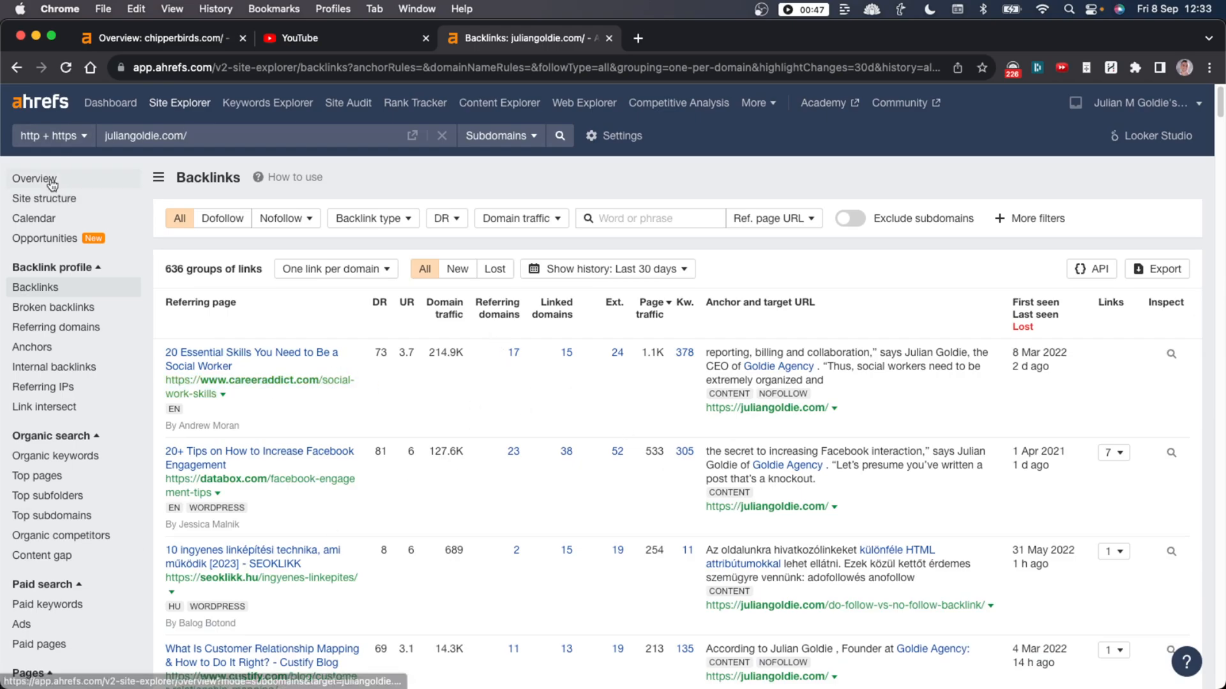
pyautogui.click(56, 456)
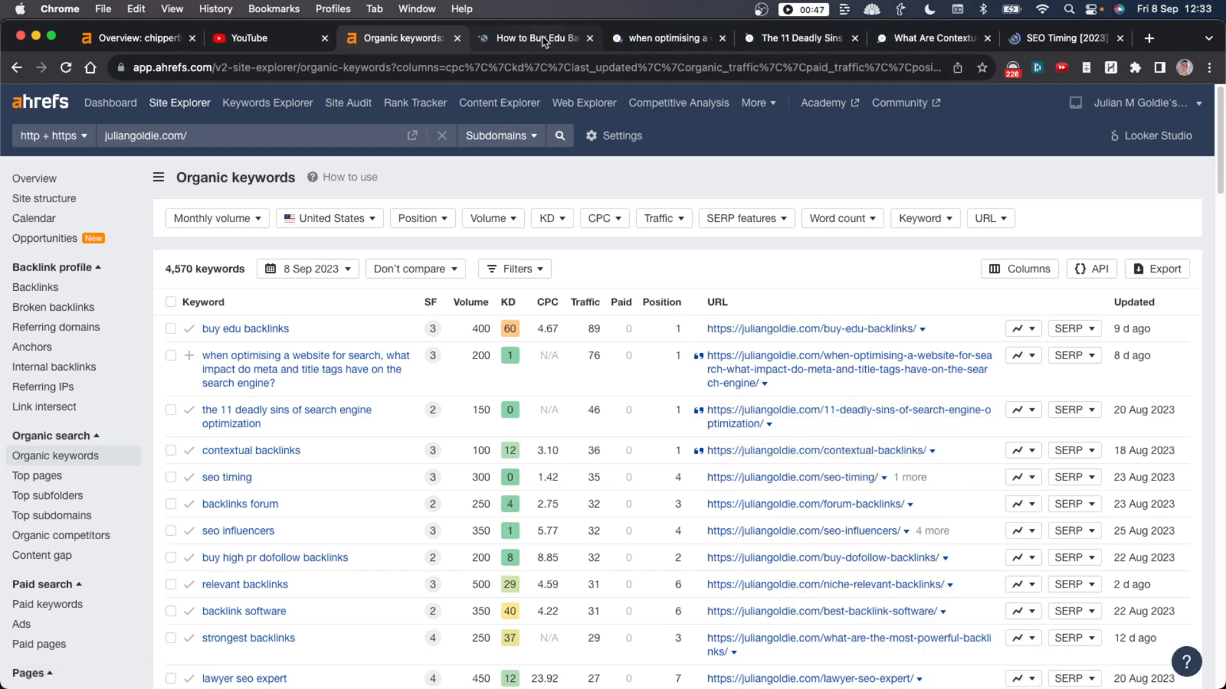
# Browse the edu backlinks, meta tags, 11 Deadly Sins, contextual backlinks and SEO Timing articles.
pyautogui.click(535, 38)
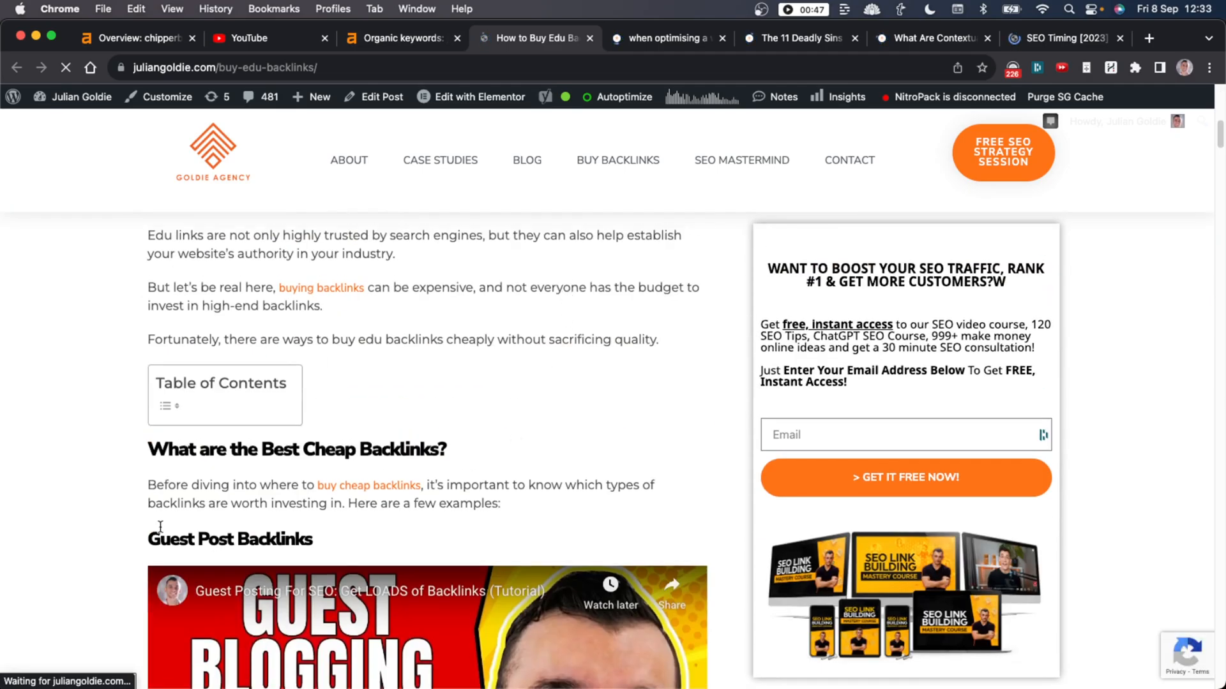
pyautogui.click(664, 38)
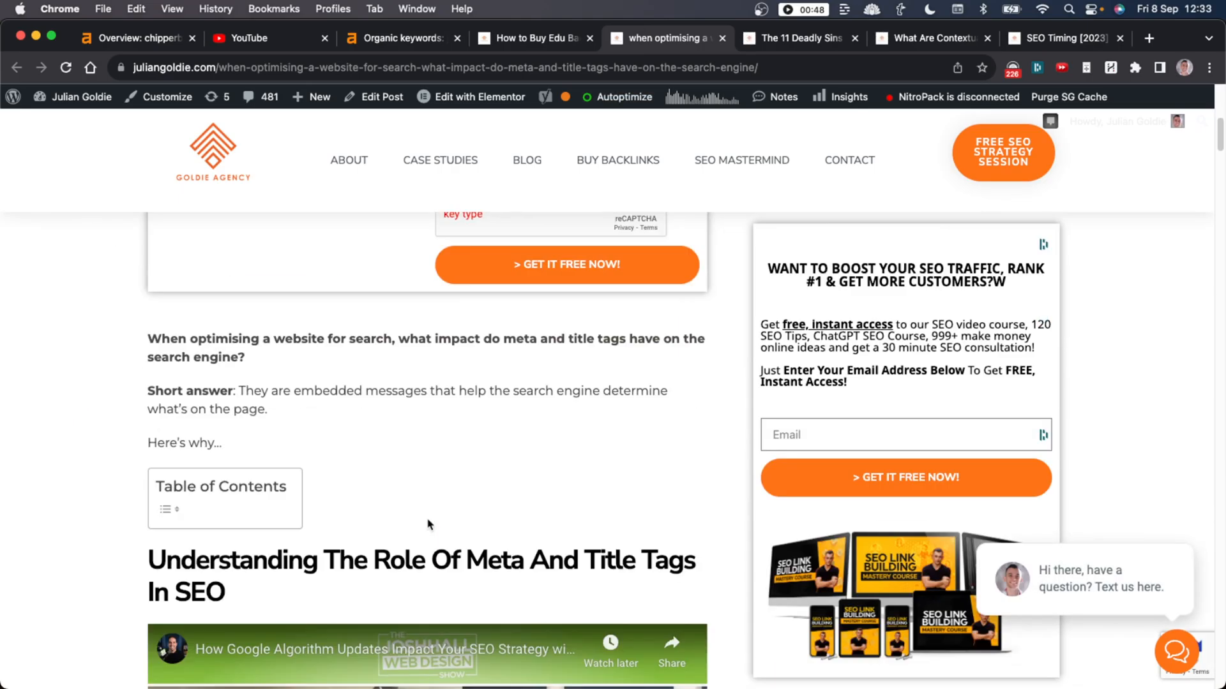
pyautogui.click(797, 38)
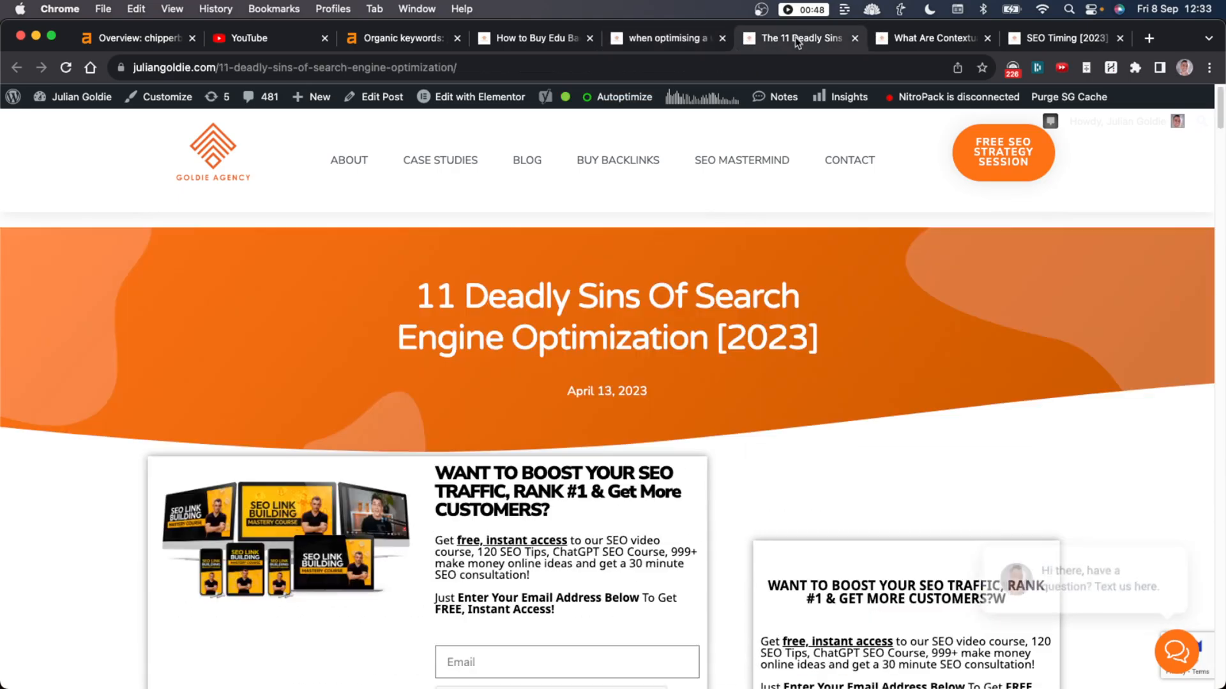
pyautogui.click(930, 38)
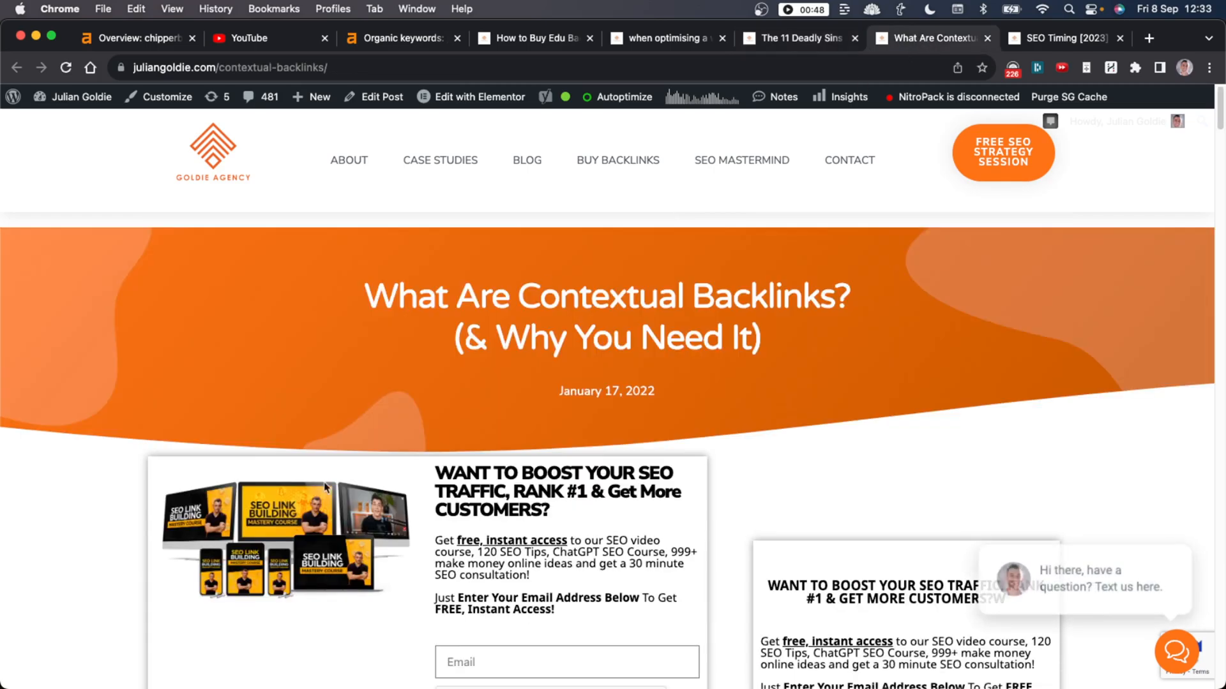
pyautogui.click(1063, 38)
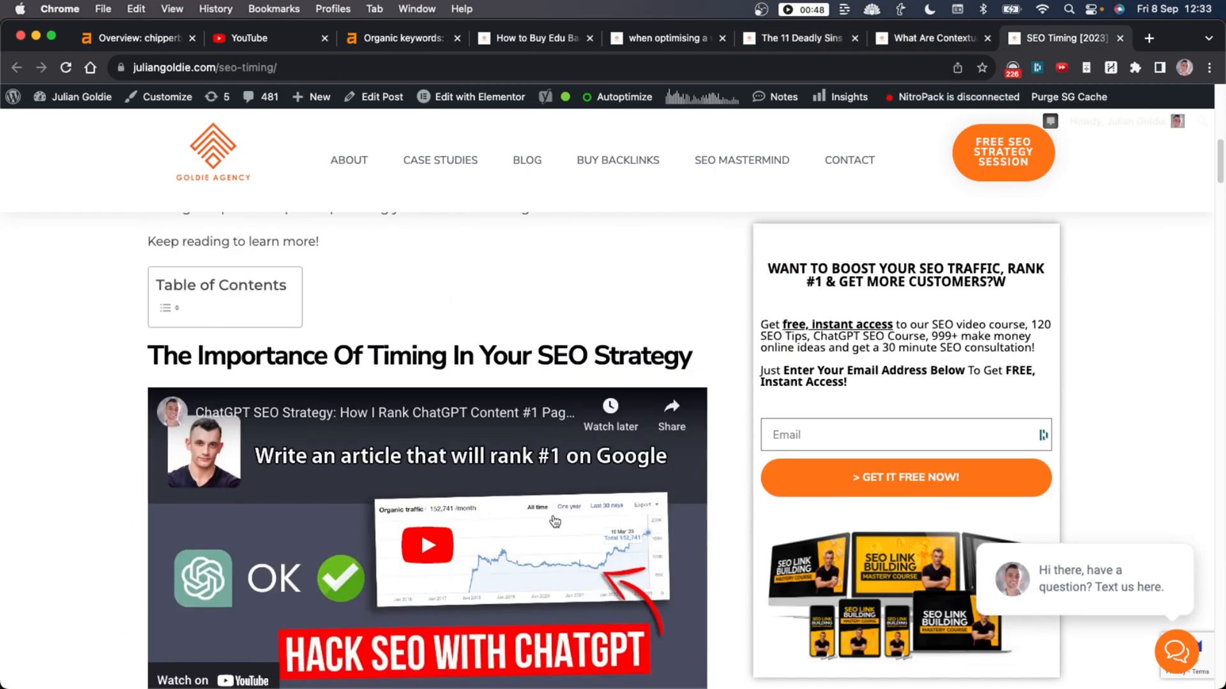
# Scroll to the SEO Timing post's YouTube embed and open the post for editing.
pyautogui.scroll(-3)
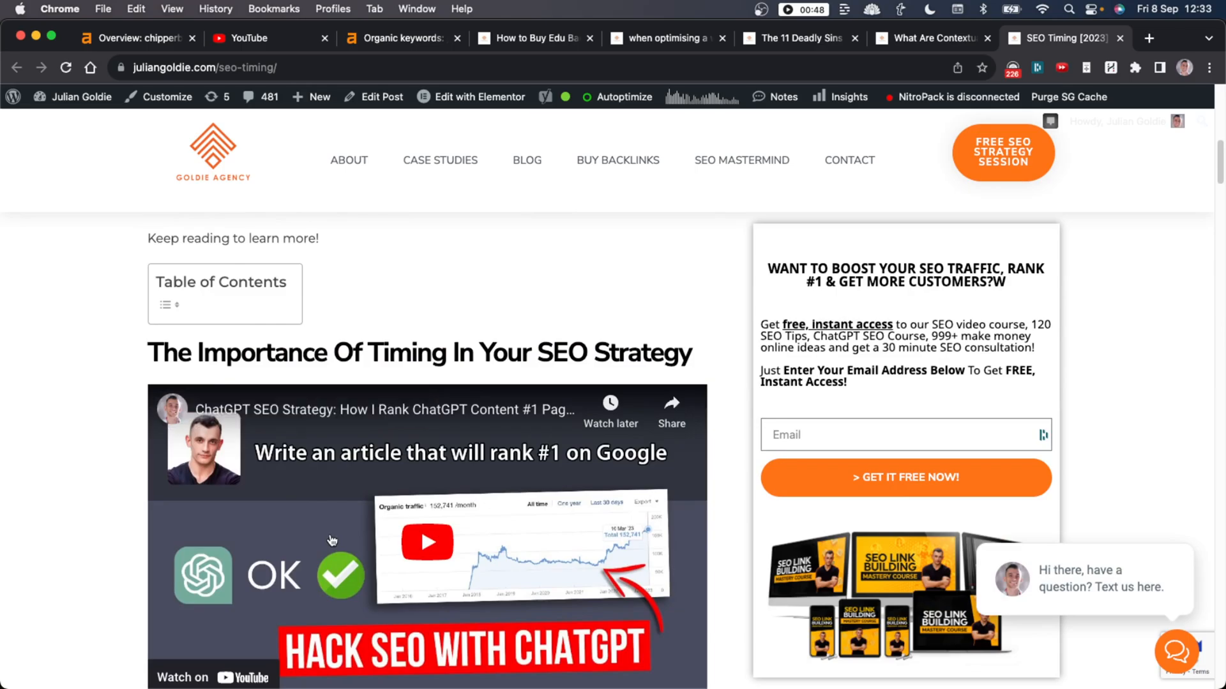
pyautogui.scroll(-3)
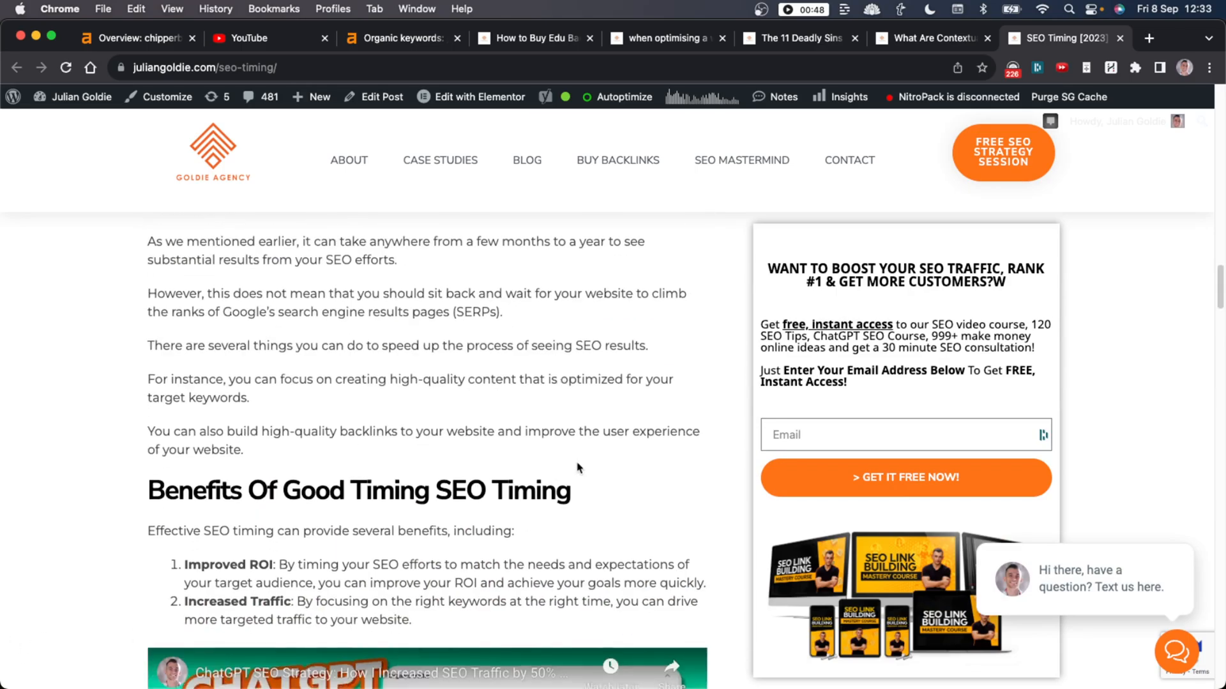
pyautogui.scroll(-3)
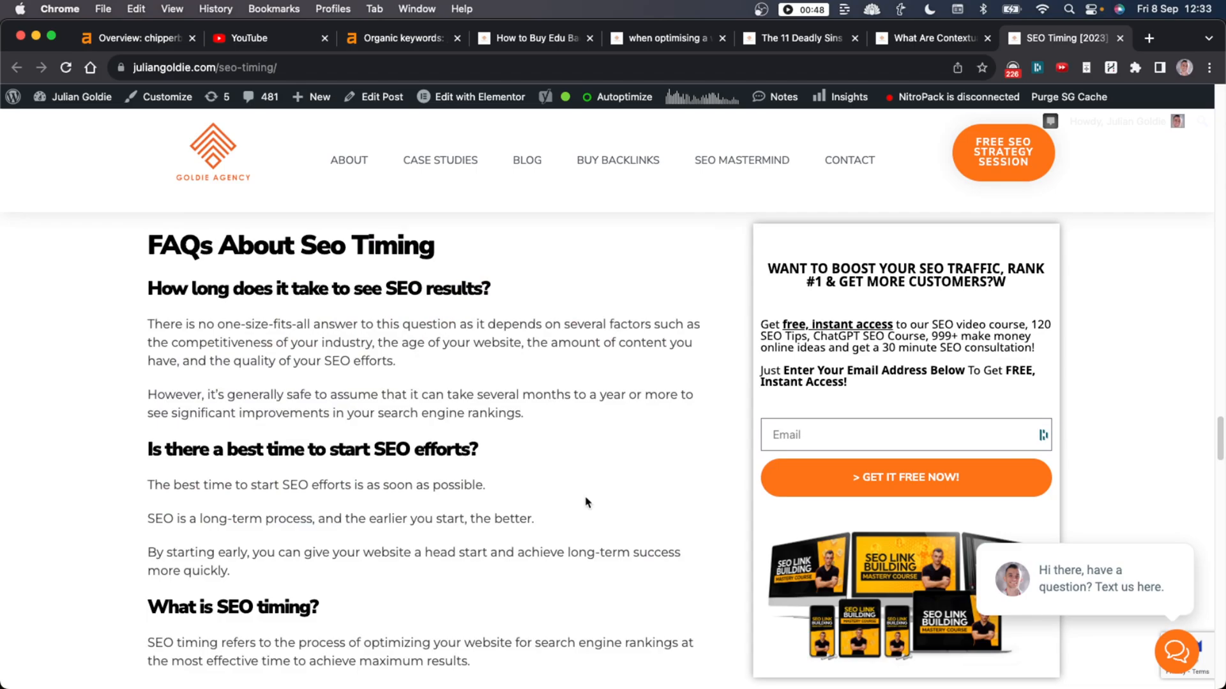
pyautogui.click(479, 97)
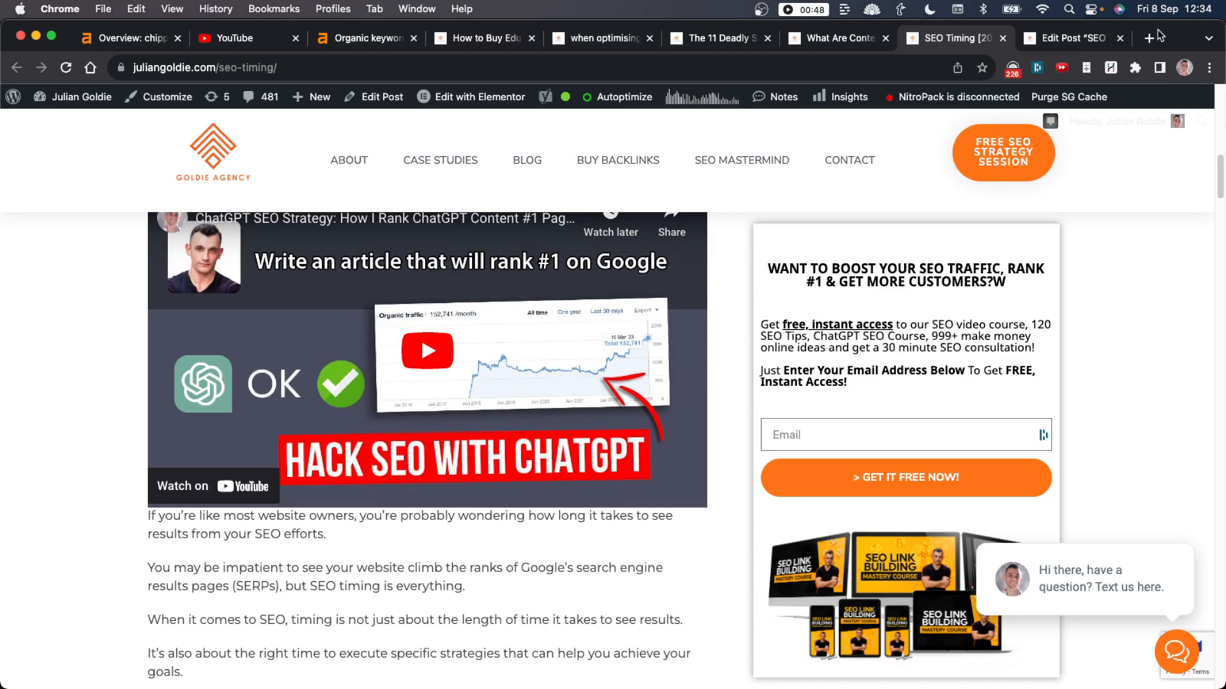
# View the SEO Timing post in the editor and deselect the YouTube block to show post details.
pyautogui.click(1070, 38)
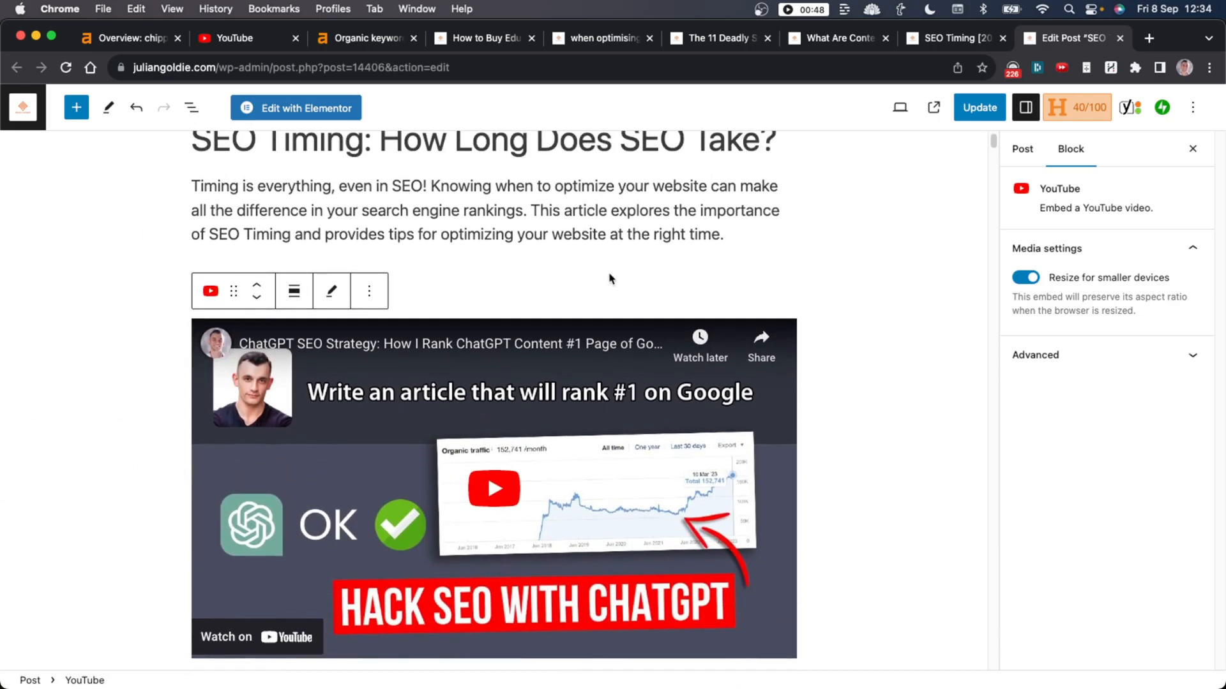
pyautogui.click(1020, 149)
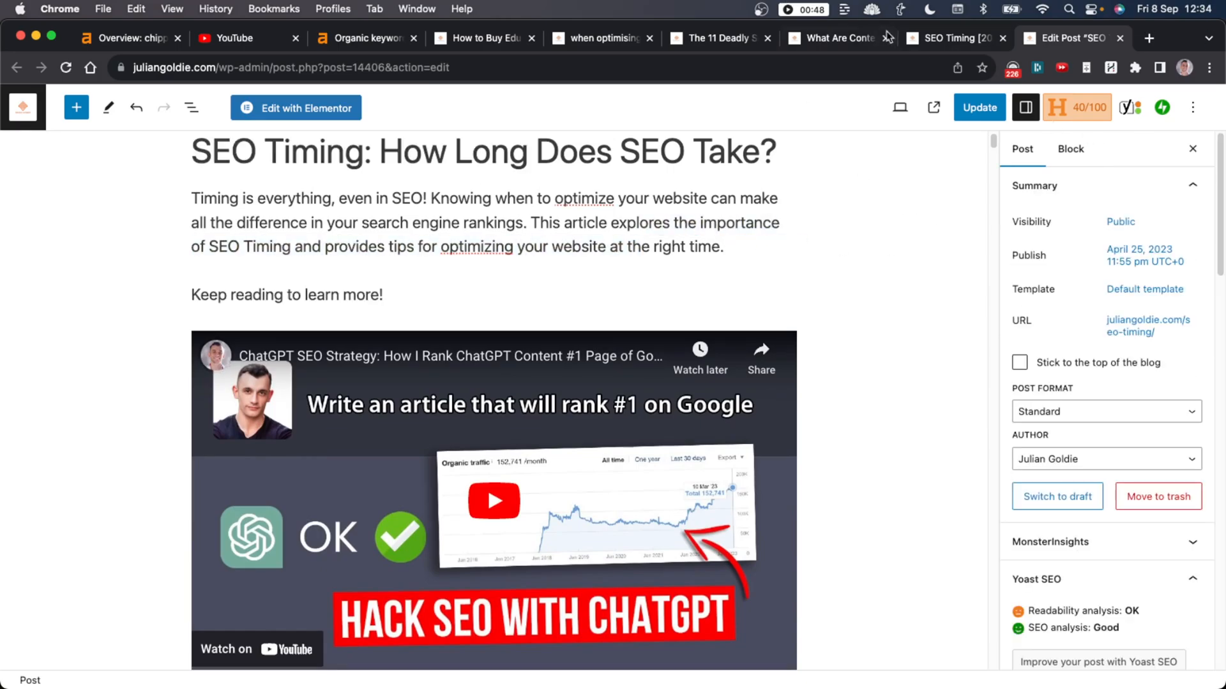
pyautogui.moveTo(1080, 17)
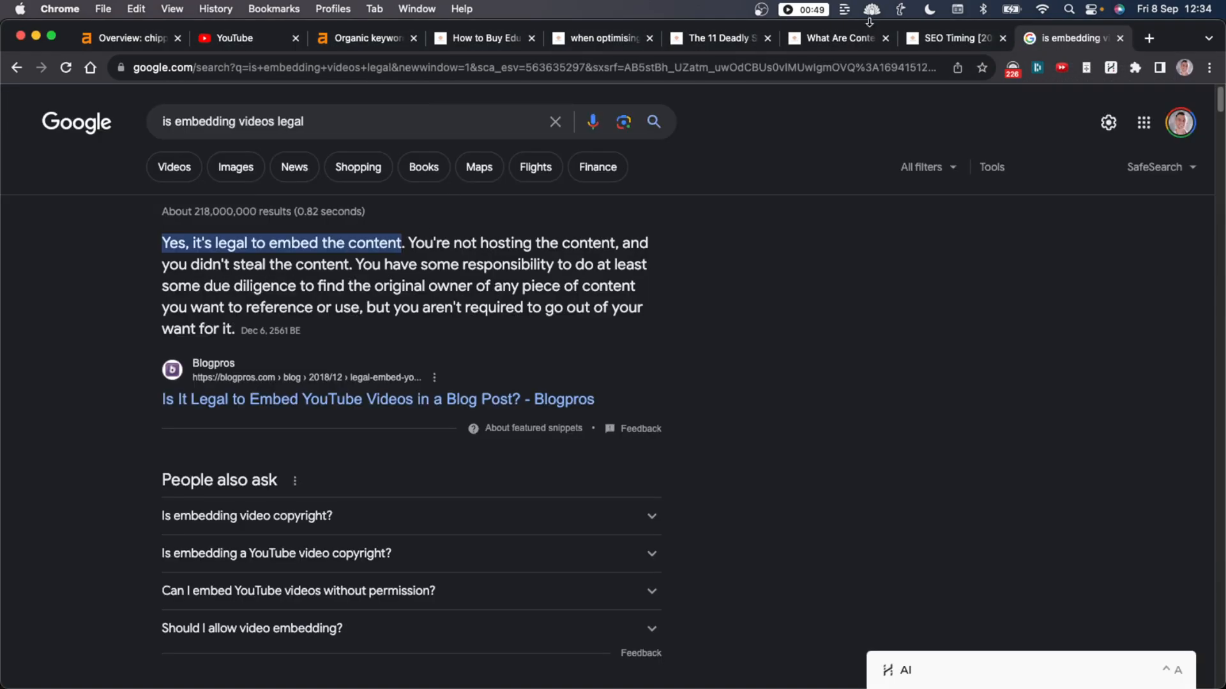
# Highlight the snippet saying embedding is legal, glancing back at the SEO Timing post.
pyautogui.doubleClick(420, 242)
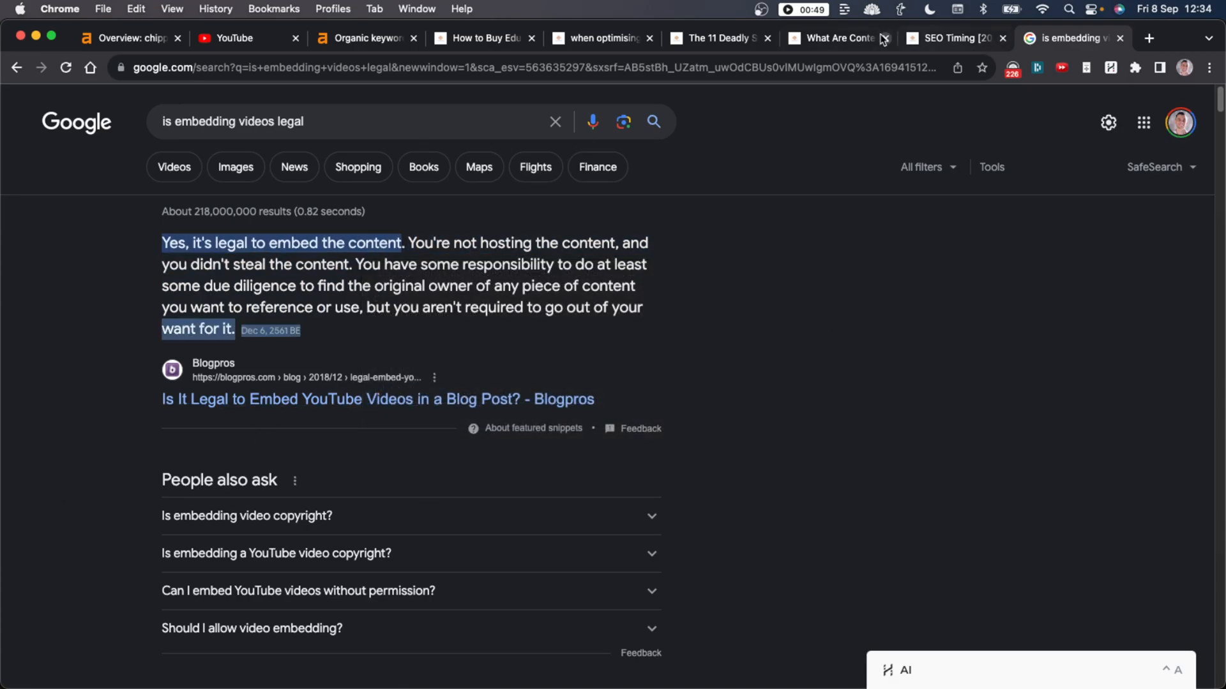
pyautogui.click(946, 37)
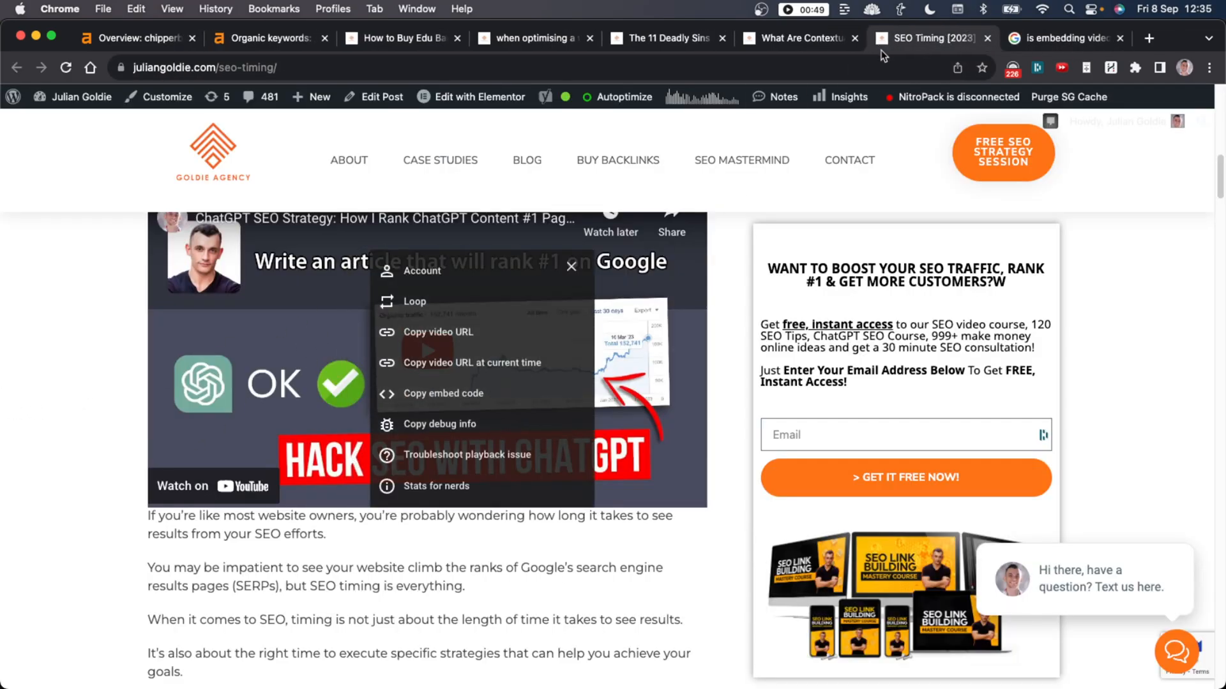
pyautogui.click(1063, 37)
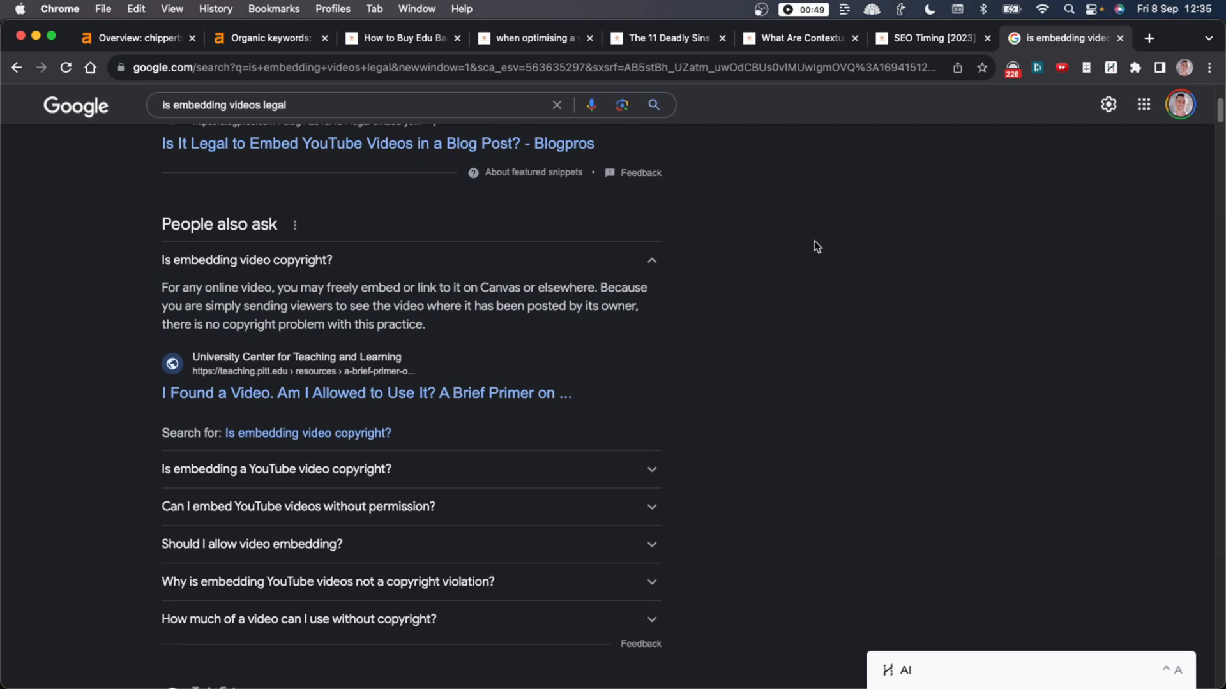
pyautogui.moveTo(596, 268)
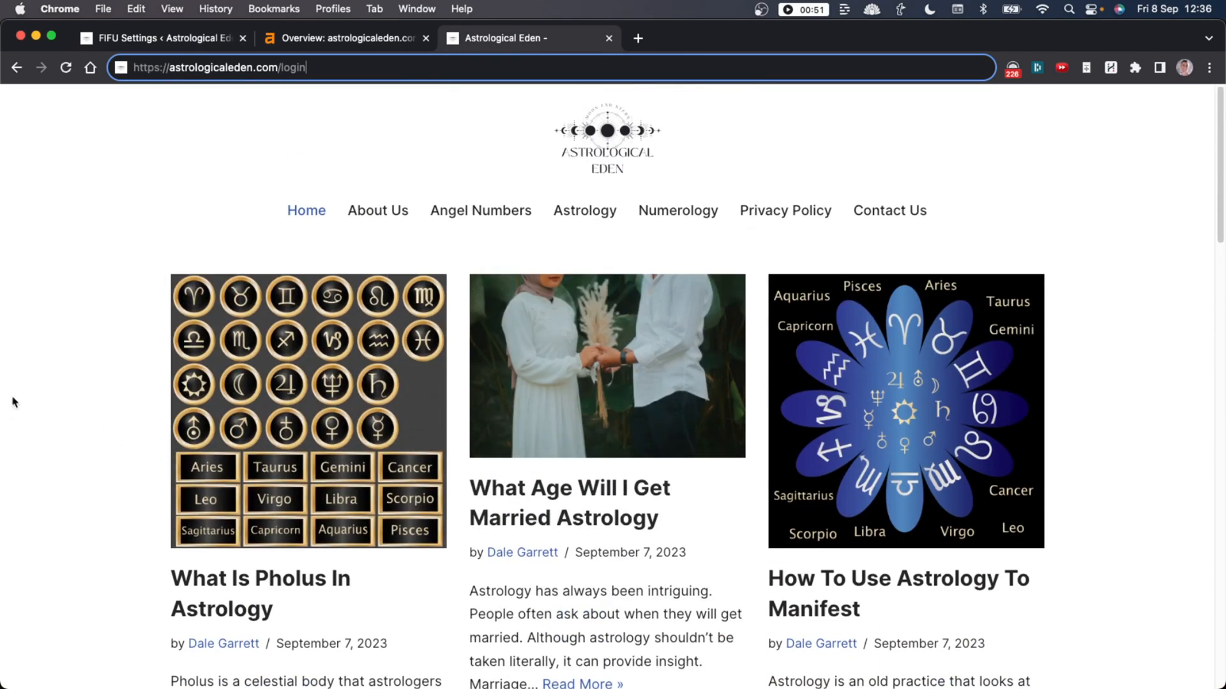
# Scroll the Astrological Eden homepage, then view FIFU's Automatic settings down to the license filter.
pyautogui.scroll(-3)
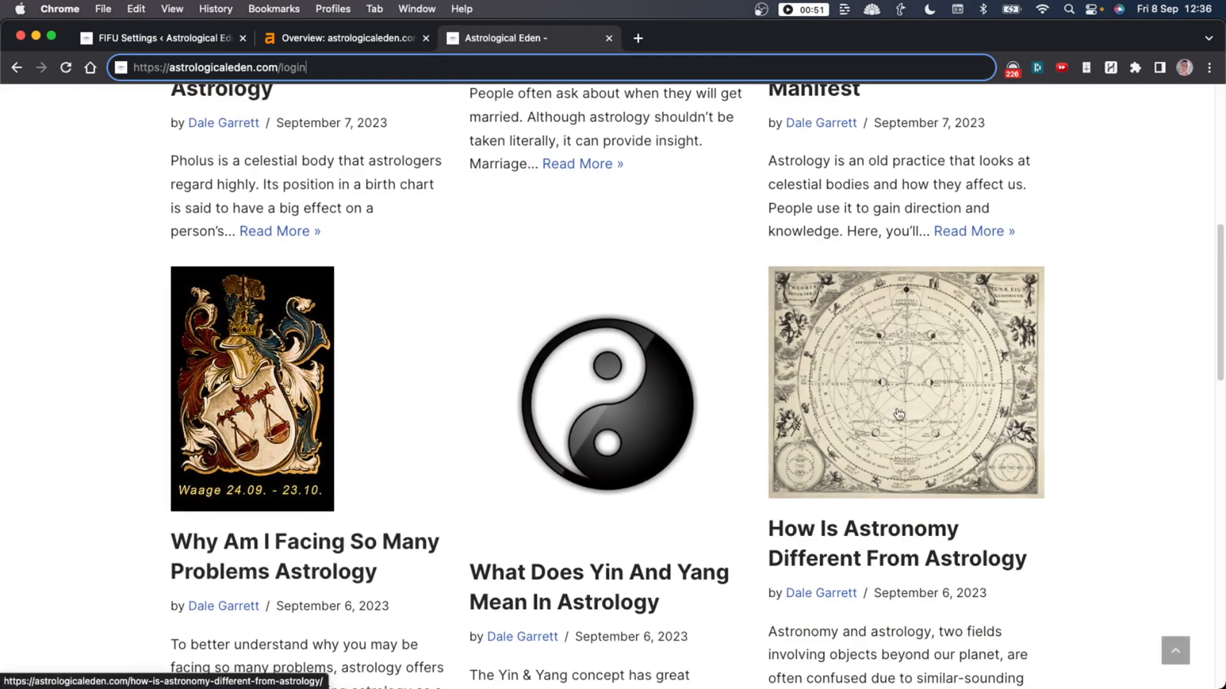
pyautogui.scroll(-3)
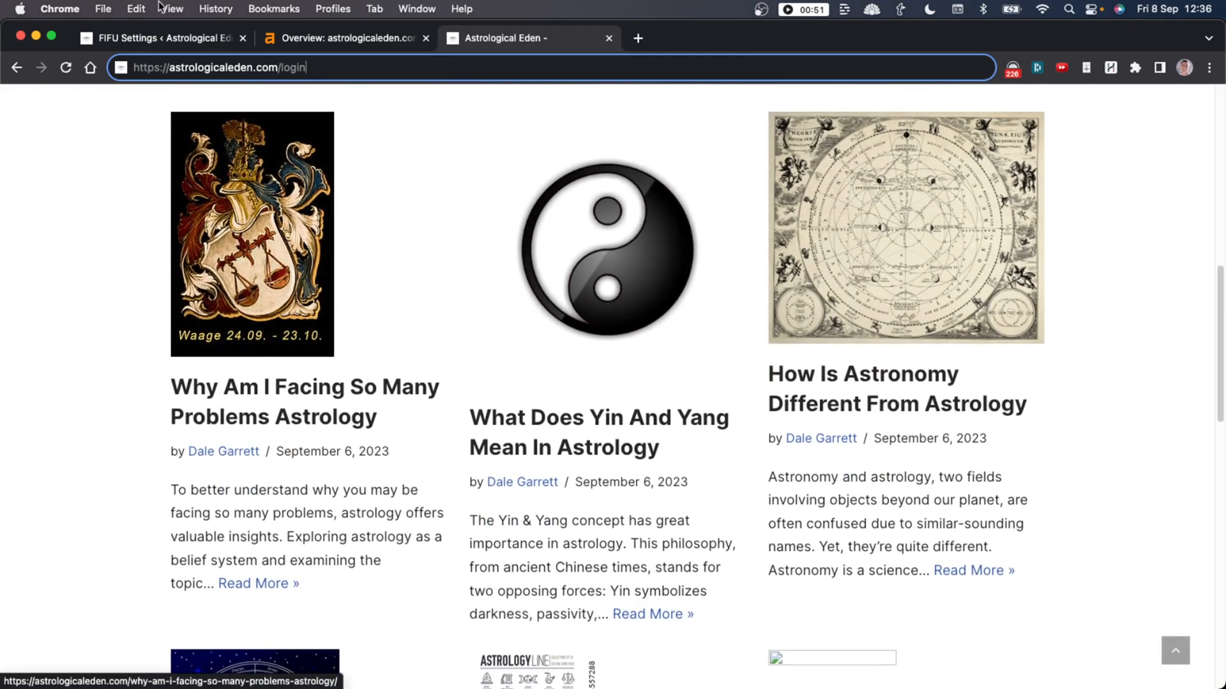
pyautogui.click(156, 38)
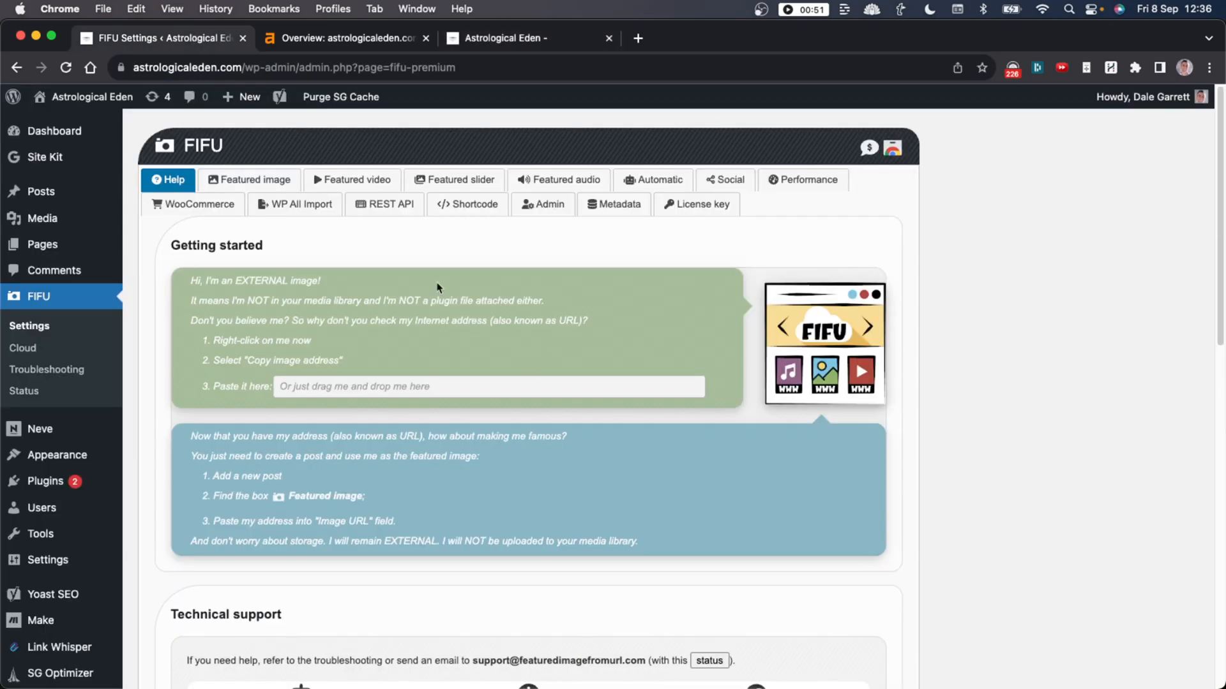
pyautogui.moveTo(222, 166)
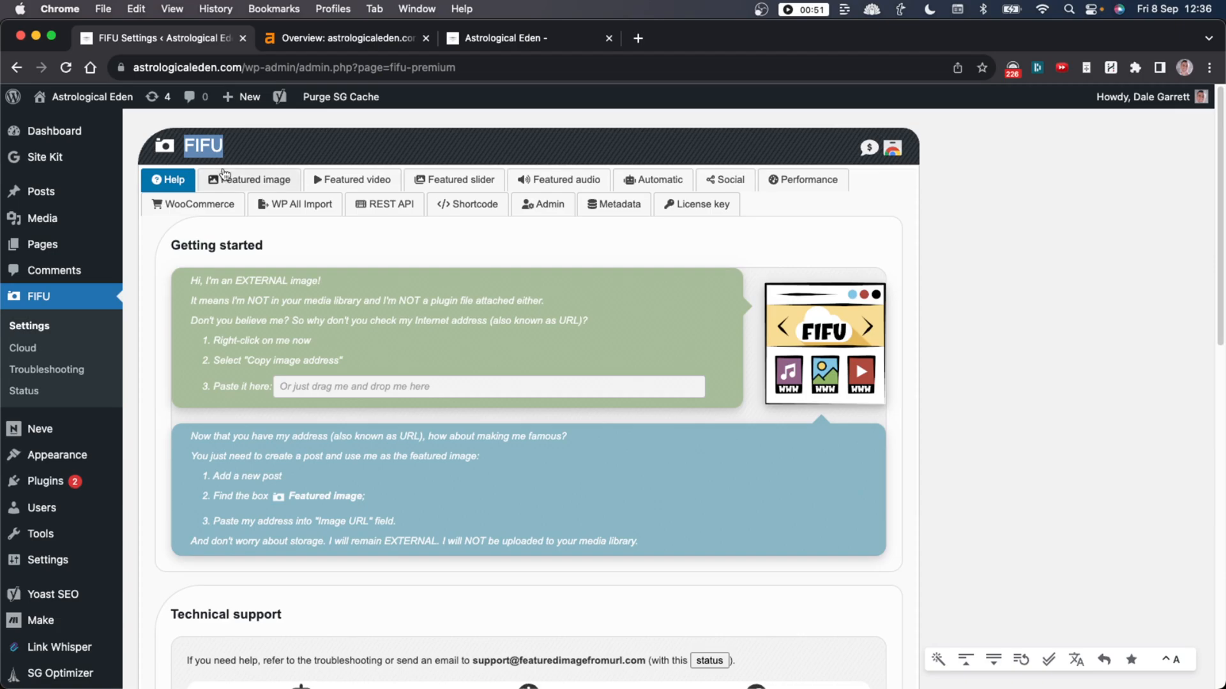
pyautogui.scroll(-3)
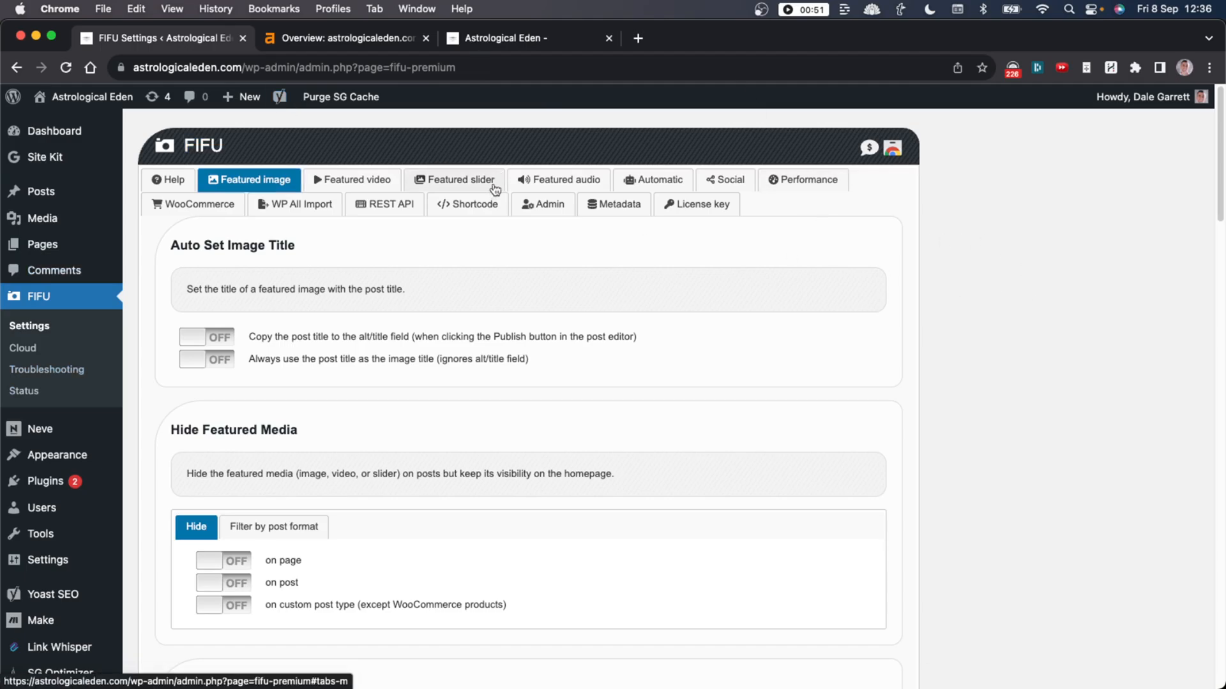
pyautogui.click(652, 180)
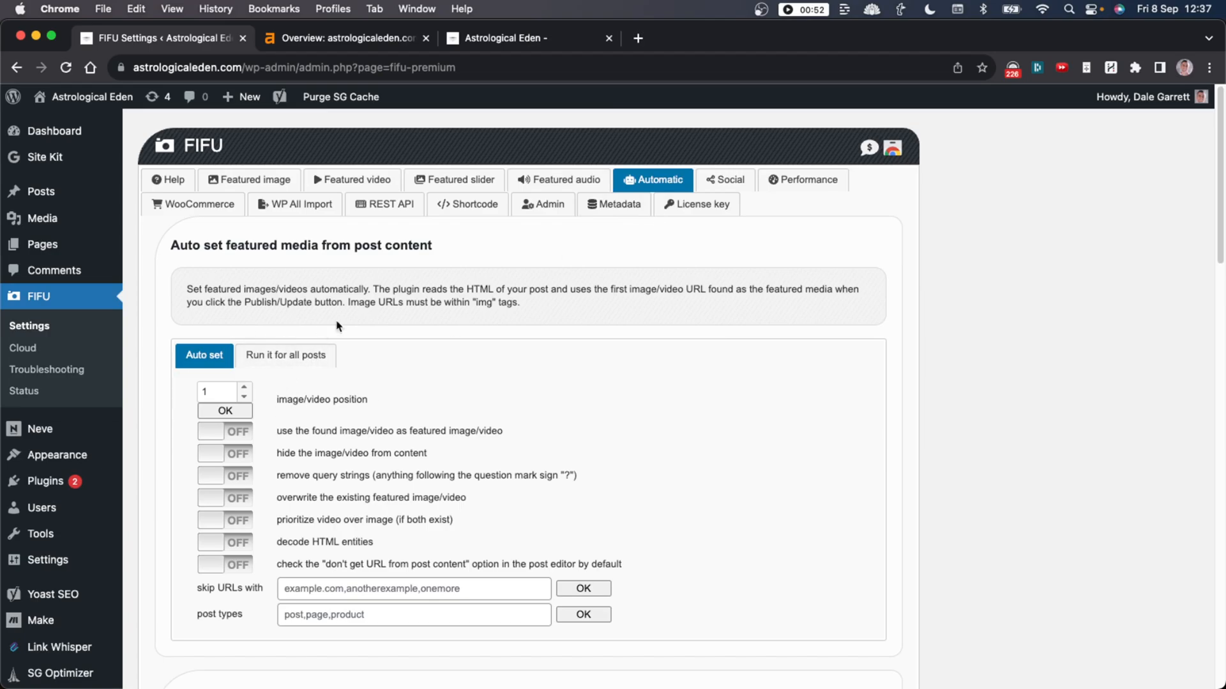
pyautogui.scroll(-3)
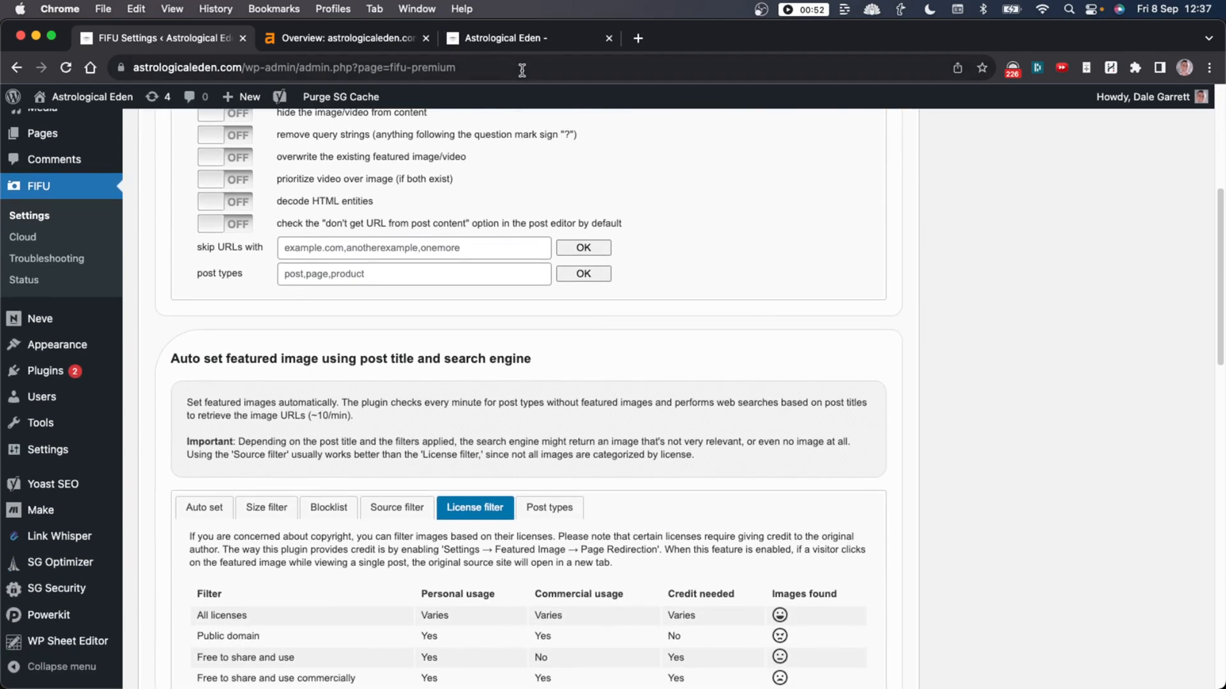
# Copy the Yin and Yang post's image and point out its publicdomainpictures.net source.
pyautogui.click(528, 37)
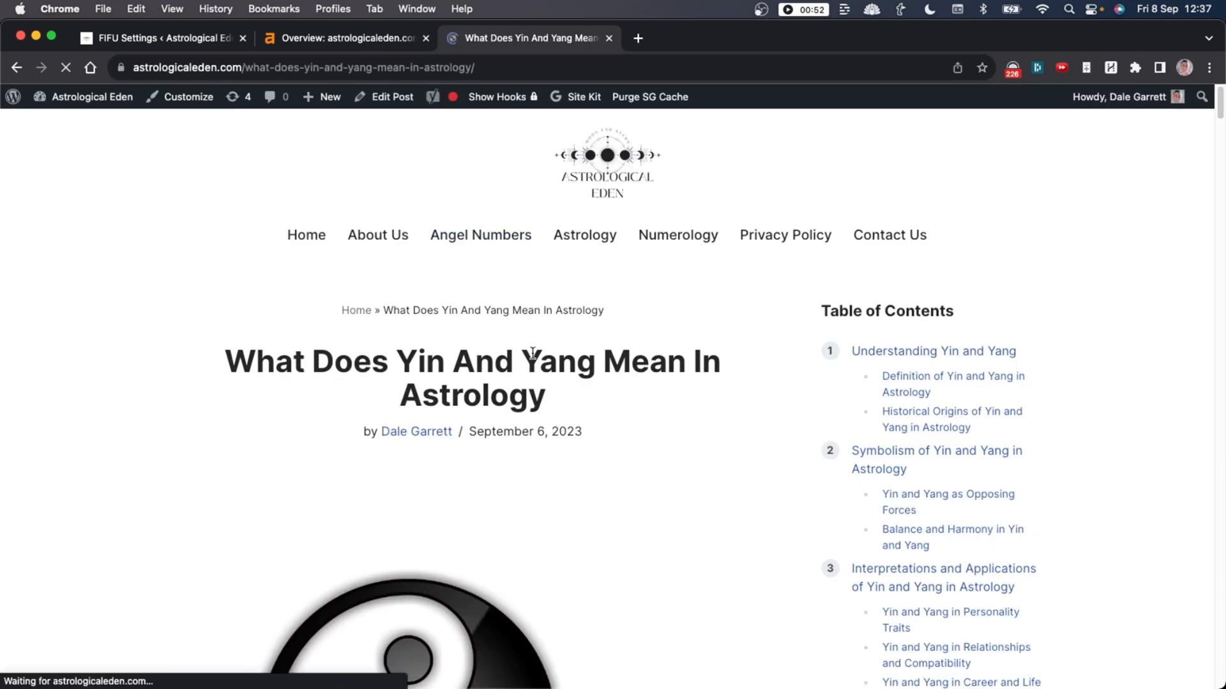
pyautogui.scroll(-3)
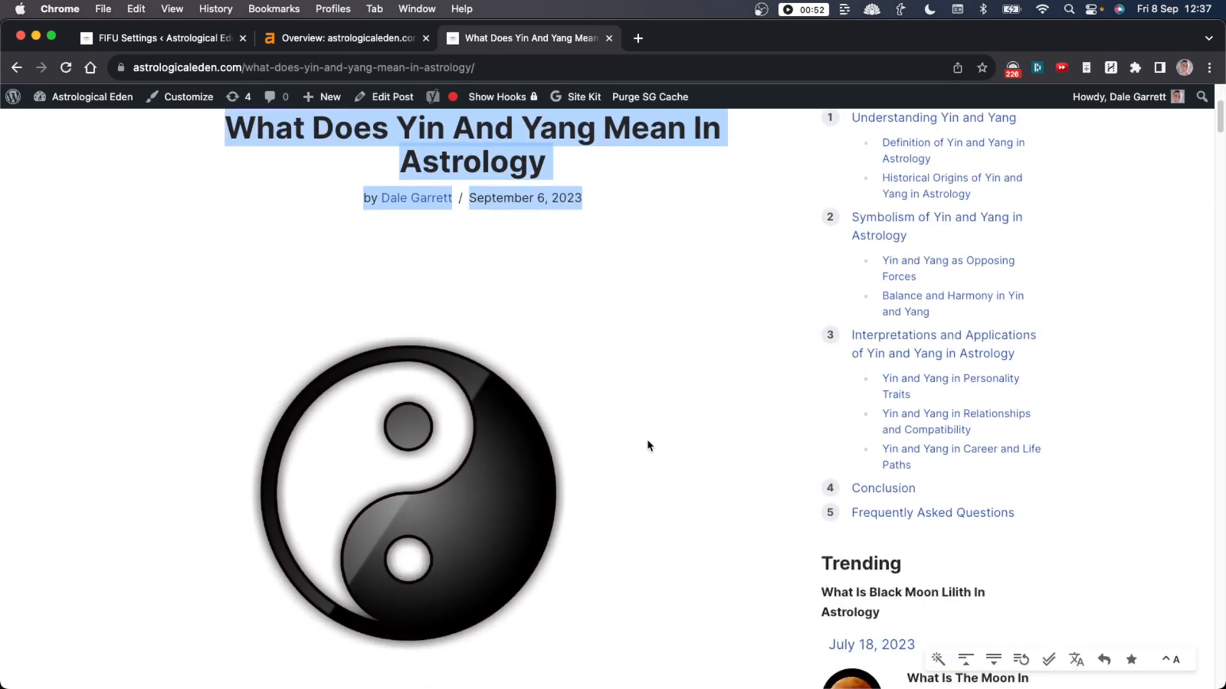
pyautogui.scroll(-3)
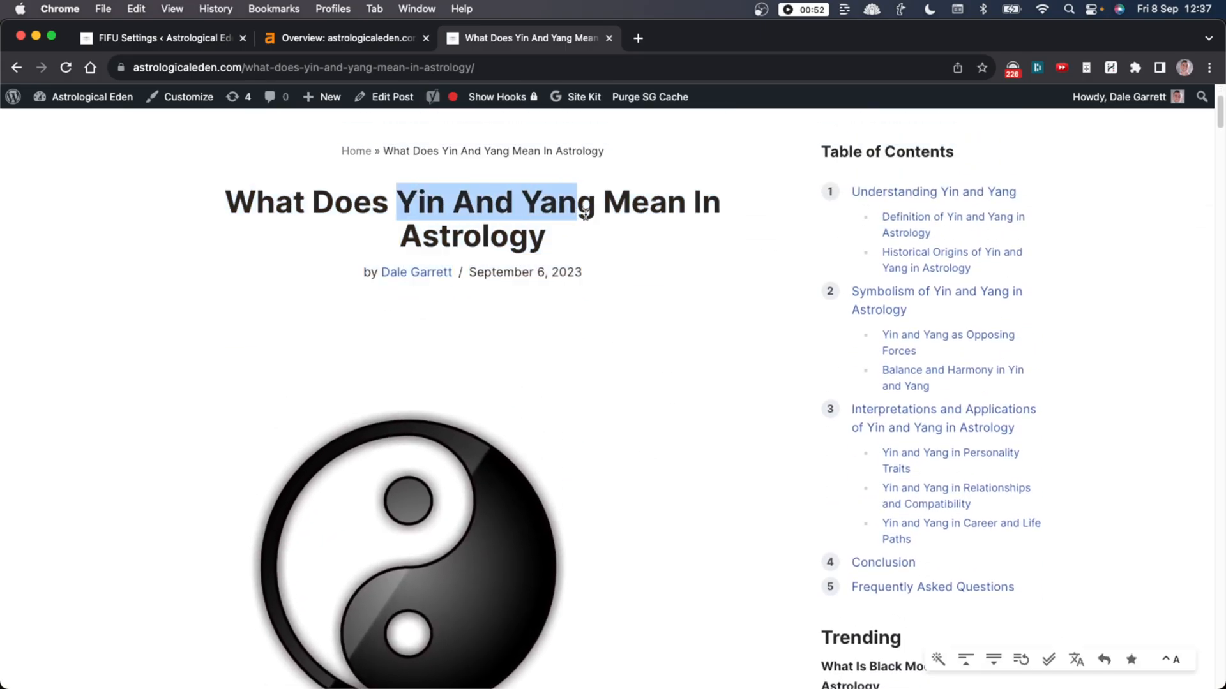
pyautogui.rightClick(477, 272)
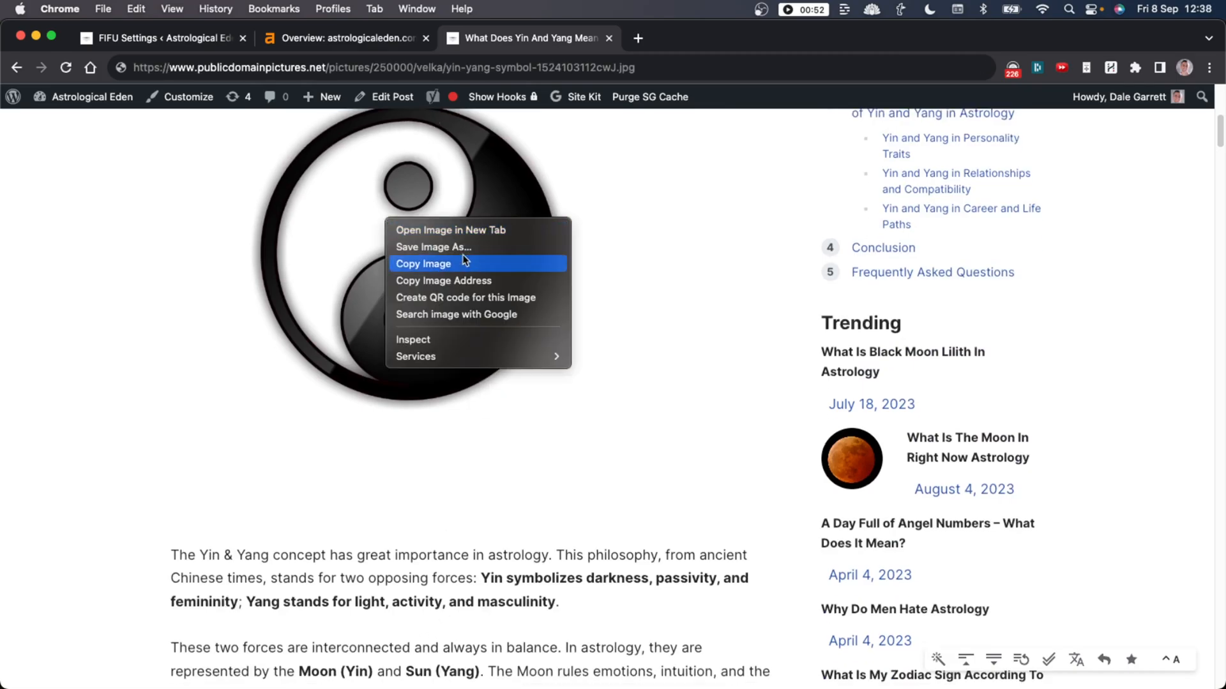
pyautogui.click(422, 263)
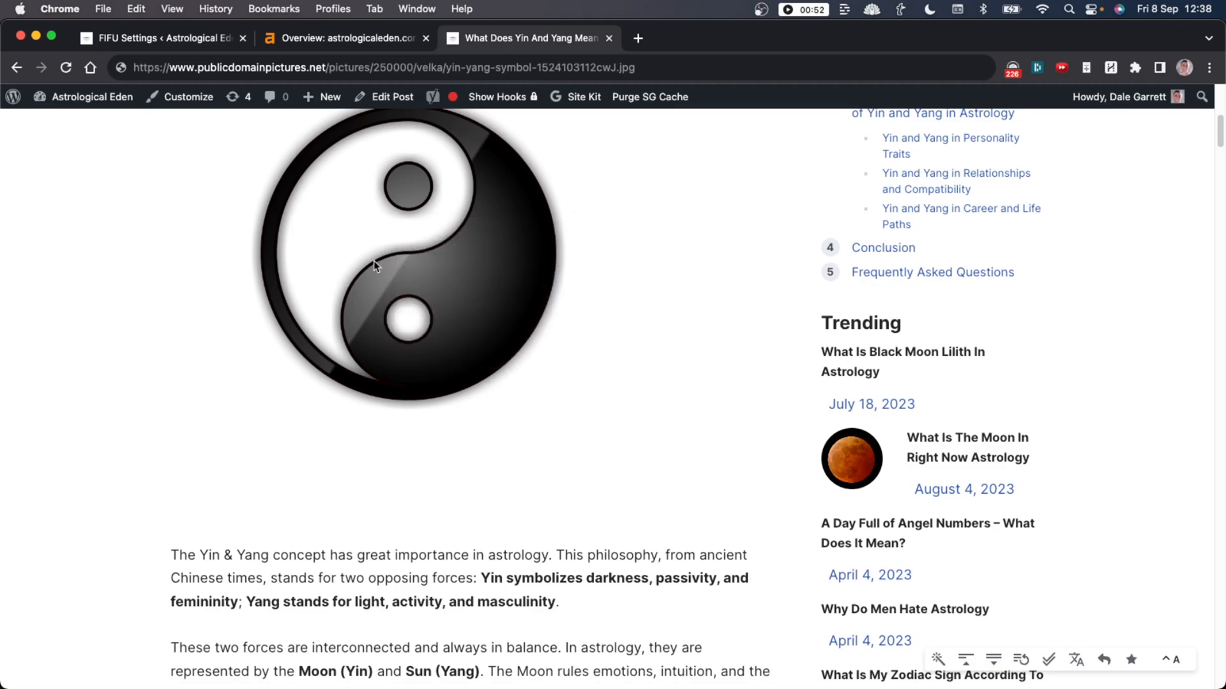
pyautogui.click(383, 67)
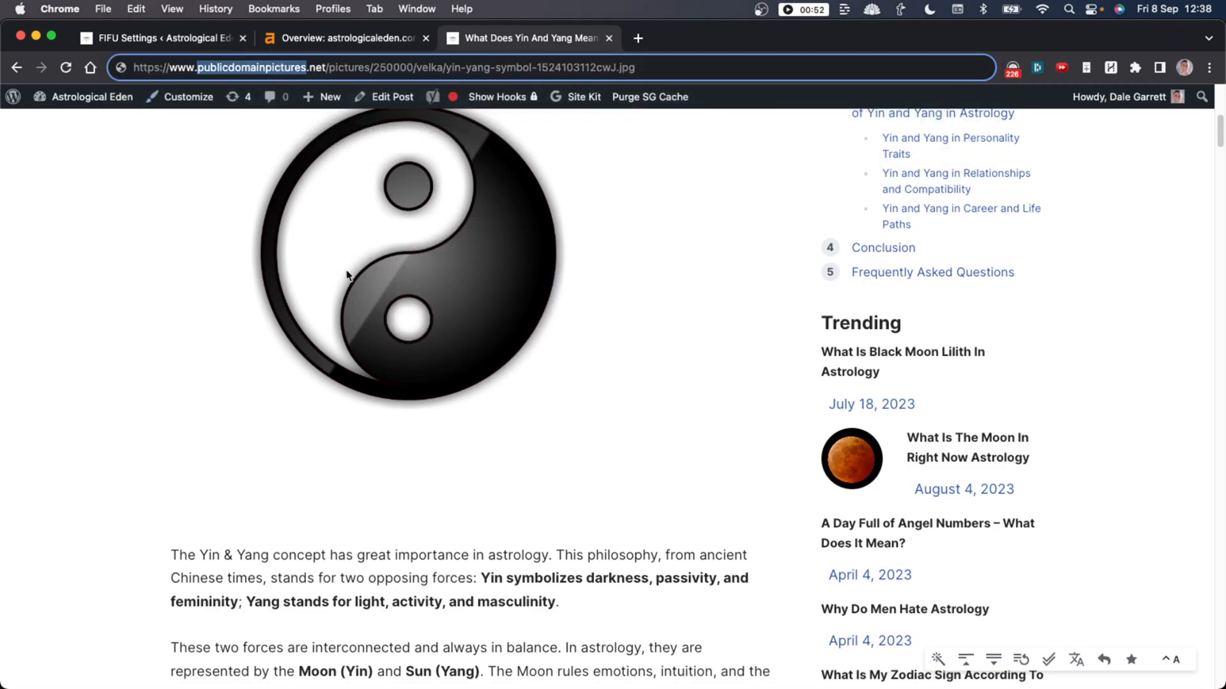
pyautogui.click(157, 38)
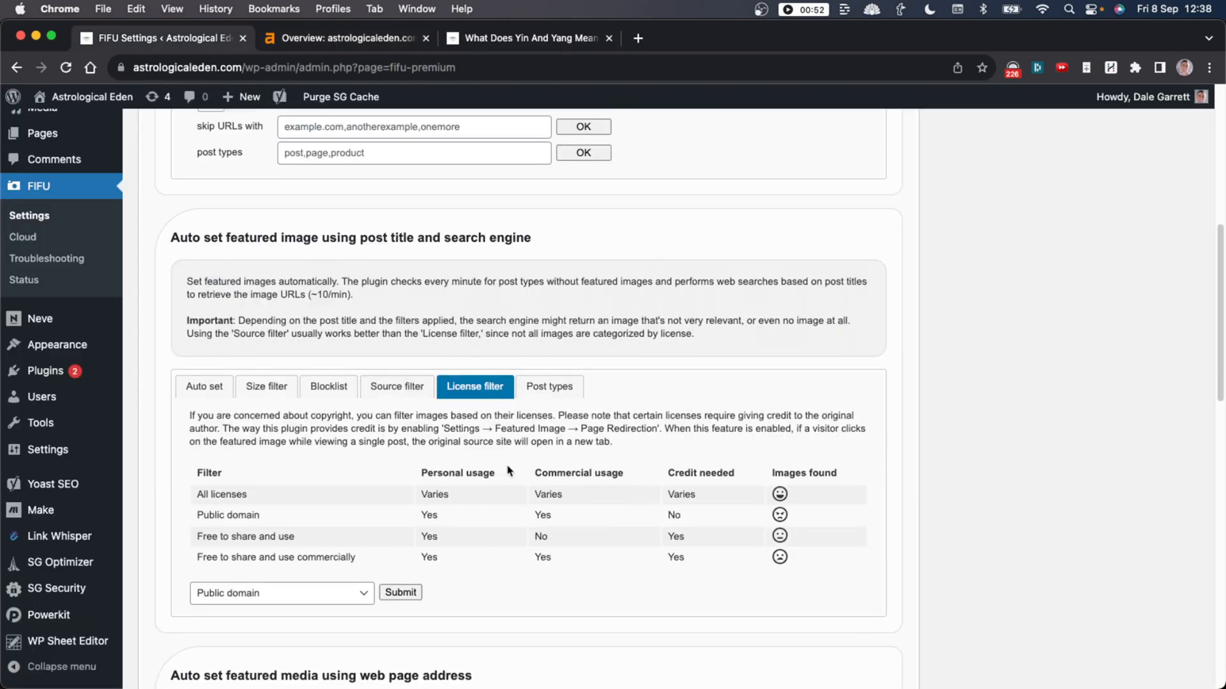
# Highlight 'No' in the Public domain row's Credit needed column of FIFU's license filter.
pyautogui.scroll(-3)
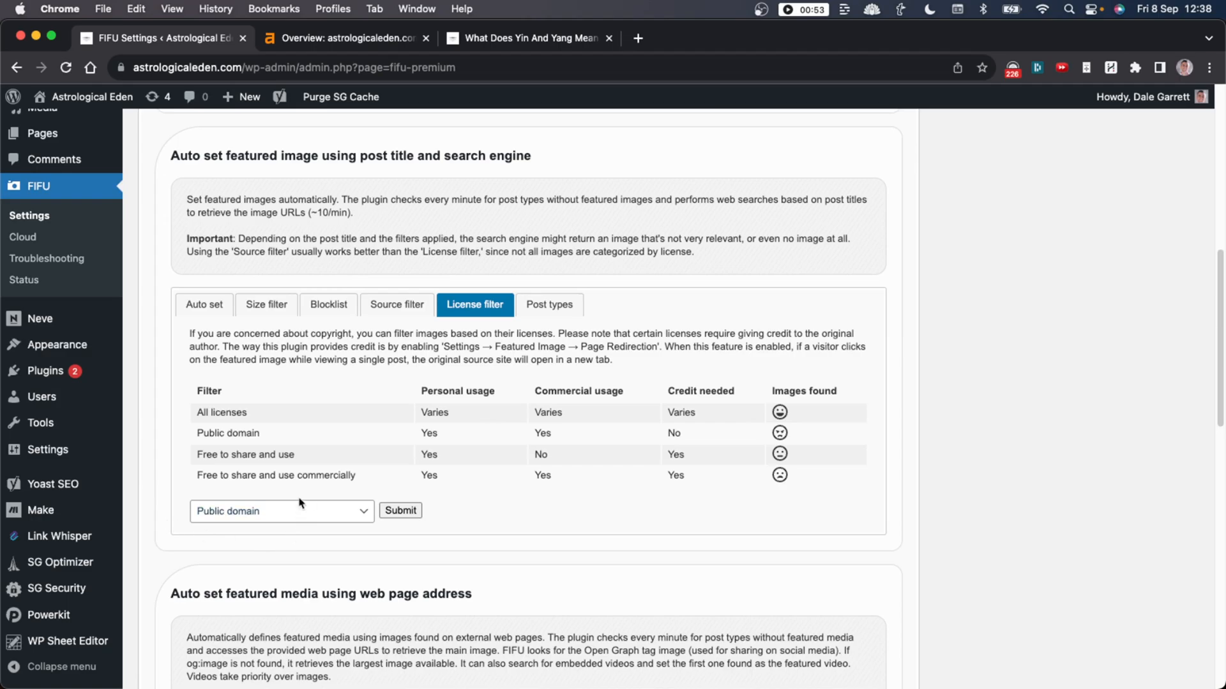
pyautogui.doubleClick(428, 432)
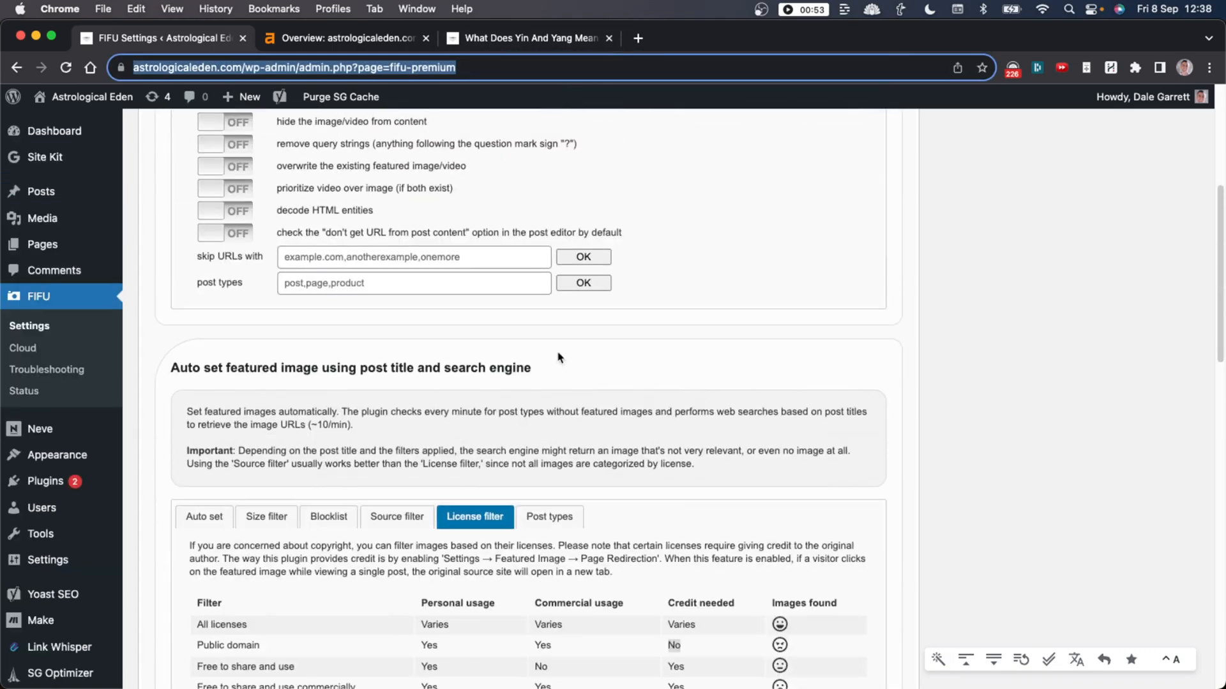
# Check astrologicaleden.com's rising traffic in Ahrefs, then scroll through the Yin and Yang article.
pyautogui.click(344, 37)
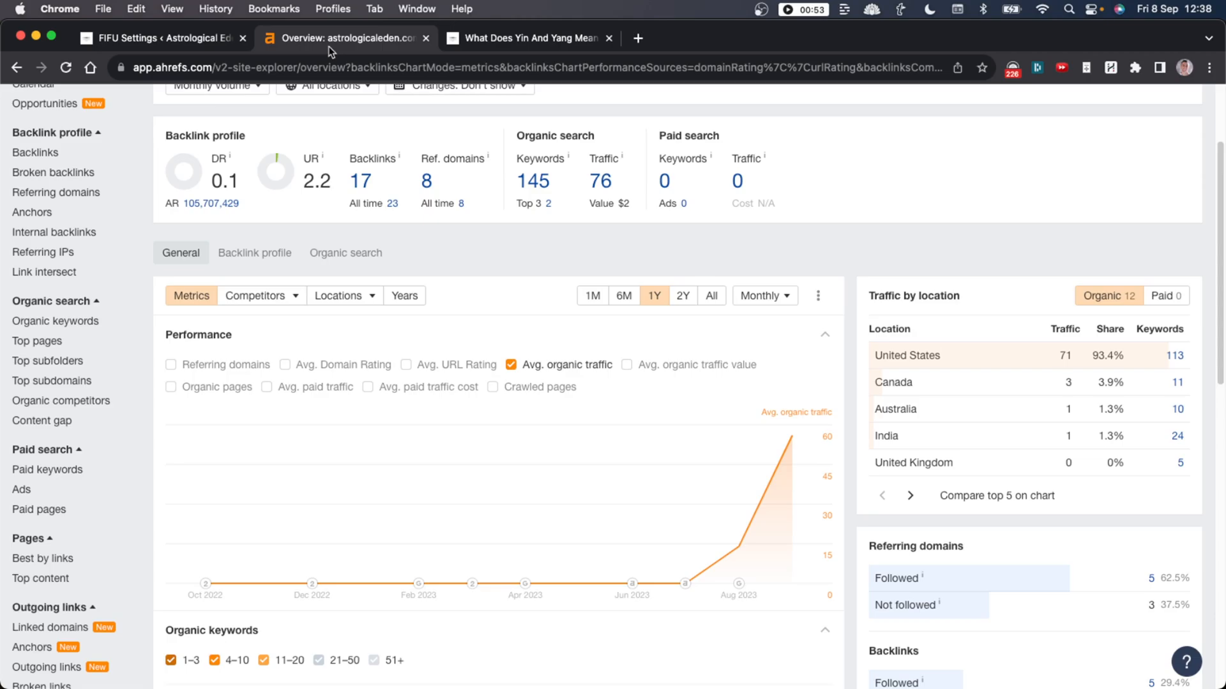
pyautogui.moveTo(758, 464)
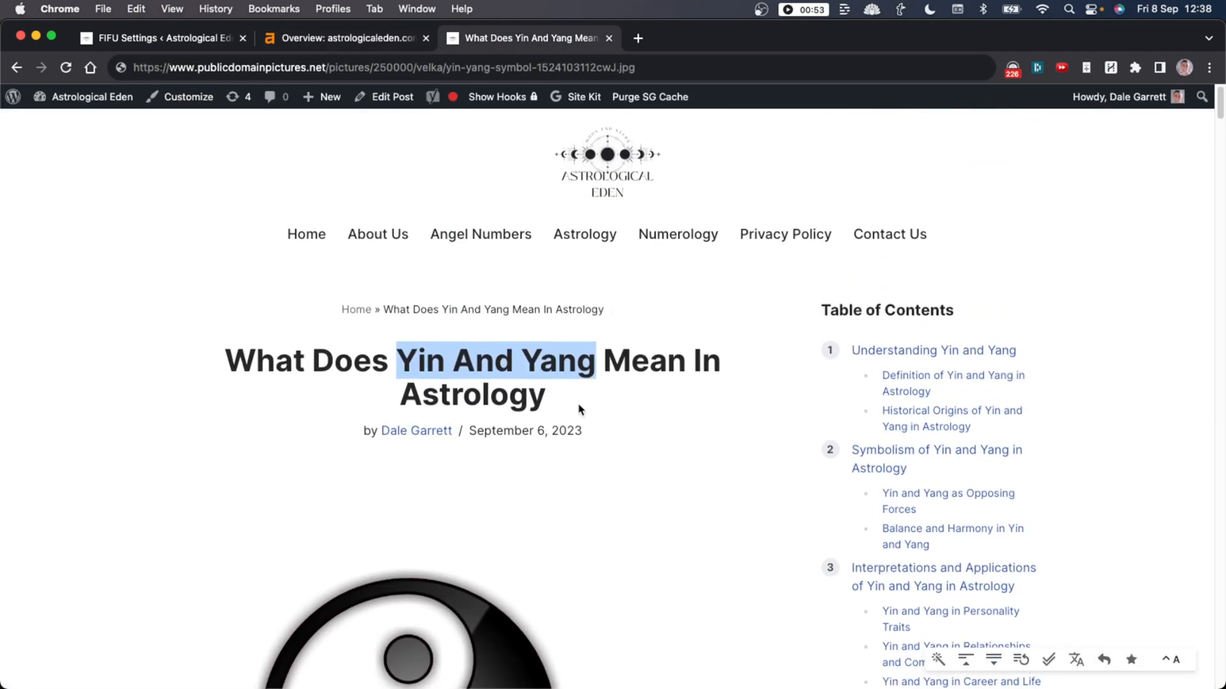
pyautogui.scroll(-3)
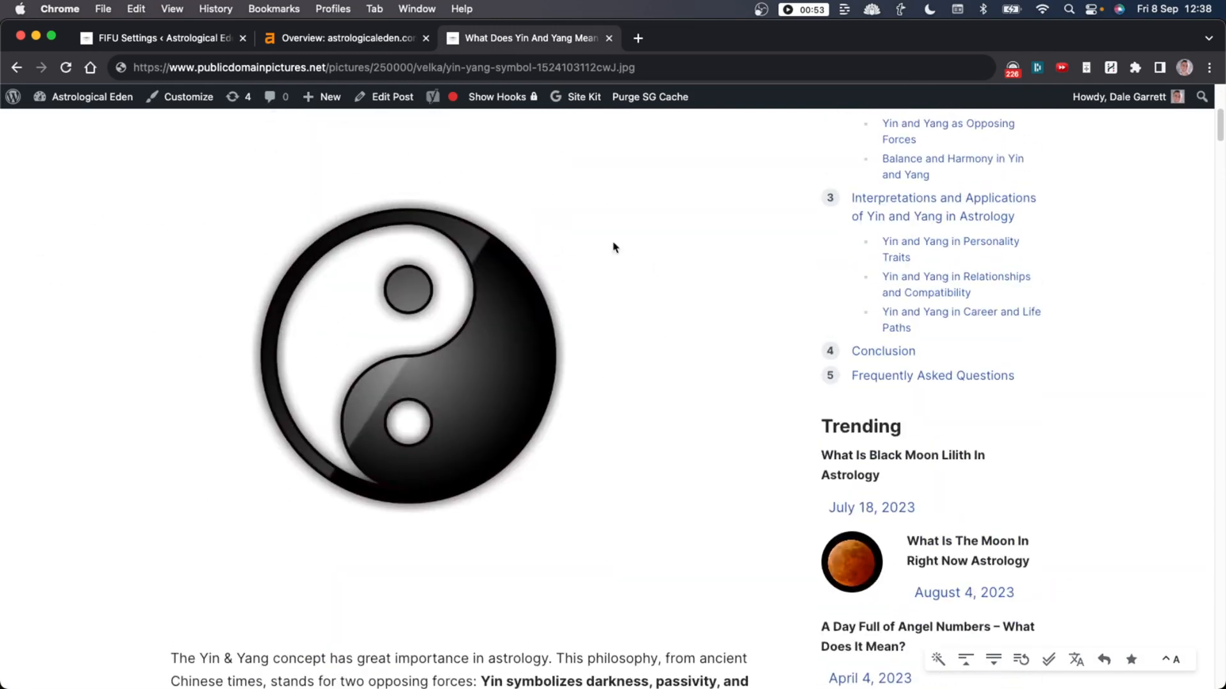
pyautogui.scroll(-3)
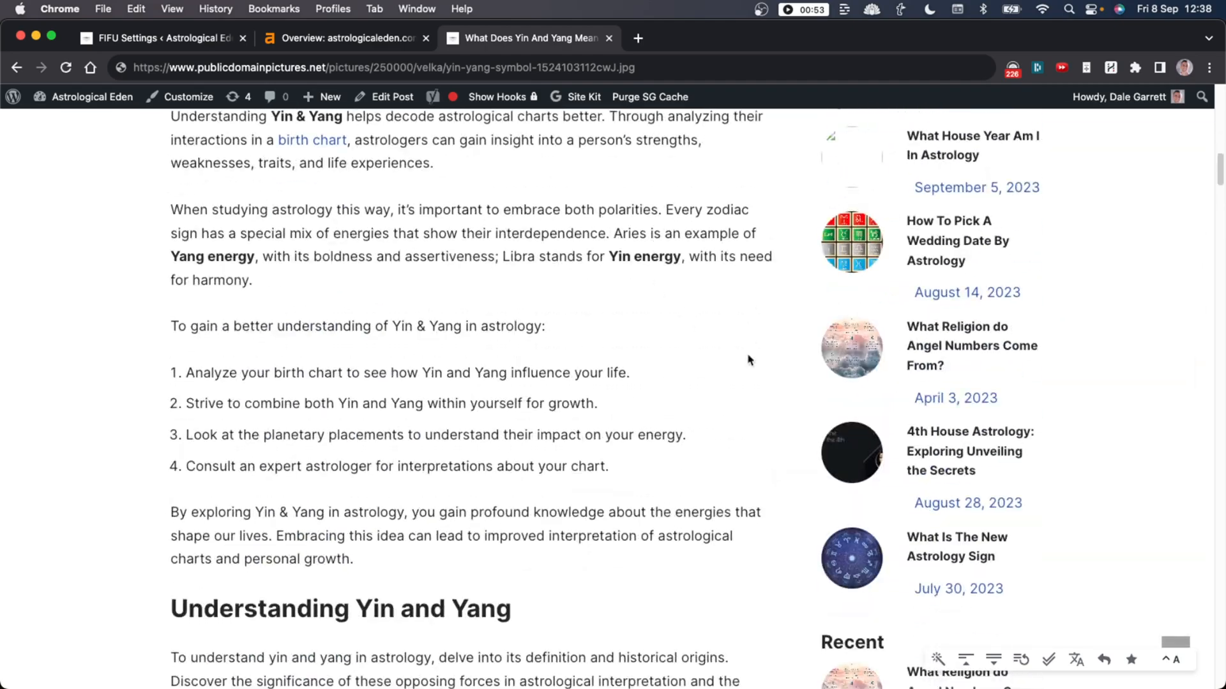
pyautogui.scroll(-3)
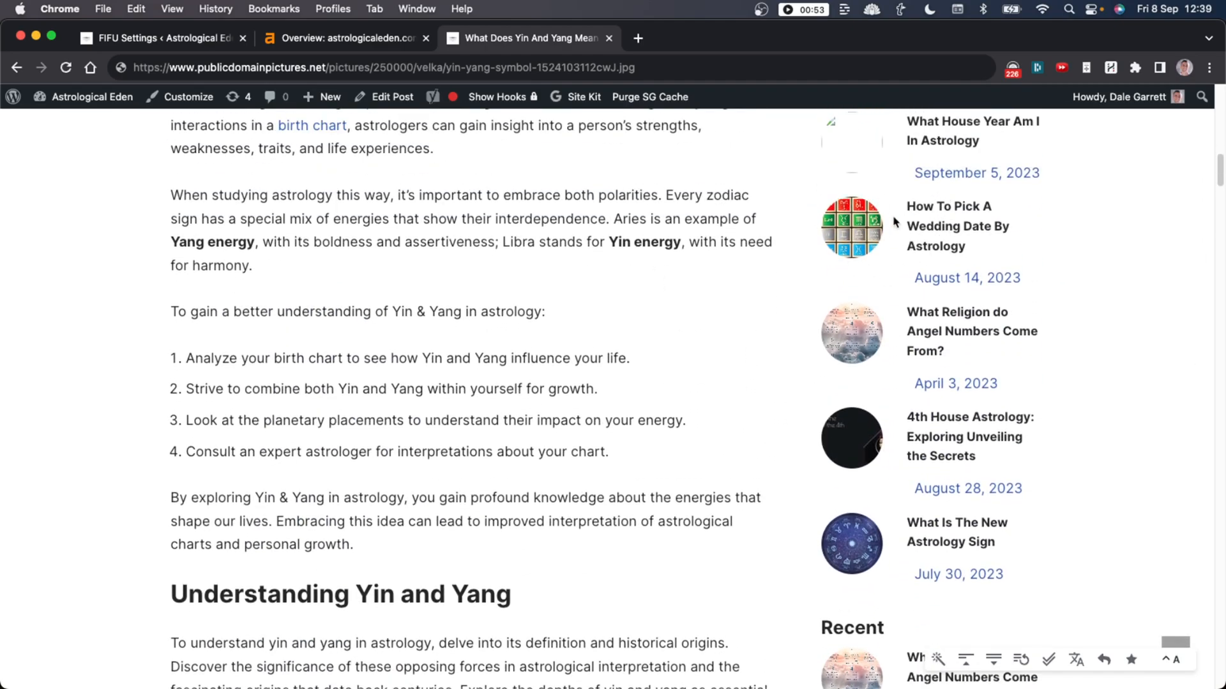
pyautogui.scroll(-3)
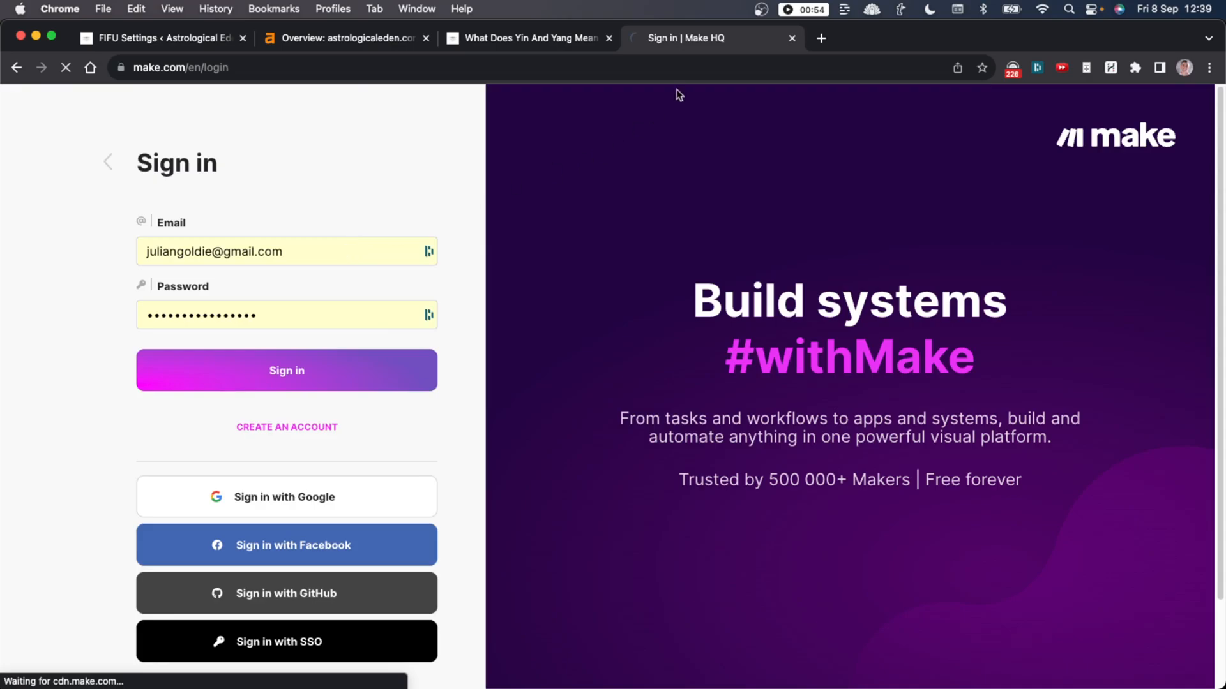
# Sign in to Make and open the Bulk Content And Bulk Image Generator scenario.
pyautogui.click(286, 369)
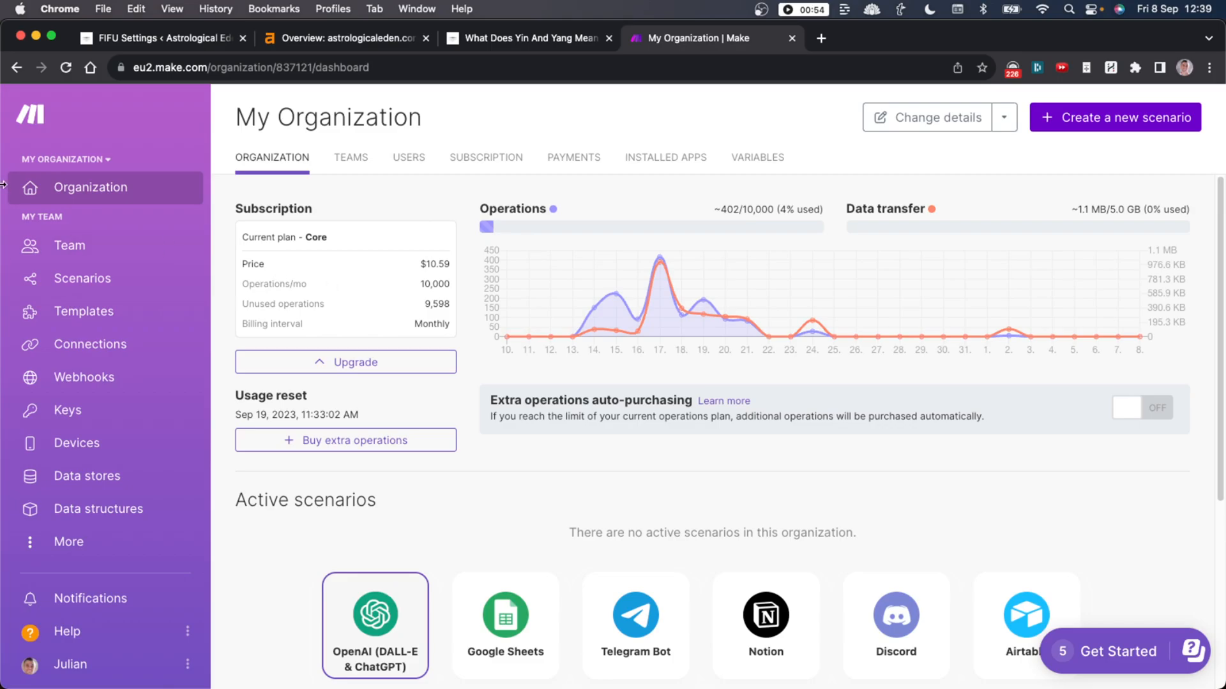
pyautogui.click(83, 278)
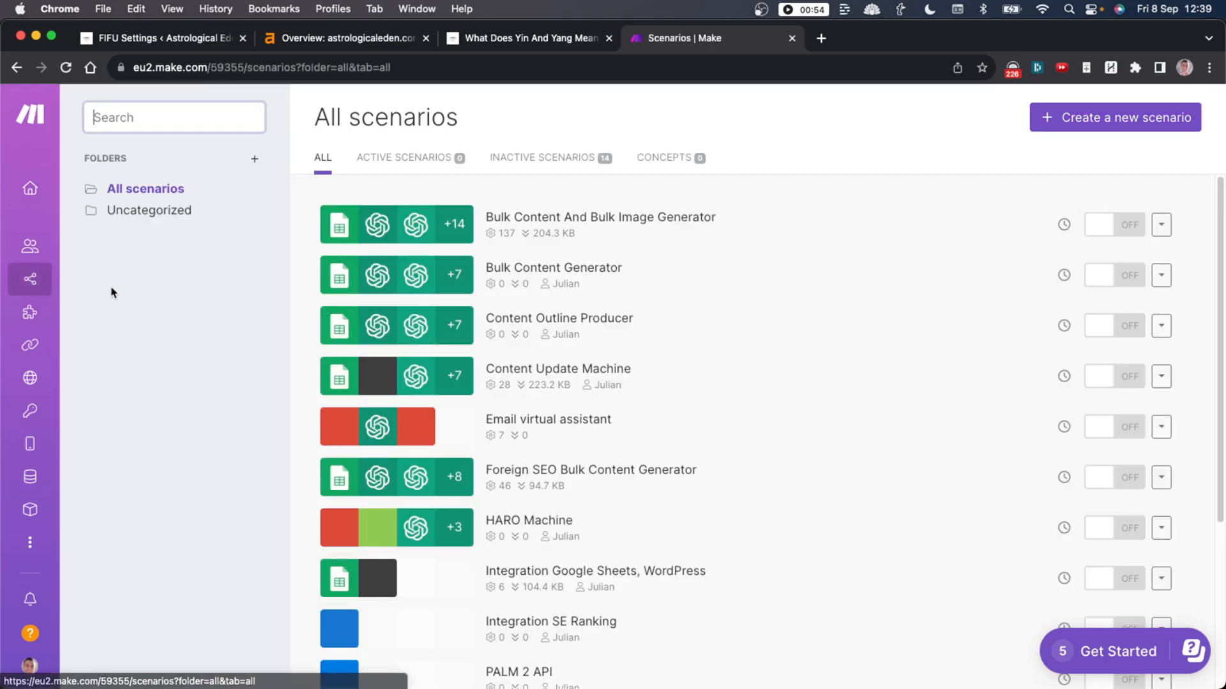
pyautogui.click(599, 217)
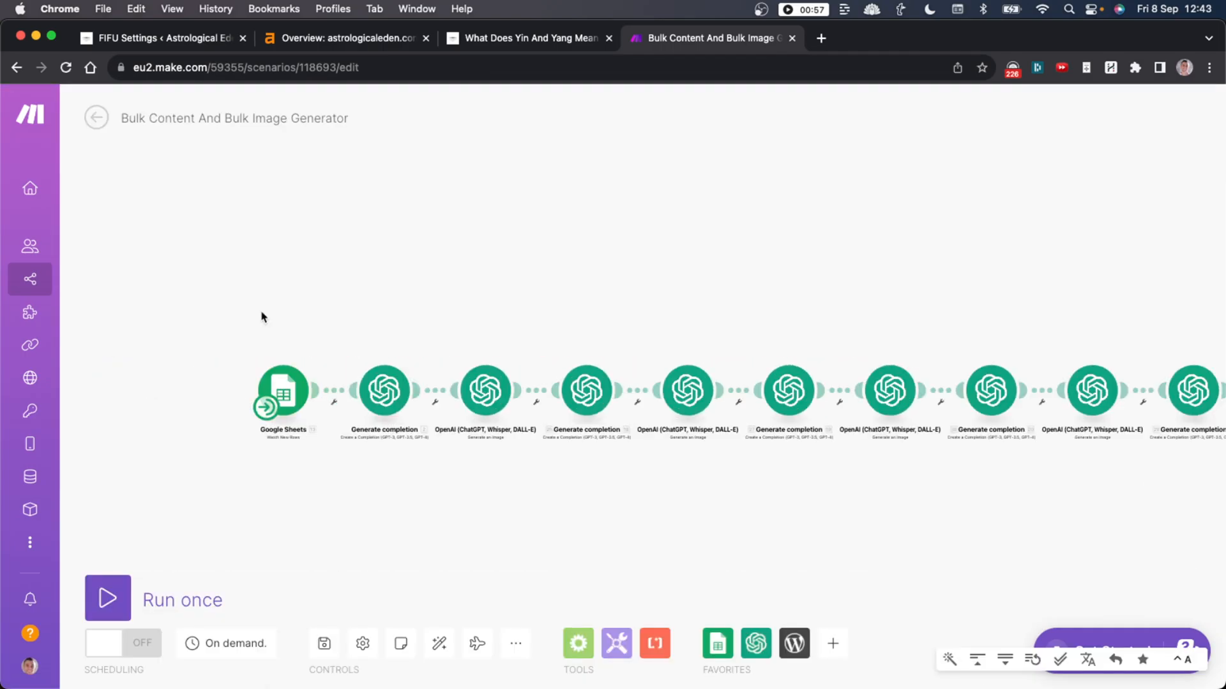
pyautogui.click(703, 37)
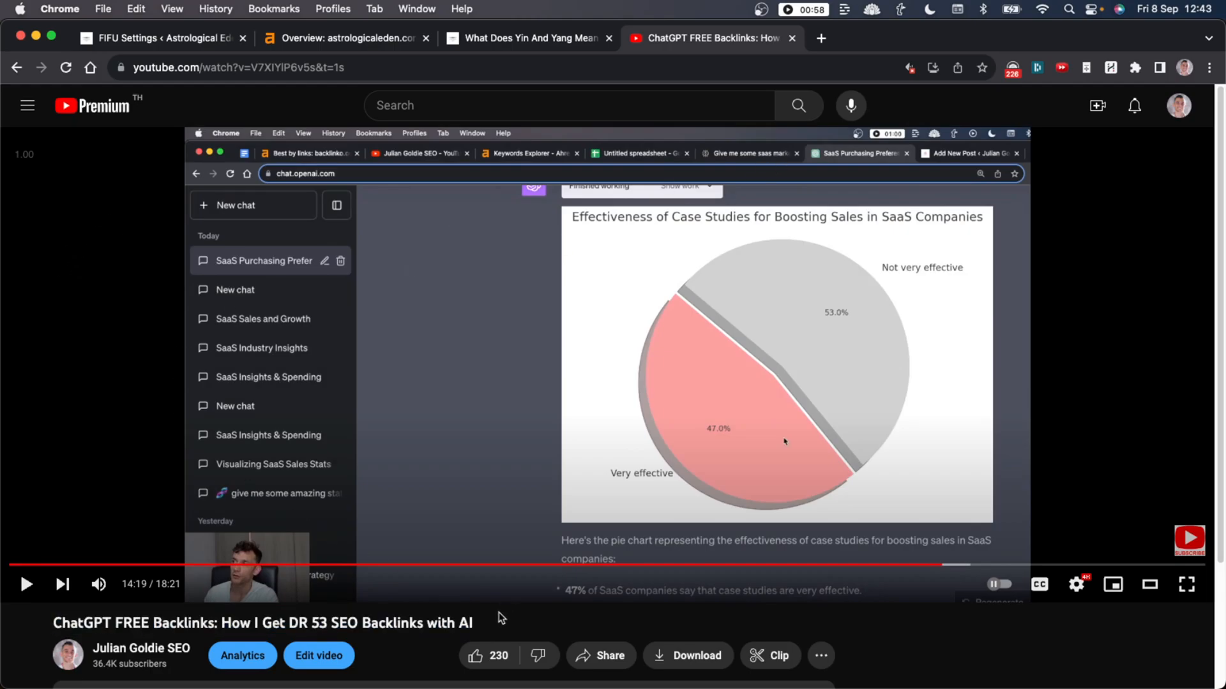
pyautogui.rightClick(784, 443)
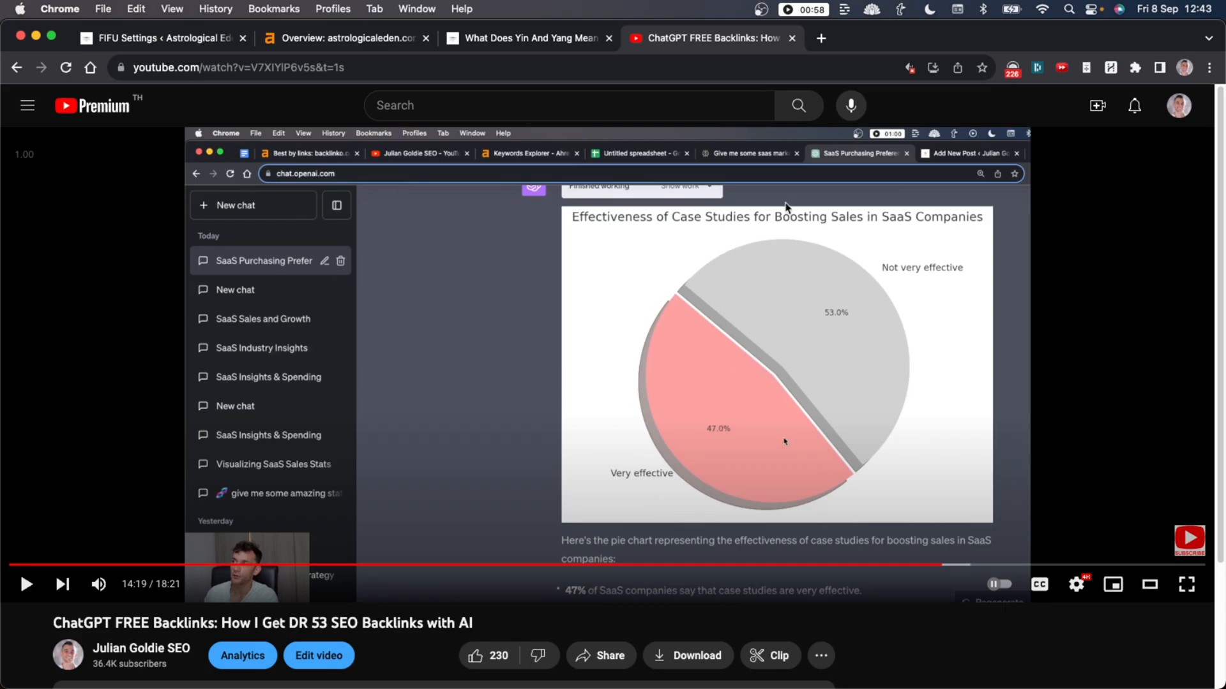
pyautogui.click(820, 38)
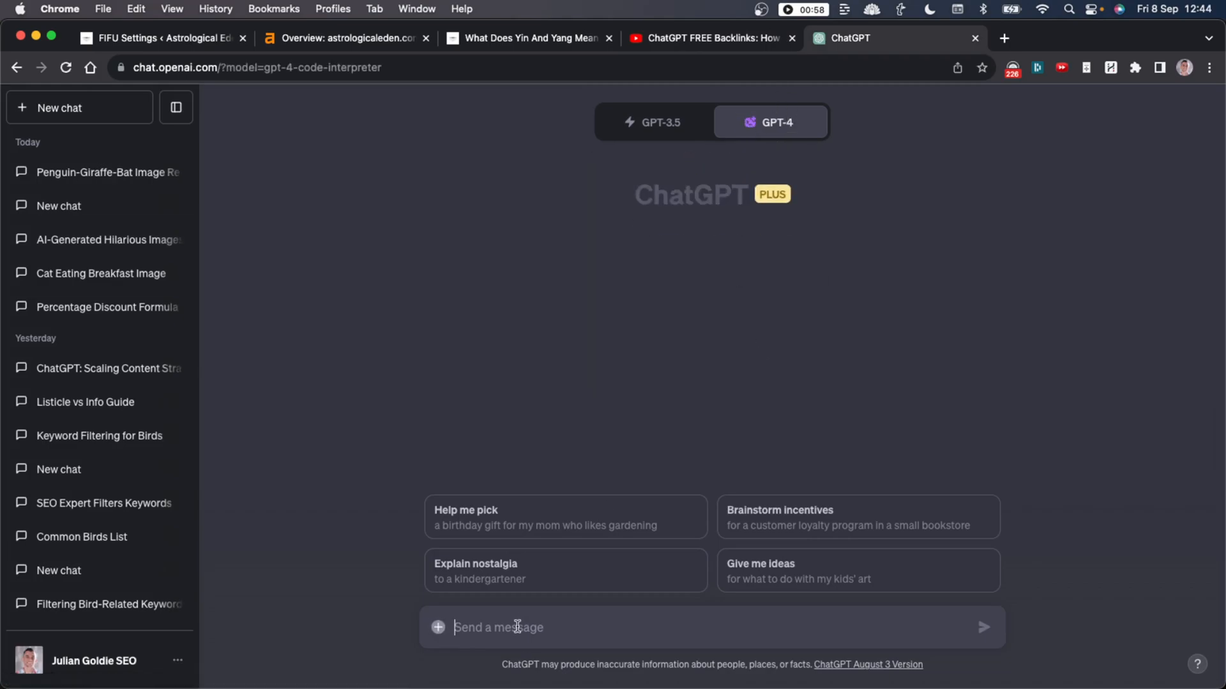
# Ask ChatGPT for a pie chart saying 50% of penguins like gangster rap.
pyautogui.write('Create a pie chart that says 50% of penguins like gangster rap')
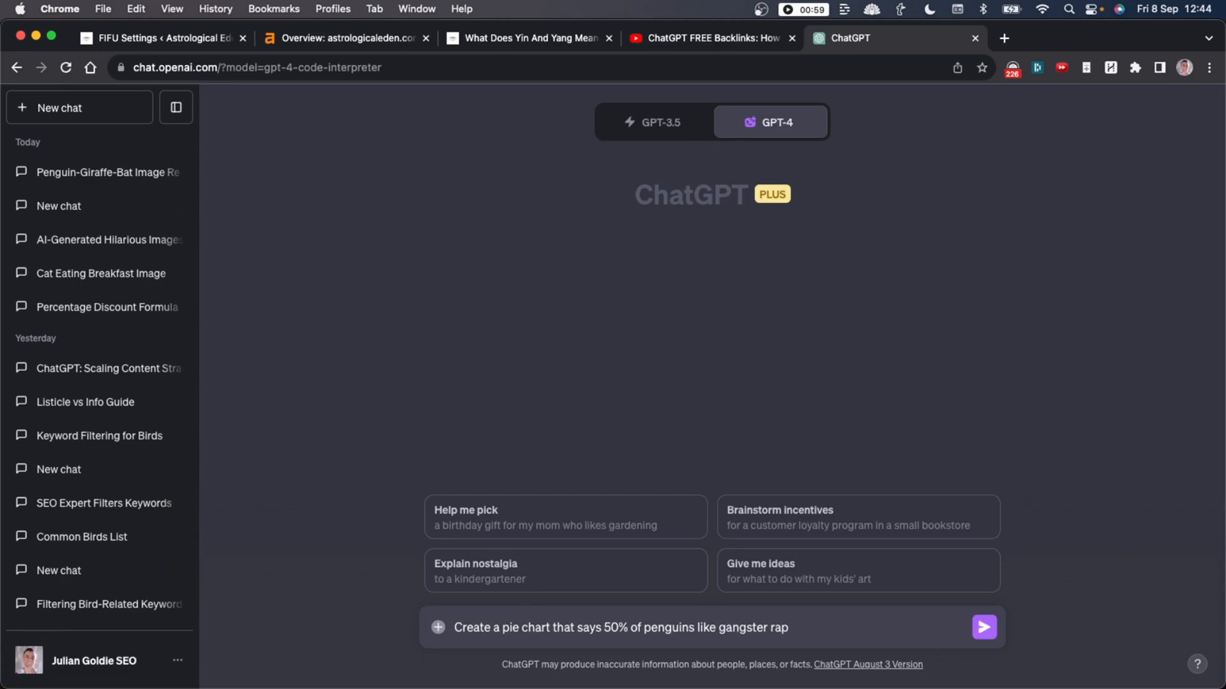
pyautogui.click(983, 627)
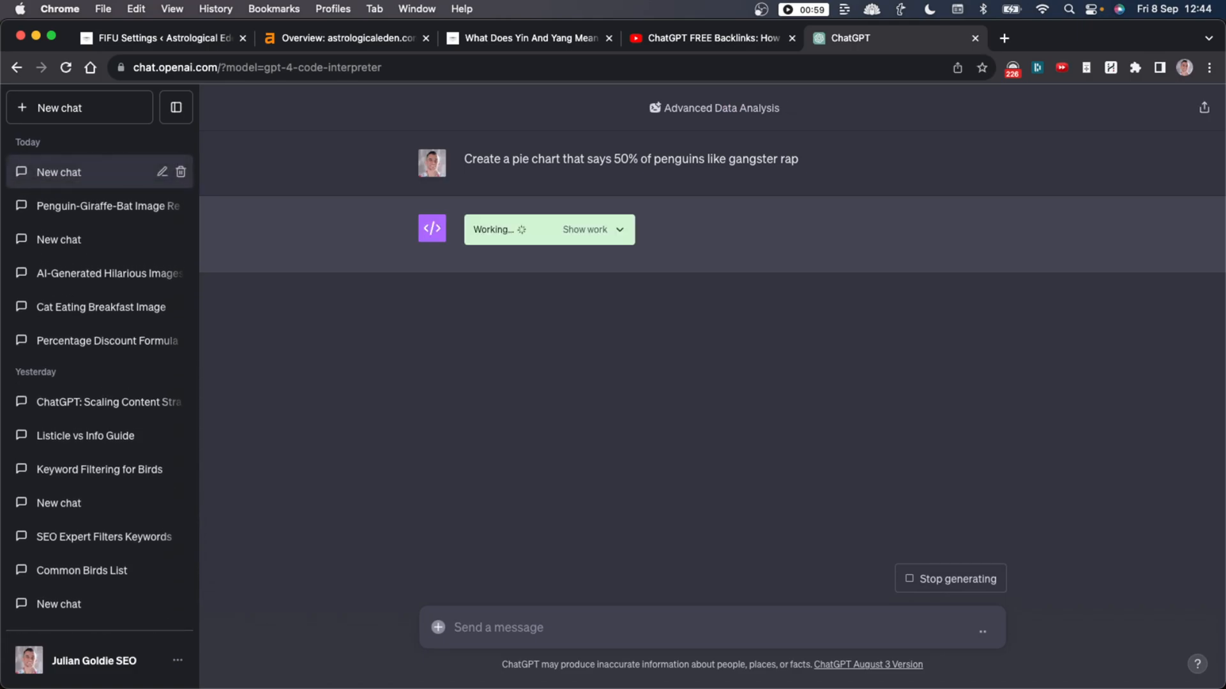
pyautogui.tripleClick(630, 159)
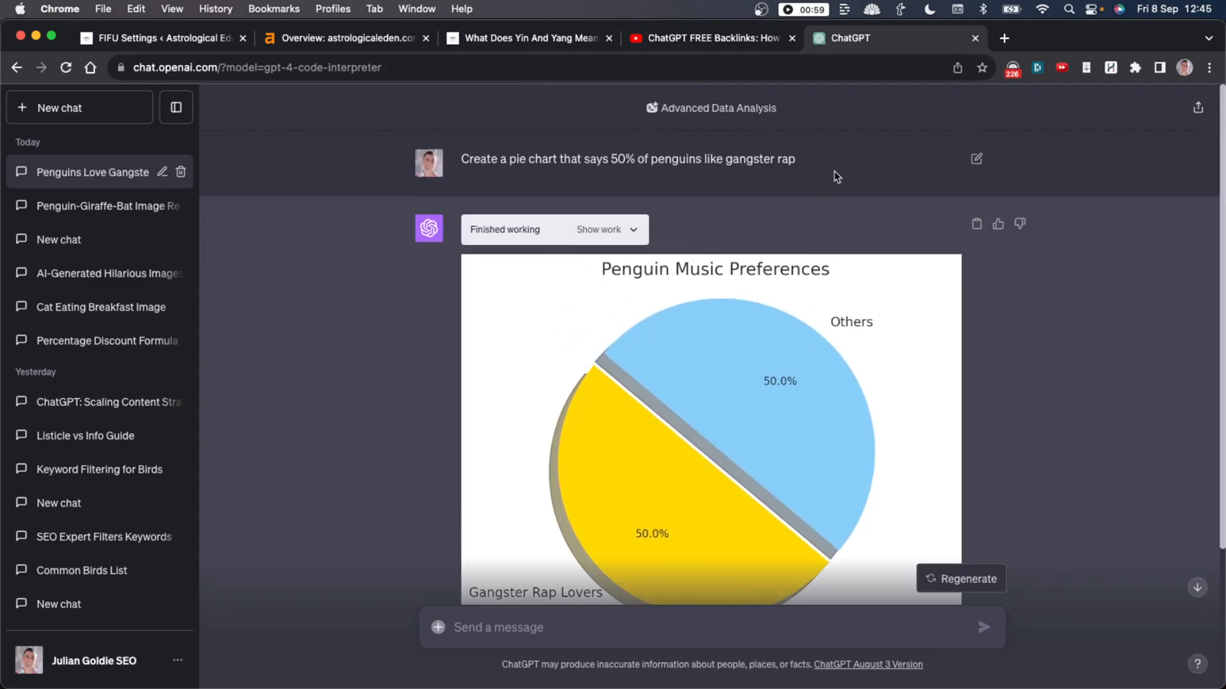
pyautogui.scroll(-3)
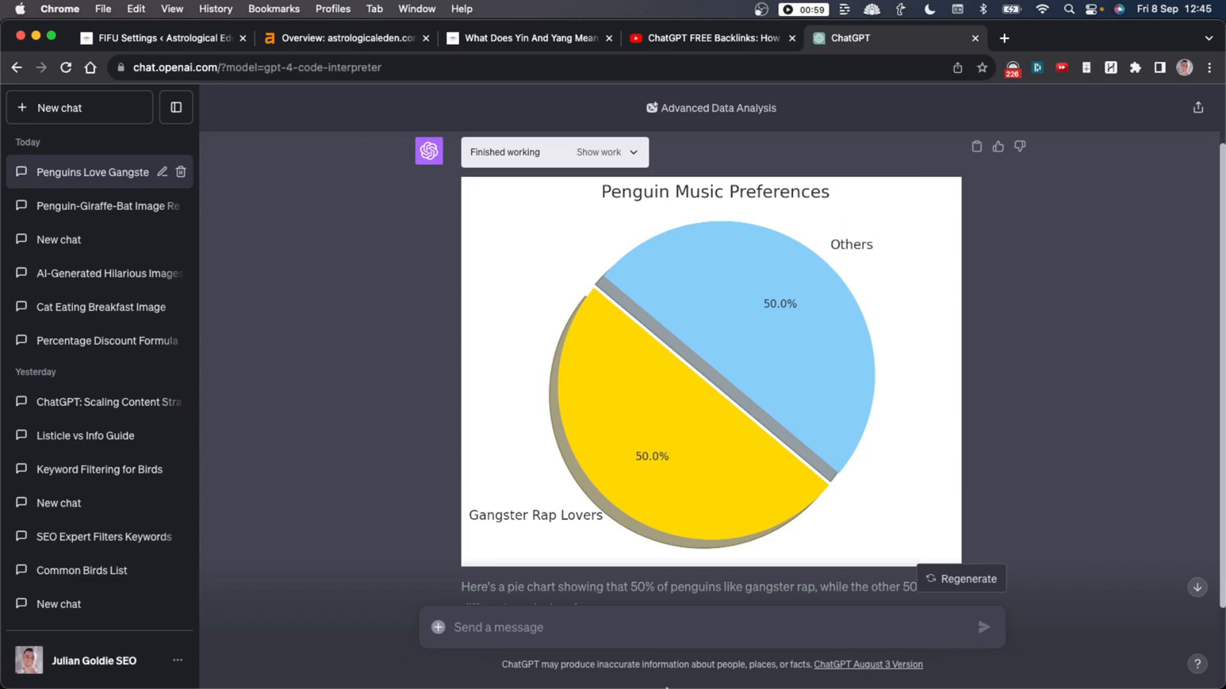
# Scroll through the penguin pie charts and the SEO traffic line graph.
pyautogui.scroll(-3)
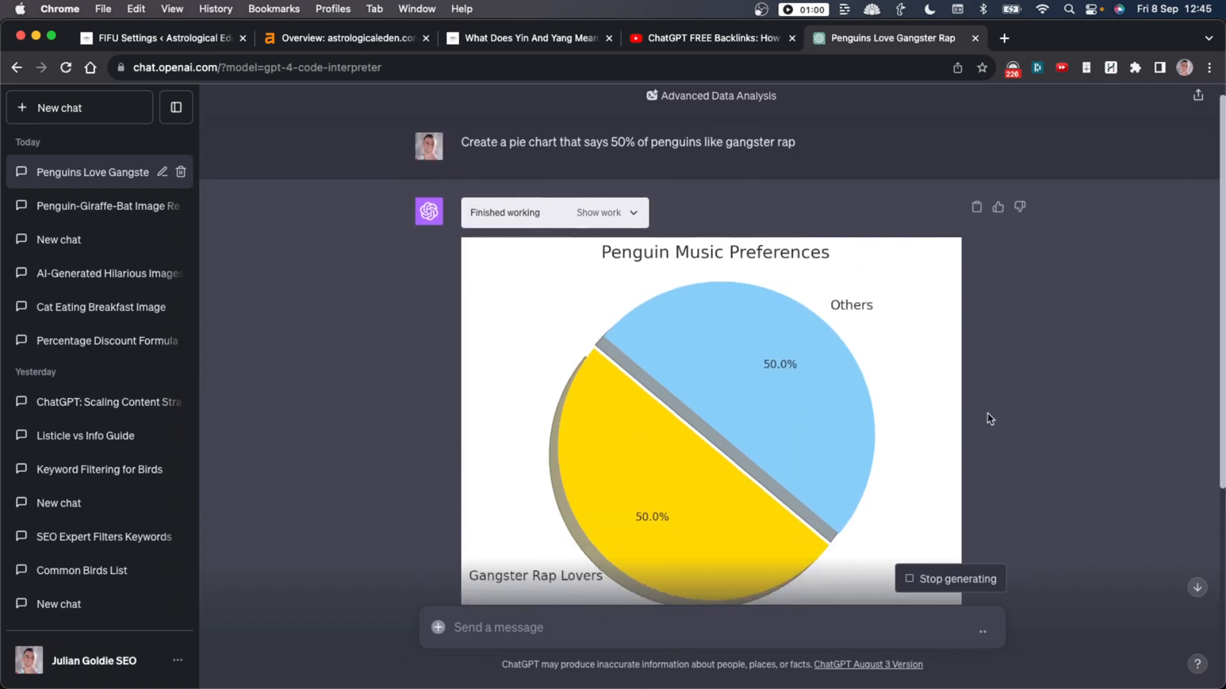
pyautogui.scroll(-3)
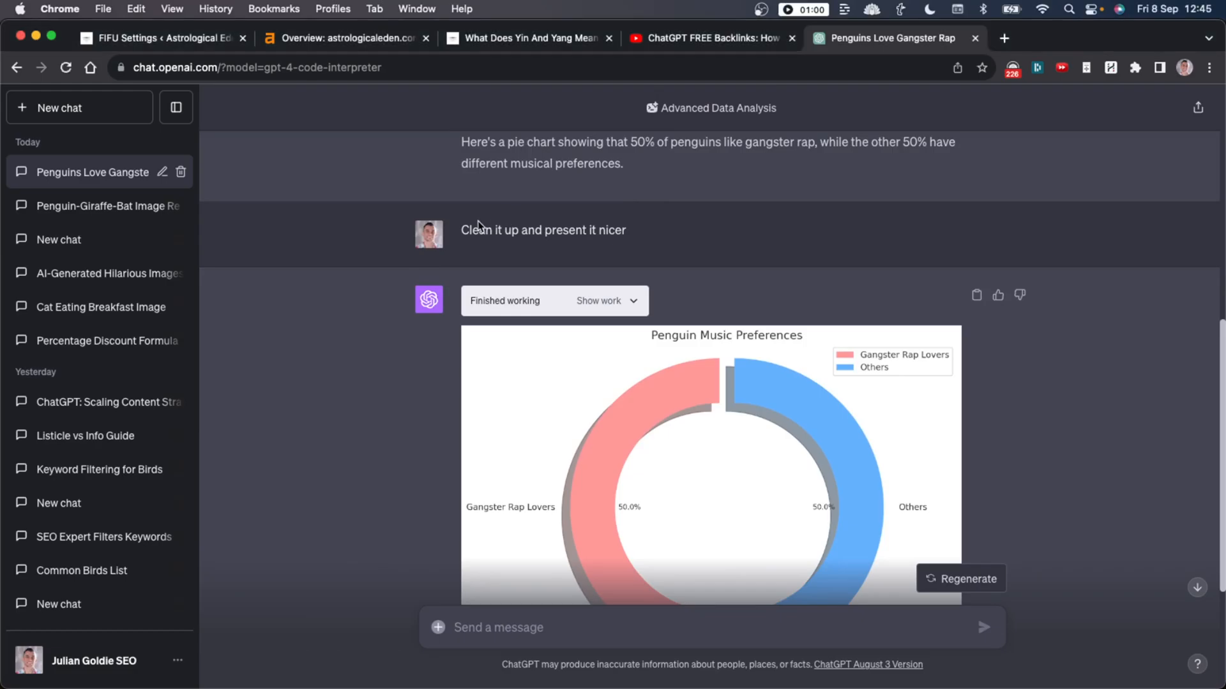
pyautogui.scroll(-3)
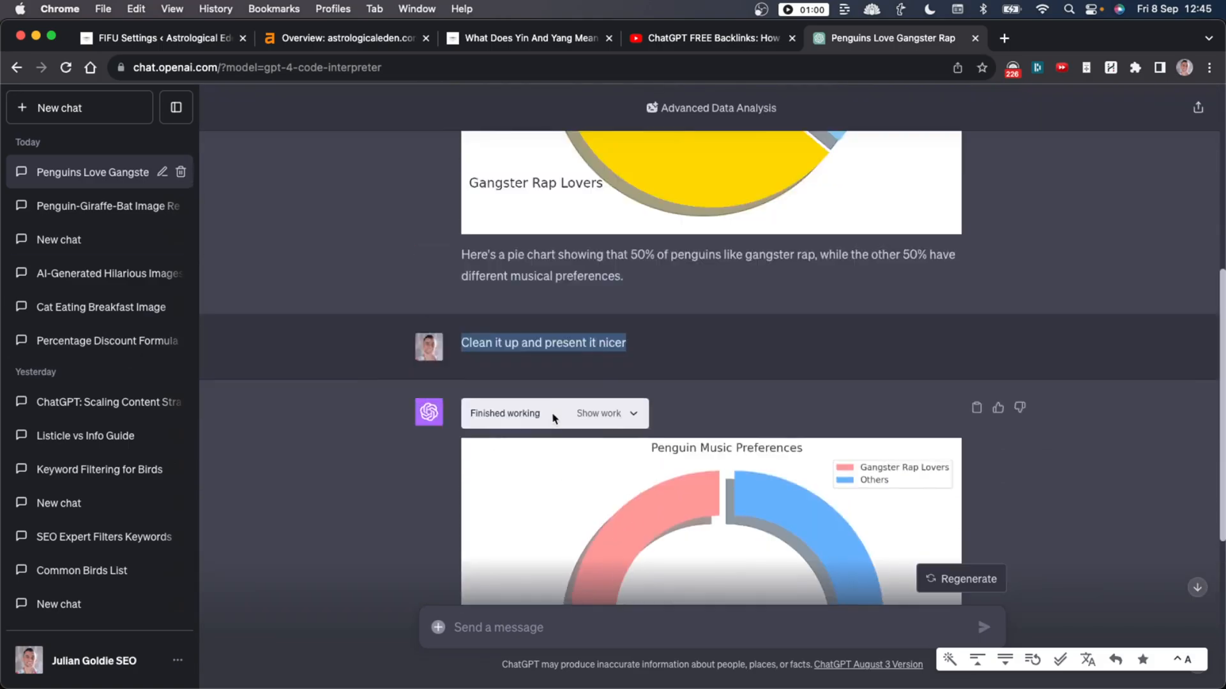
pyautogui.scroll(-3)
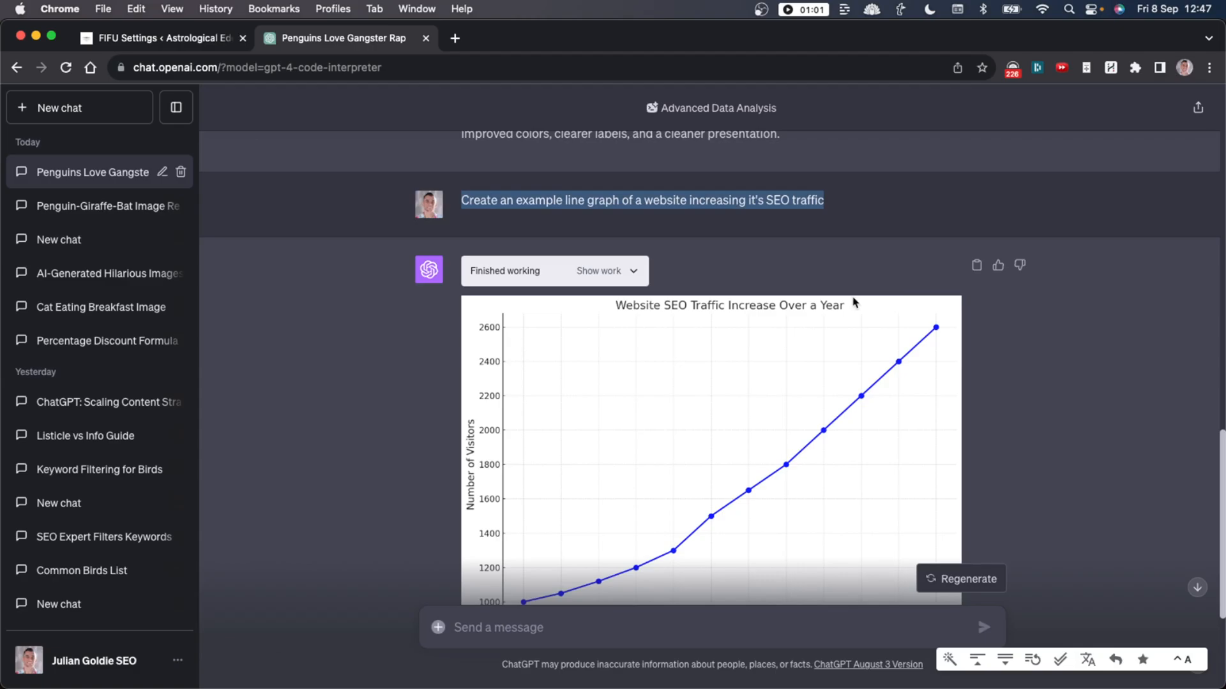
pyautogui.scroll(-3)
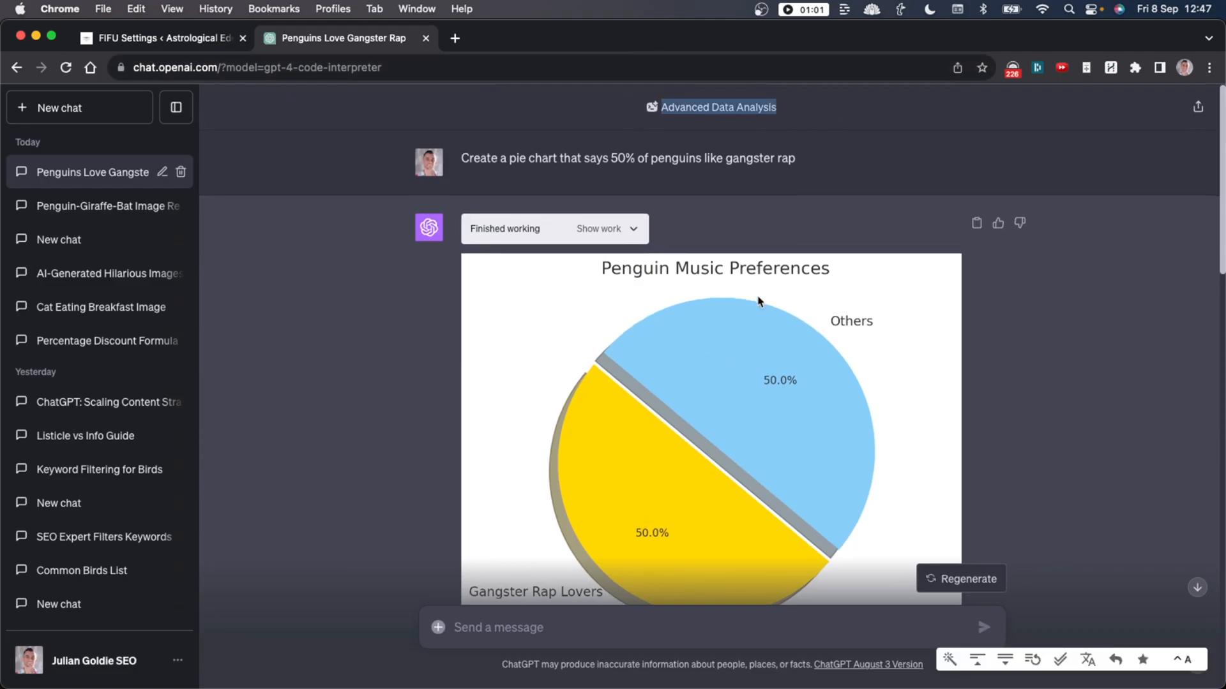
pyautogui.scroll(-3)
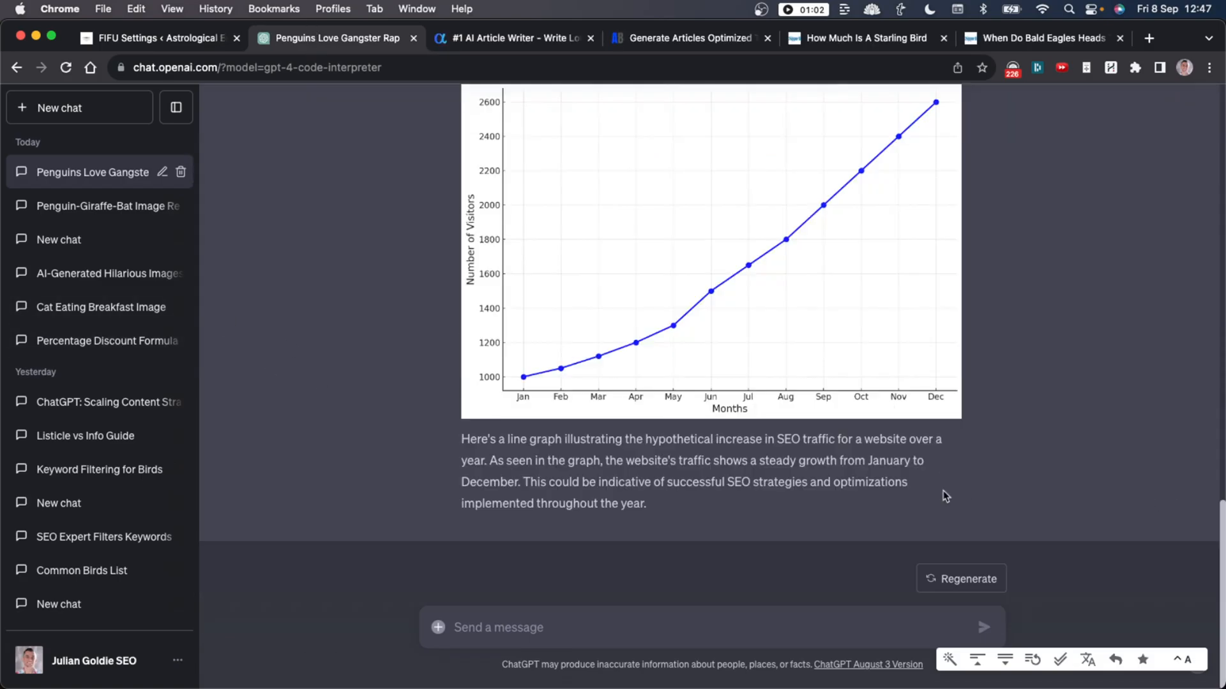
pyautogui.moveTo(677, 581)
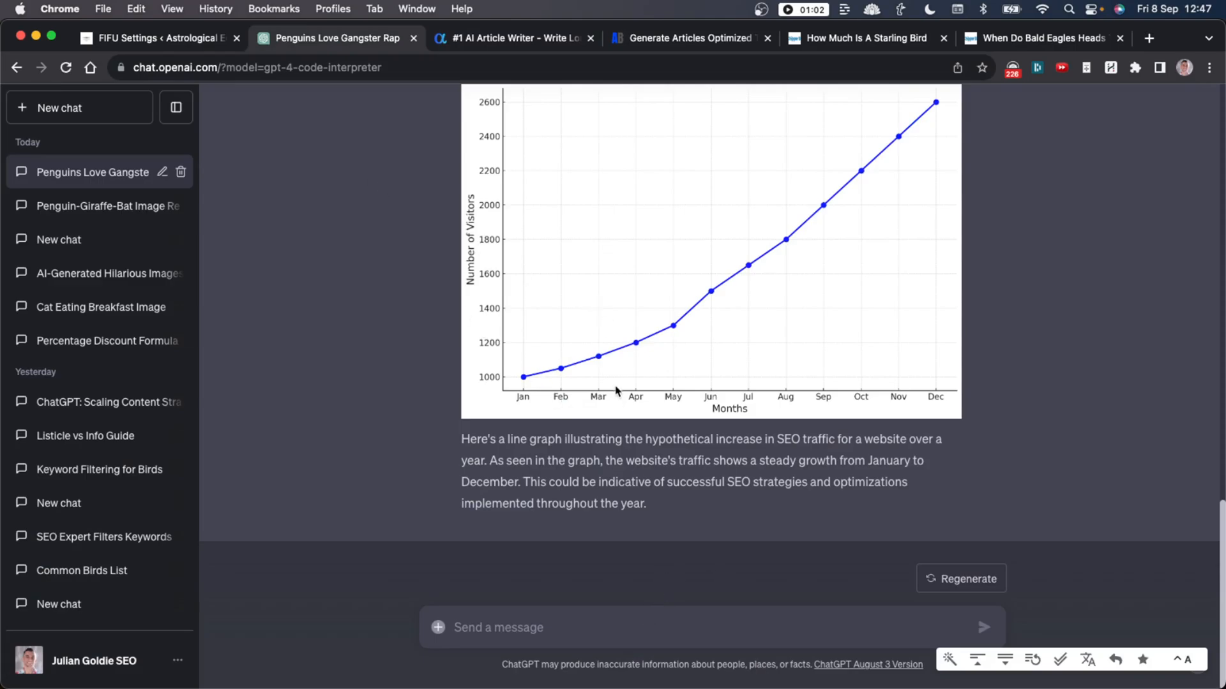
pyautogui.click(512, 37)
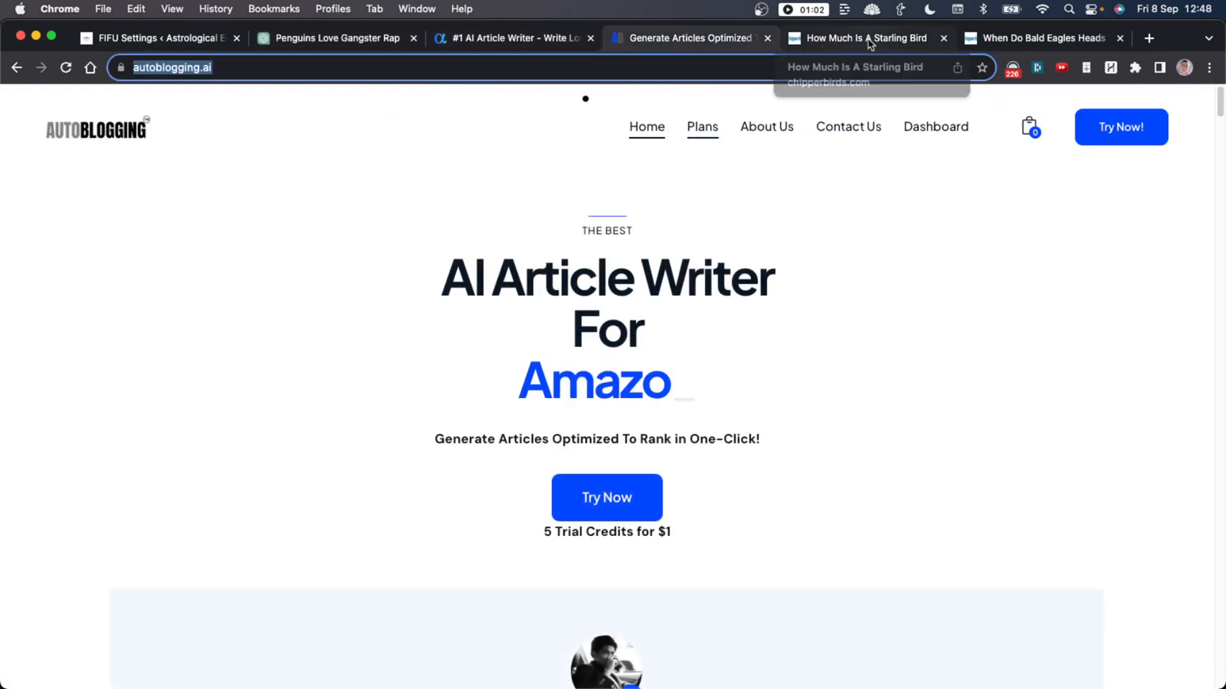
pyautogui.click(859, 38)
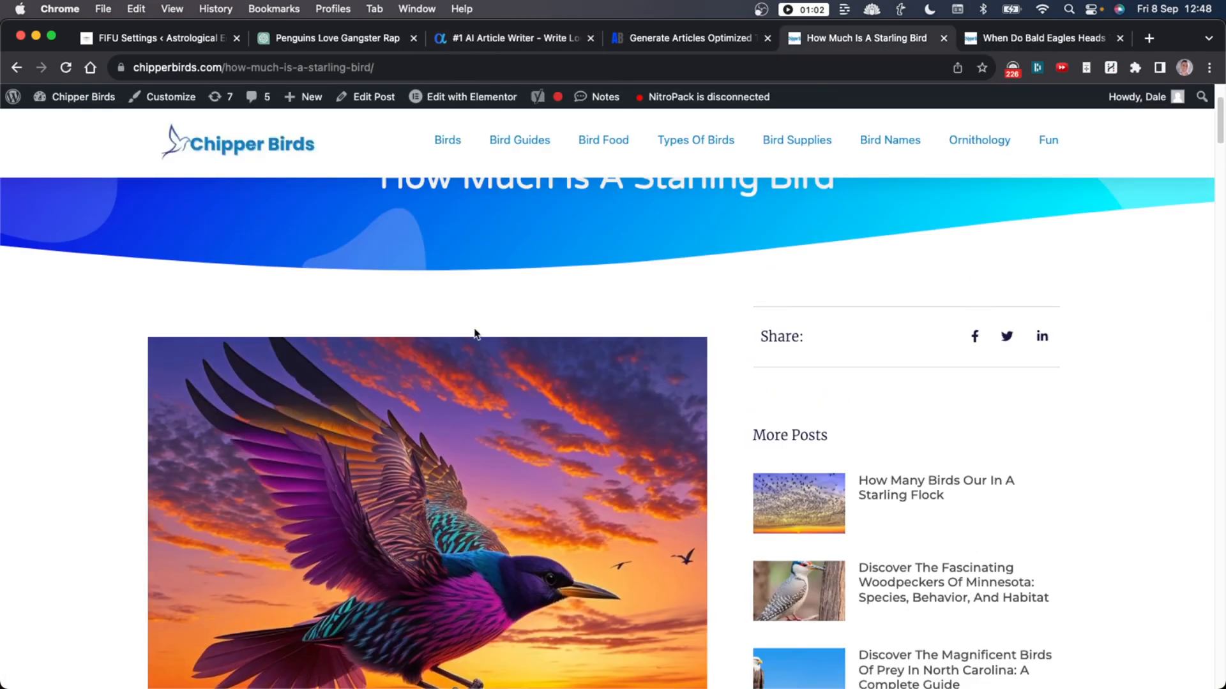
pyautogui.scroll(-3)
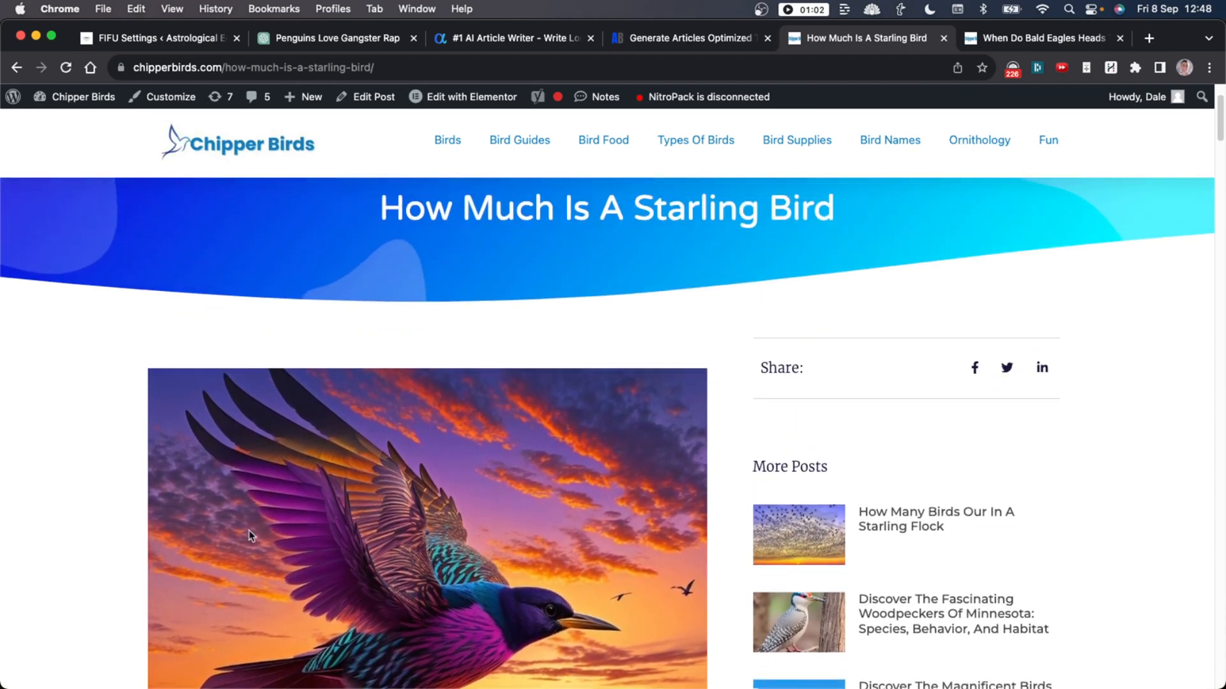
pyautogui.scroll(-3)
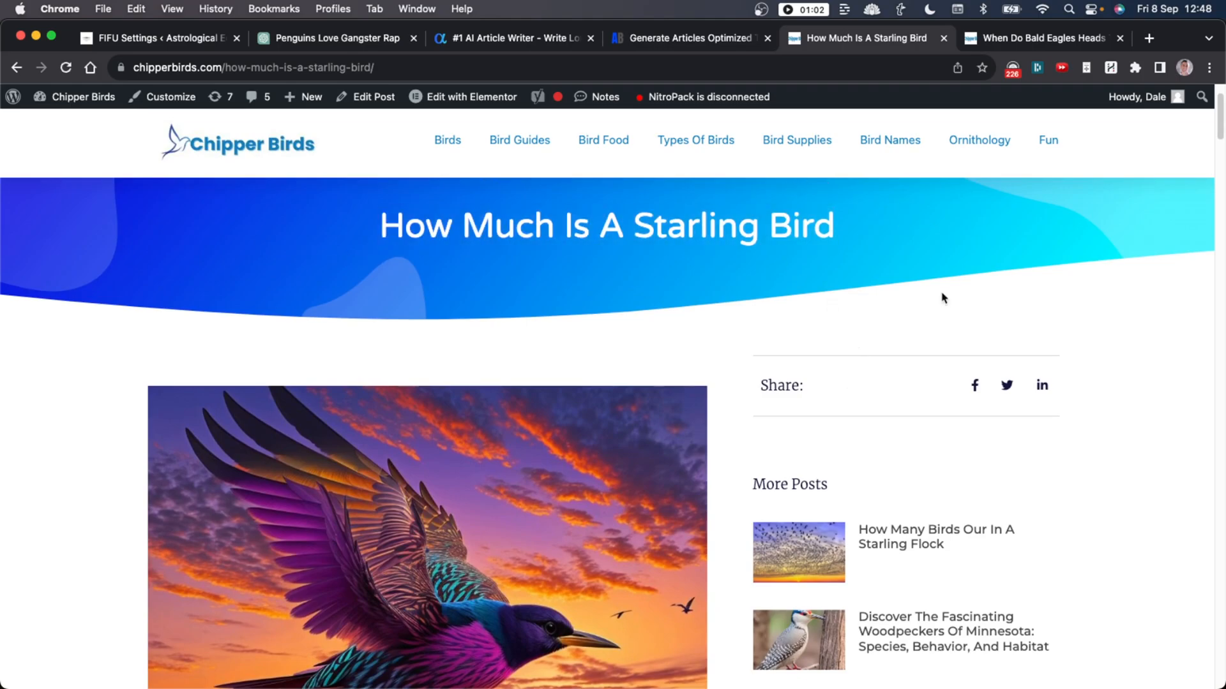
pyautogui.click(1039, 37)
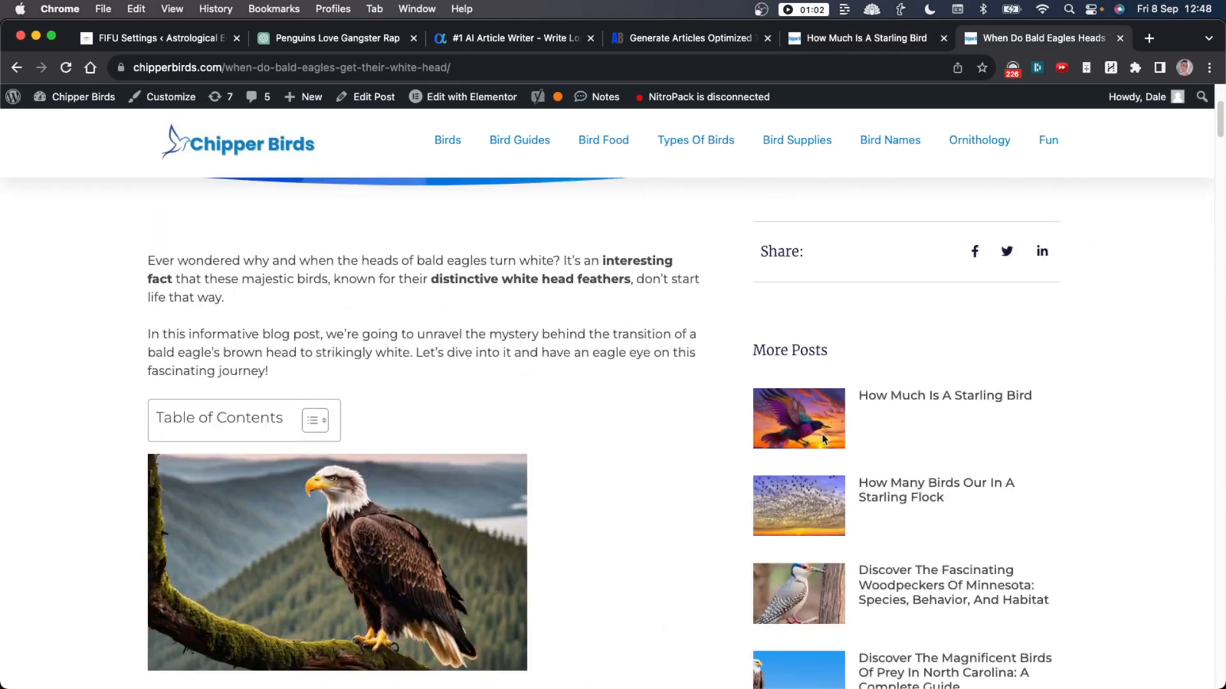
pyautogui.scroll(-3)
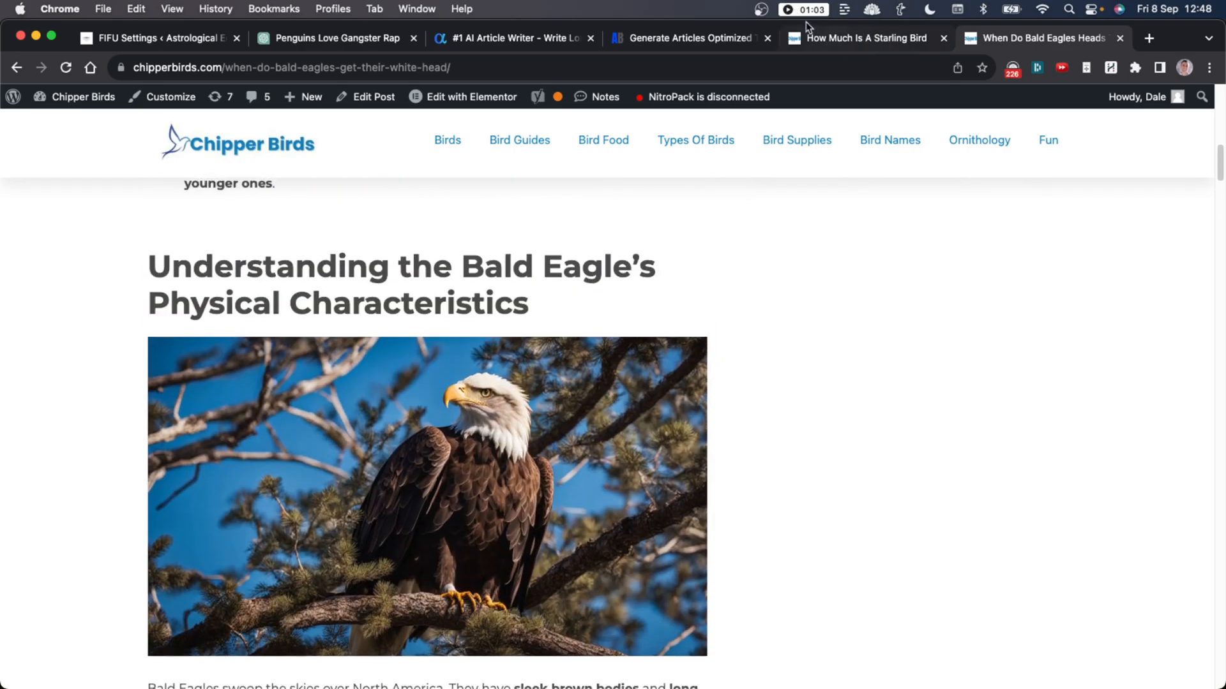
pyautogui.click(688, 38)
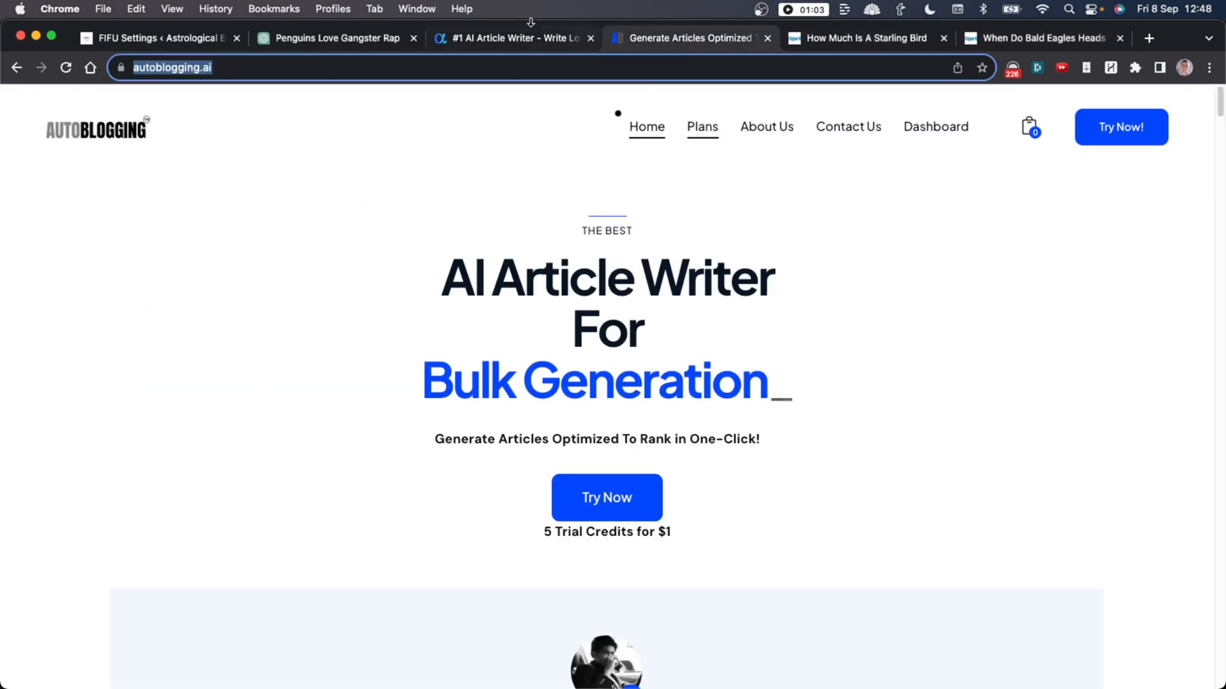
pyautogui.click(1037, 38)
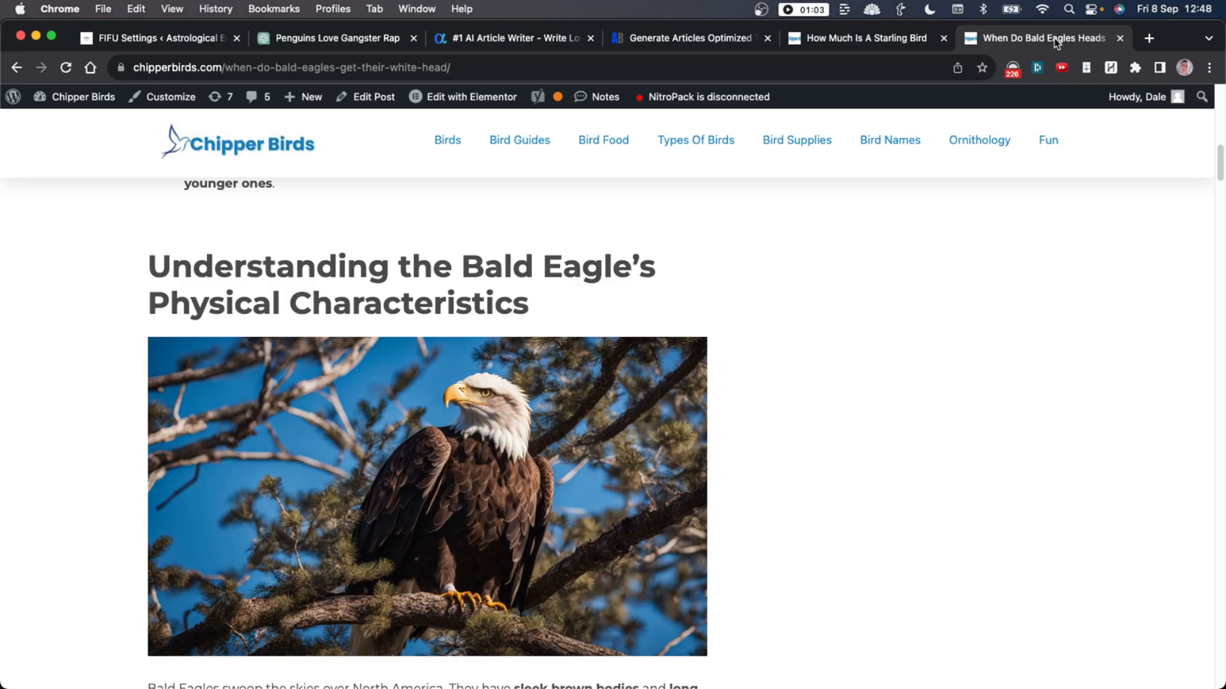
pyautogui.scroll(-3)
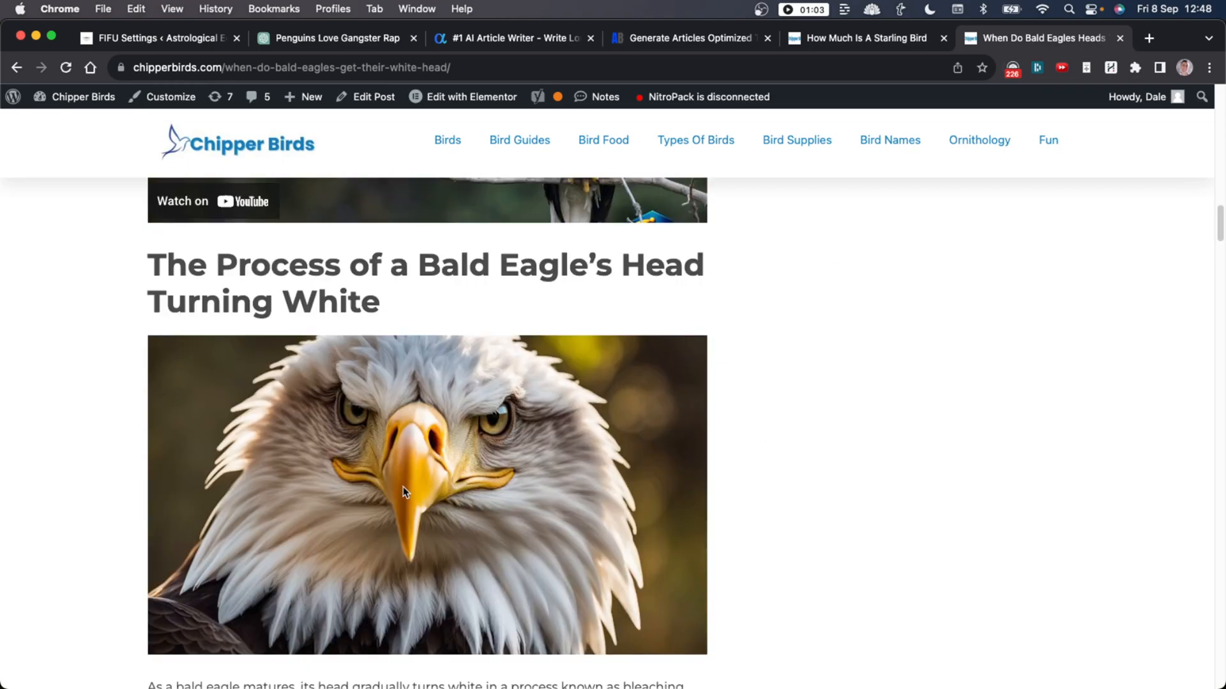
pyautogui.moveTo(705, 508)
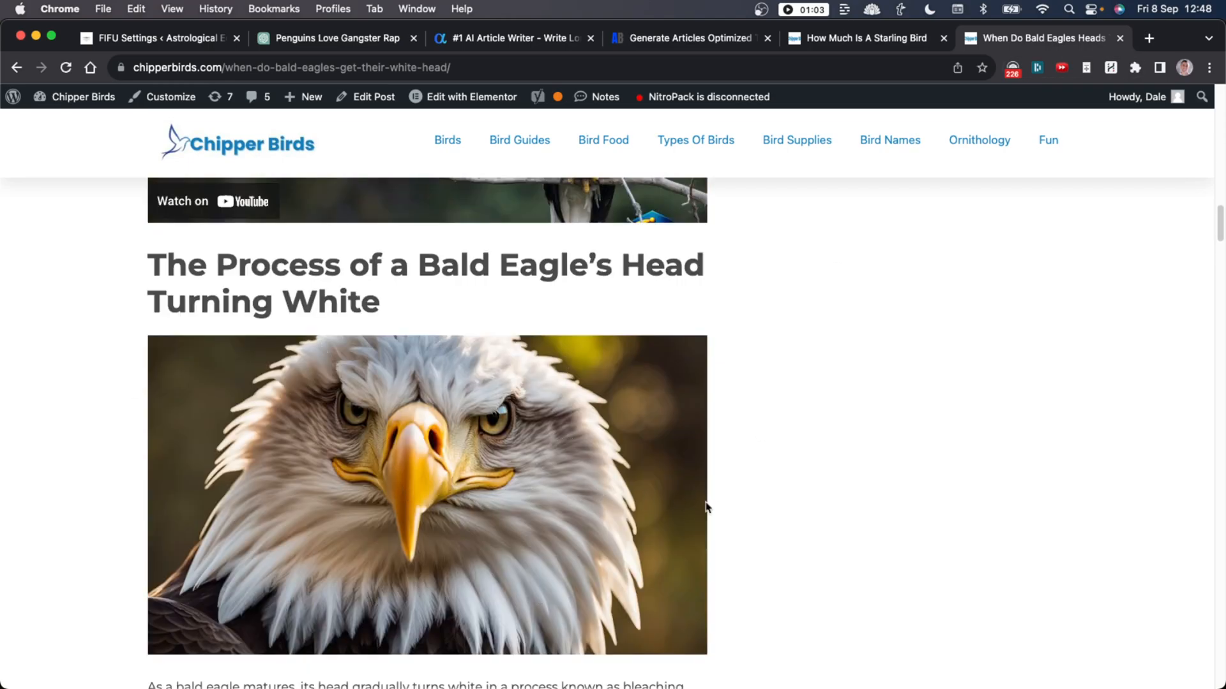
pyautogui.moveTo(264, 352)
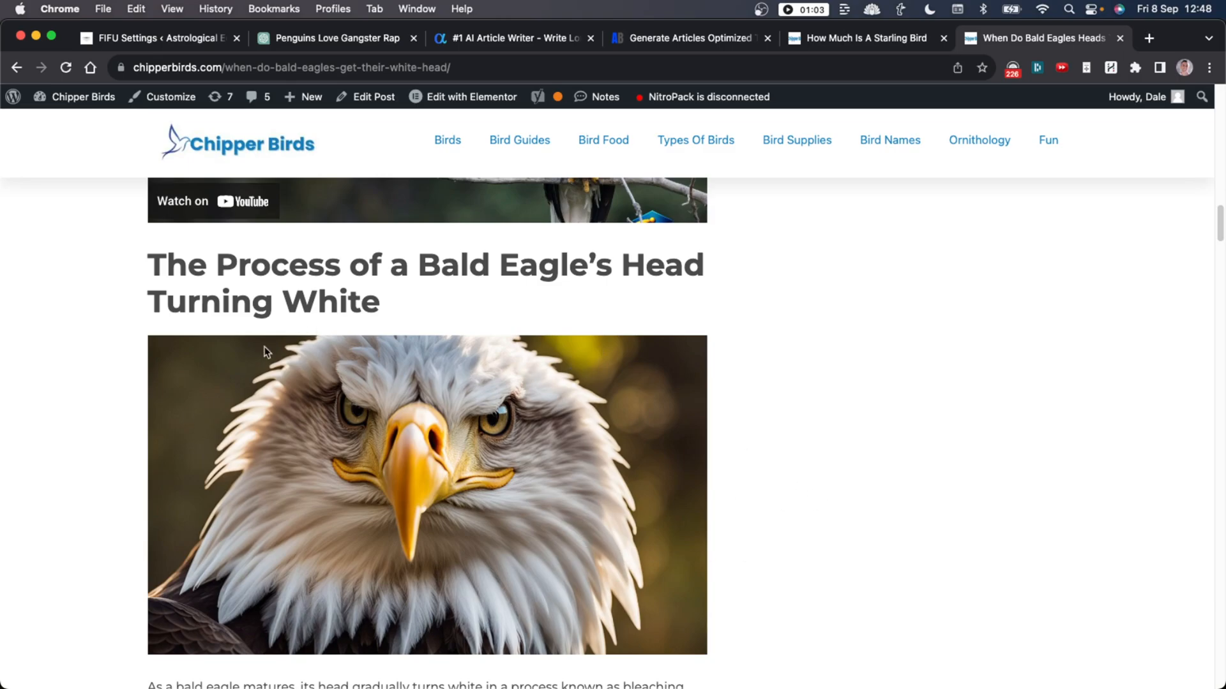
pyautogui.scroll(-3)
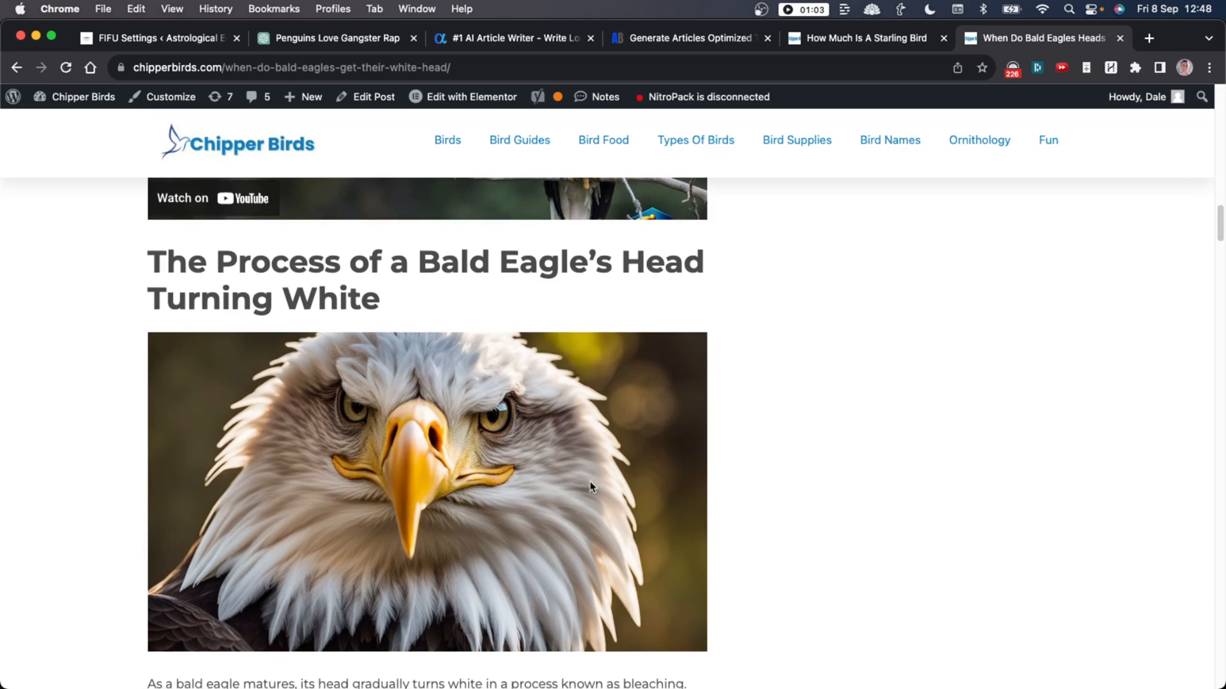
pyautogui.scroll(-3)
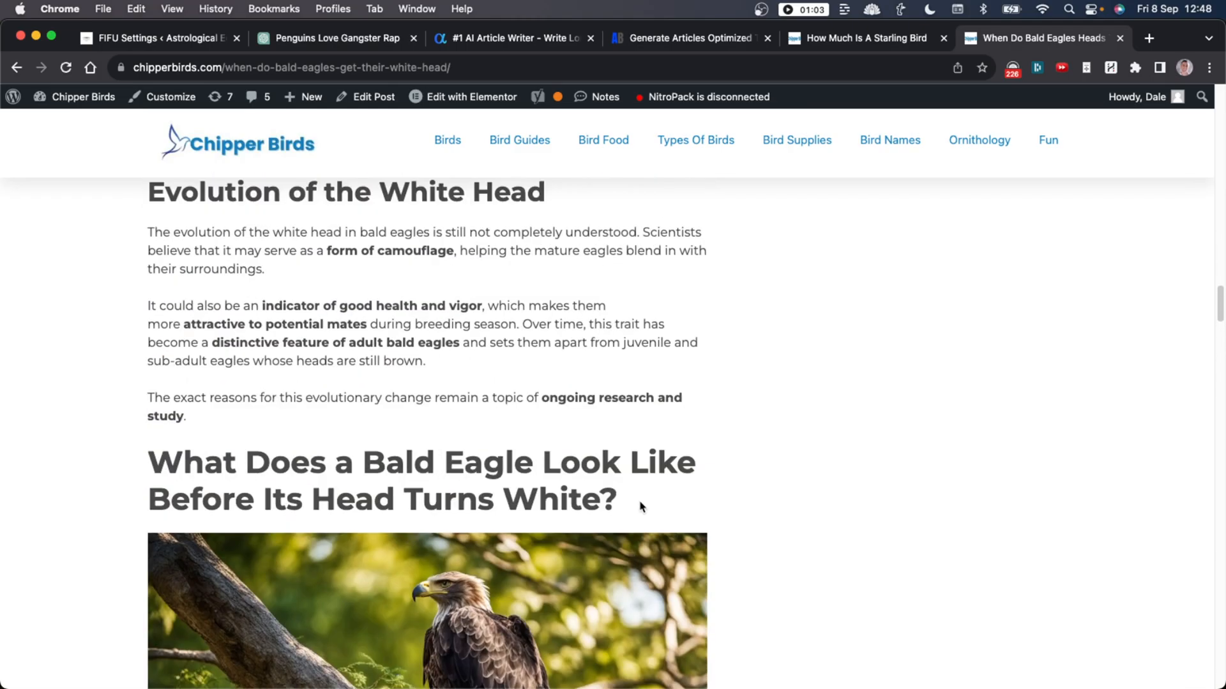
pyautogui.scroll(3)
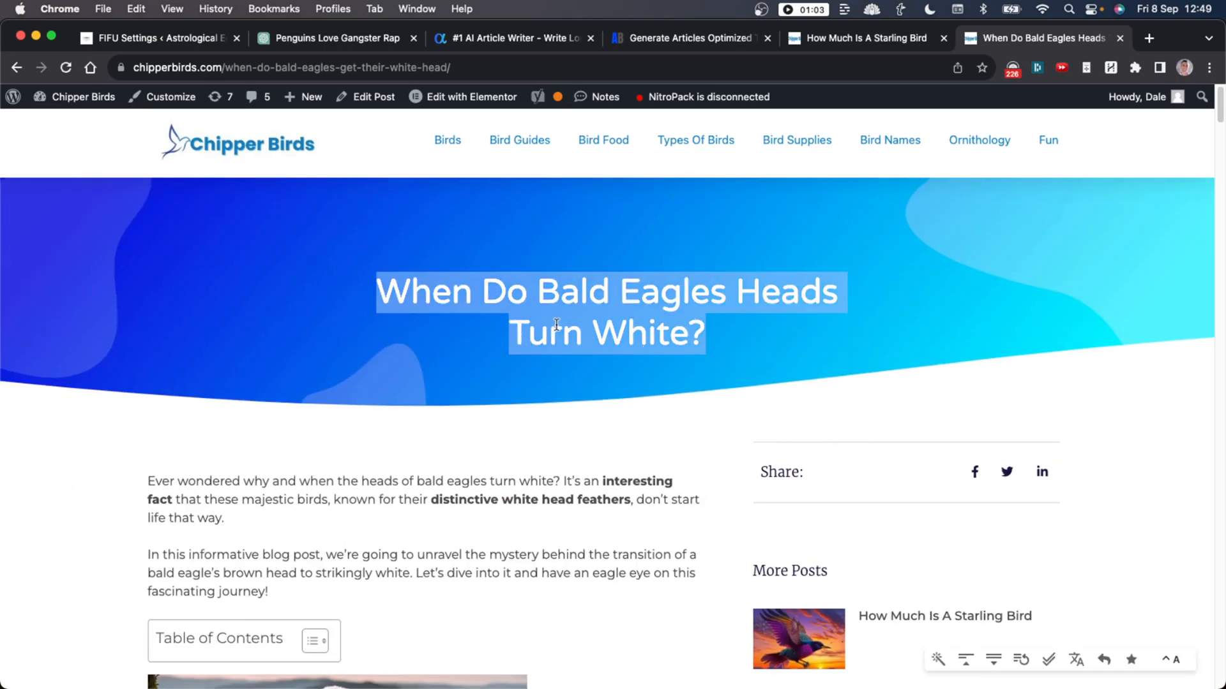
pyautogui.scroll(-3)
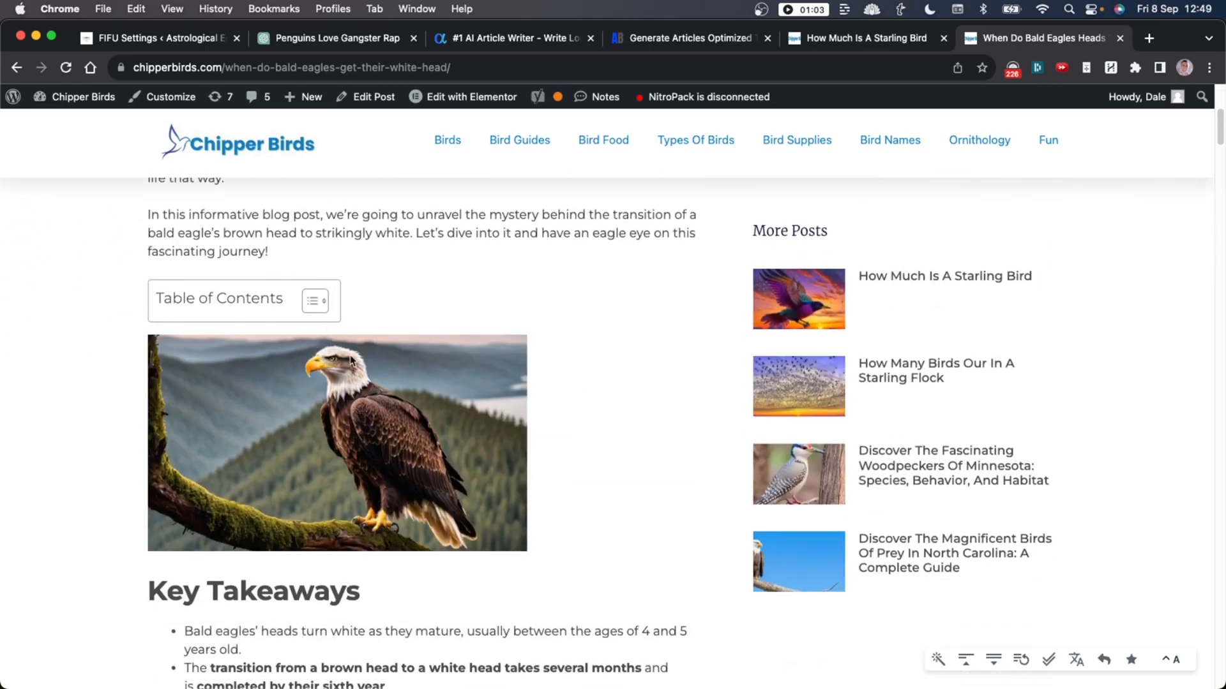
pyautogui.scroll(3)
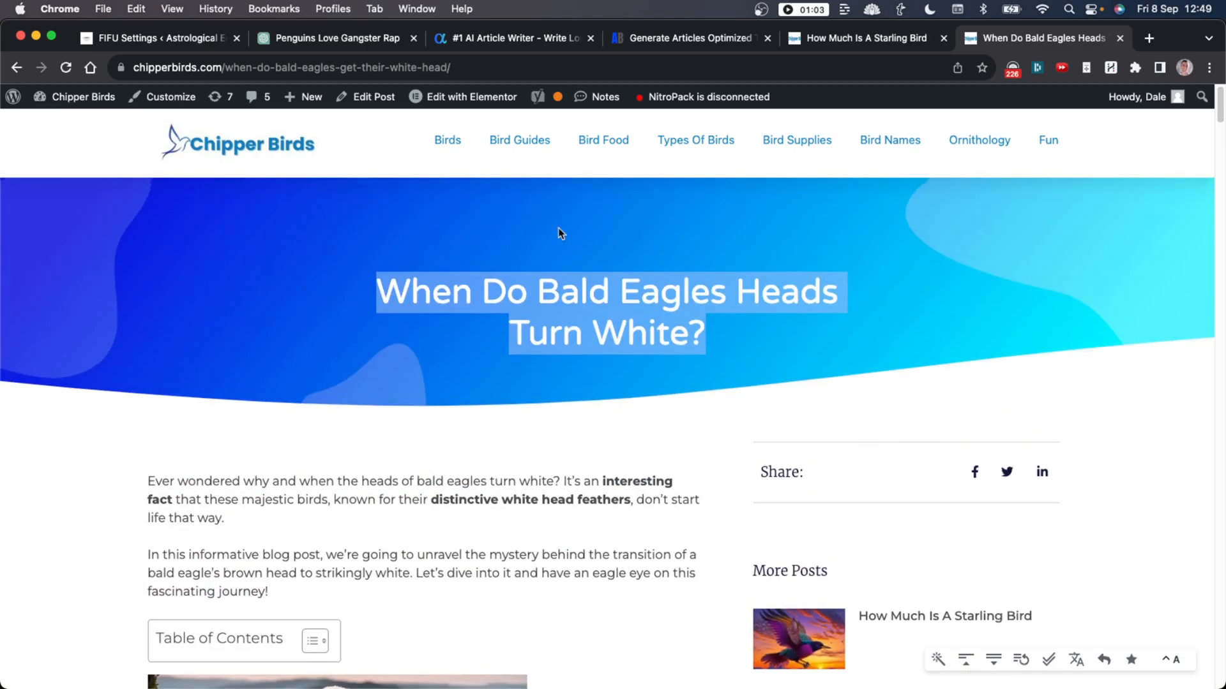
pyautogui.scroll(-3)
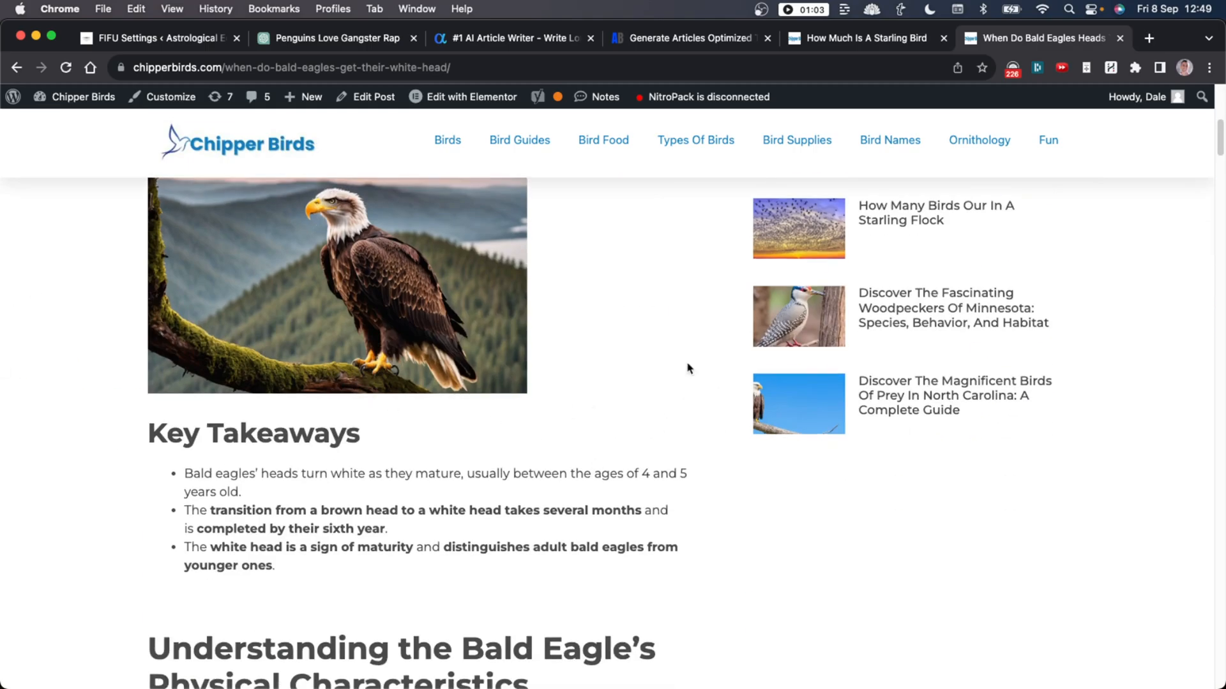
pyautogui.click(512, 38)
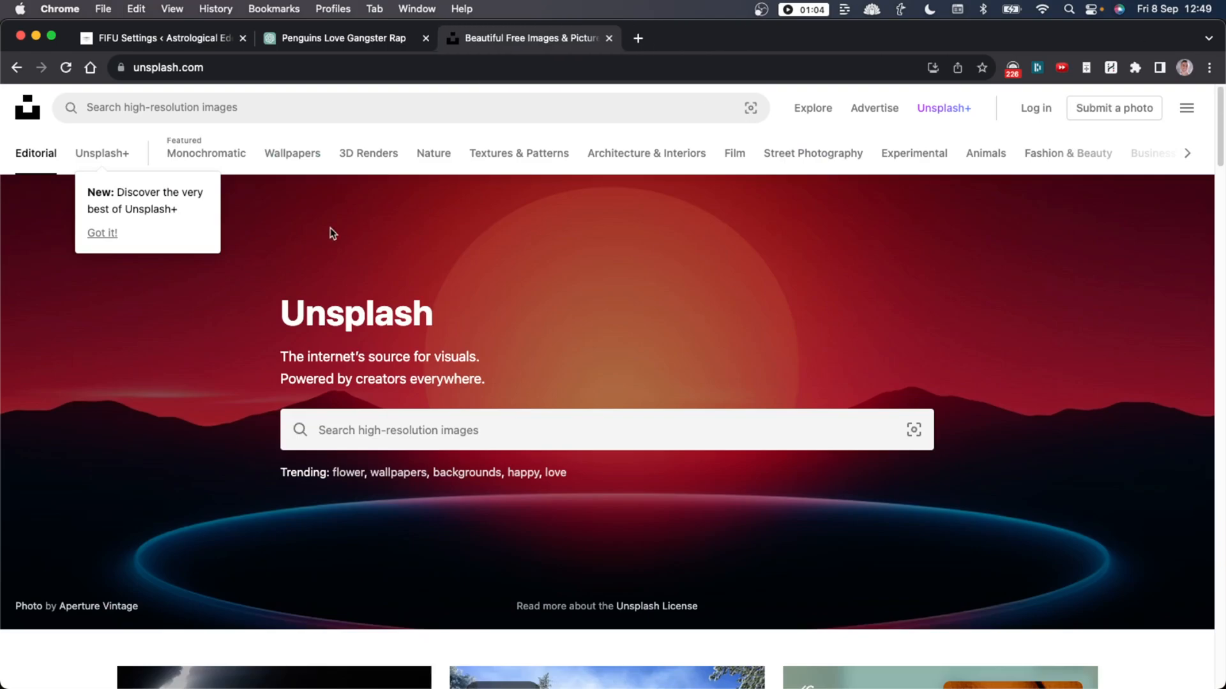
# Search Unsplash for 'eagles' and browse the photo results.
pyautogui.doubleClick(356, 313)
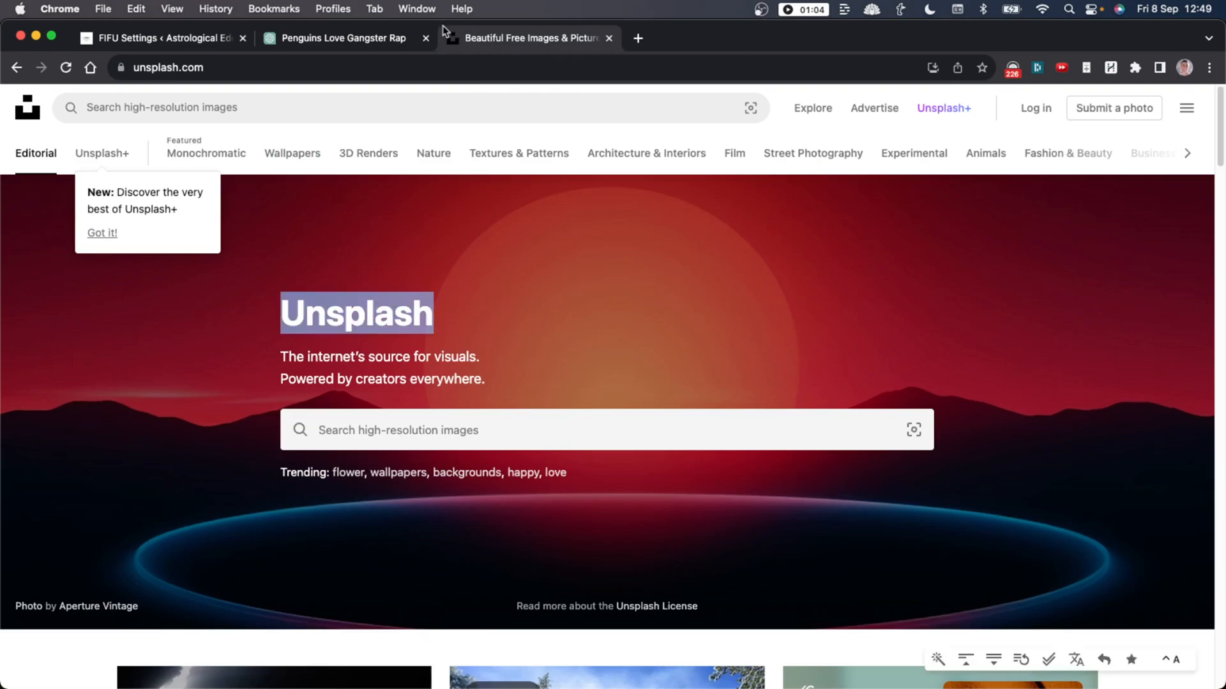
pyautogui.write('eagles')
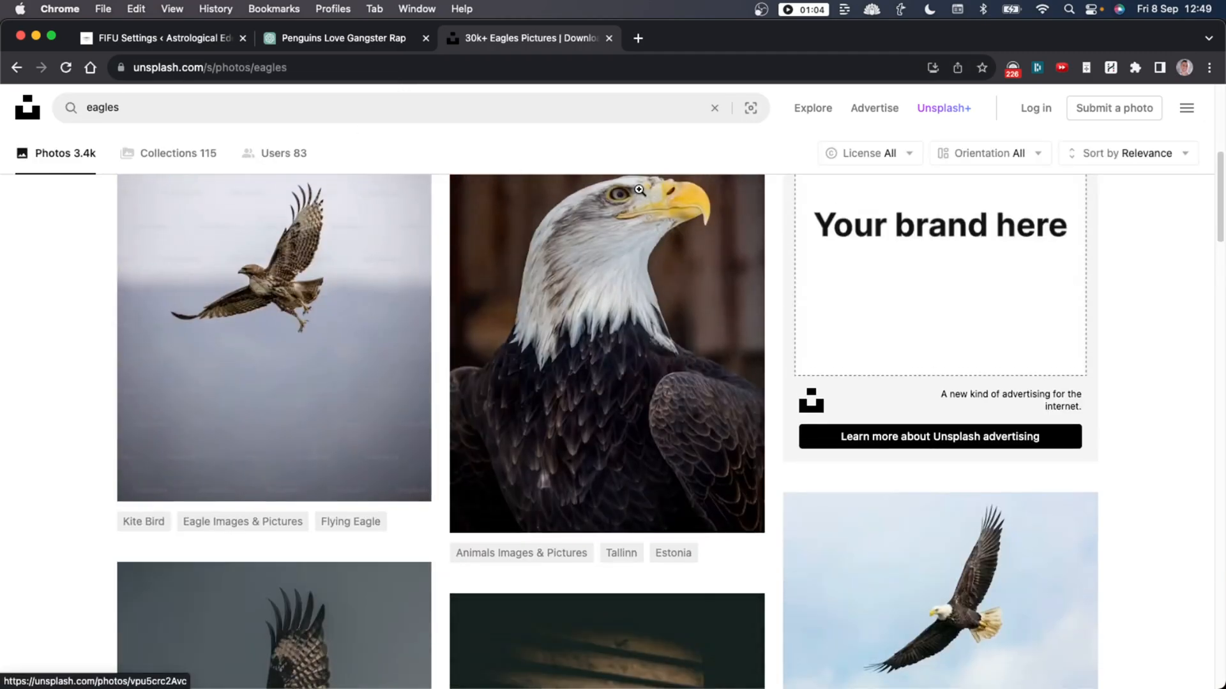
pyautogui.scroll(-3)
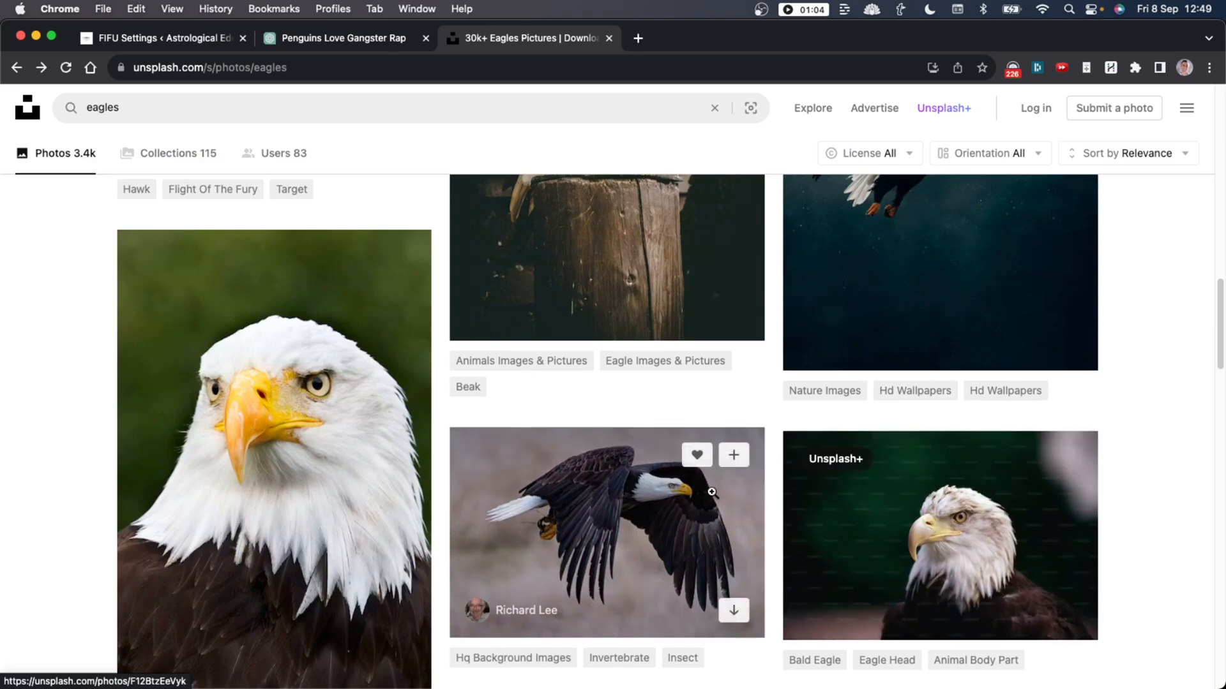
pyautogui.click(605, 532)
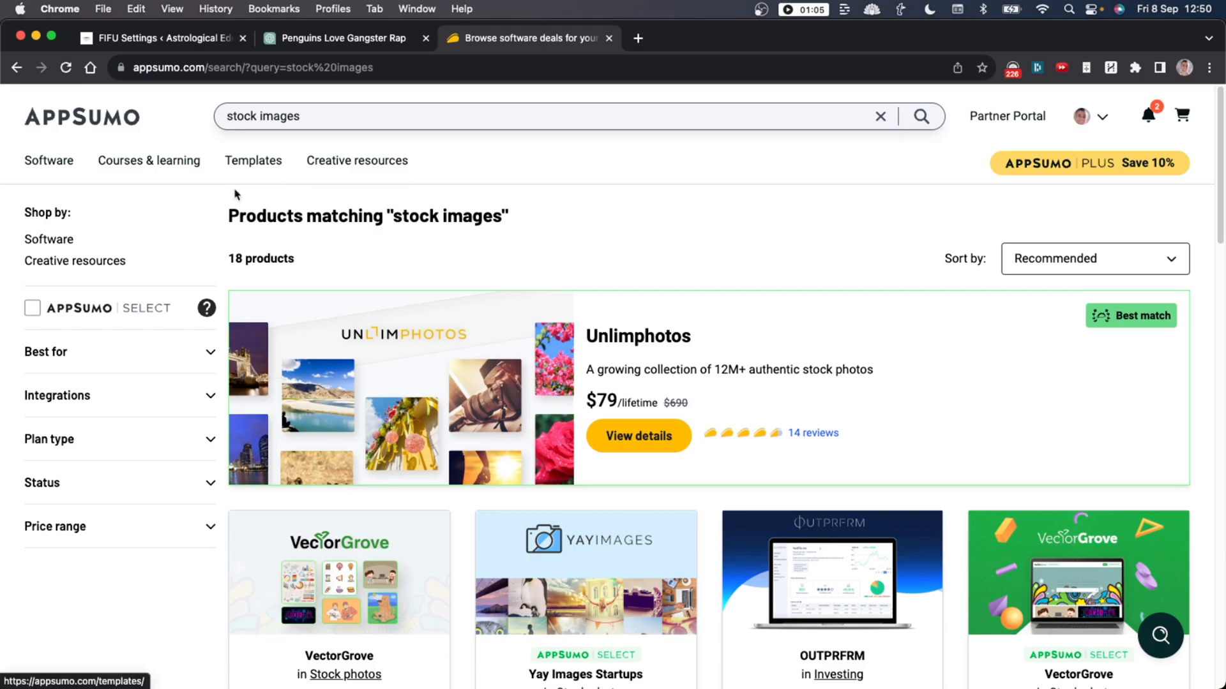
# Open AppSumo's Unlimphotos lifetime deal, showing $79 pricing and a 60-day money-back guarantee.
pyautogui.click(547, 116)
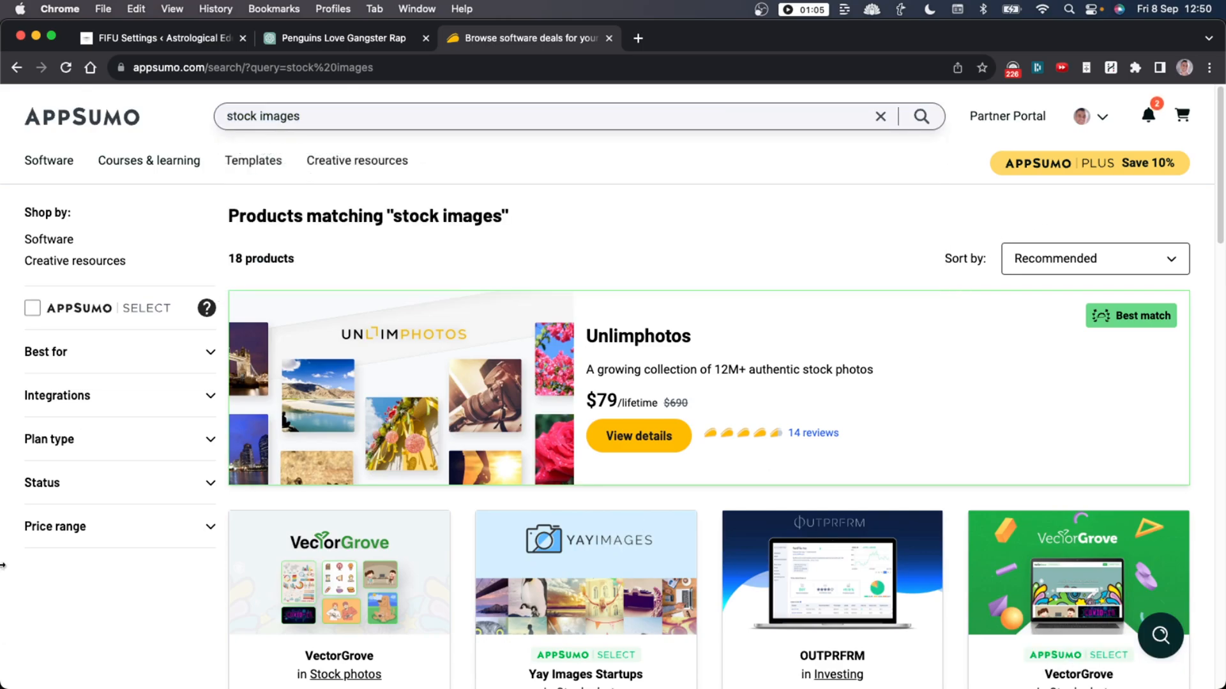
pyautogui.scroll(-3)
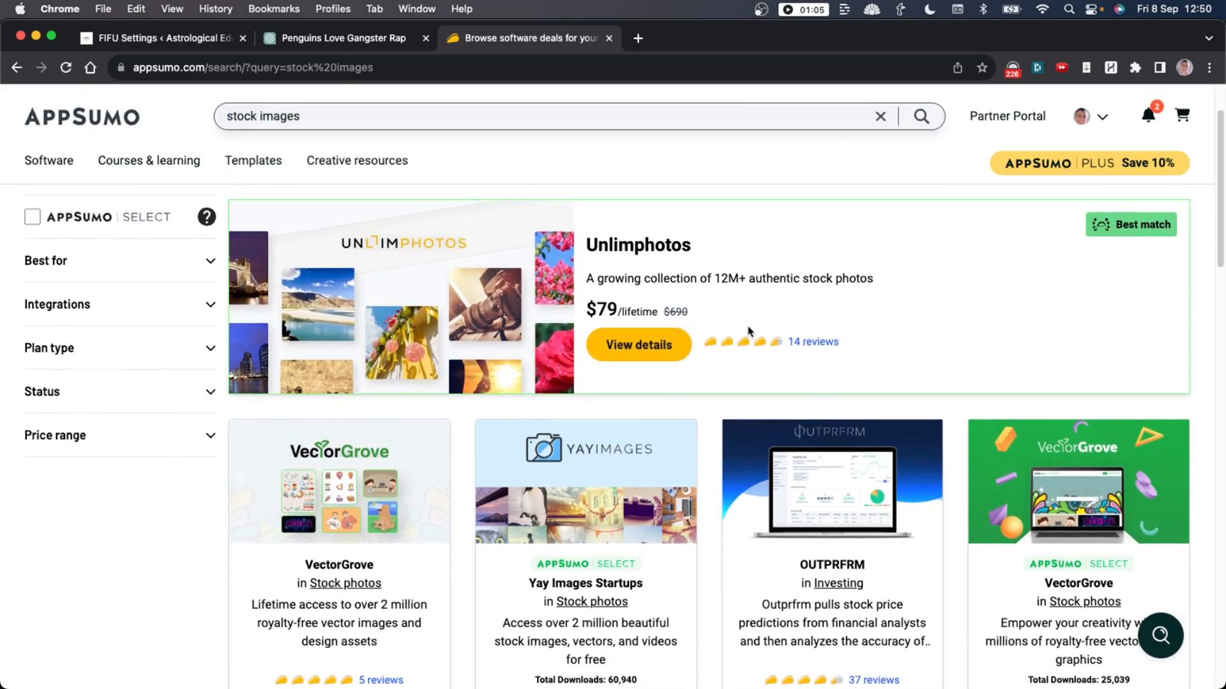
pyautogui.scroll(-3)
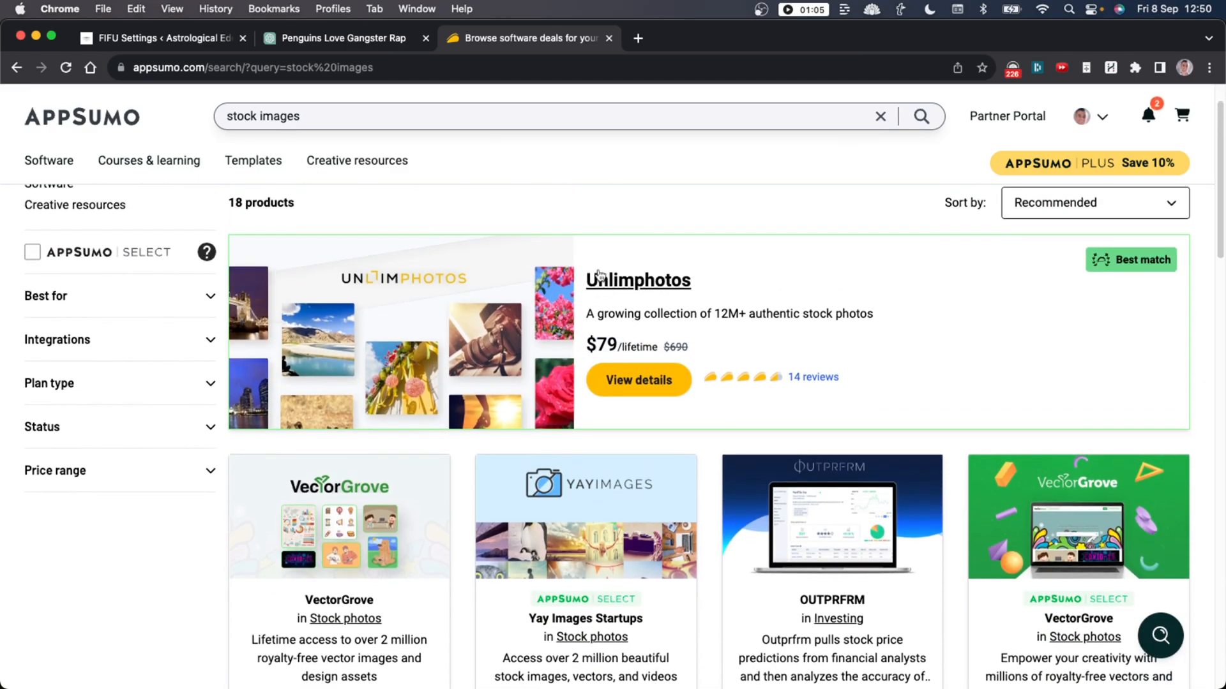
pyautogui.moveTo(654, 334)
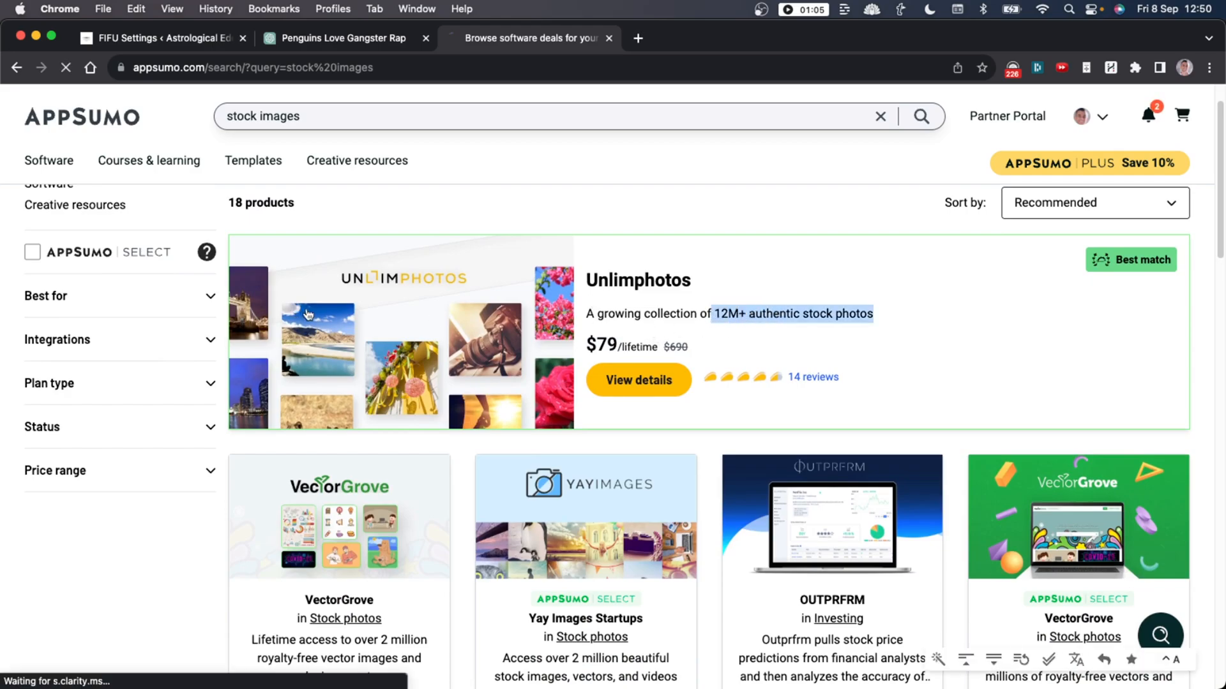
pyautogui.click(637, 380)
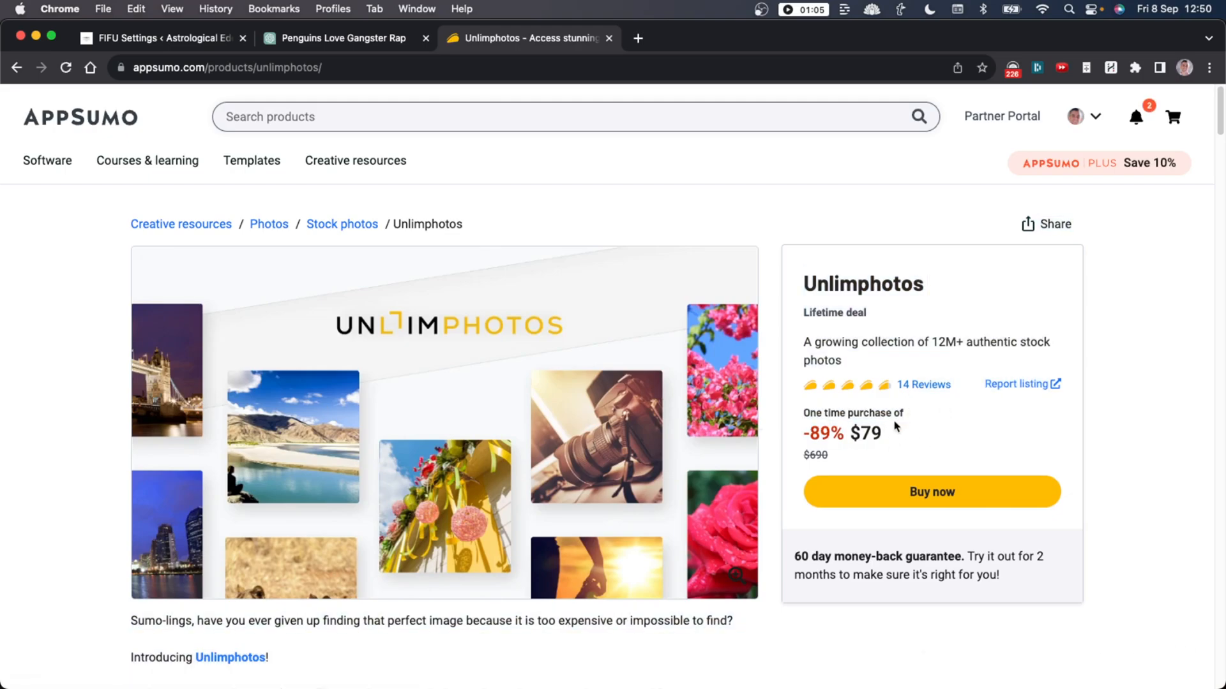
pyautogui.scroll(-3)
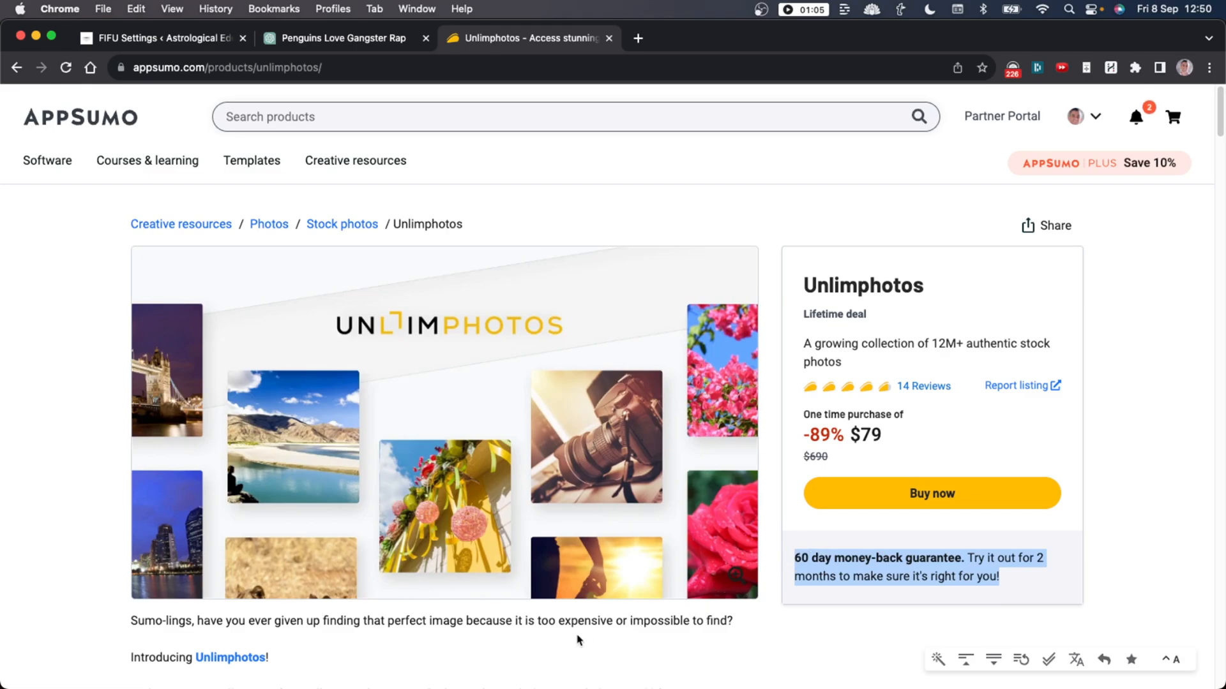
pyautogui.moveTo(984, 523)
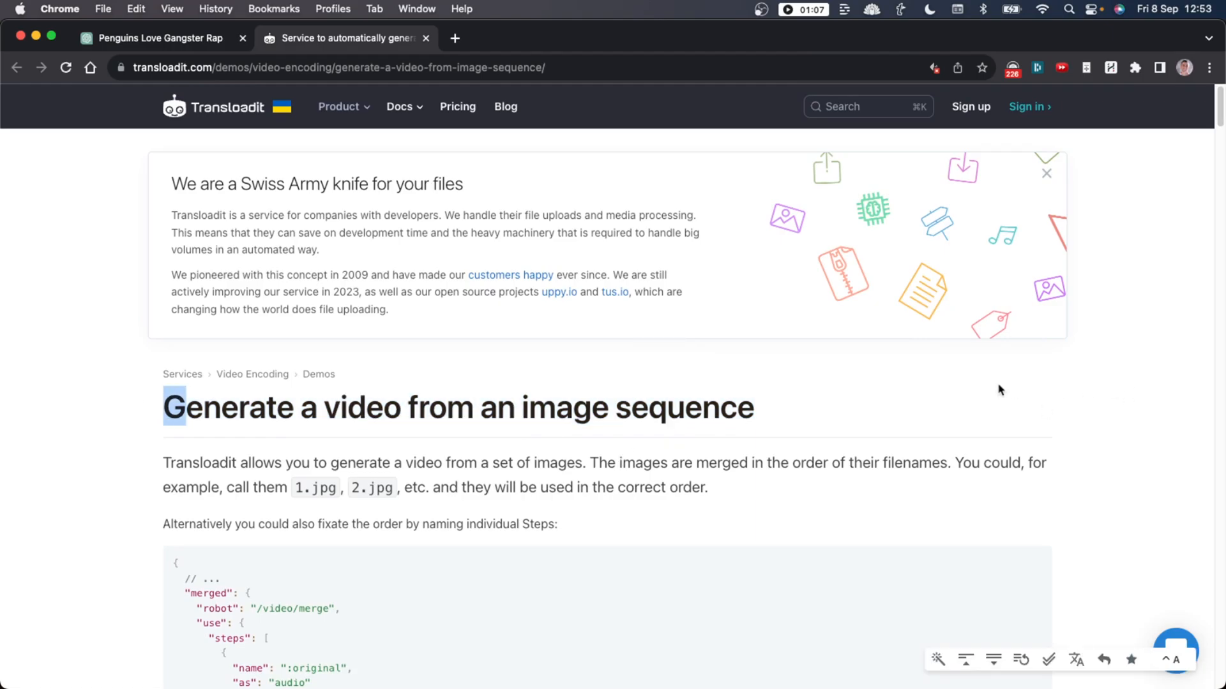
# Play Transloadit's merged 9-second demo video and restart it from the beginning.
pyautogui.scroll(-3)
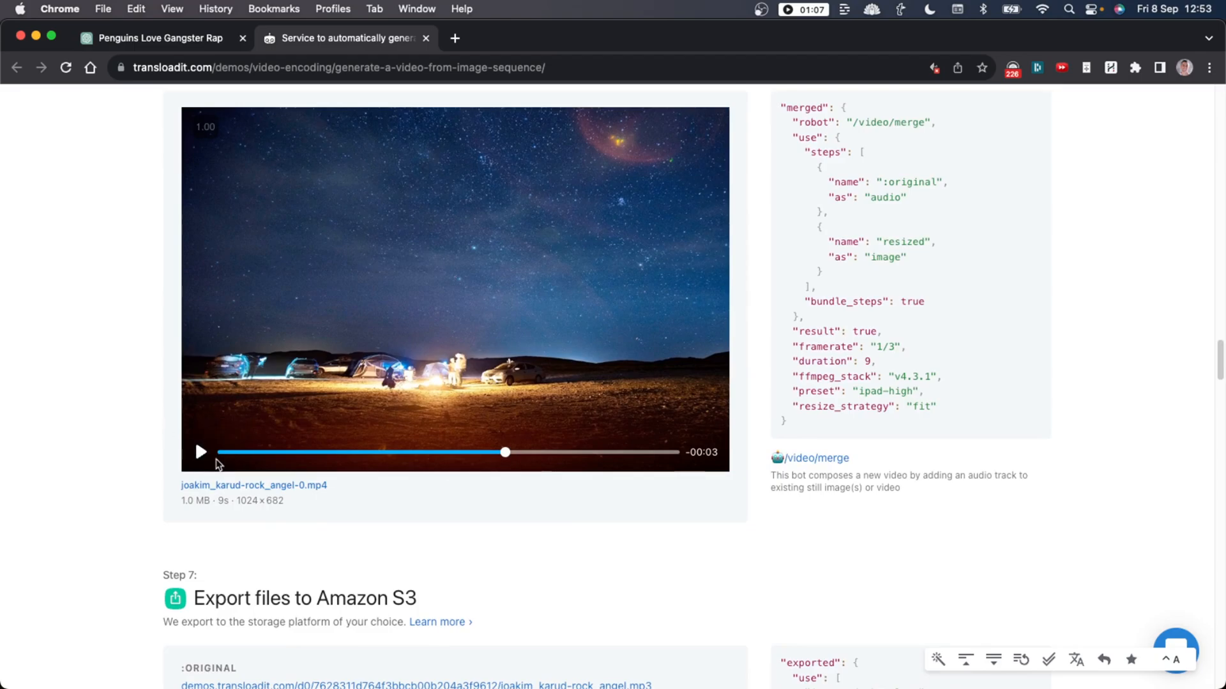
pyautogui.click(199, 452)
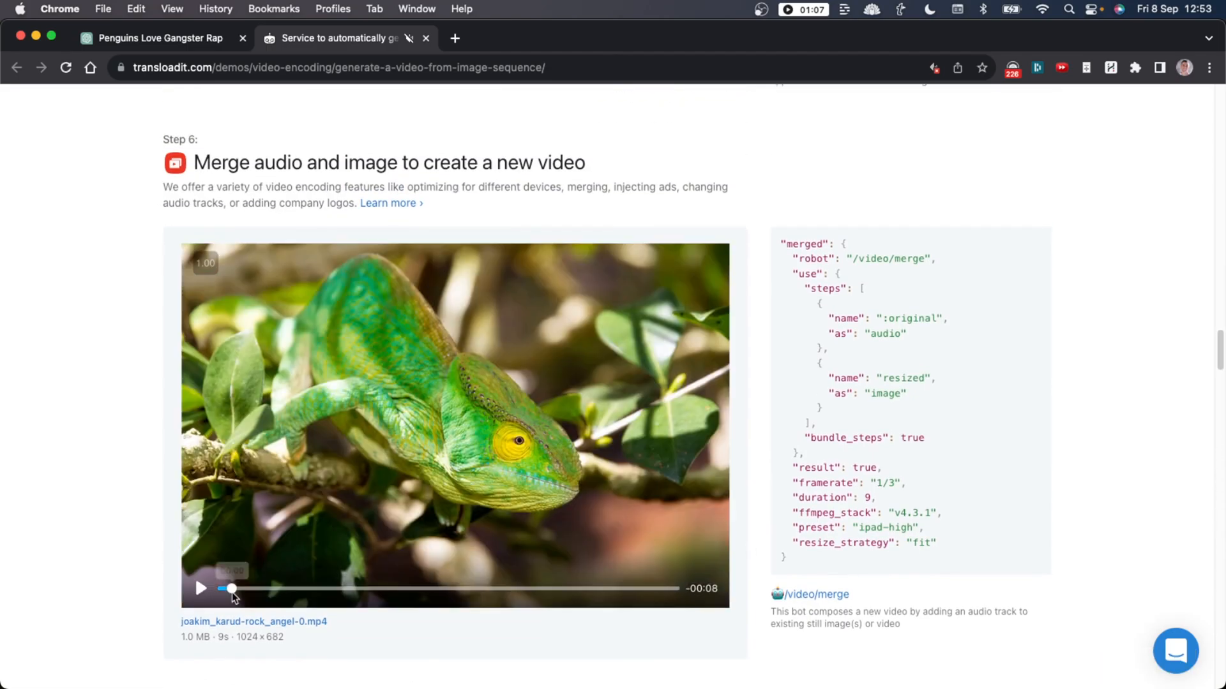
pyautogui.click(199, 588)
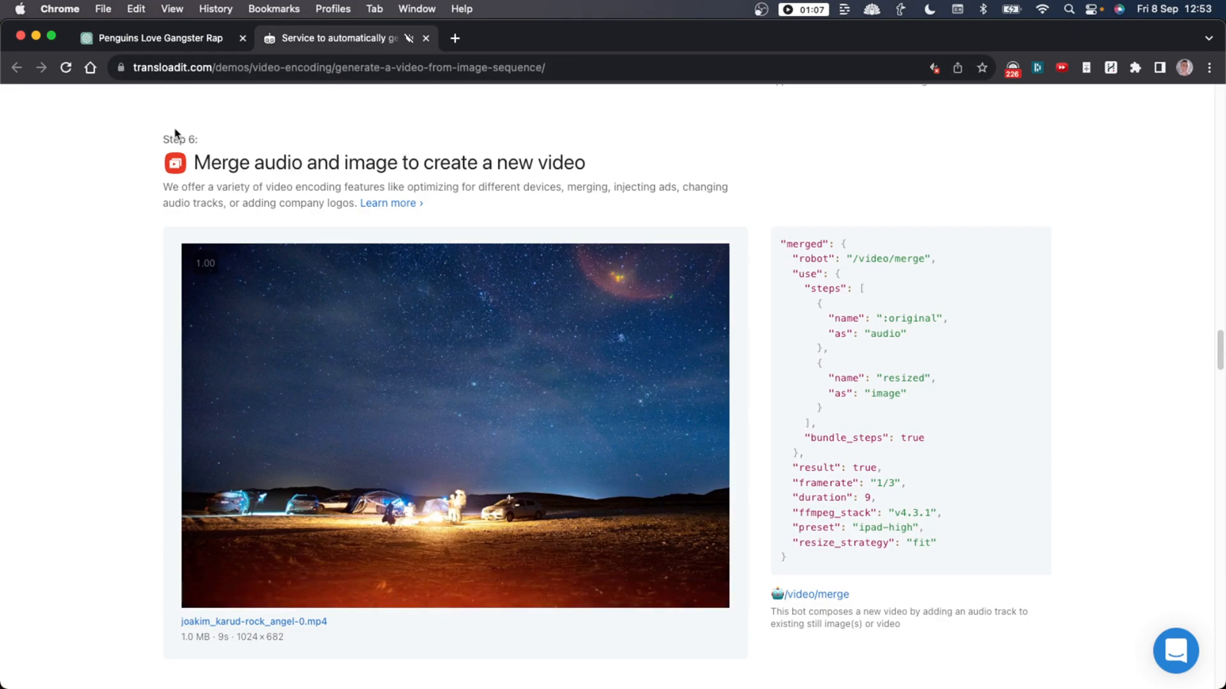
pyautogui.moveTo(163, 139); pyautogui.dragTo(696, 185)
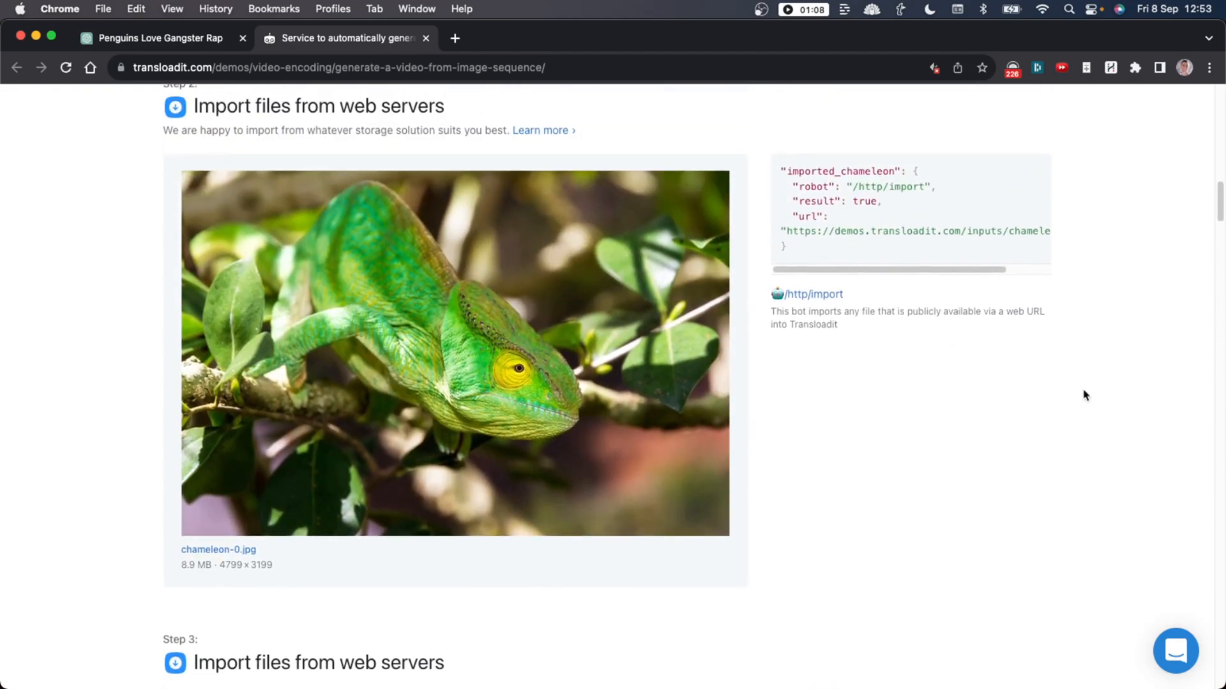
# Review the imported chameleon, canal and desert images in Steps 2–5.
pyautogui.scroll(-3)
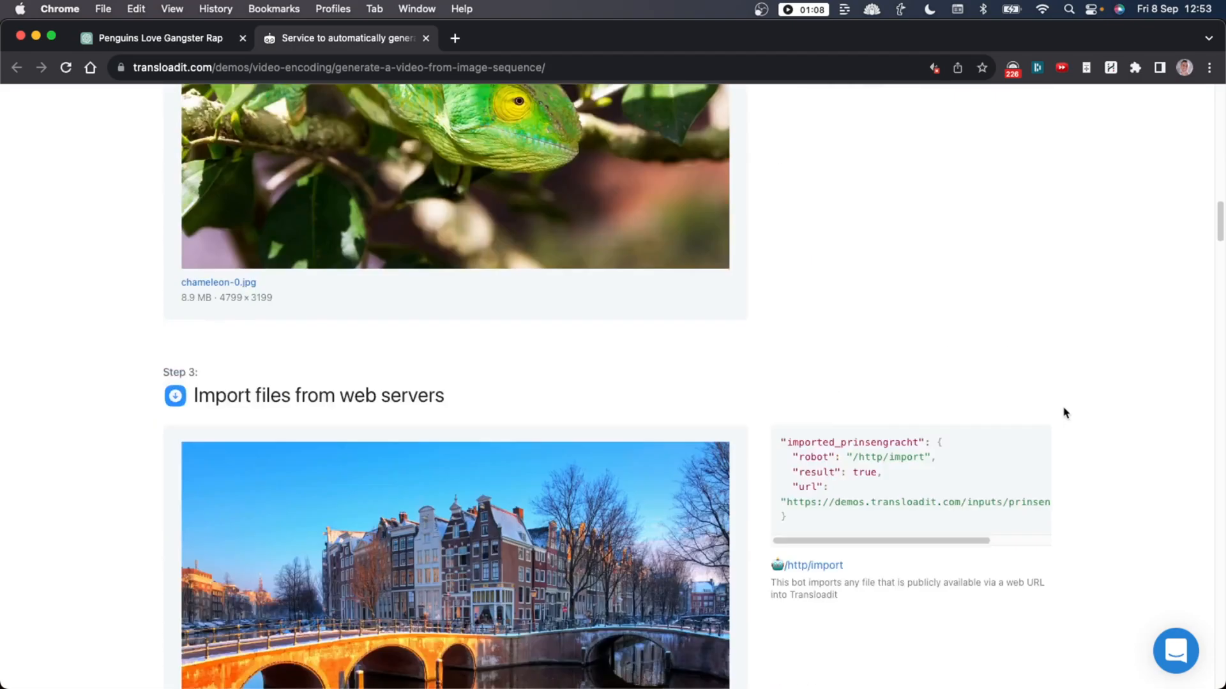
pyautogui.scroll(-3)
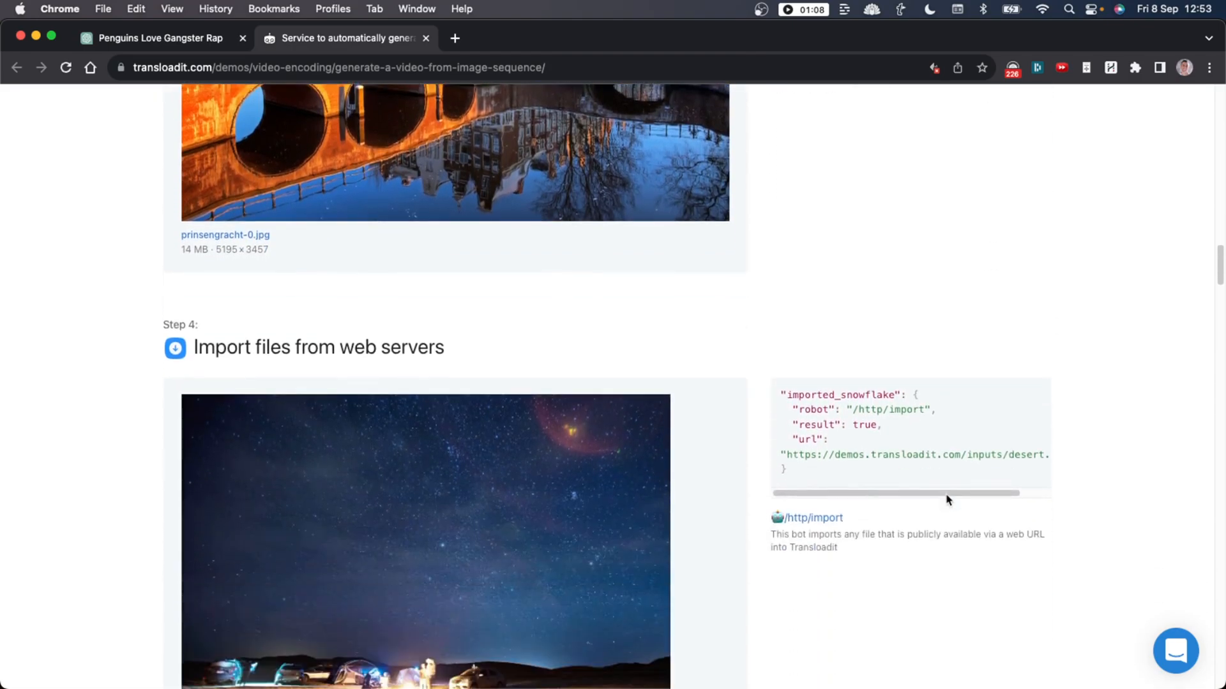
pyautogui.scroll(-3)
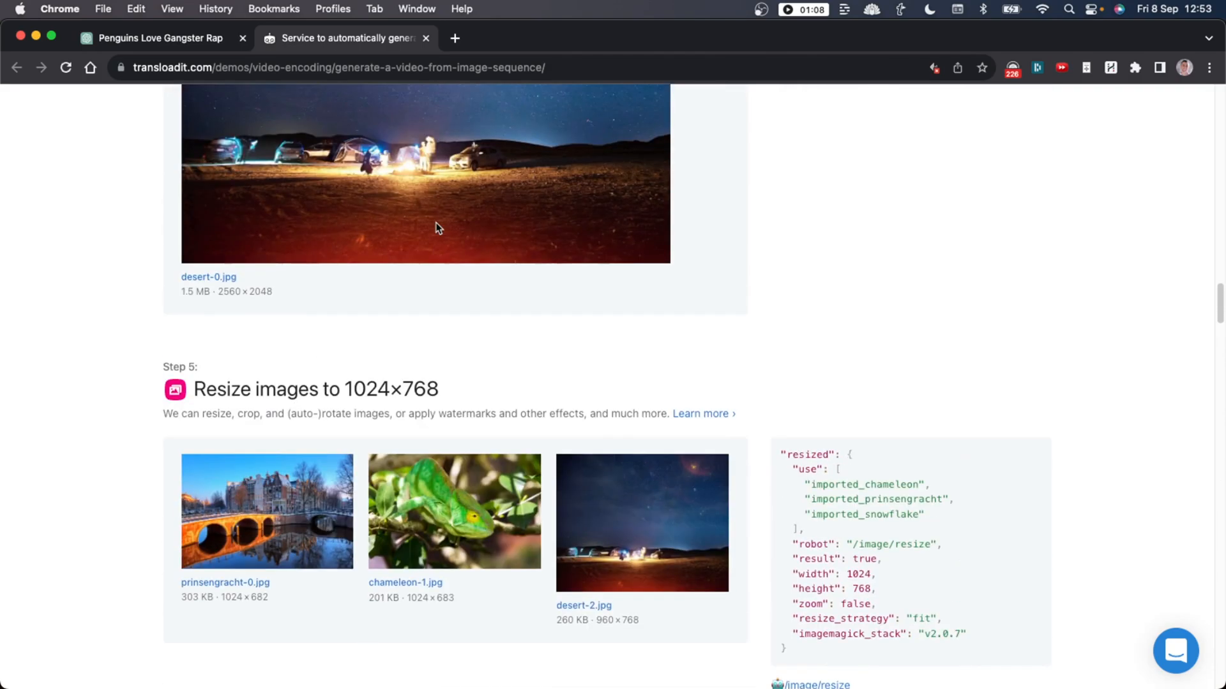
pyautogui.scroll(3)
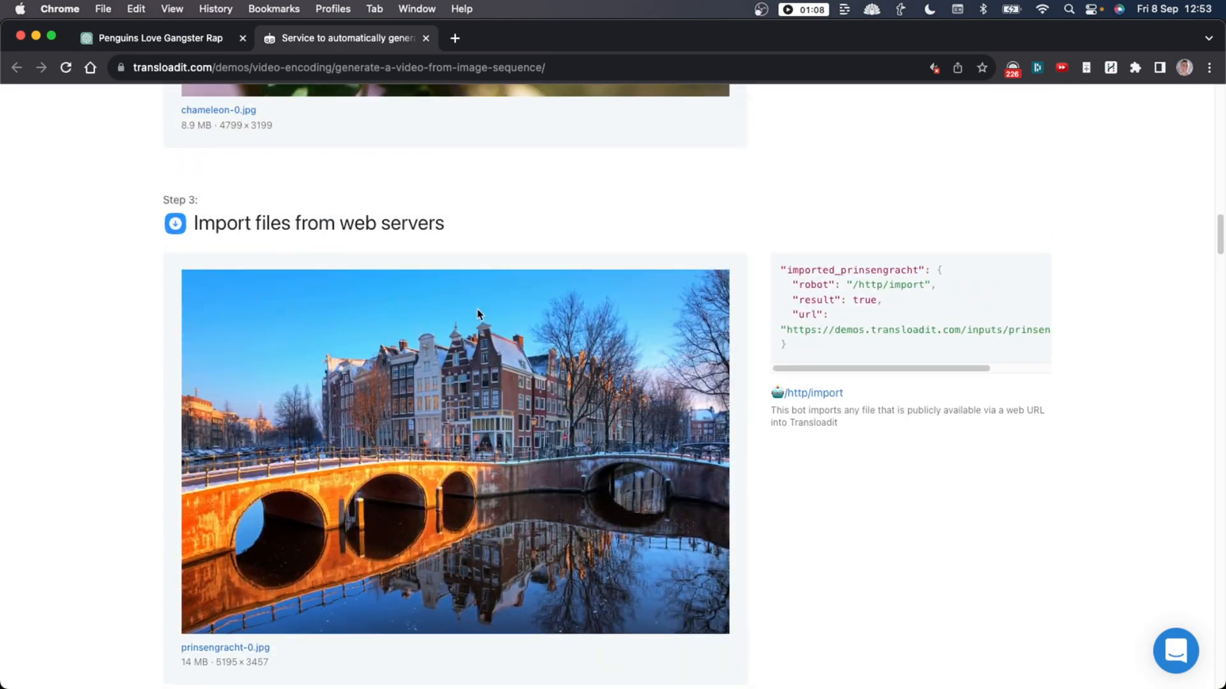
pyautogui.moveTo(770, 278)
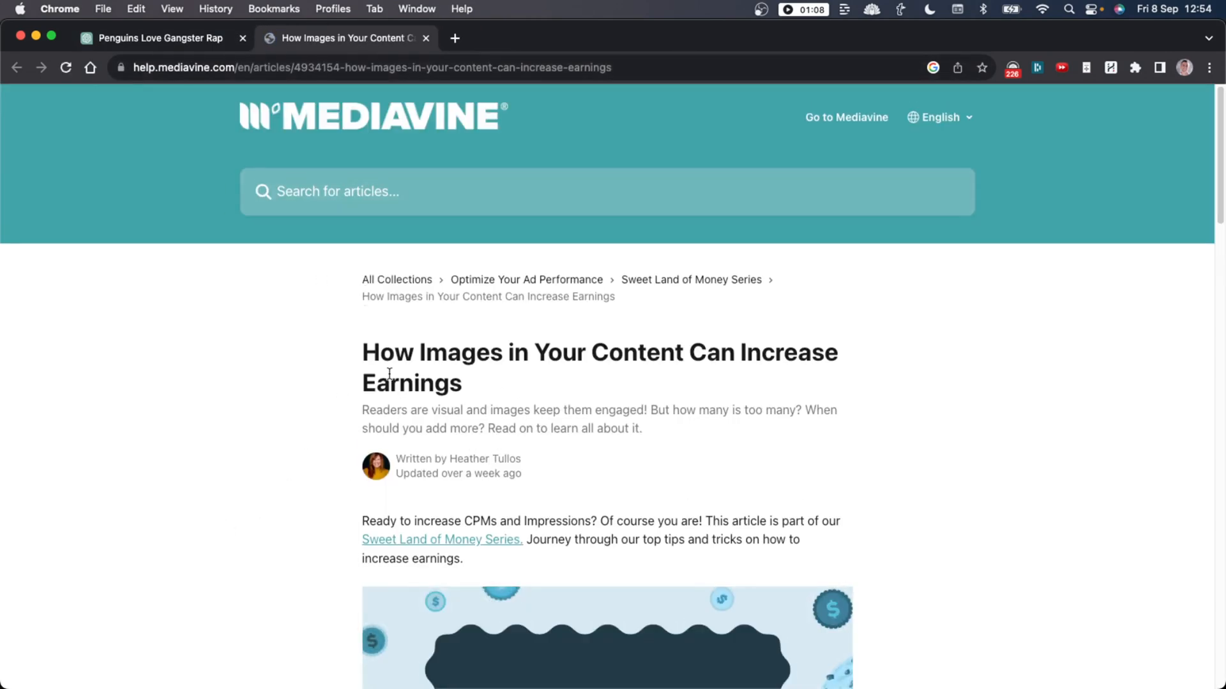
# Highlight the Mediavine article's title and intro, then read down to the Add Images section.
pyautogui.moveTo(361, 351); pyautogui.dragTo(598, 410)
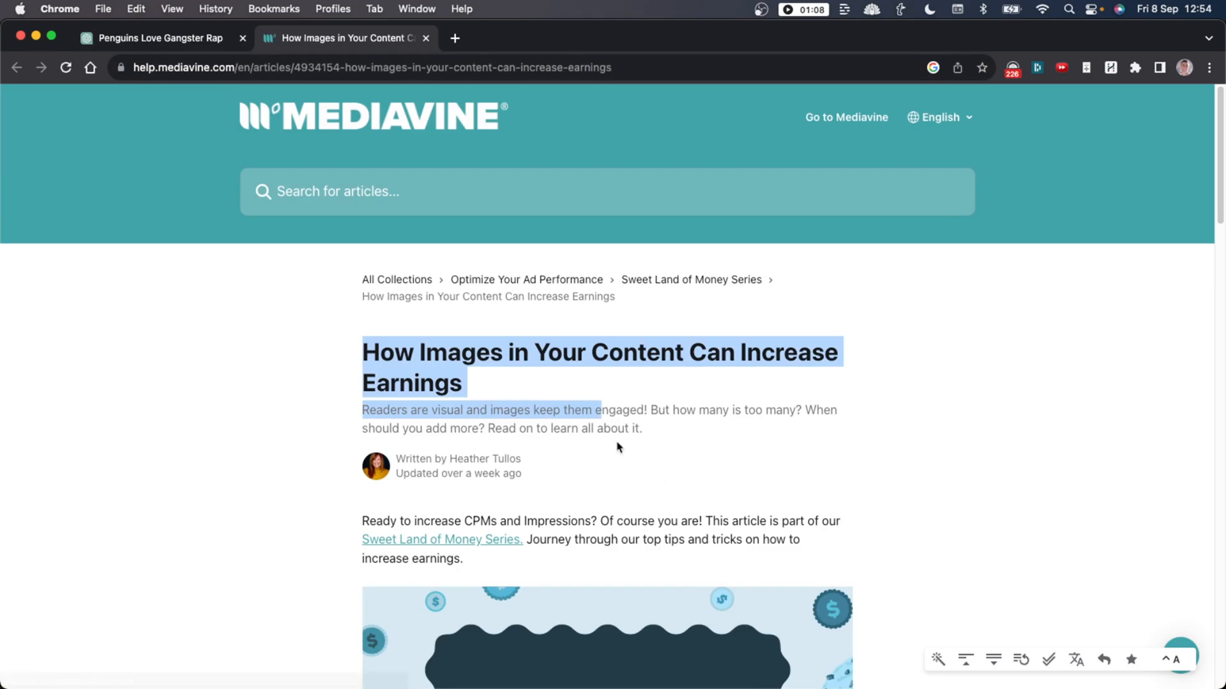
pyautogui.click(369, 162)
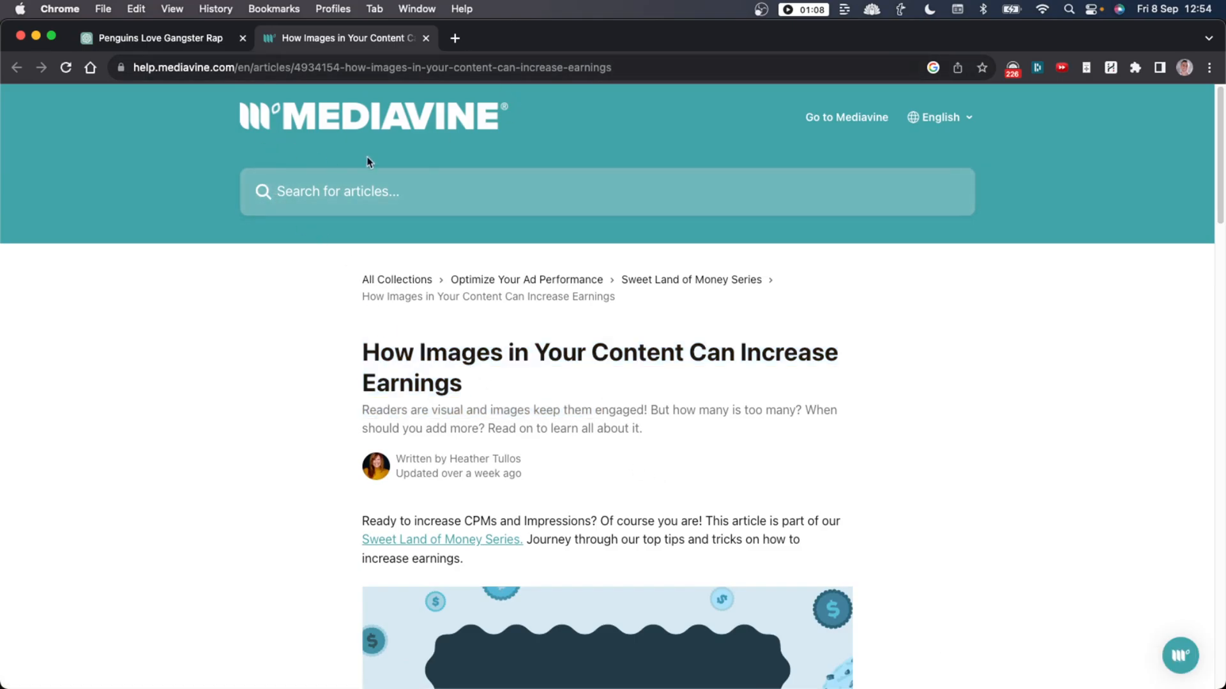
pyautogui.scroll(-3)
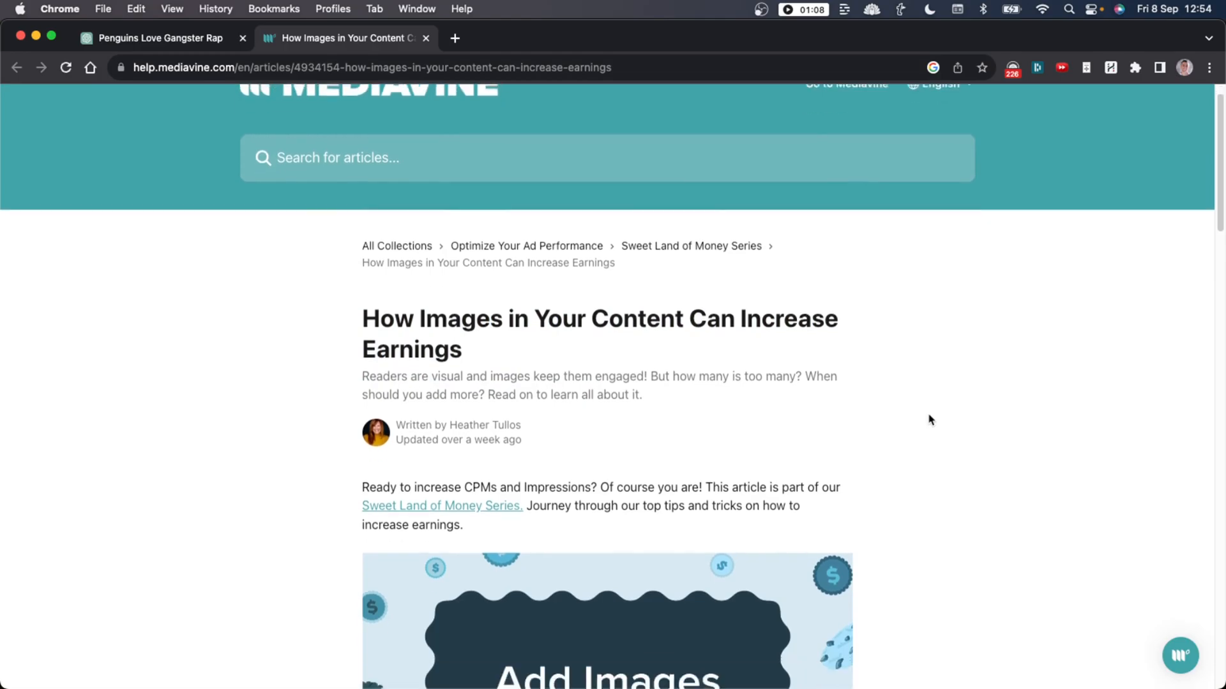
pyautogui.scroll(-3)
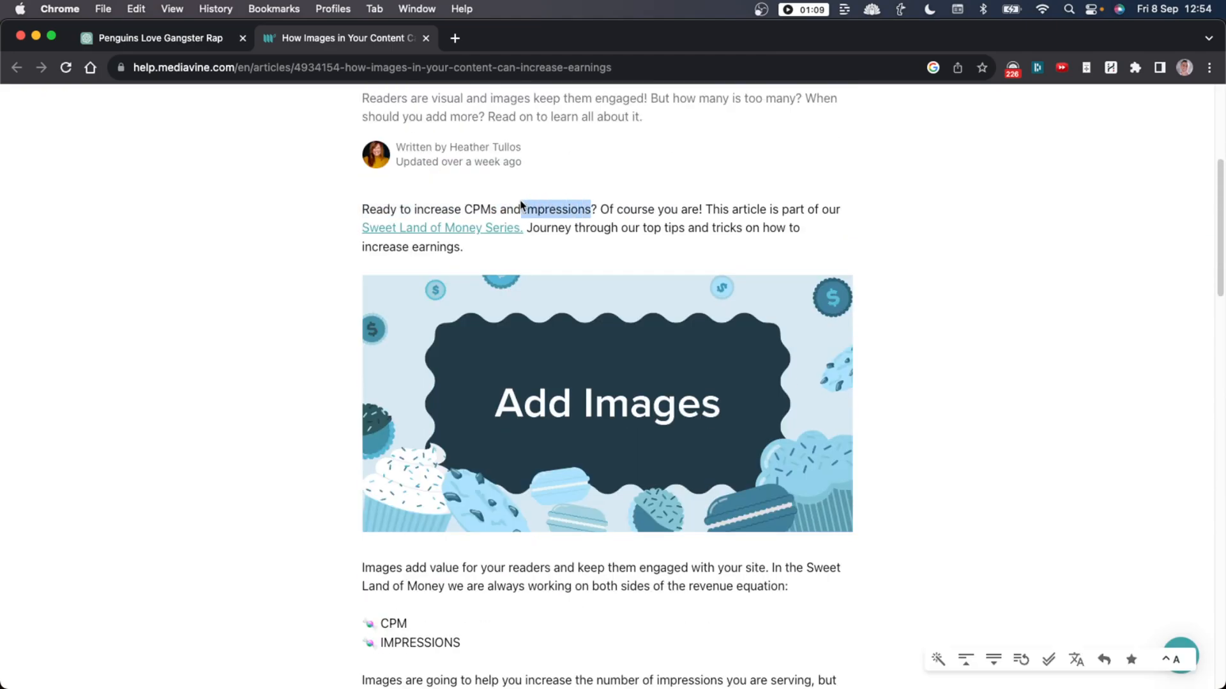
pyautogui.scroll(-3)
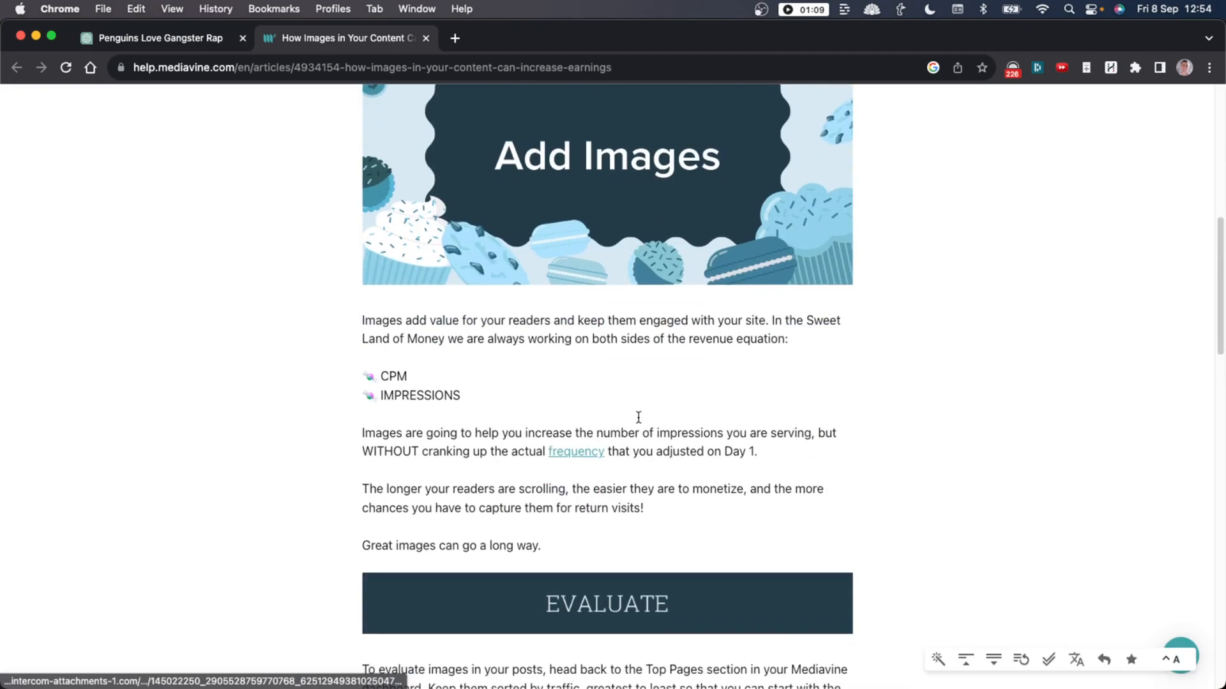
pyautogui.scroll(-3)
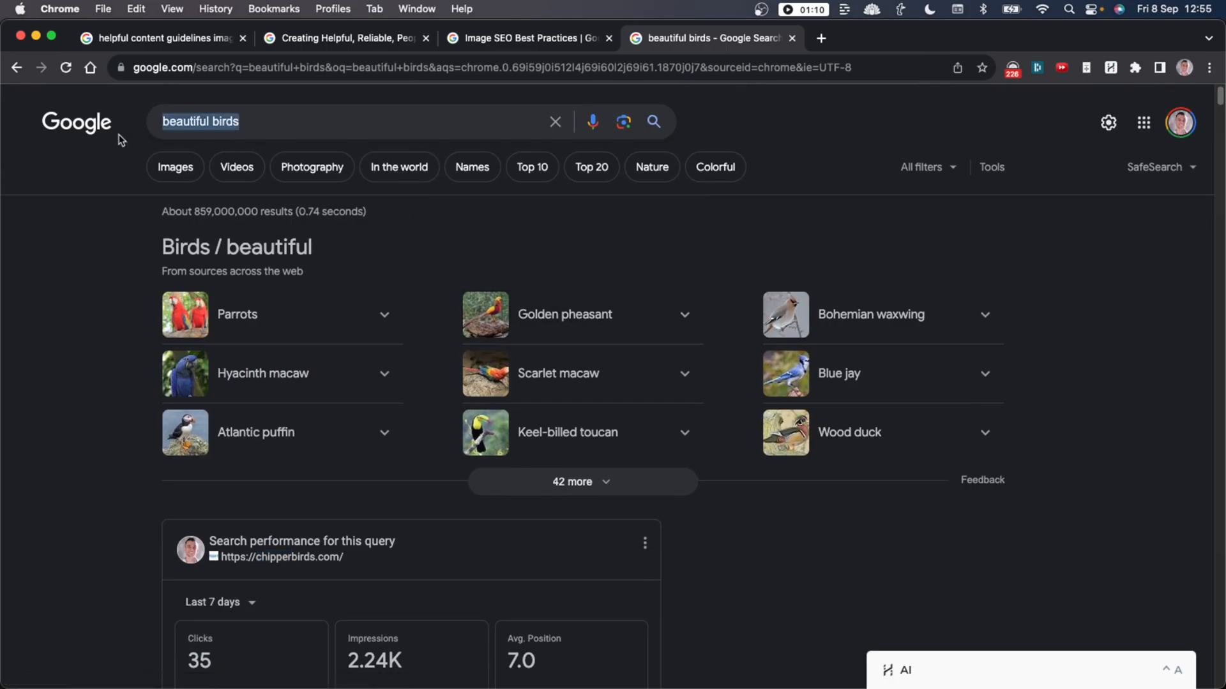
pyautogui.scroll(-3)
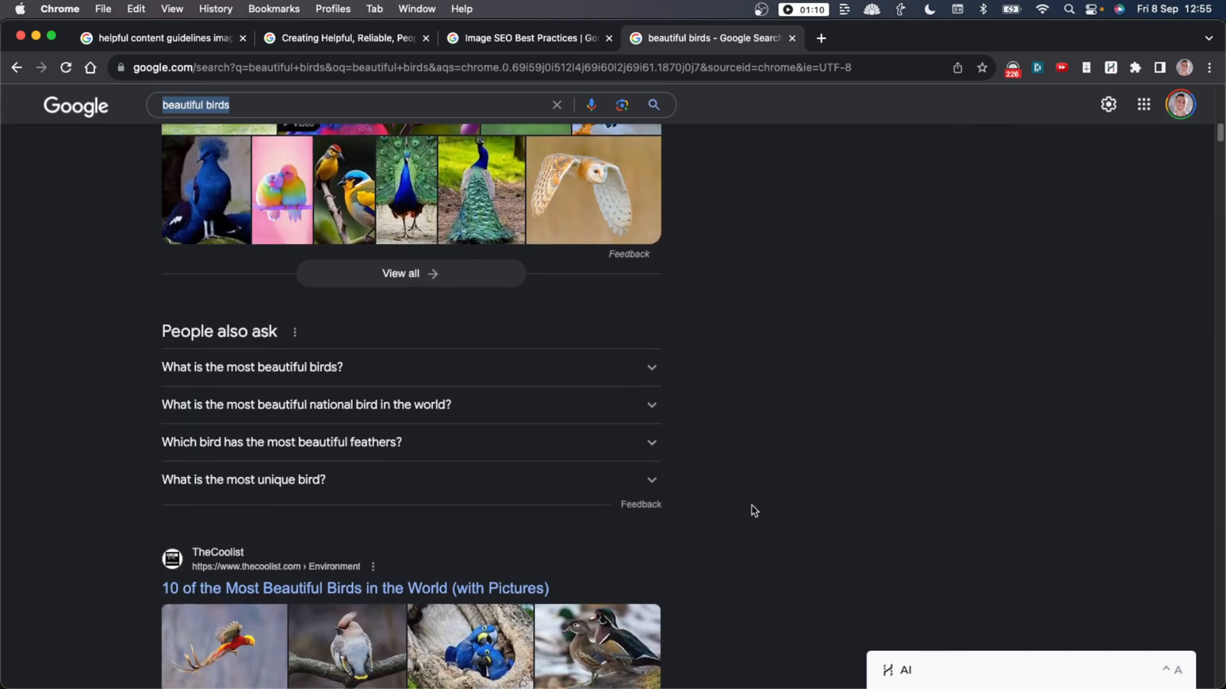
pyautogui.scroll(-3)
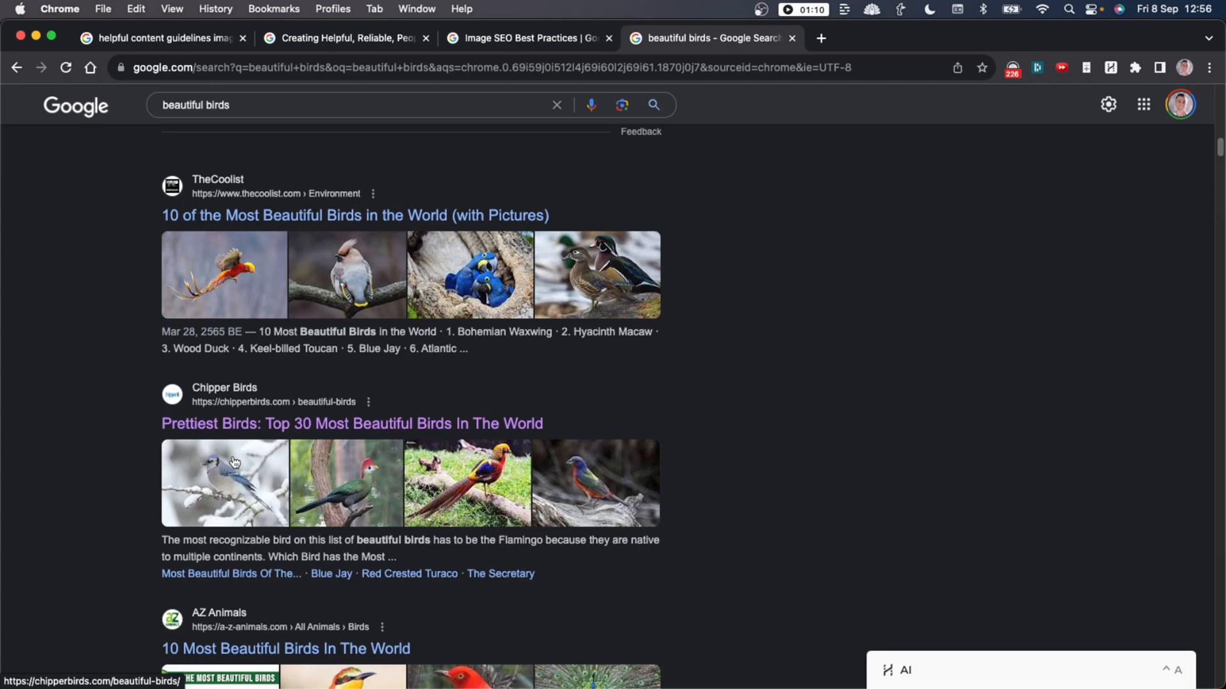
pyautogui.moveTo(28, 341)
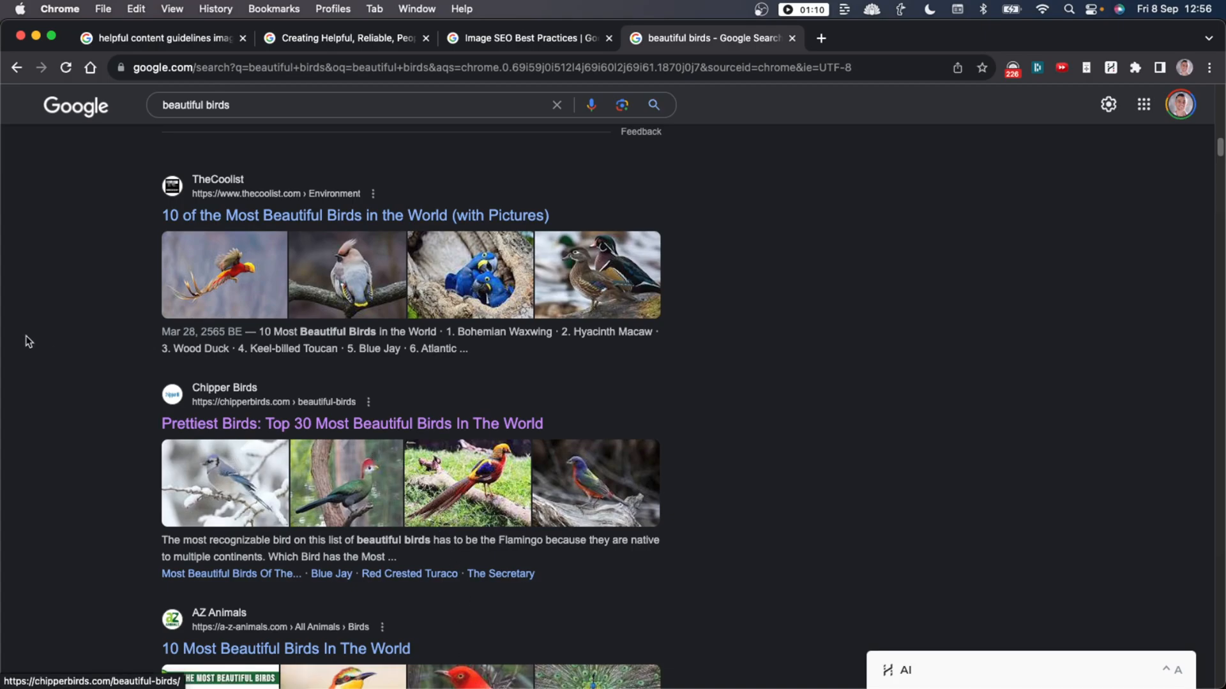
pyautogui.moveTo(483, 449)
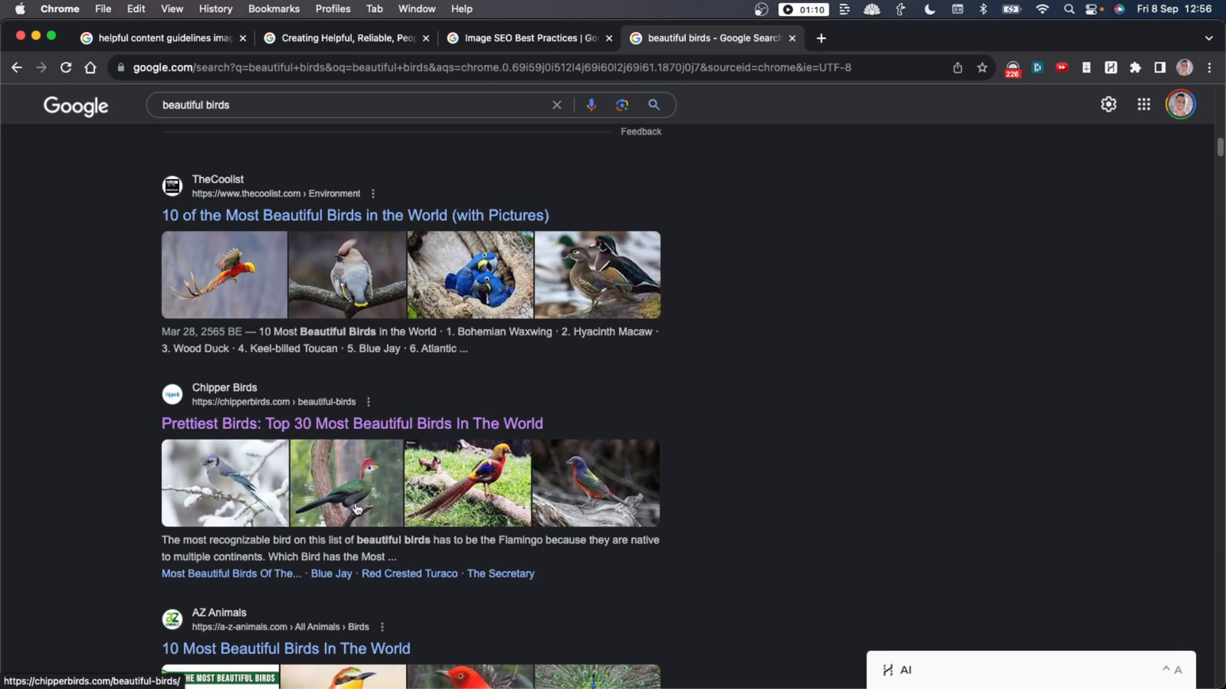
pyautogui.moveTo(547, 481)
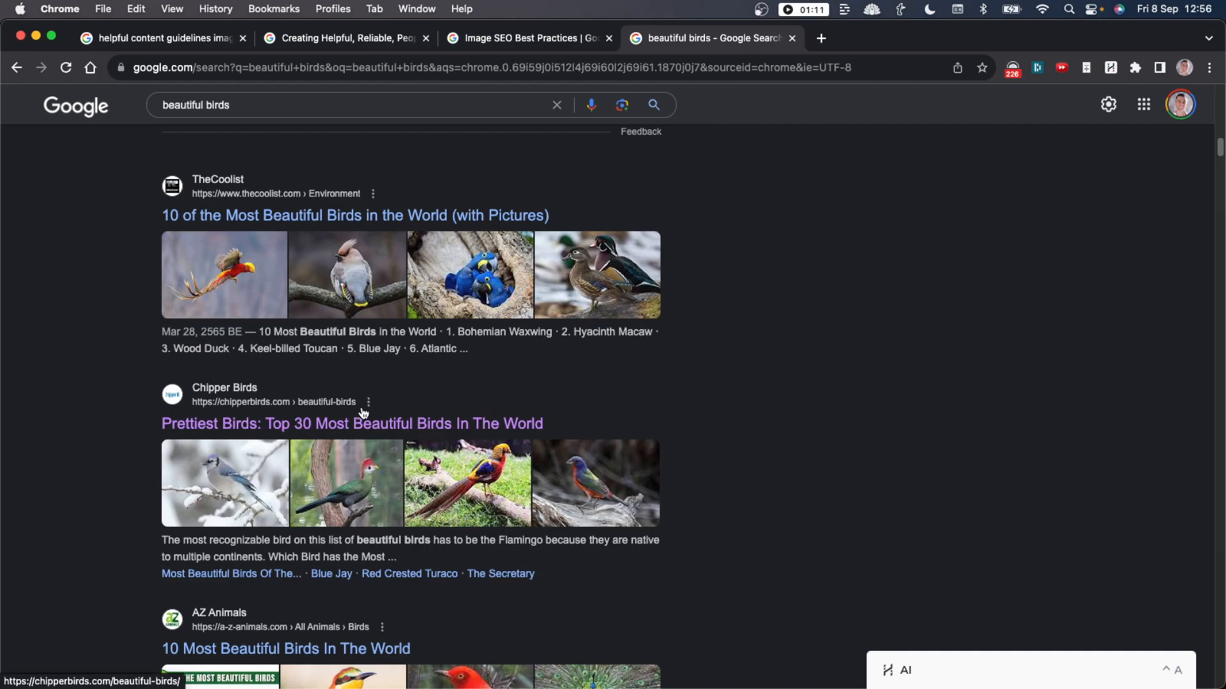
pyautogui.click(351, 424)
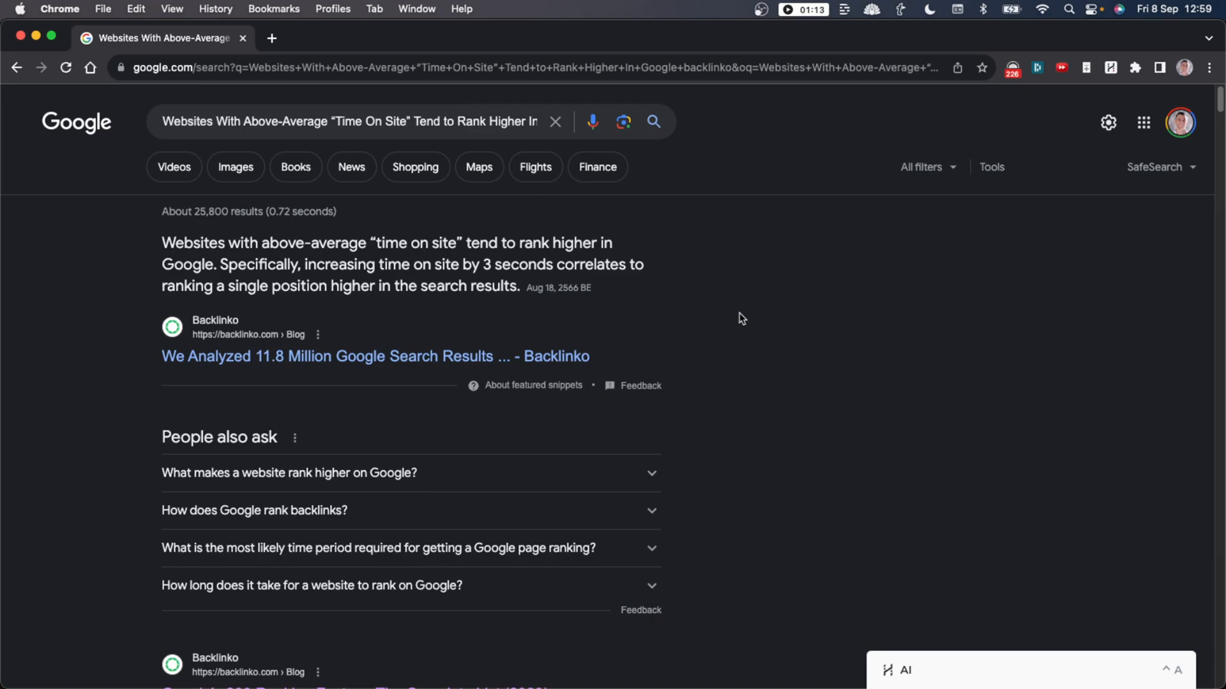
pyautogui.moveTo(718, 317)
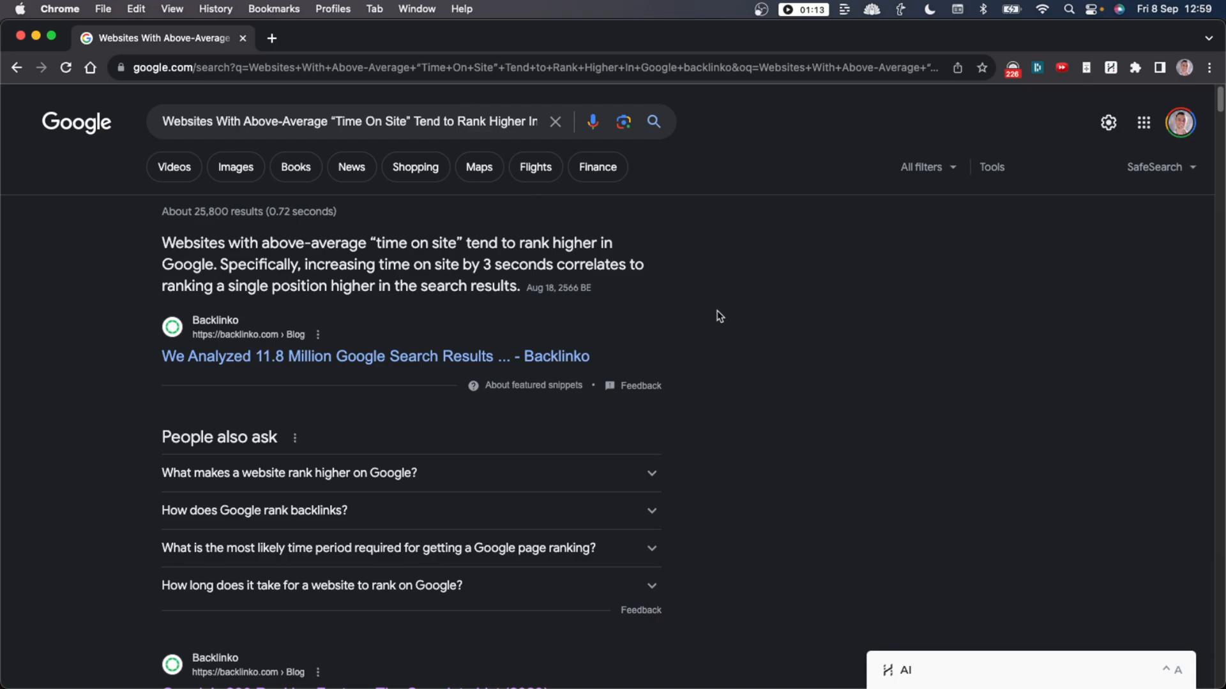
pyautogui.moveTo(350, 305)
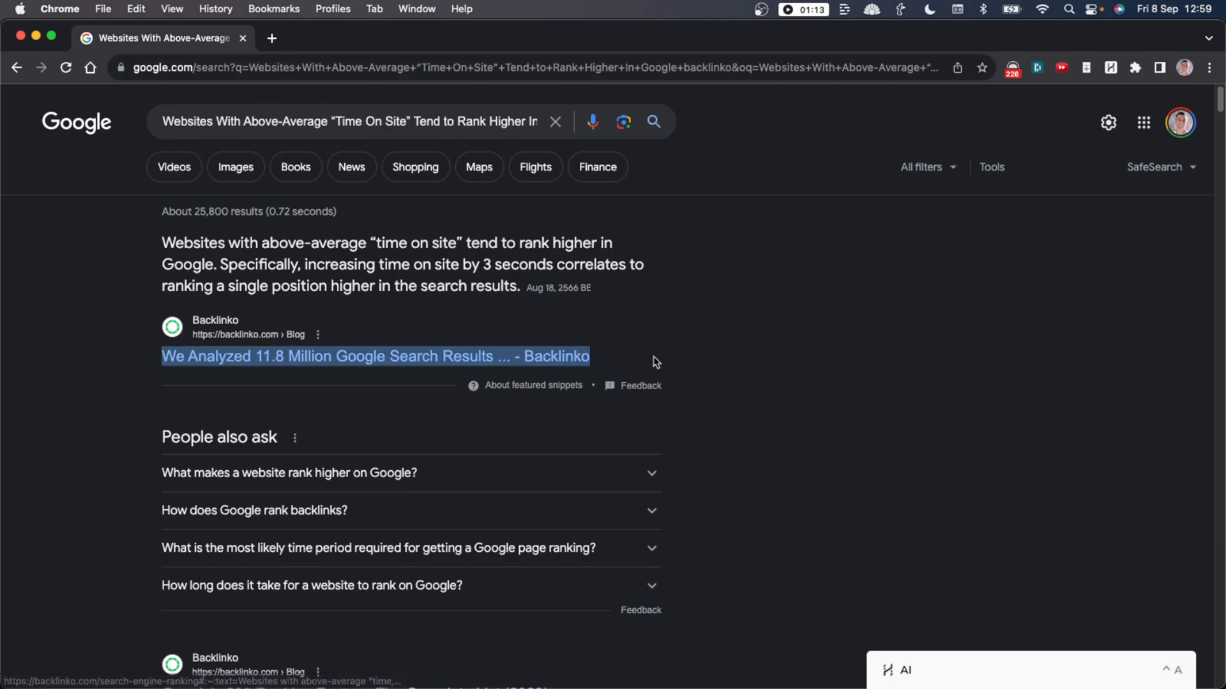
pyautogui.moveTo(300, 379)
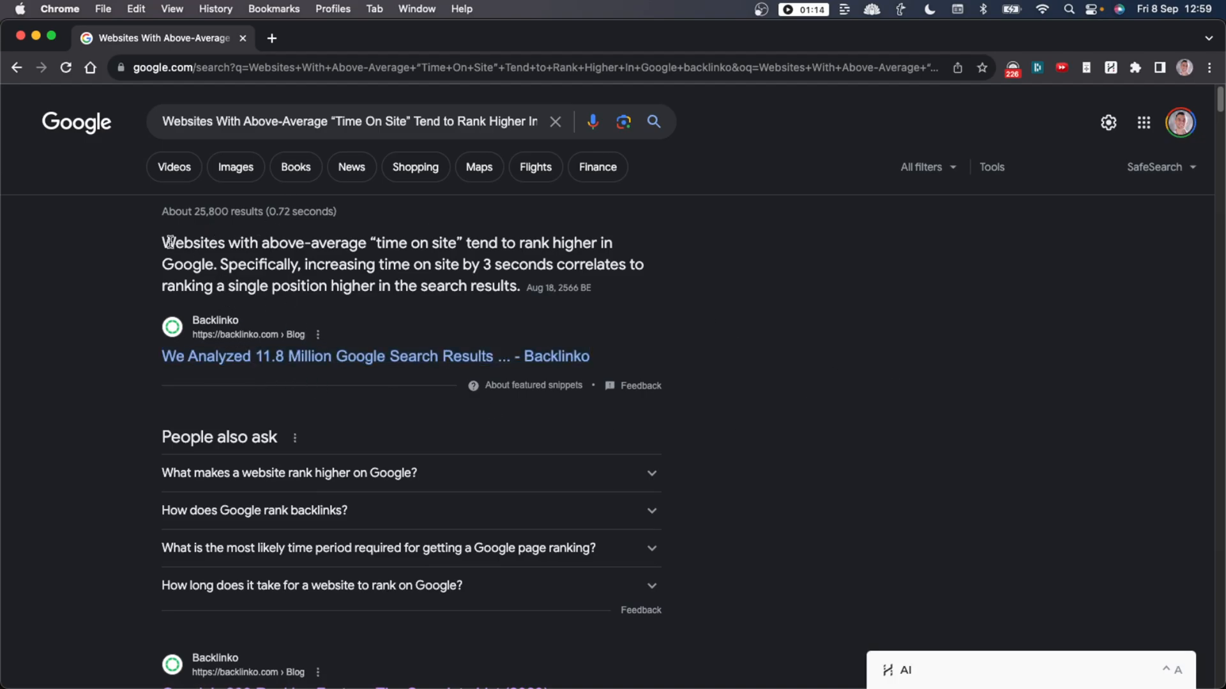
# Highlight Backlinko's snippet claims about longer time on site ranking higher.
pyautogui.moveTo(162, 242); pyautogui.dragTo(356, 243)
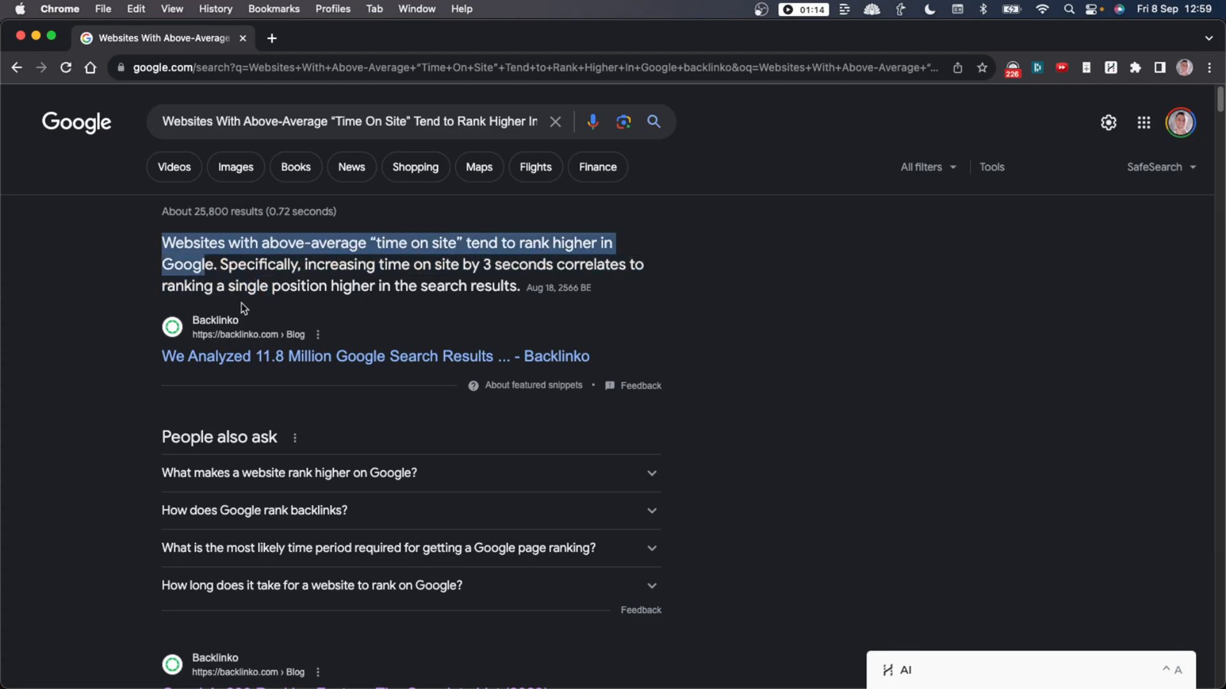
pyautogui.click(550, 313)
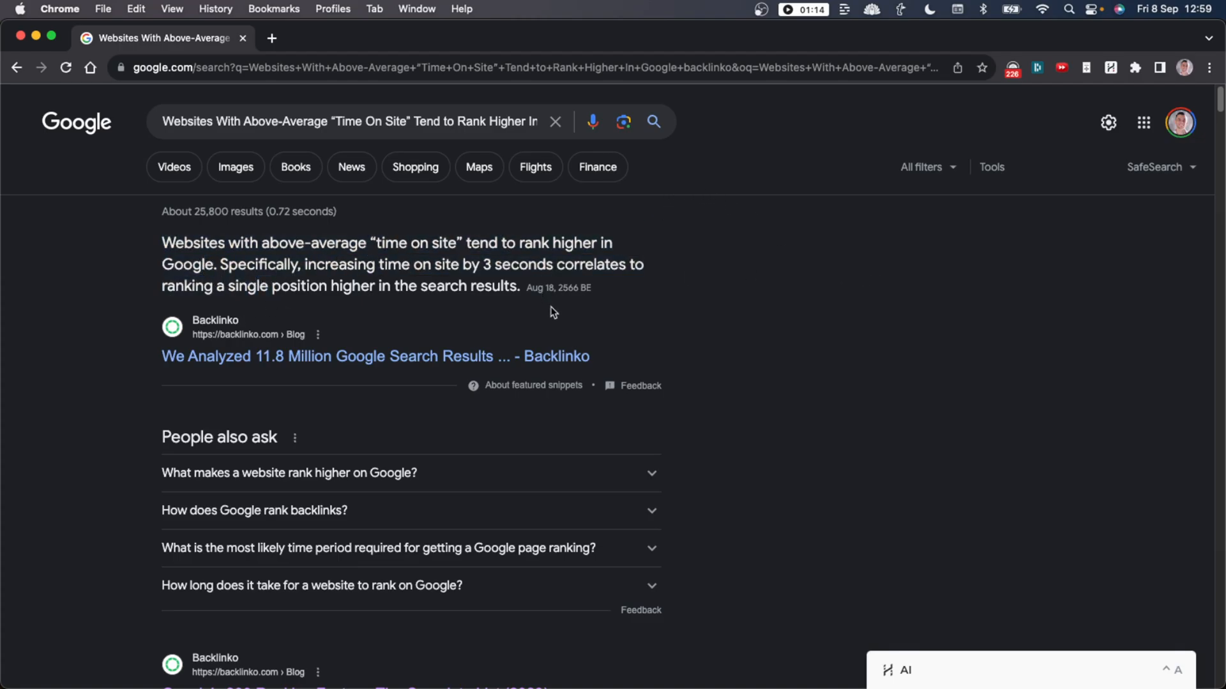
pyautogui.moveTo(536, 272)
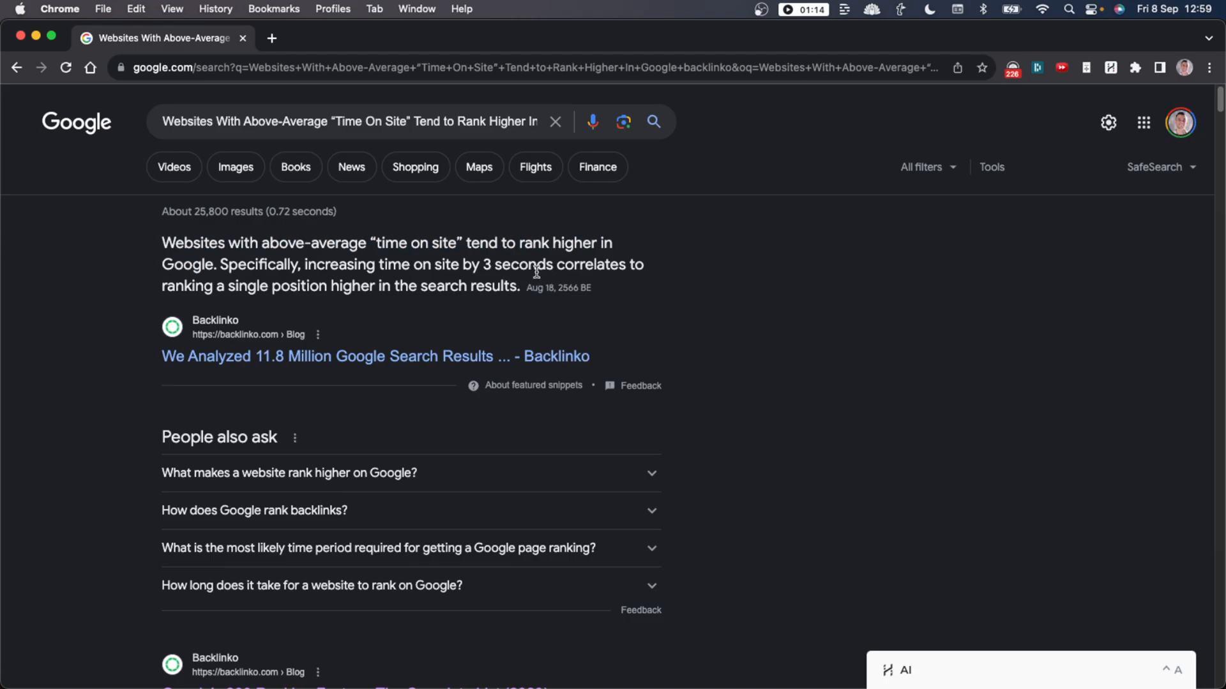
pyautogui.doubleClick(332, 264)
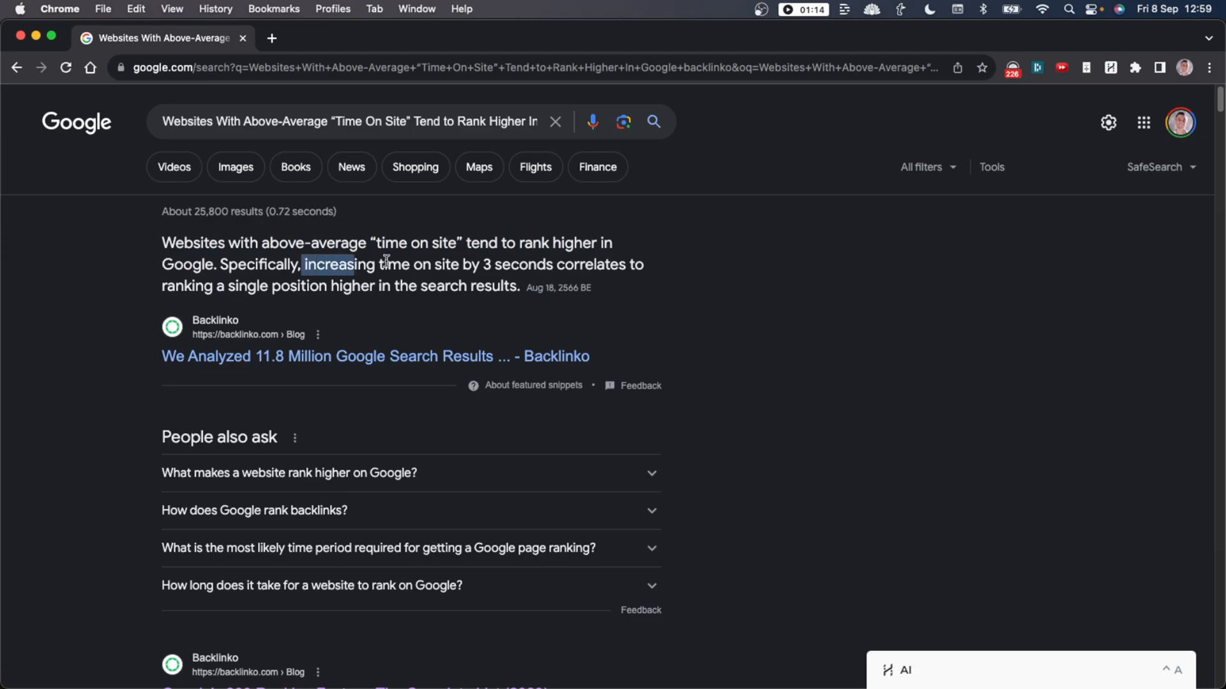
pyautogui.moveTo(303, 264); pyautogui.dragTo(554, 265)
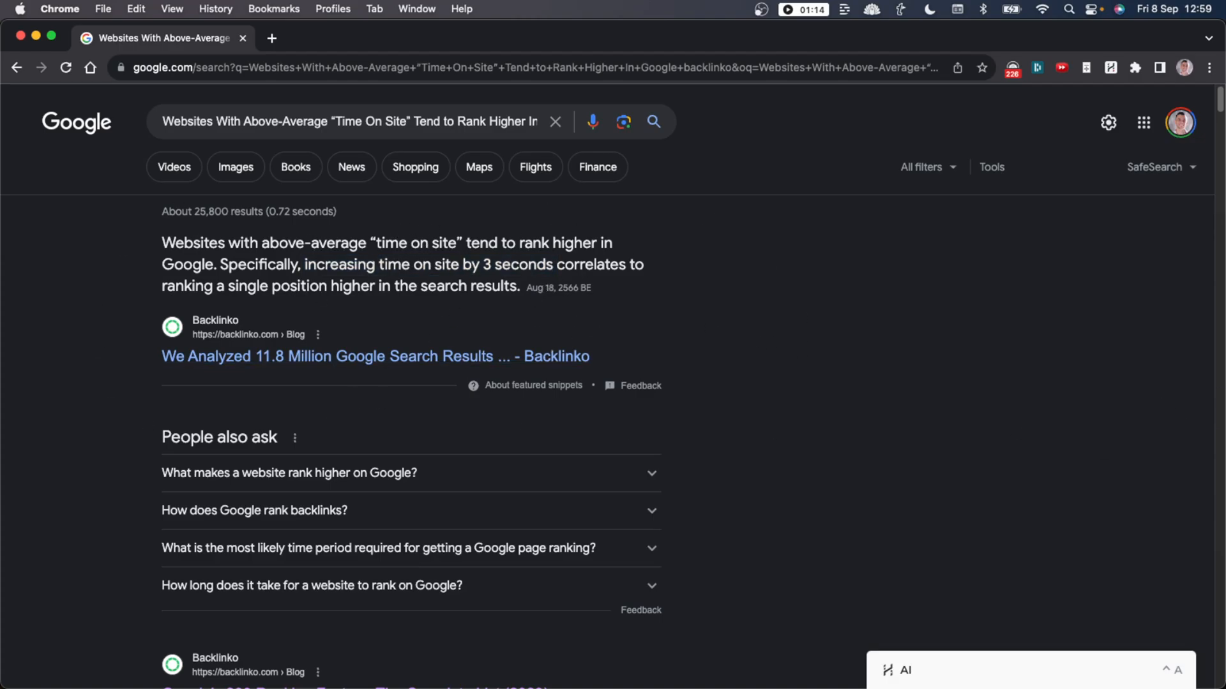
pyautogui.moveTo(582, 620)
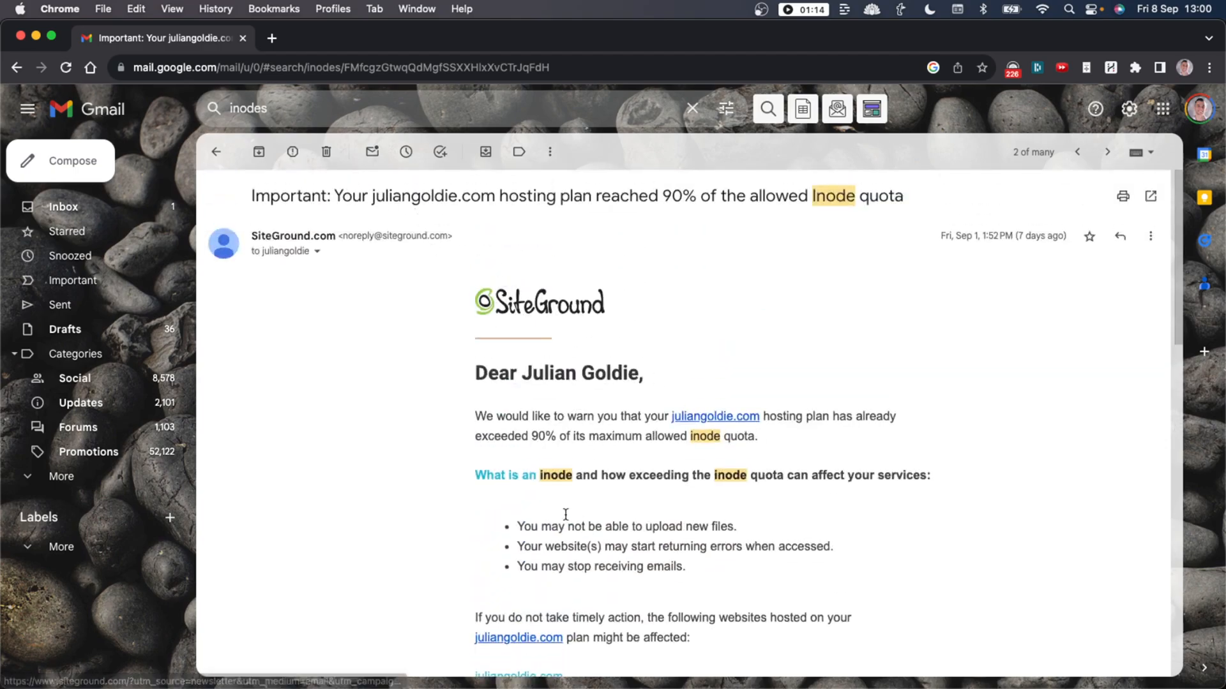
pyautogui.moveTo(481, 472)
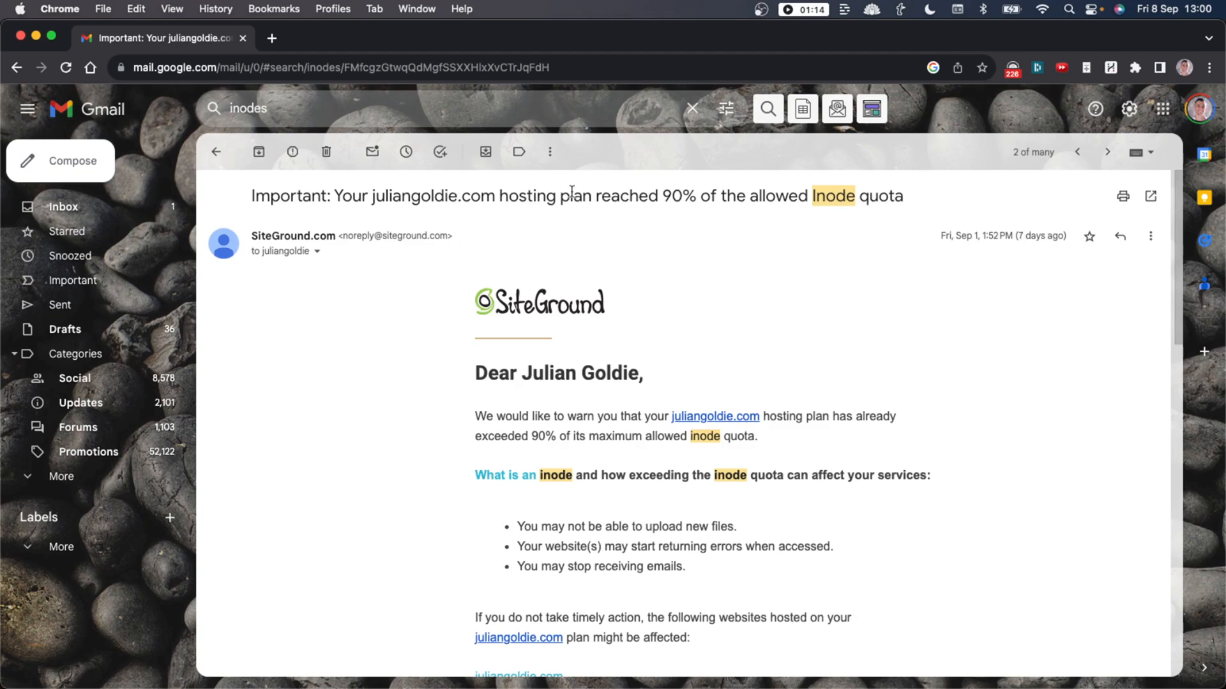
# Select text in SiteGround's 90% inode quota warning email.
pyautogui.moveTo(807, 196); pyautogui.dragTo(903, 195)
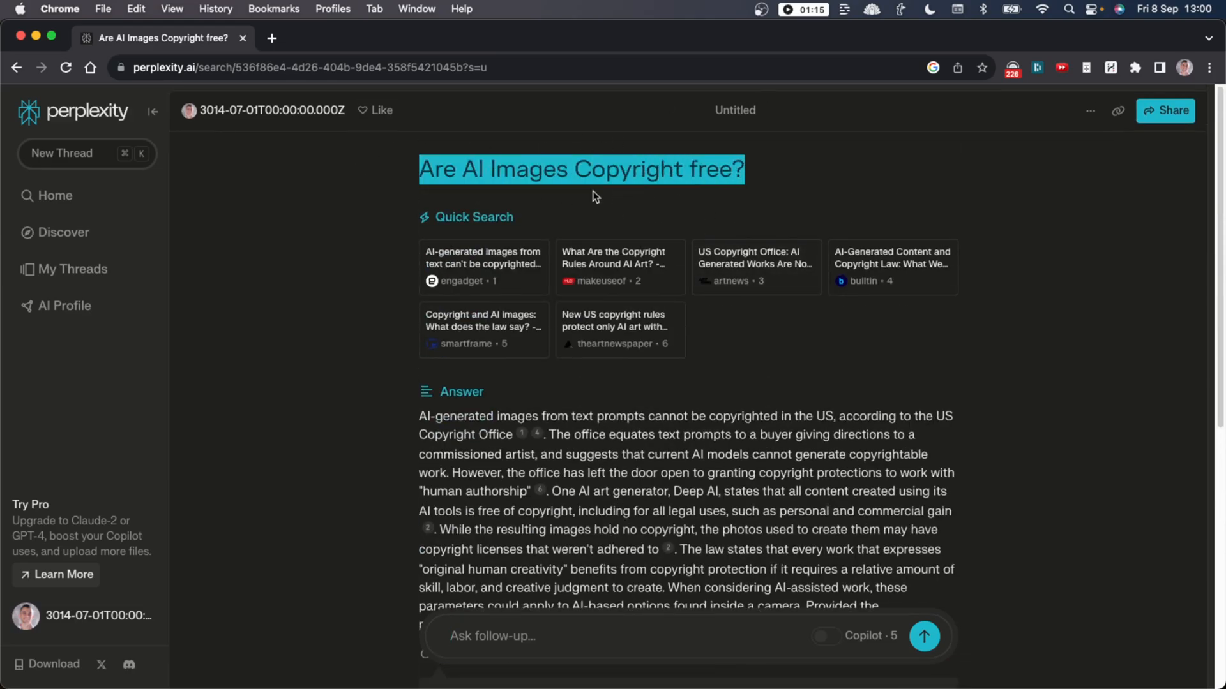
# Highlight Perplexity's points that AI images can't be copyrighted and source-photo licenses still apply.
pyautogui.scroll(-3)
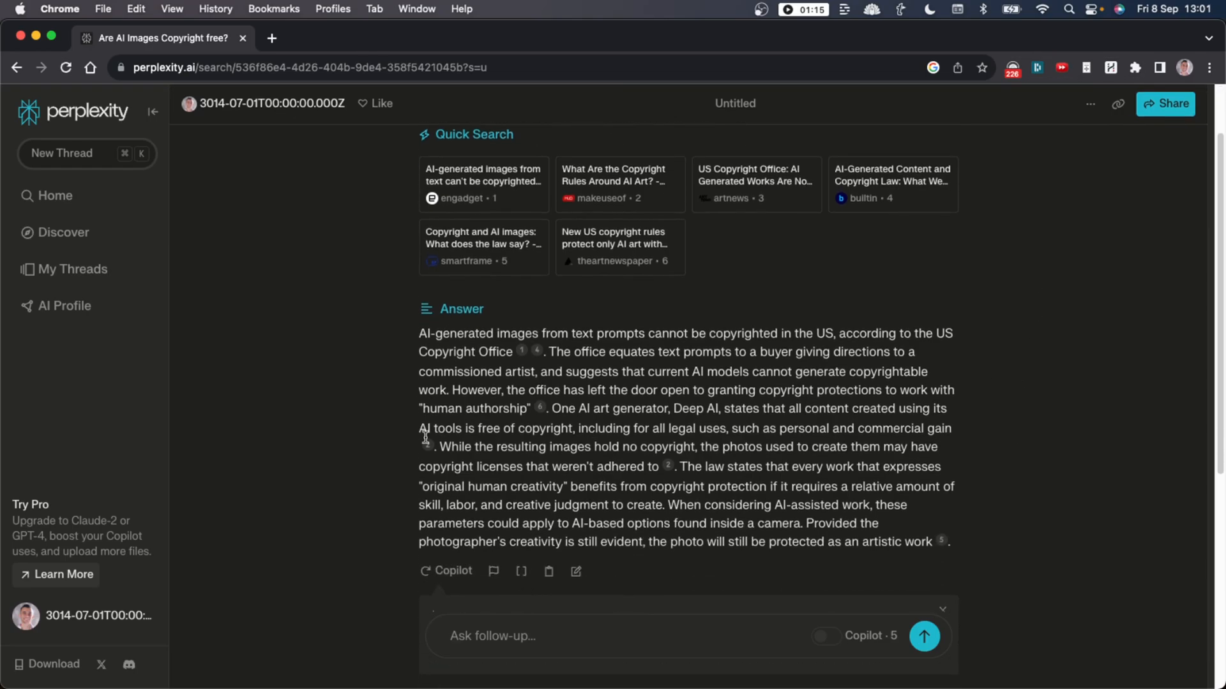
pyautogui.moveTo(851, 326)
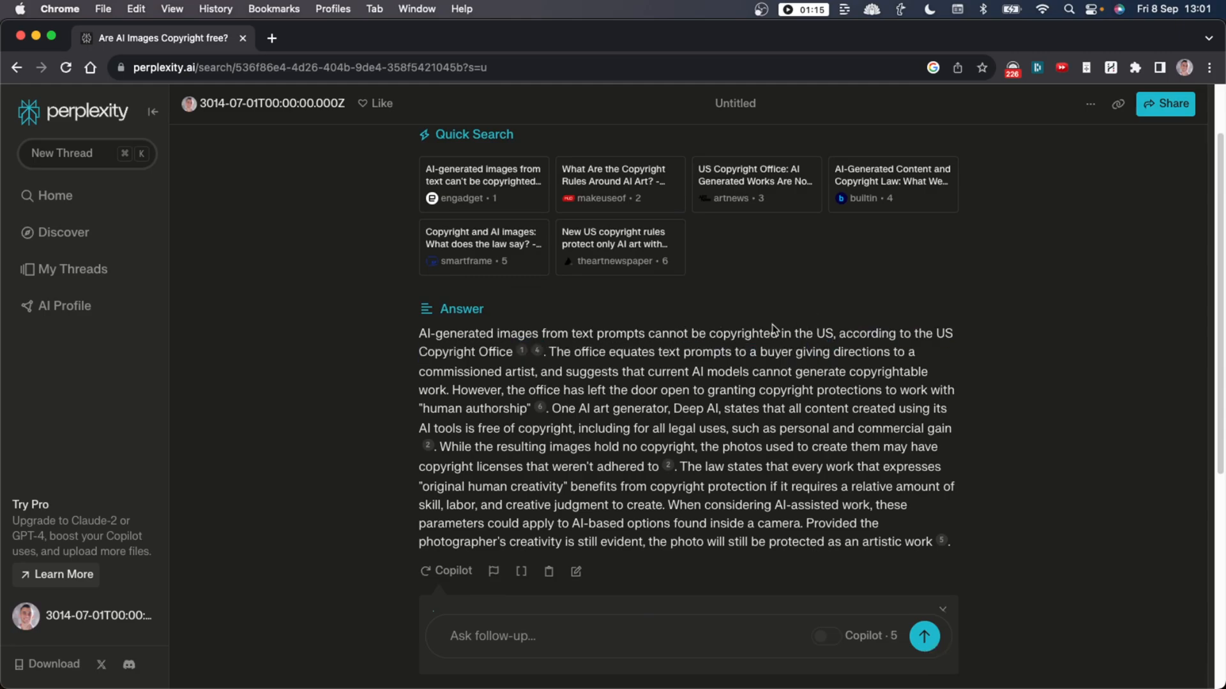
pyautogui.moveTo(420, 333); pyautogui.dragTo(835, 333)
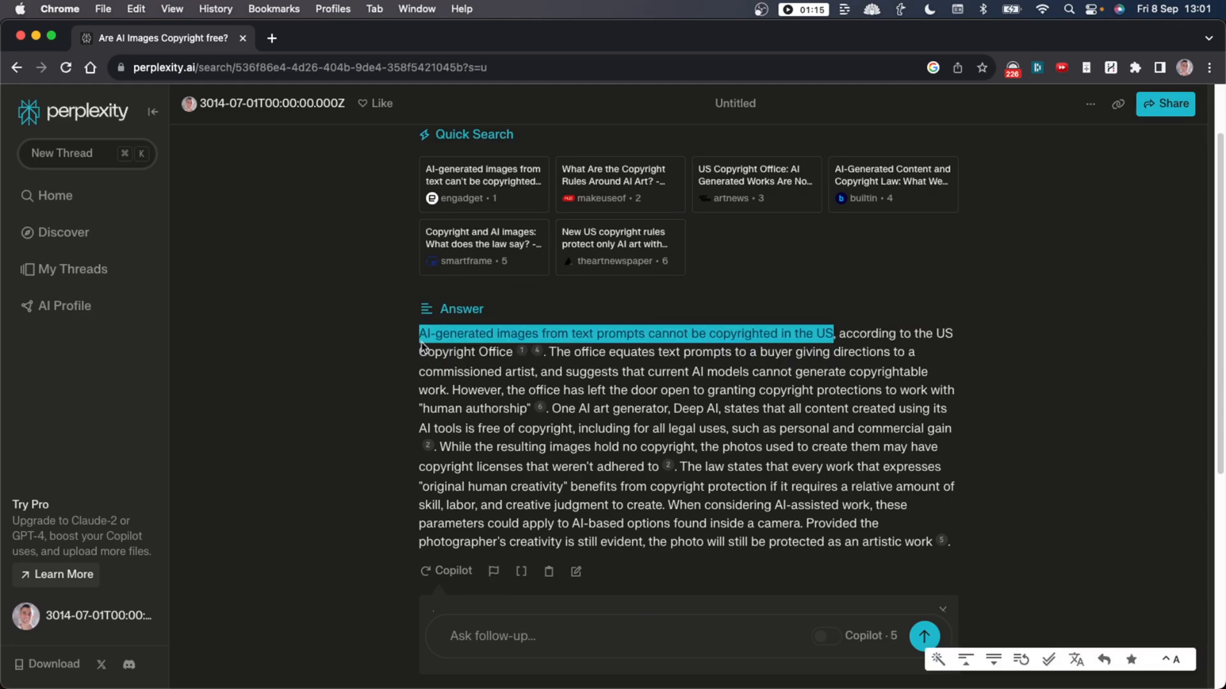
pyautogui.click(1018, 455)
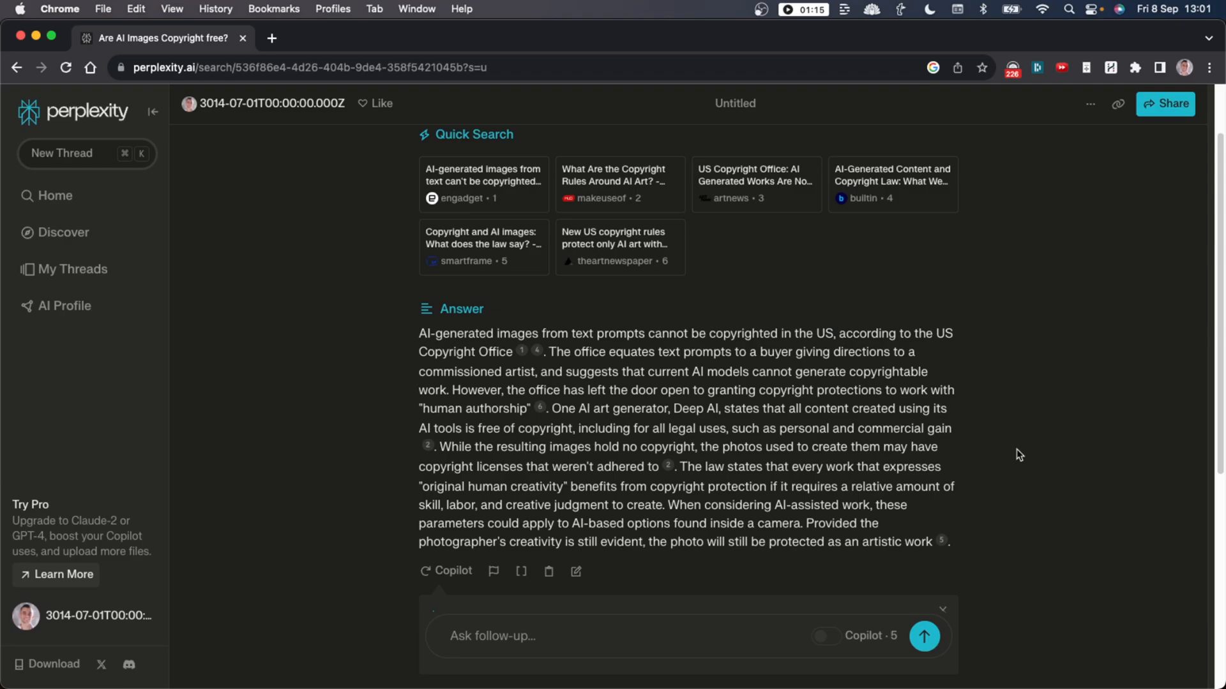
pyautogui.moveTo(439, 446); pyautogui.dragTo(663, 466)
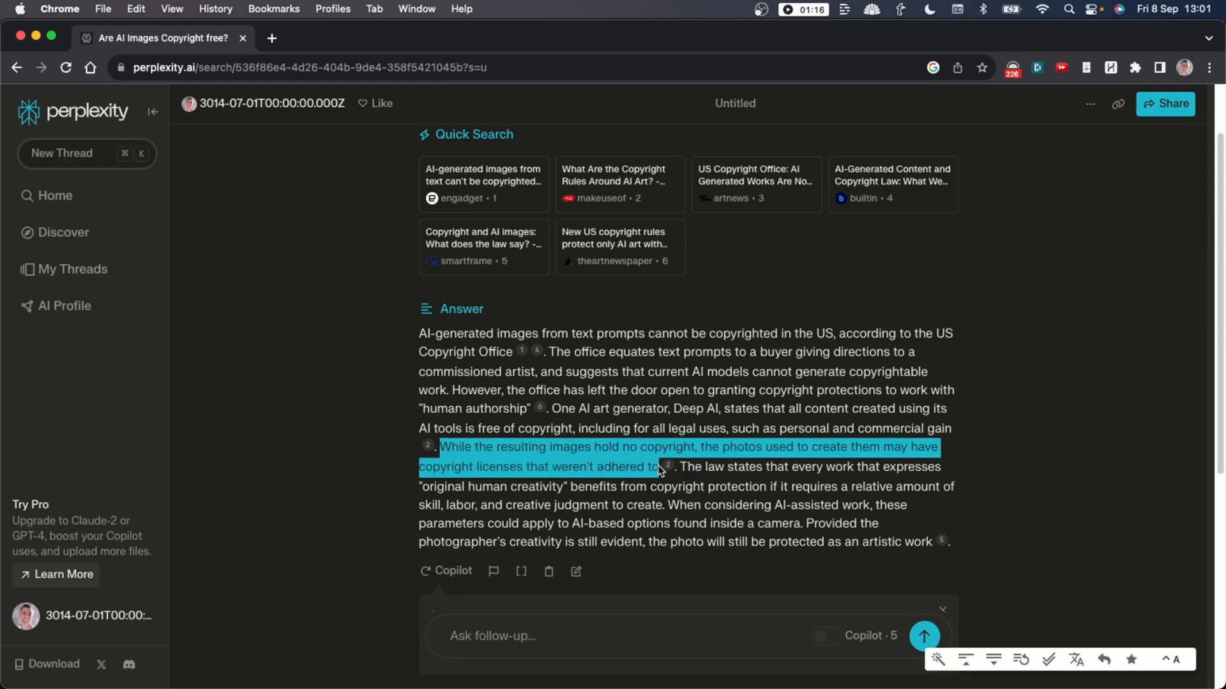
pyautogui.click(984, 403)
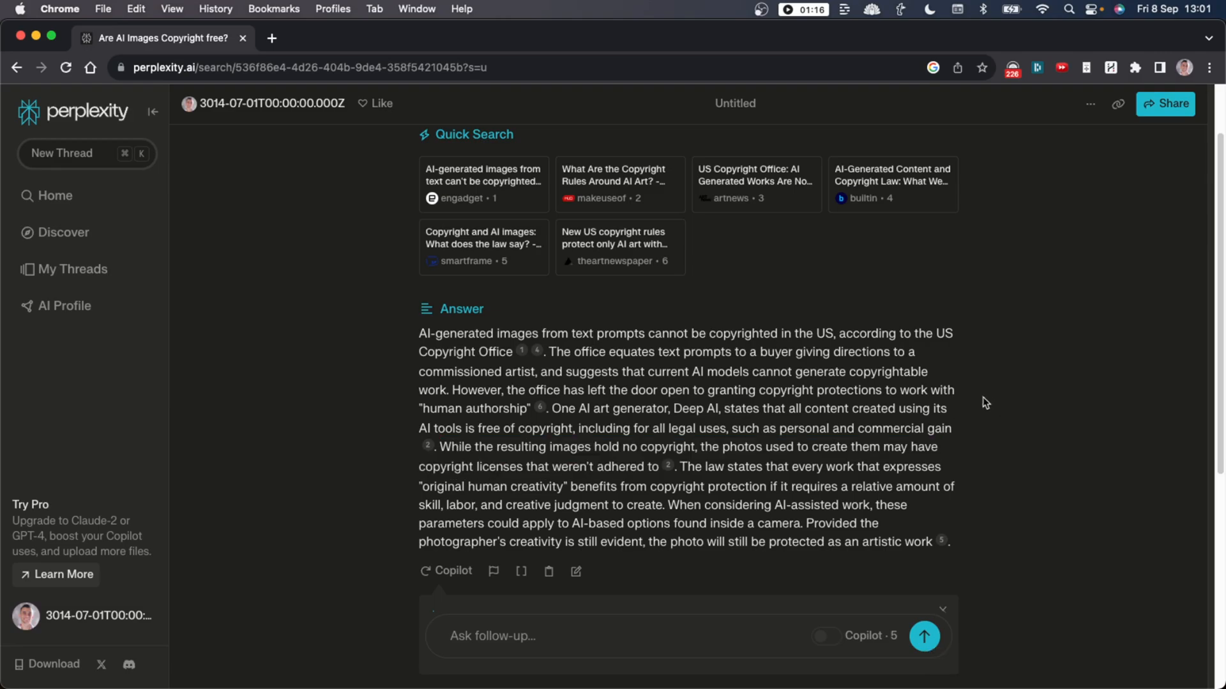
pyautogui.scroll(-3)
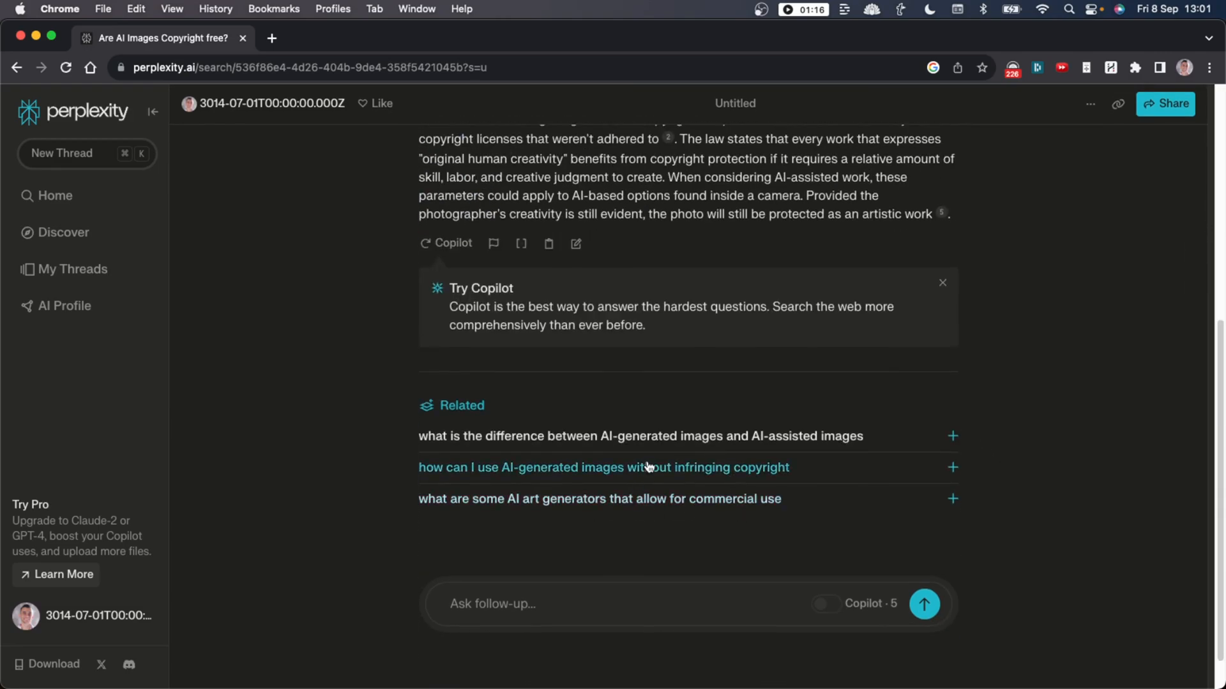
pyautogui.scroll(3)
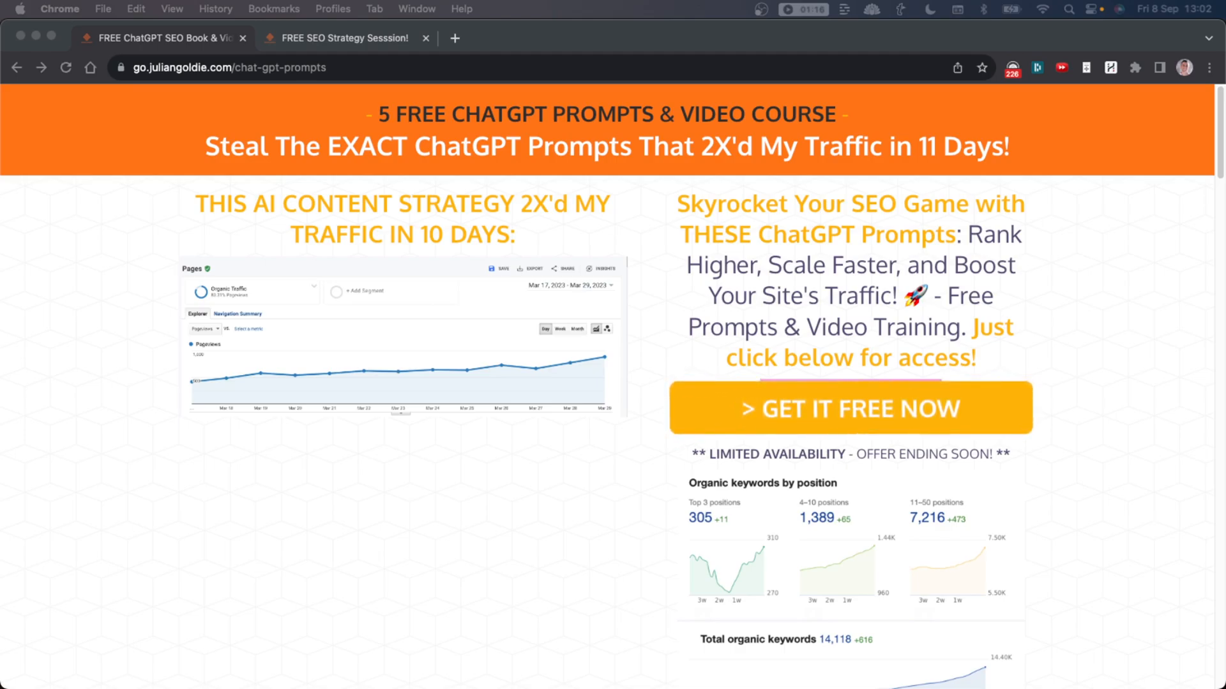
# Show the free ChatGPT prompts offer page, then switch to the free SEO strategy session tab.
pyautogui.scroll(-3)
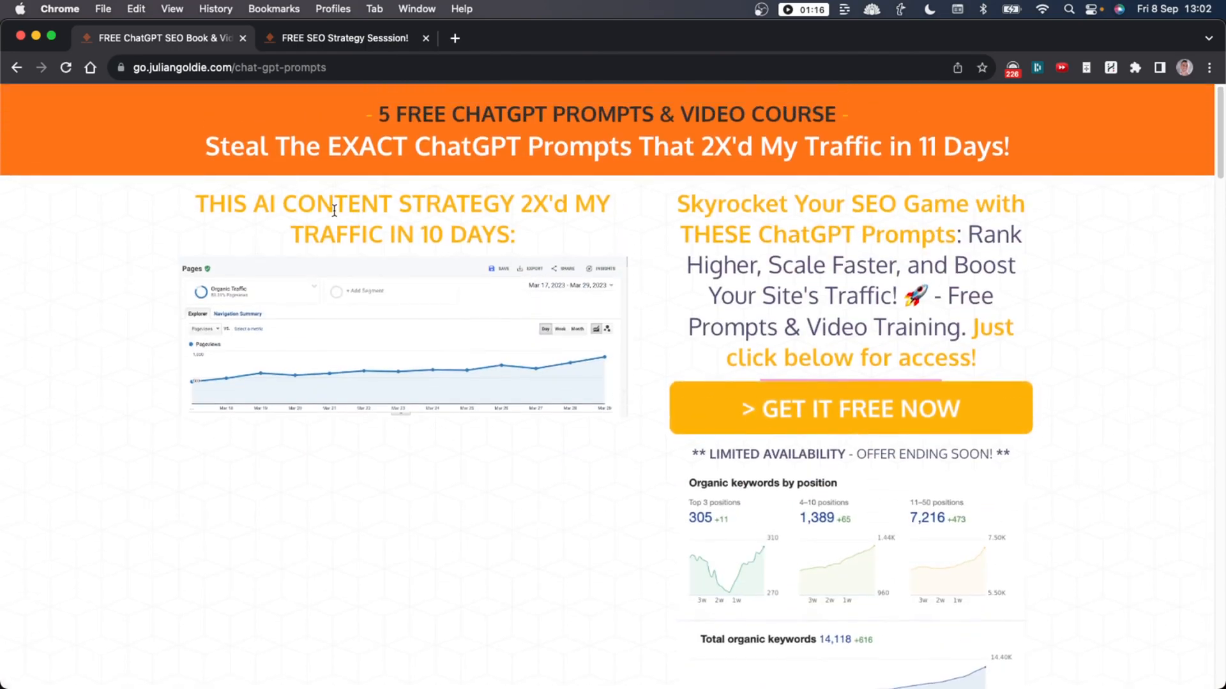
pyautogui.moveTo(313, 184)
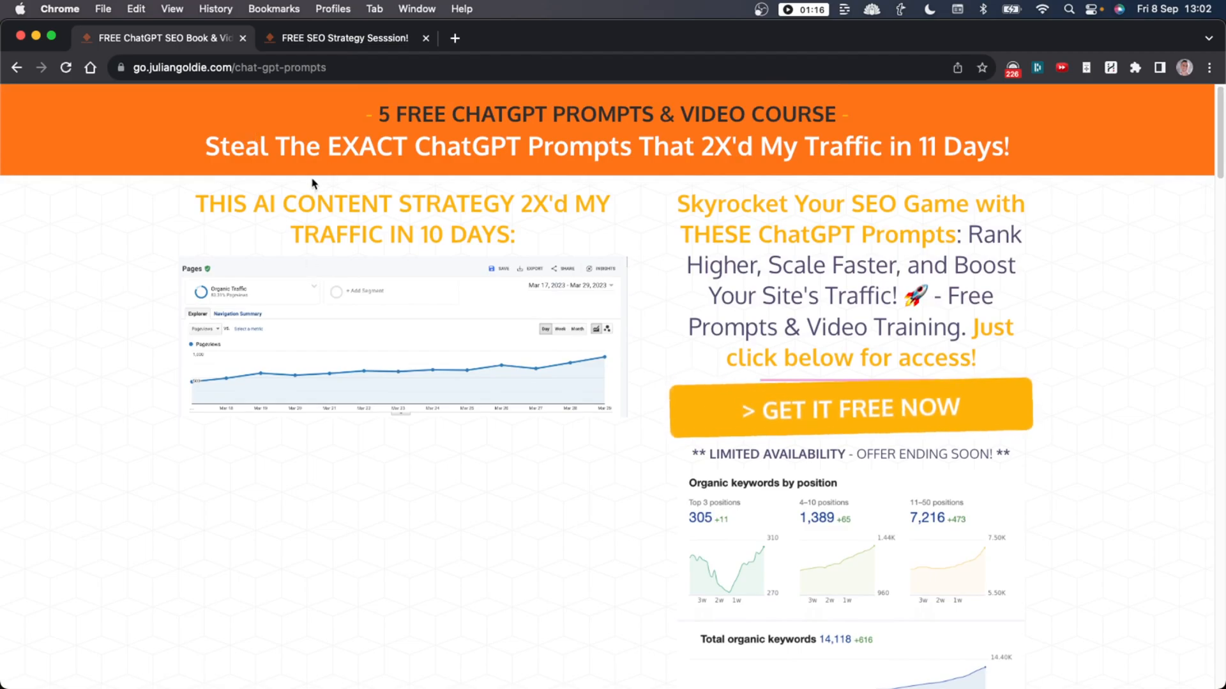
pyautogui.moveTo(375, 114); pyautogui.dragTo(1008, 147)
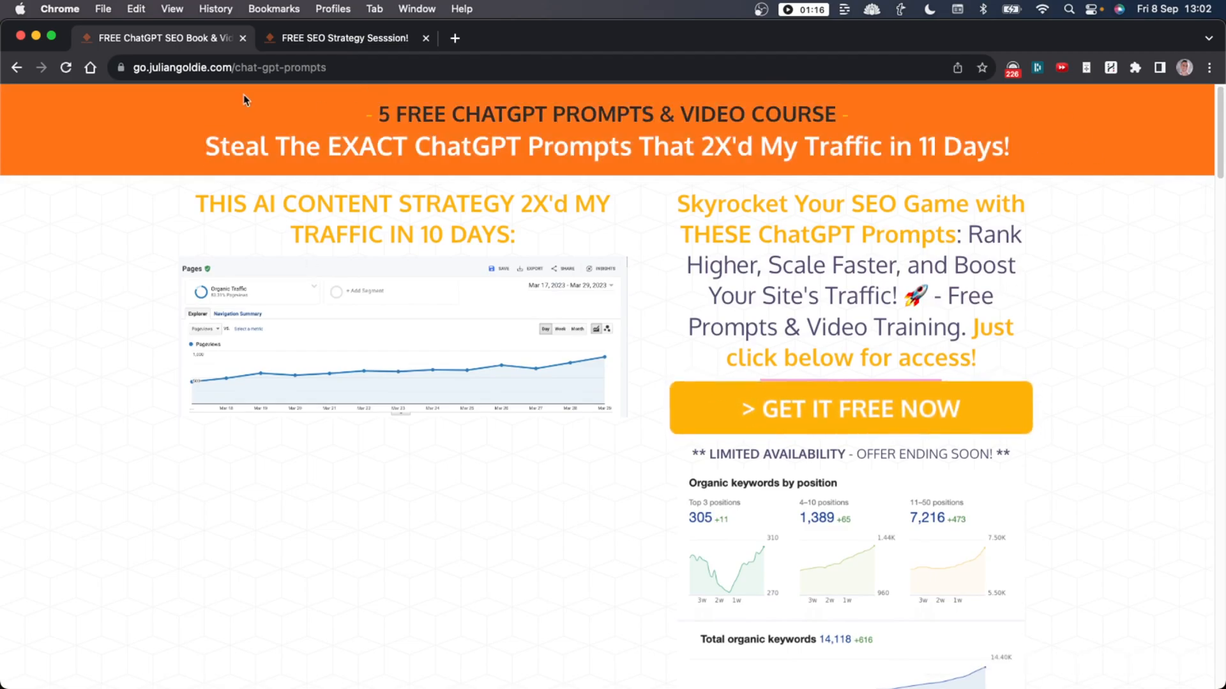
pyautogui.click(344, 38)
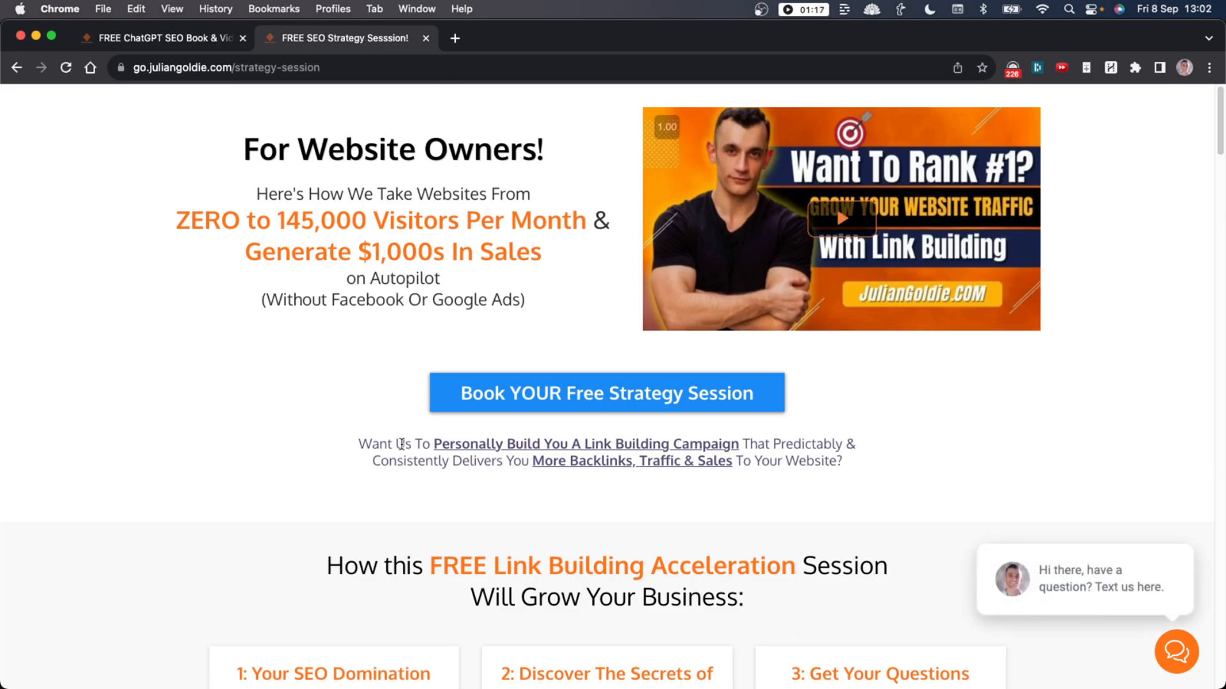
pyautogui.moveTo(600, 539)
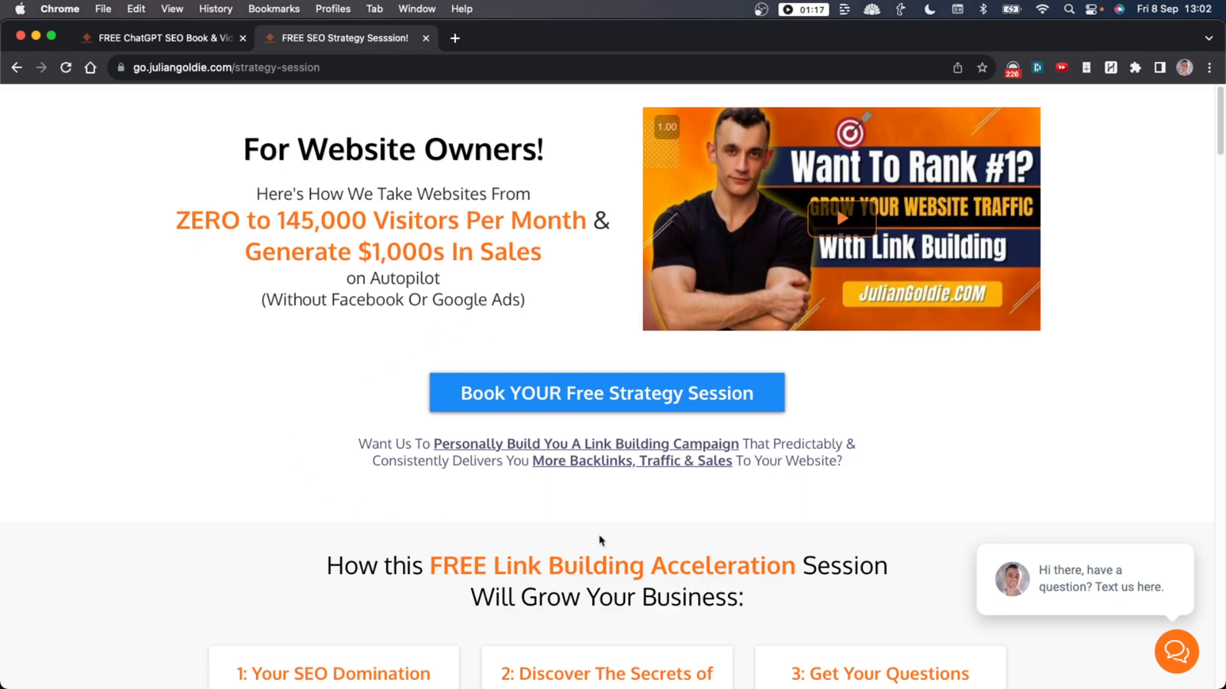
# Scroll to the six benefits of the free Link Building Acceleration Session.
pyautogui.scroll(-3)
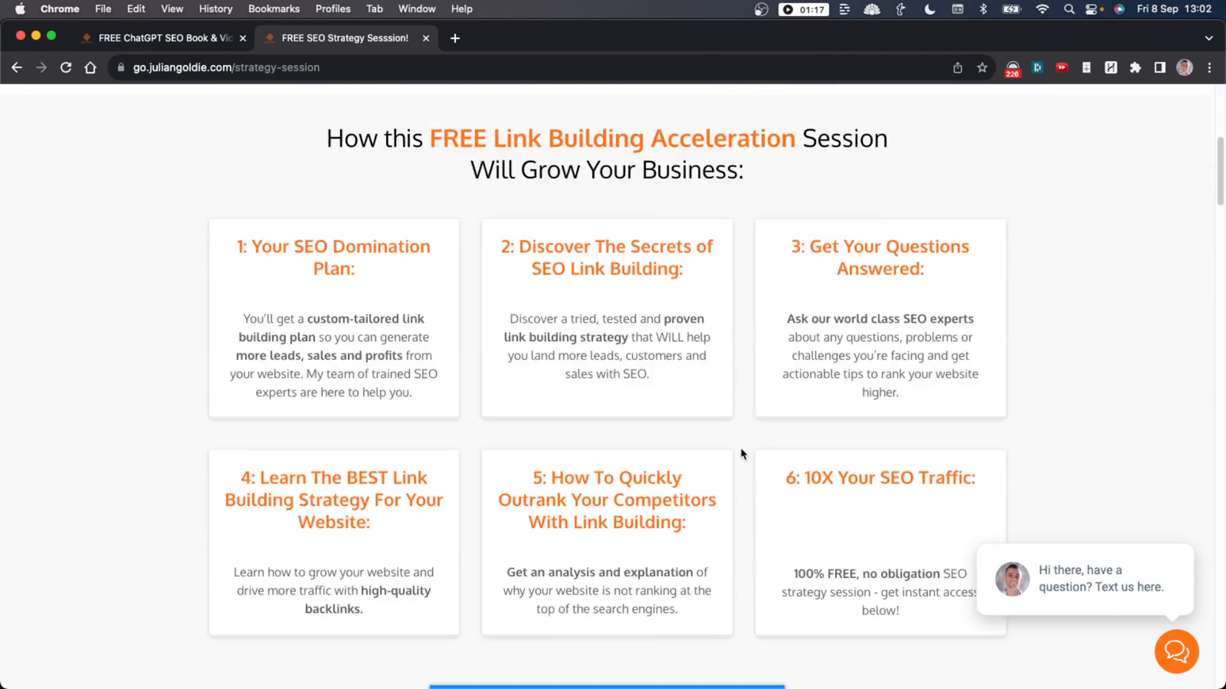